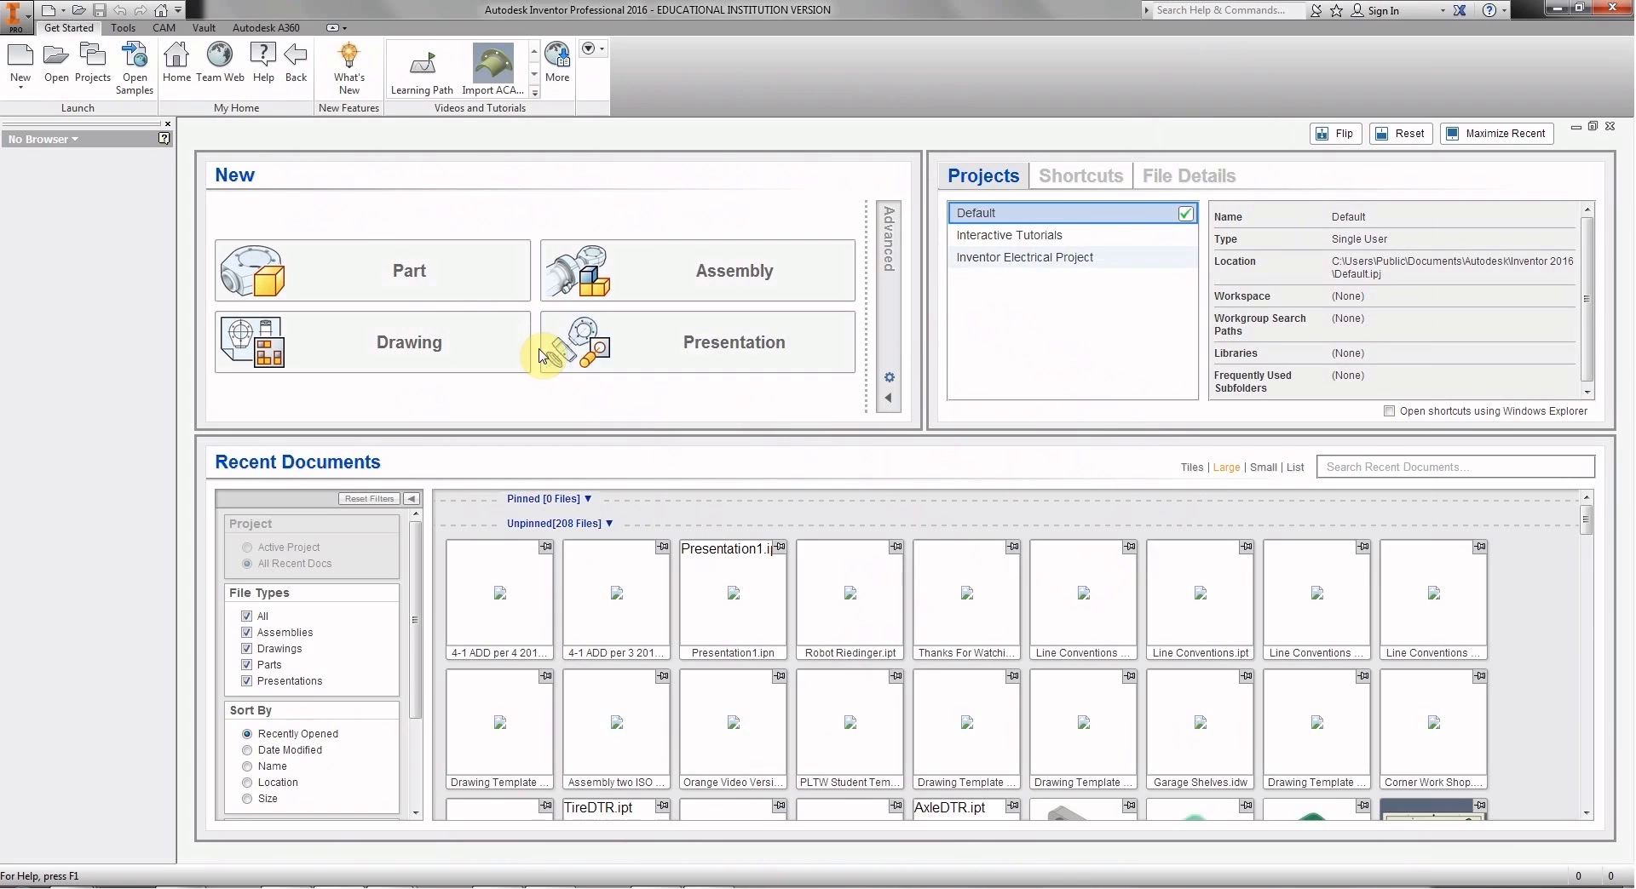
pyautogui.moveTo(448, 329)
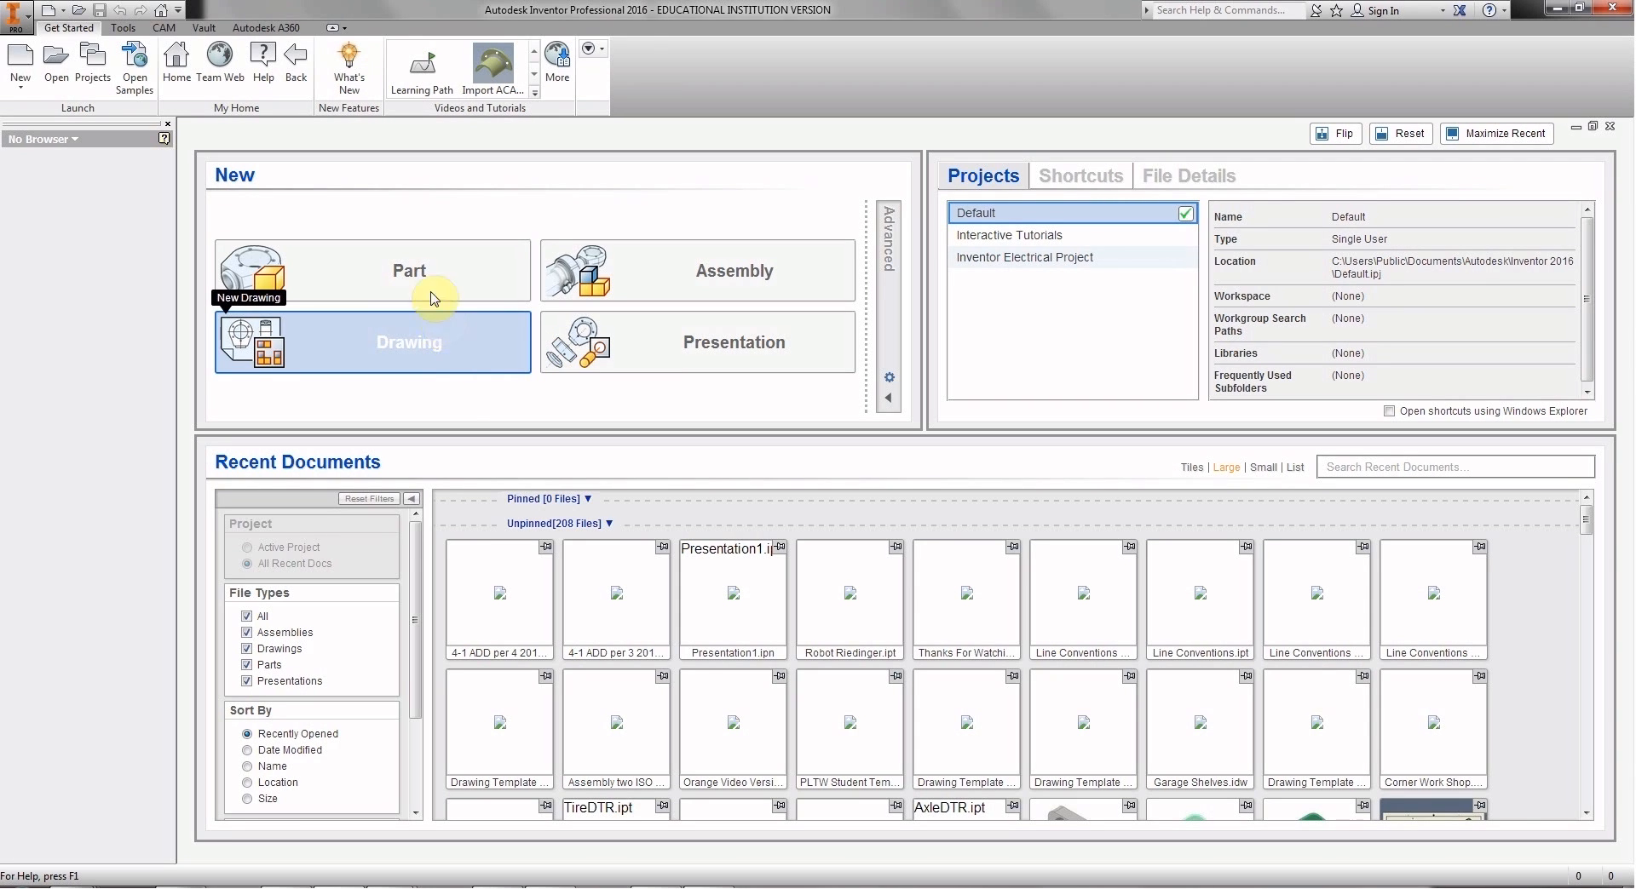
pyautogui.moveTo(402, 274)
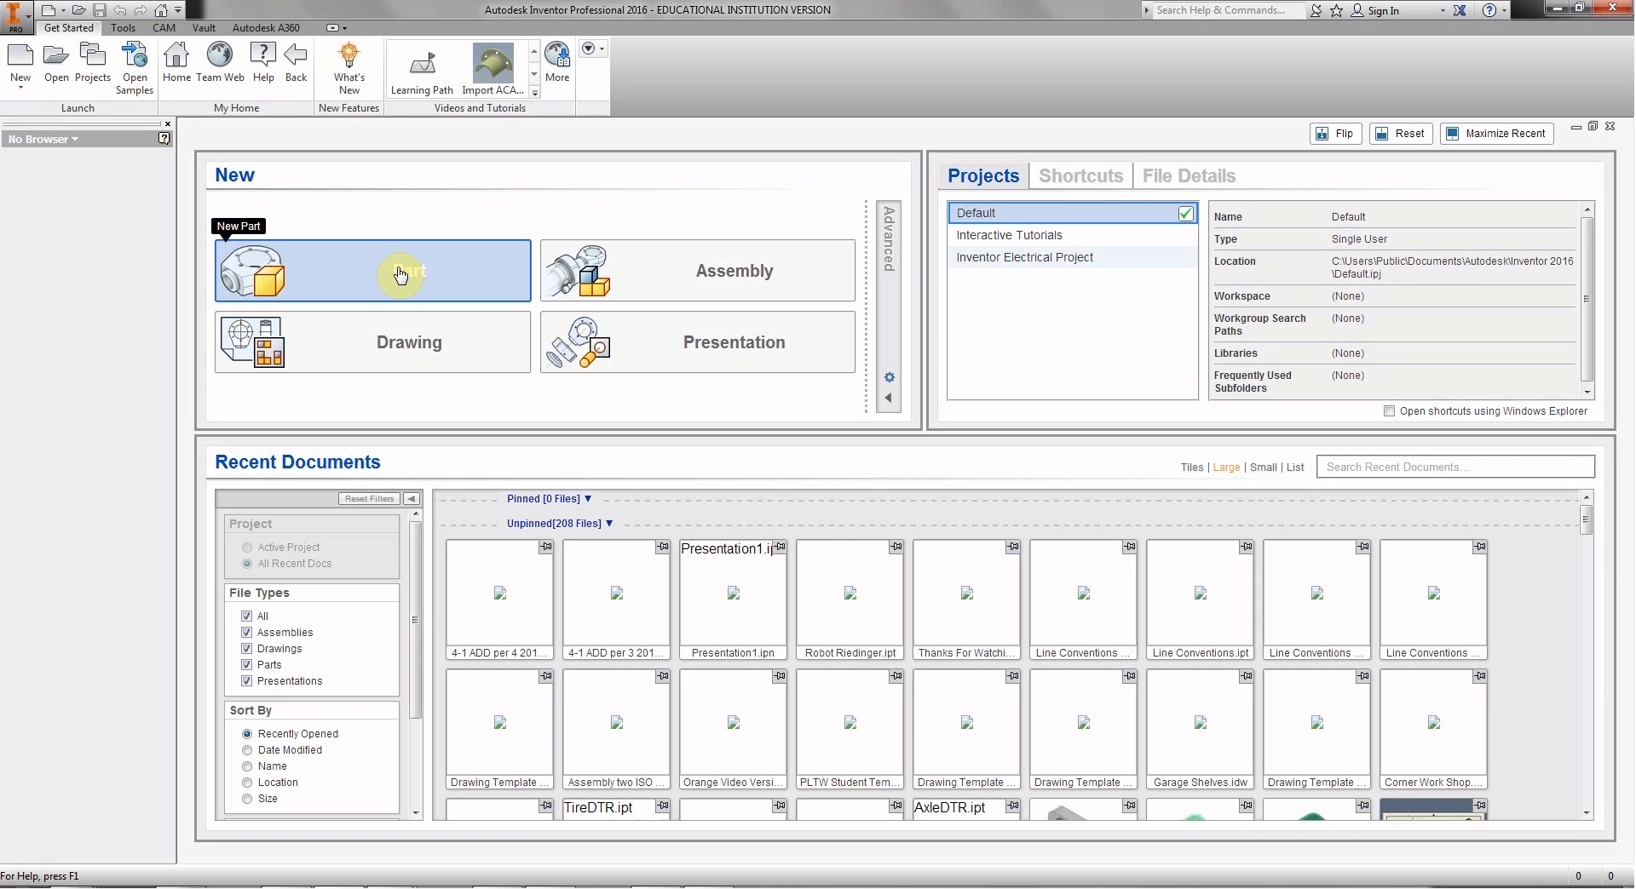
# Start a new part from the Standard.ipt template on the My Home page.
pyautogui.click(399, 273)
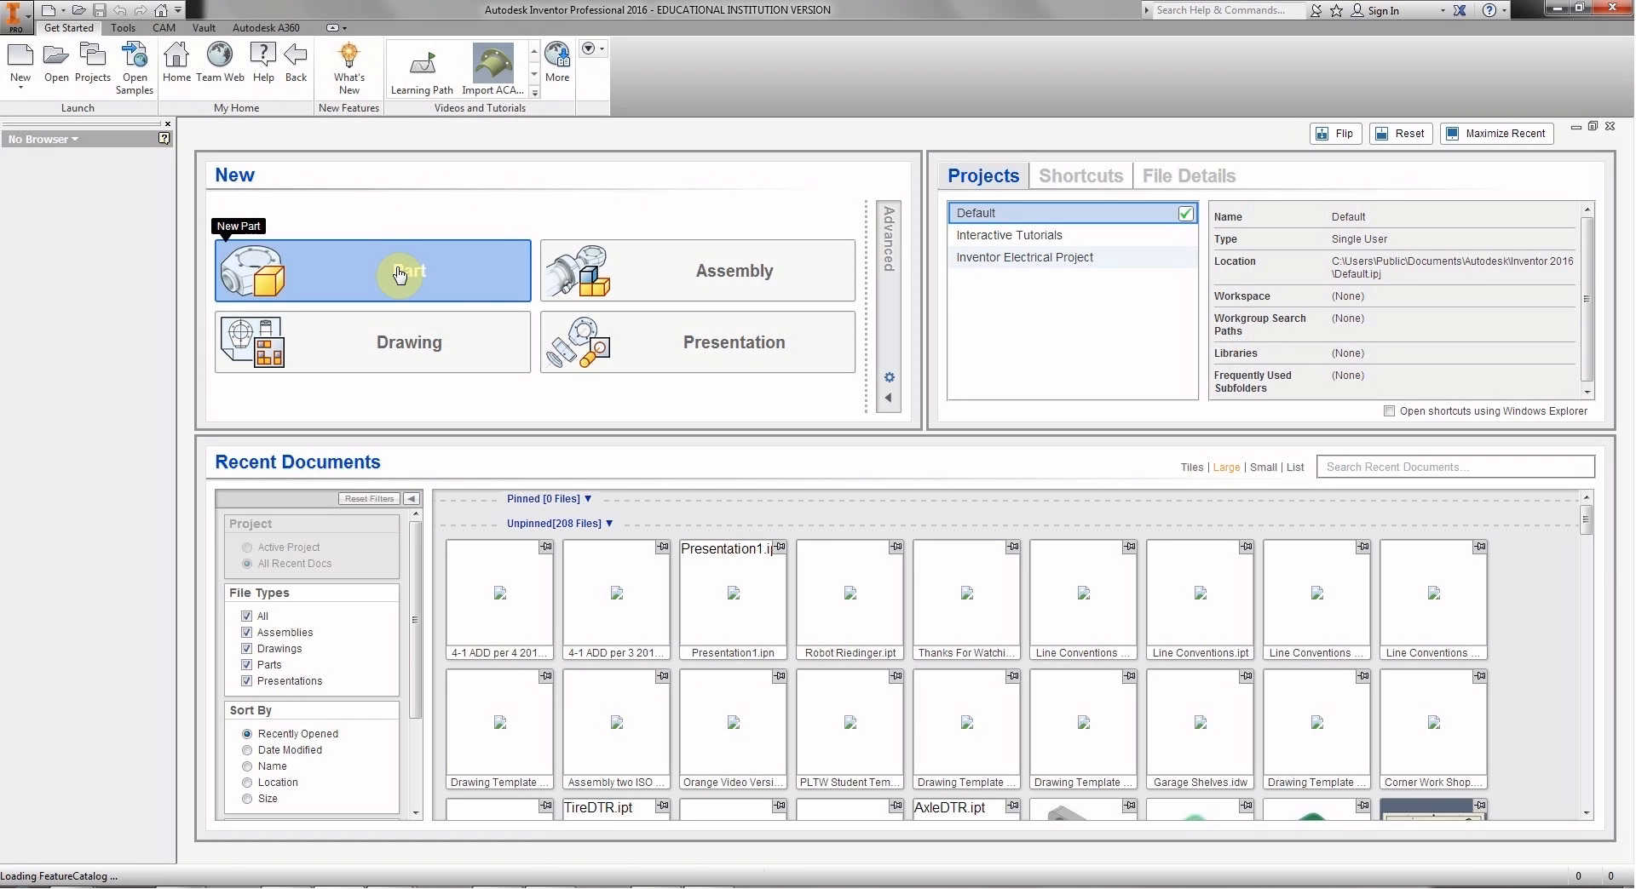
pyautogui.click(399, 270)
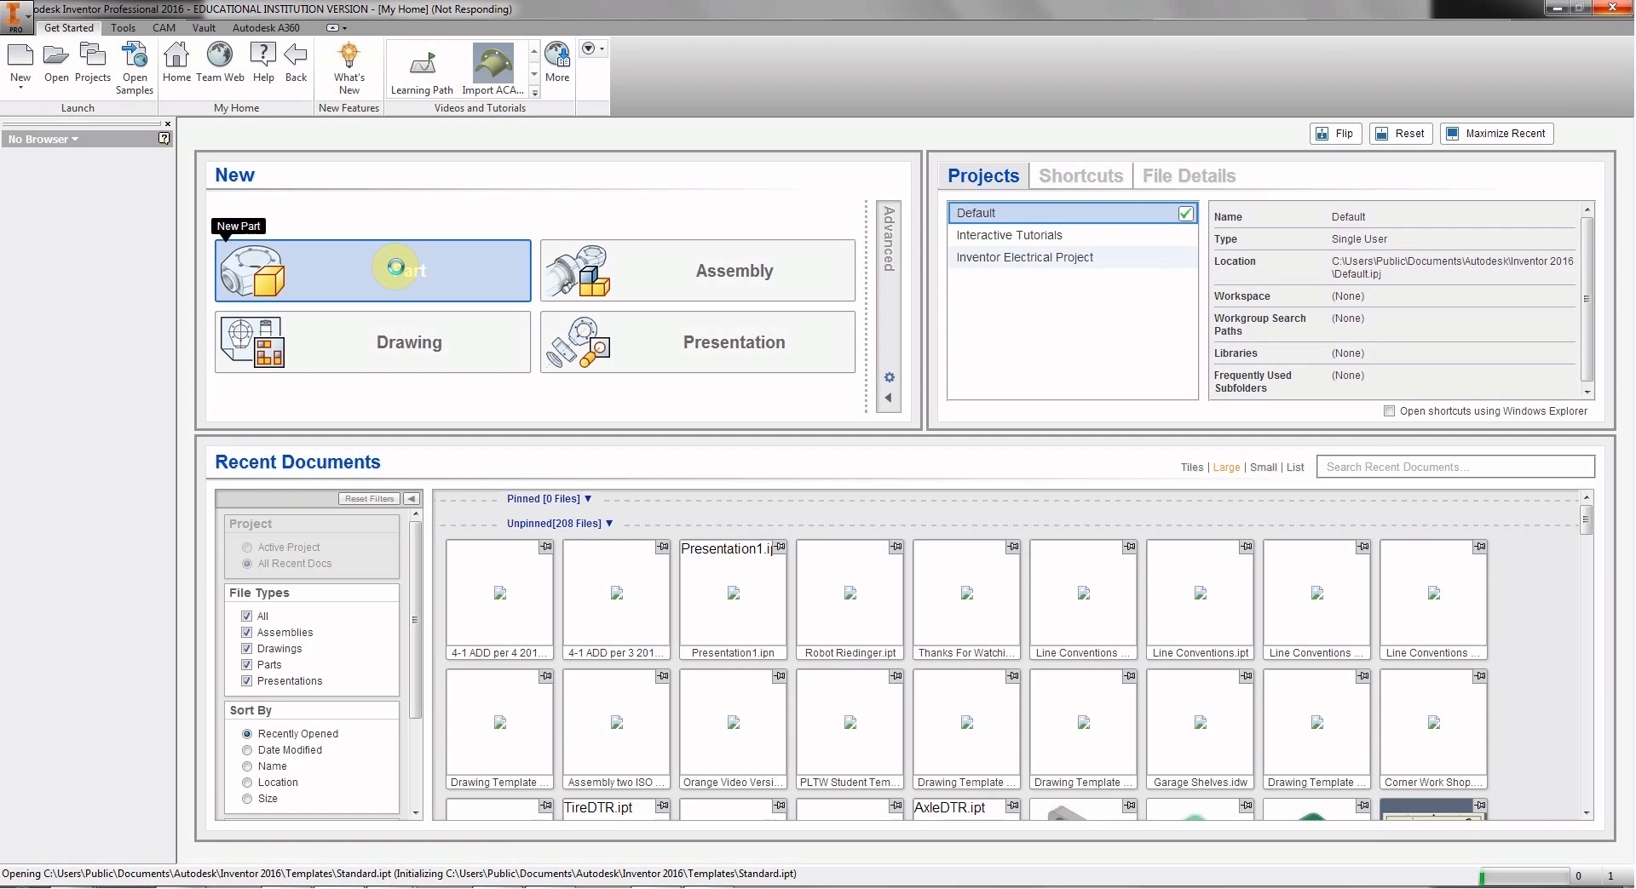
pyautogui.click(396, 269)
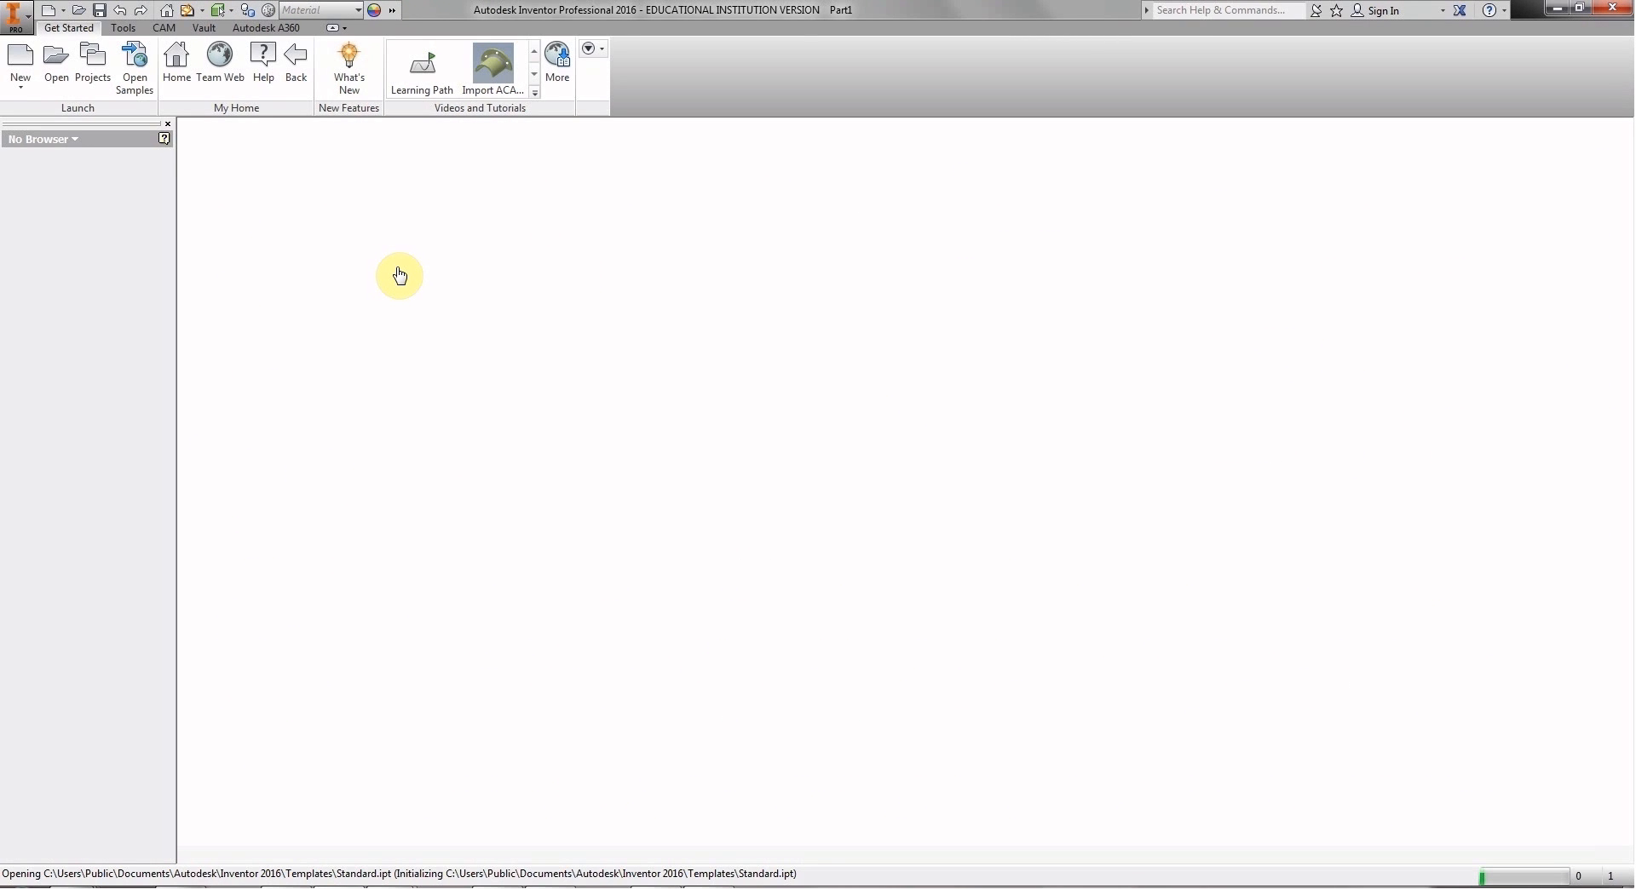
# Wait for Part2 to finish loading with the 3D Model ribbon ready.
pyautogui.click(17, 63)
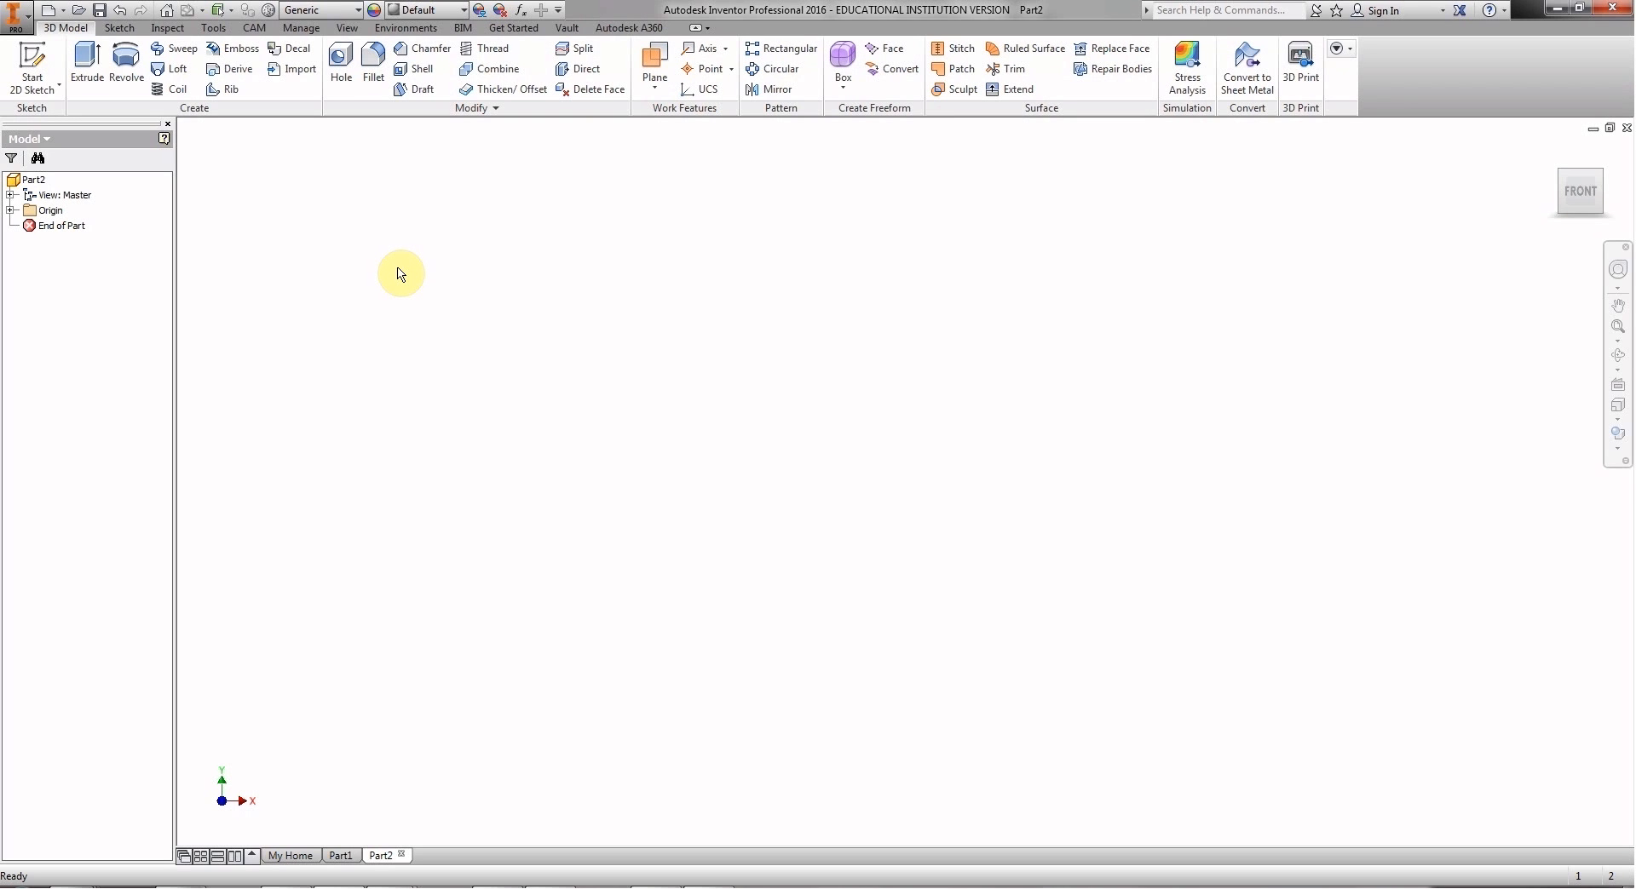
pyautogui.moveTo(462, 269)
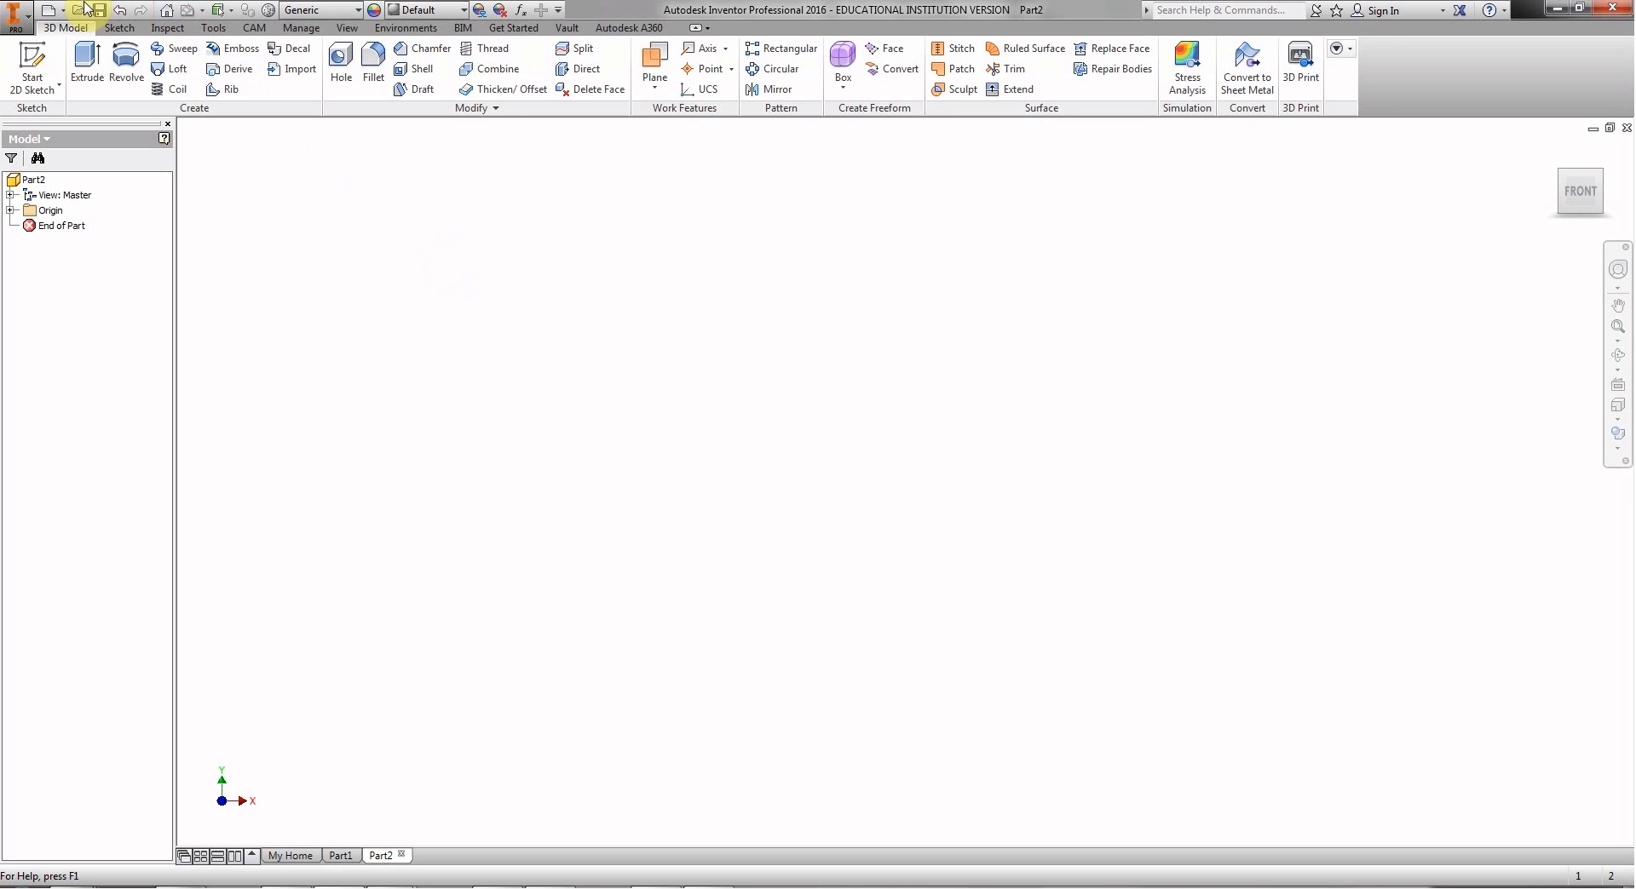
pyautogui.moveTo(86, 10)
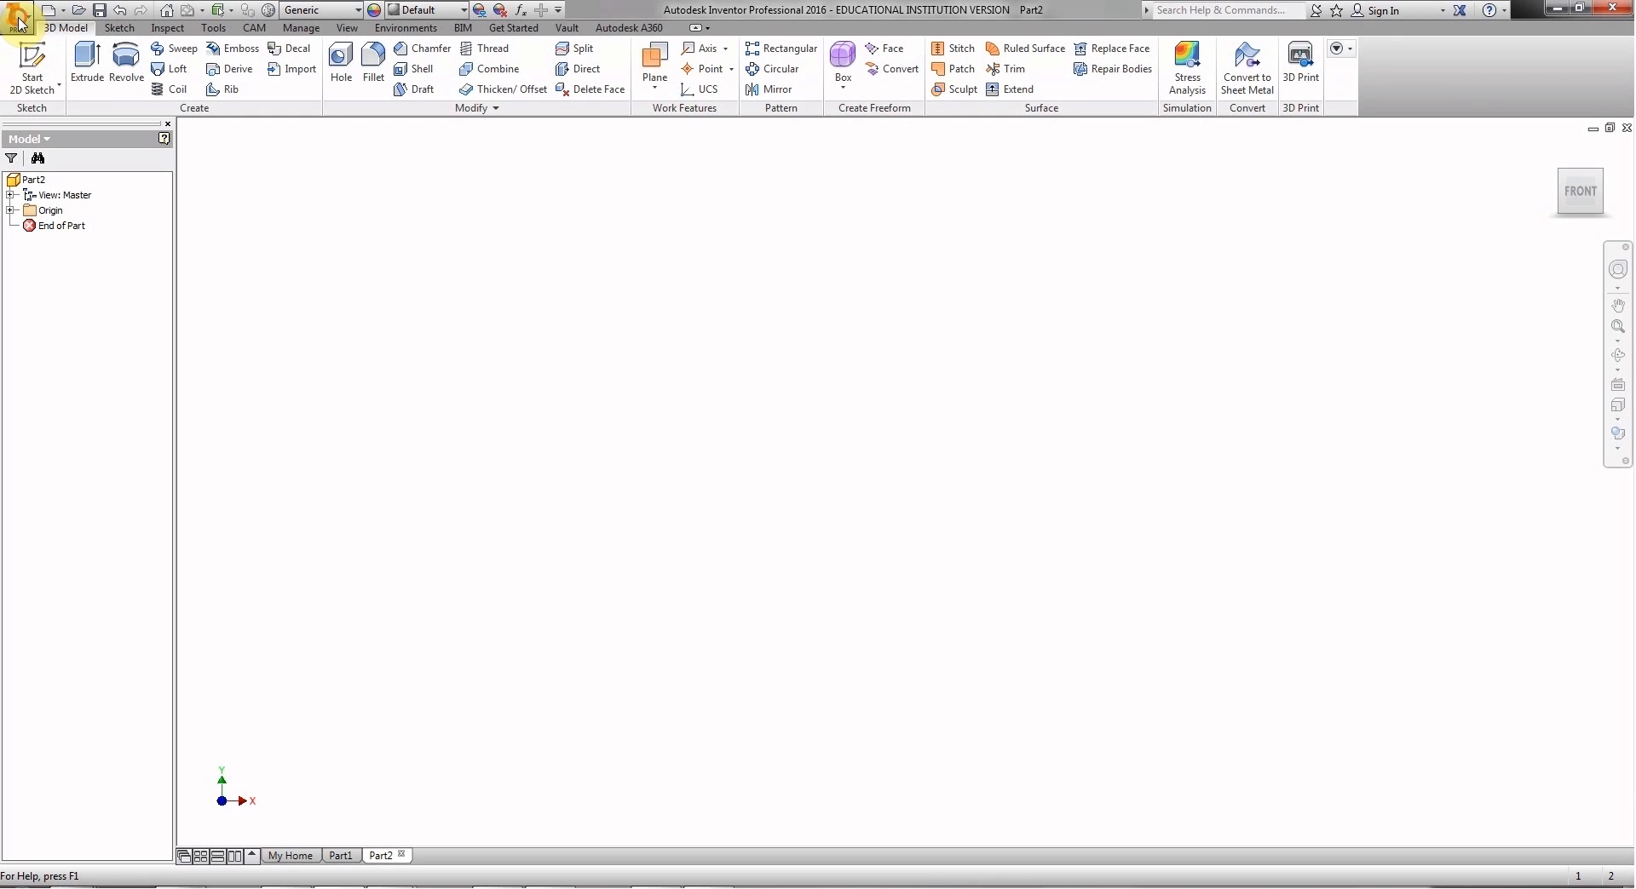
# Choose Save As from the application menu for the empty Part2.
pyautogui.click(17, 17)
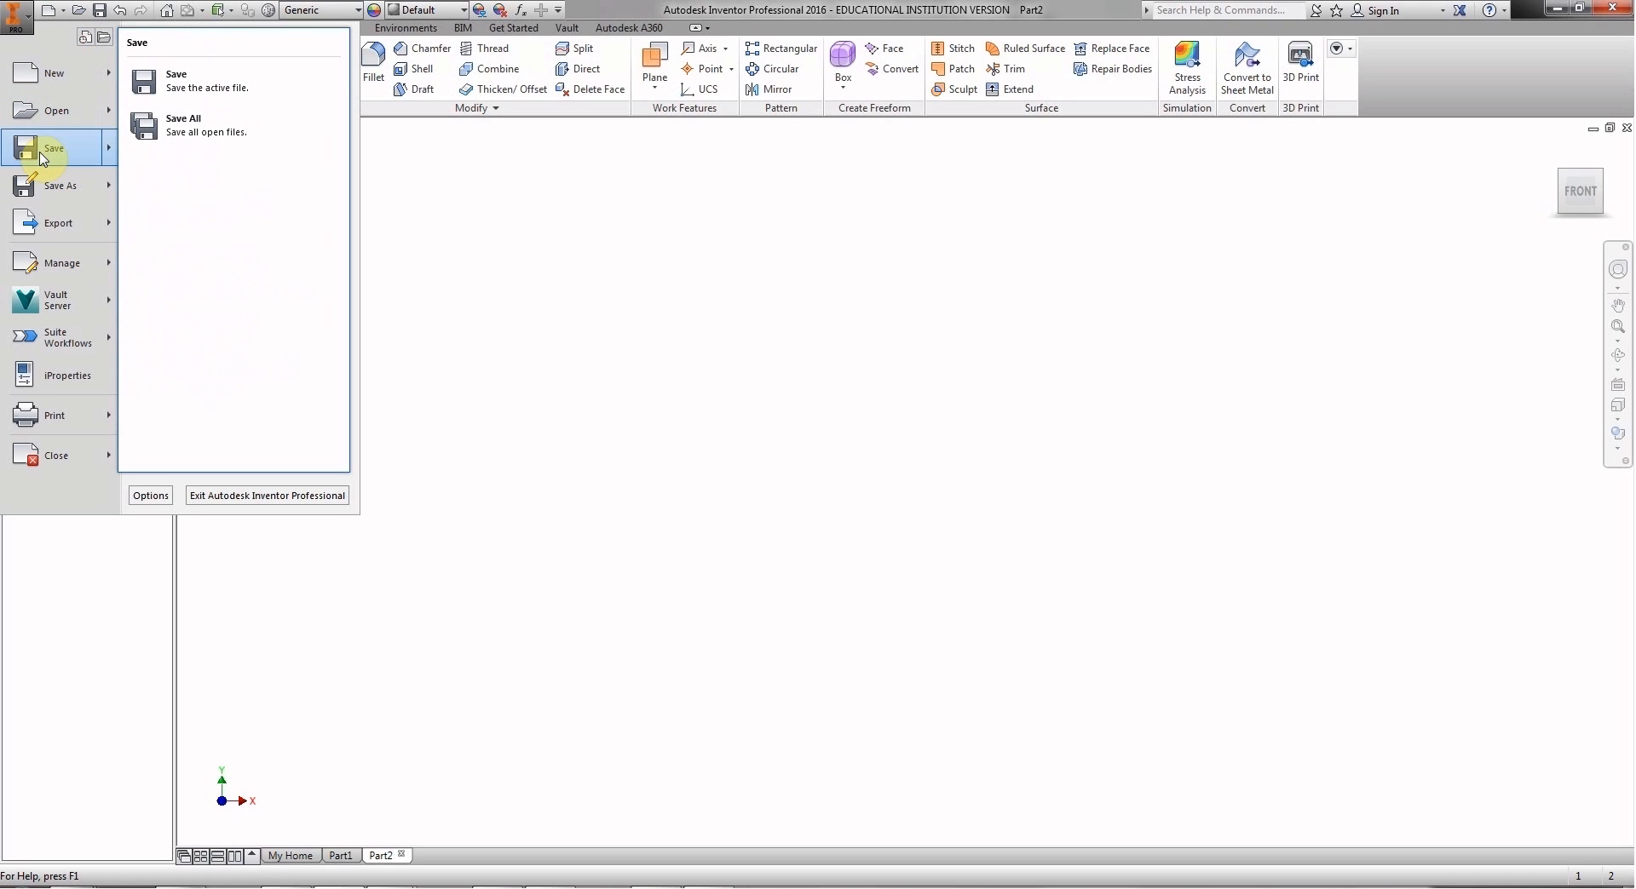
pyautogui.moveTo(45, 157)
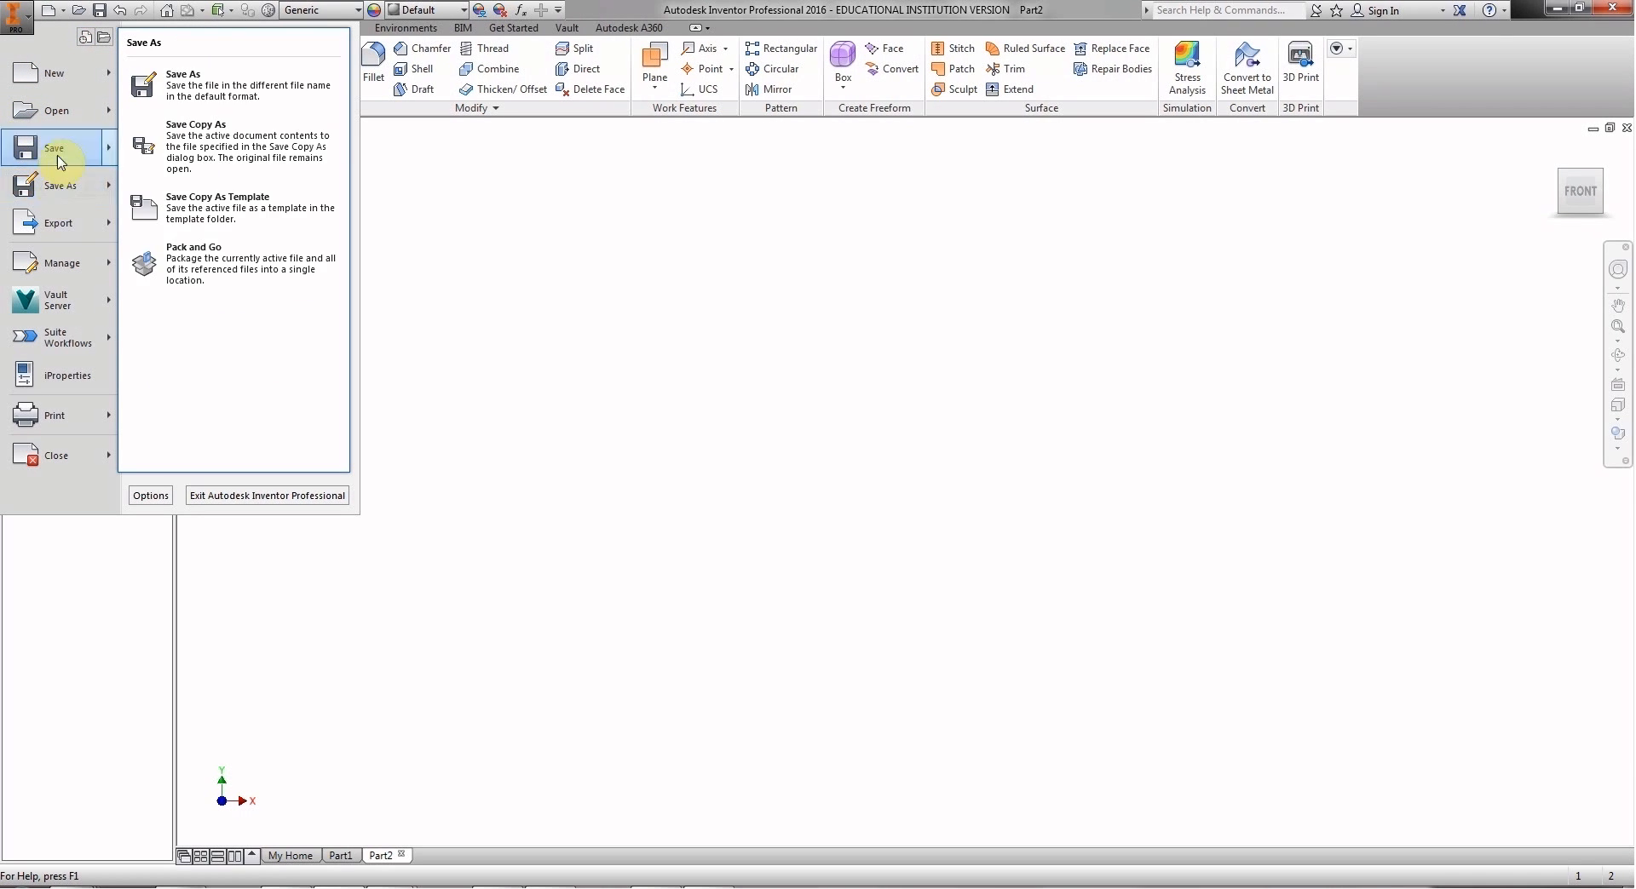
pyautogui.click(181, 73)
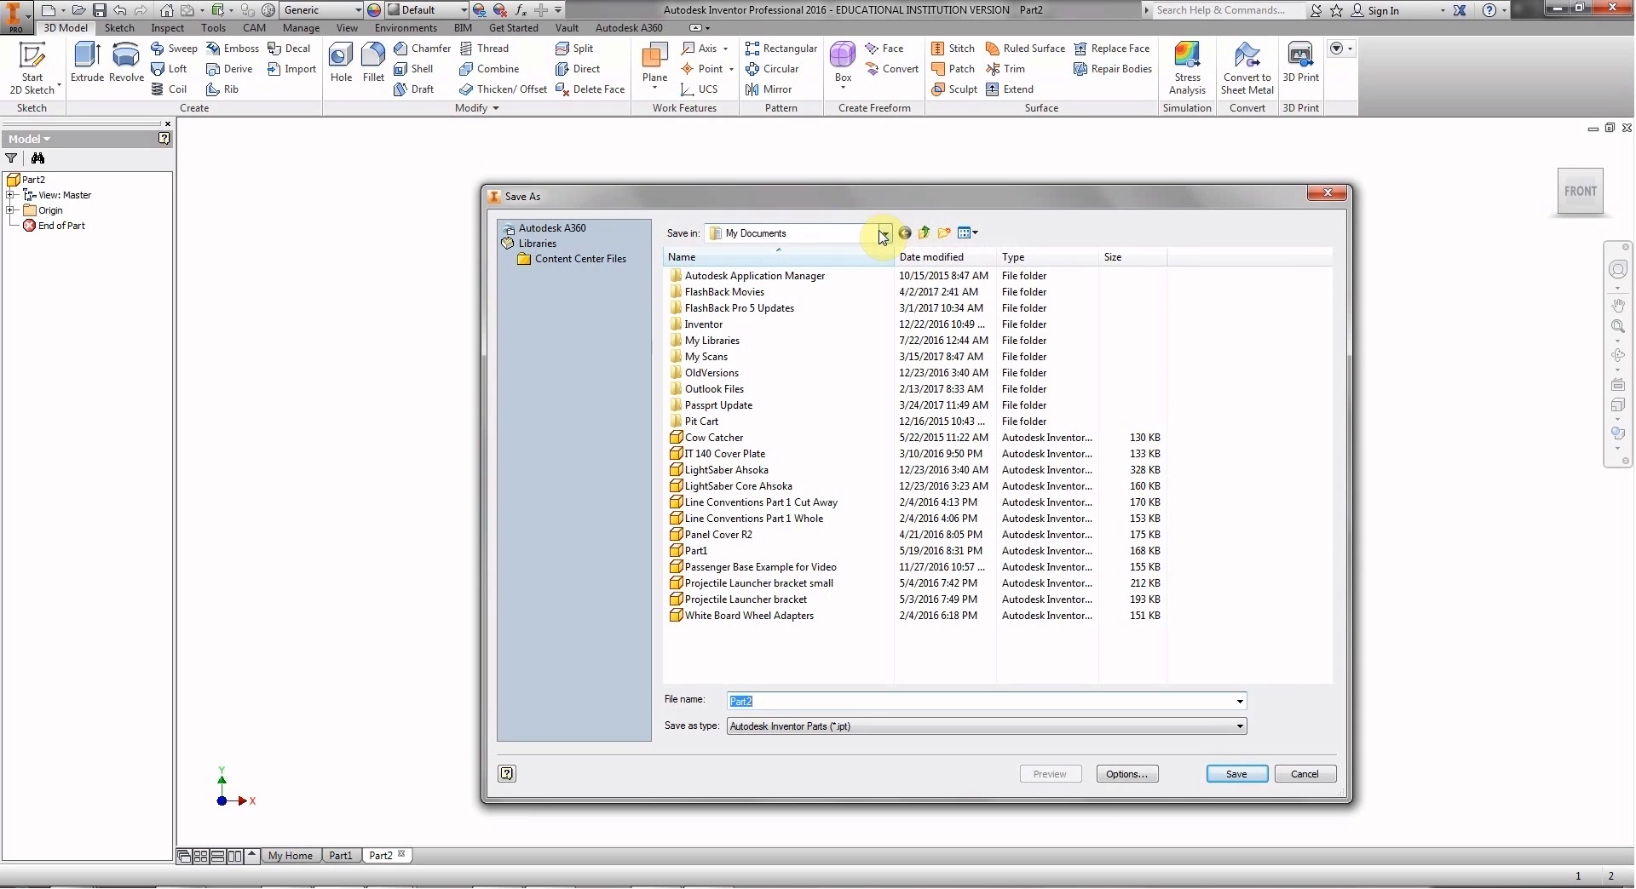
# Create a new folder named IED Robo on the HP 8GB ROBO (E:) drive.
pyautogui.click(883, 234)
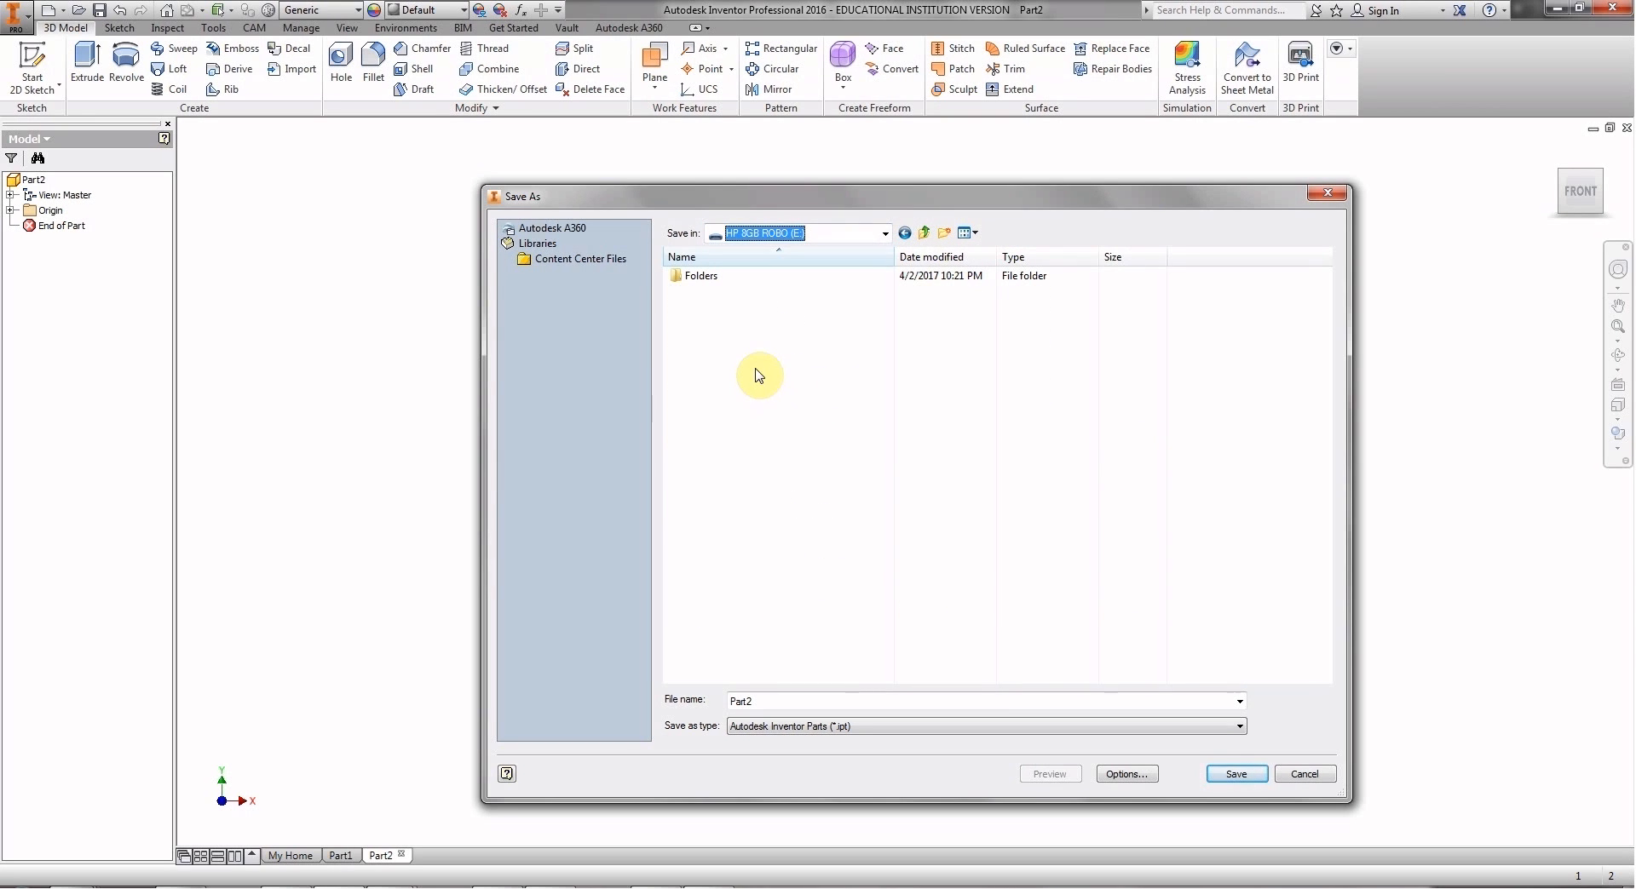
pyautogui.moveTo(760, 196); pyautogui.dragTo(874, 180)
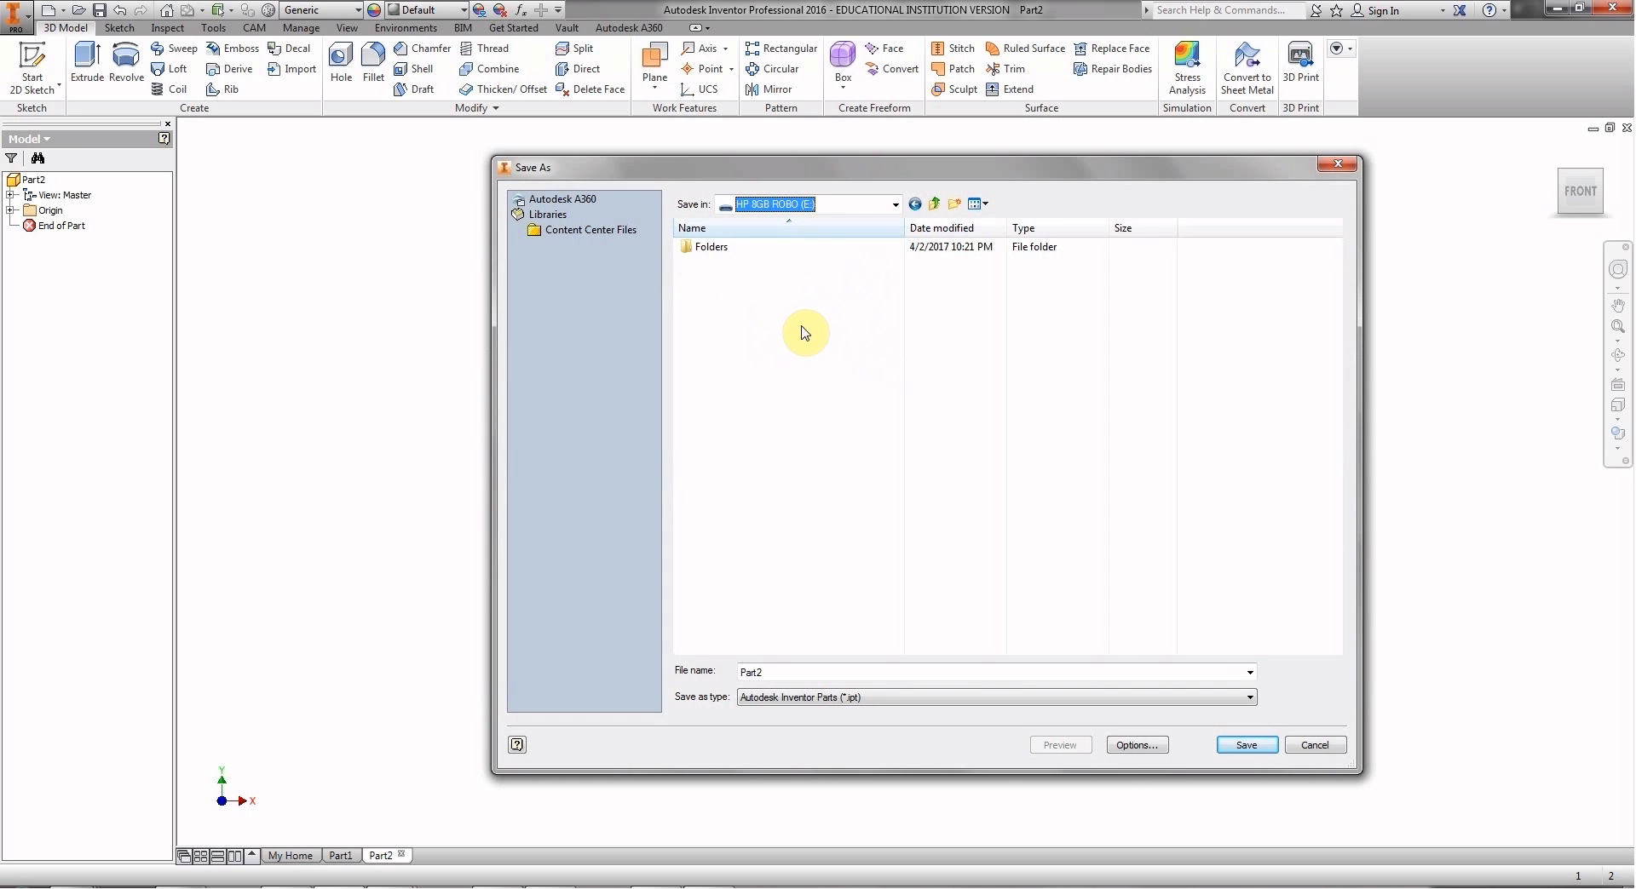
pyautogui.moveTo(754, 341)
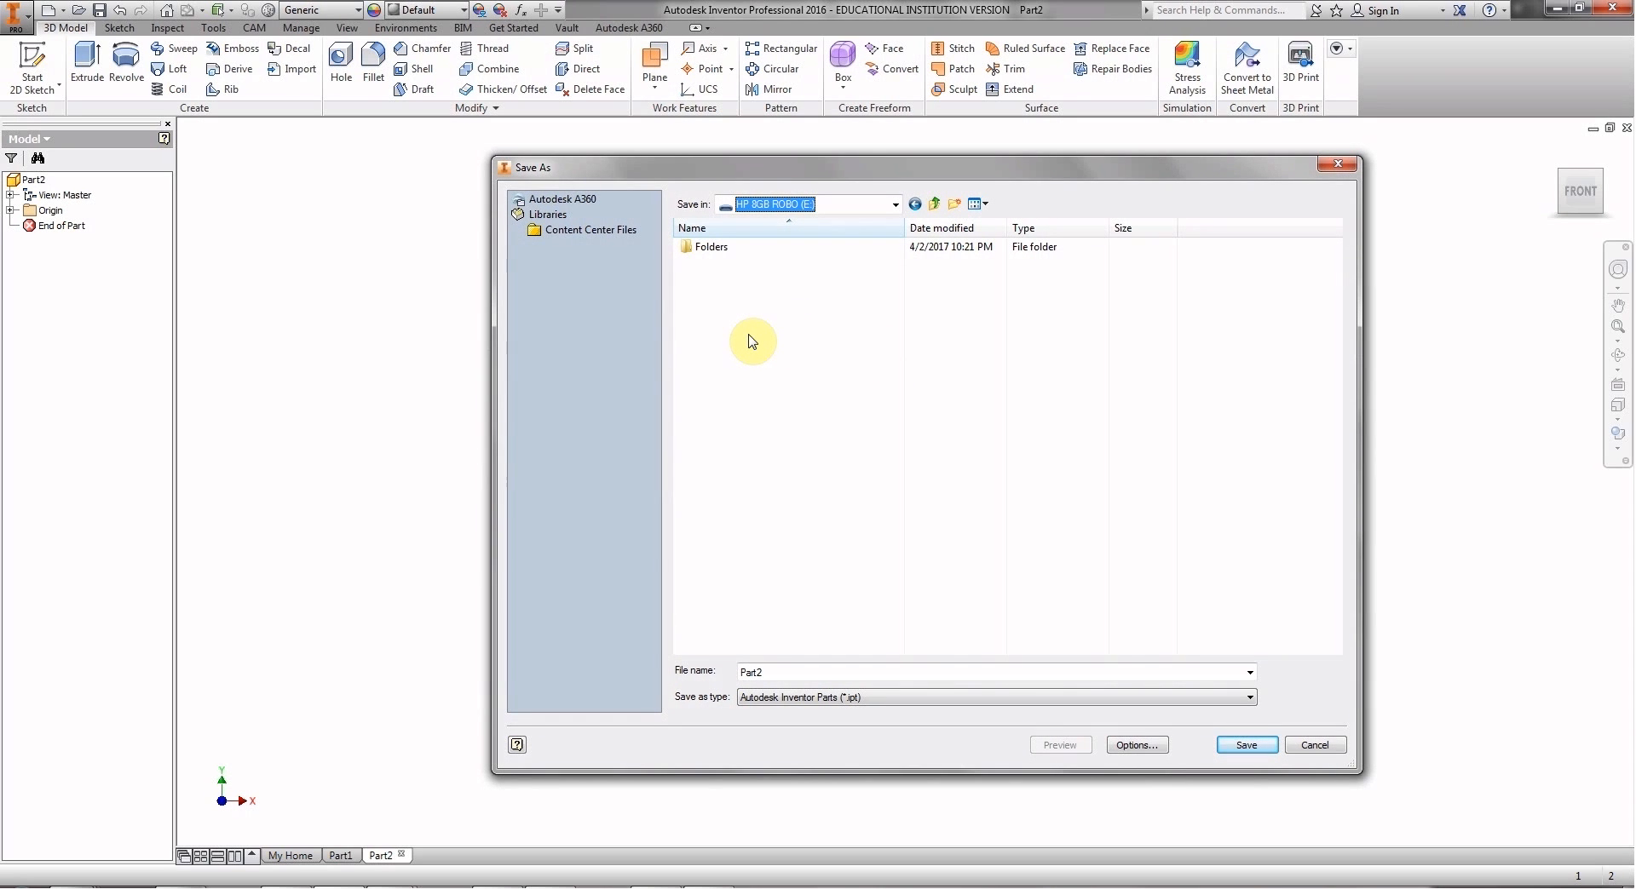
pyautogui.rightClick(753, 341)
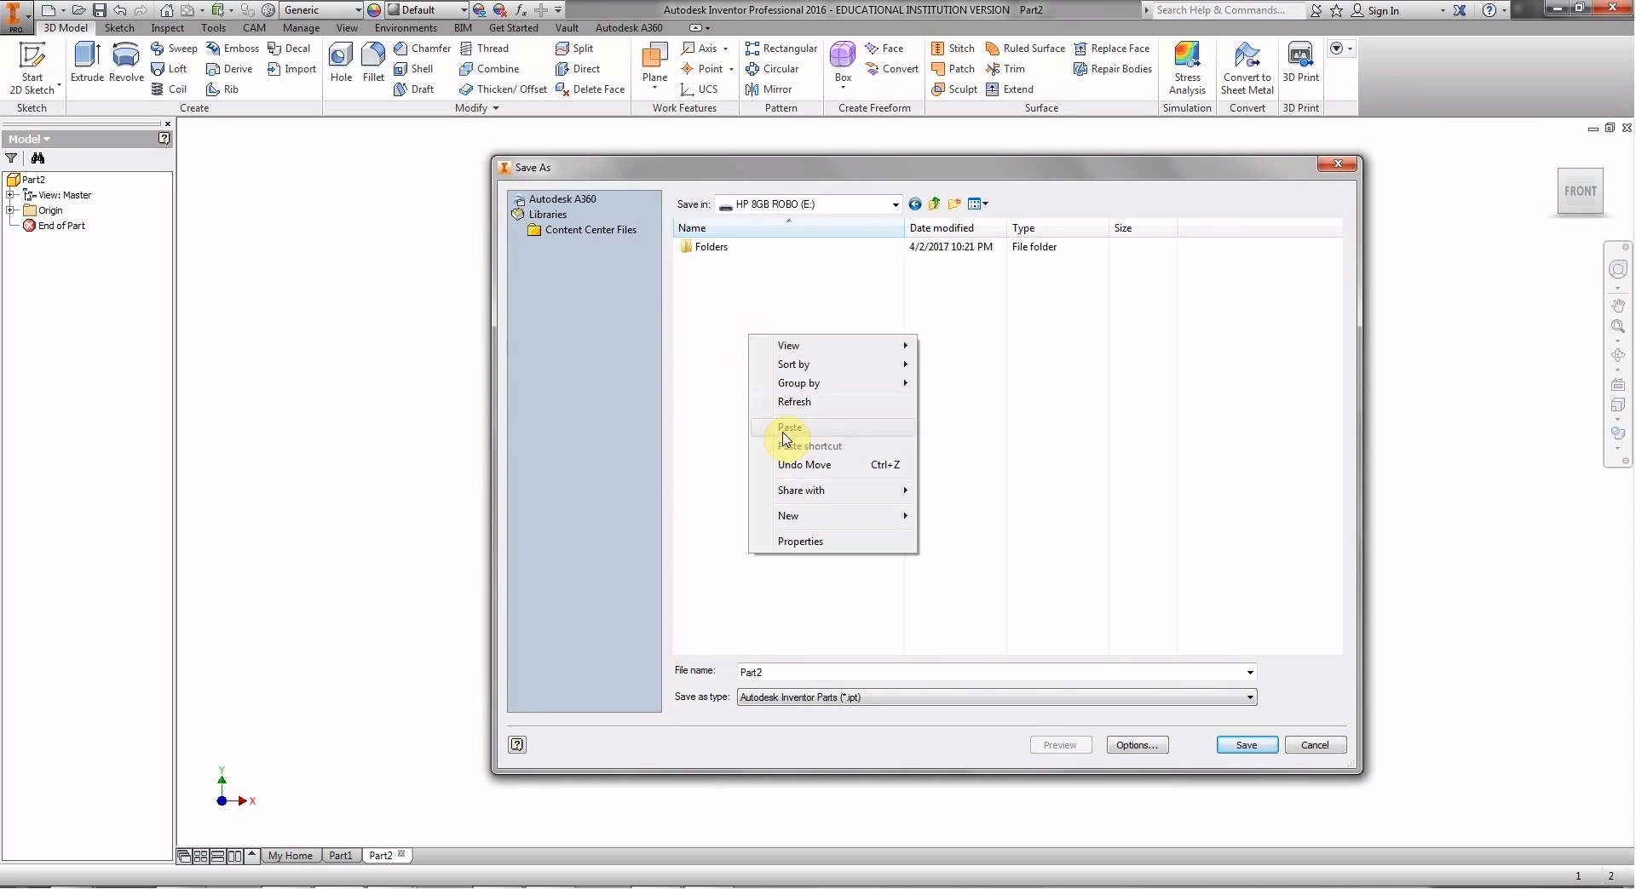
pyautogui.click(805, 515)
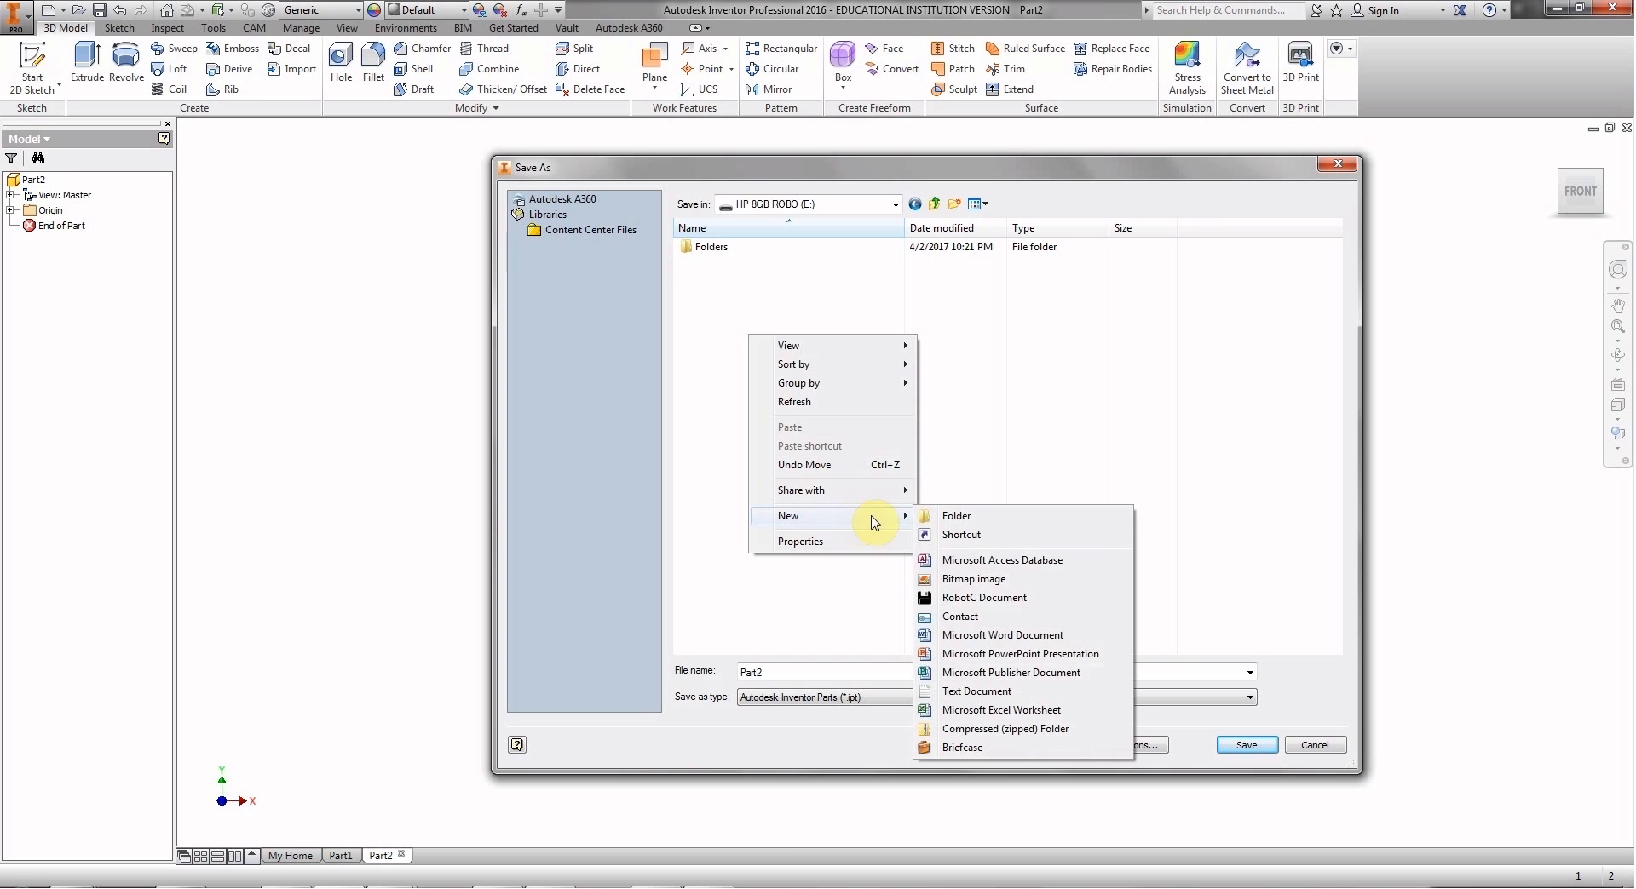
pyautogui.click(961, 525)
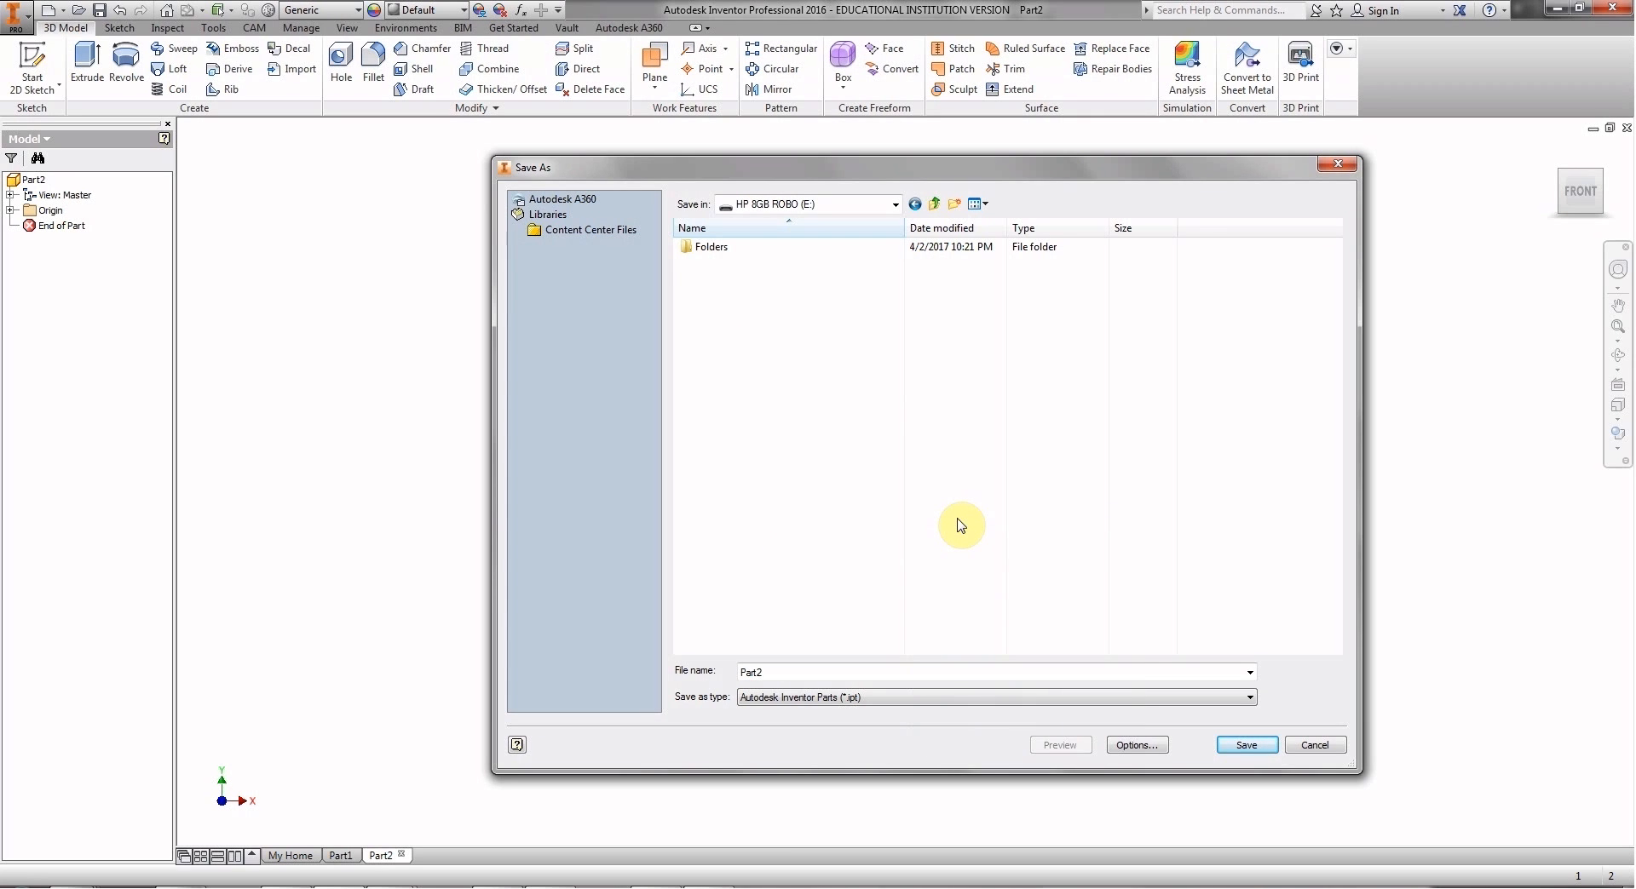
pyautogui.click(954, 202)
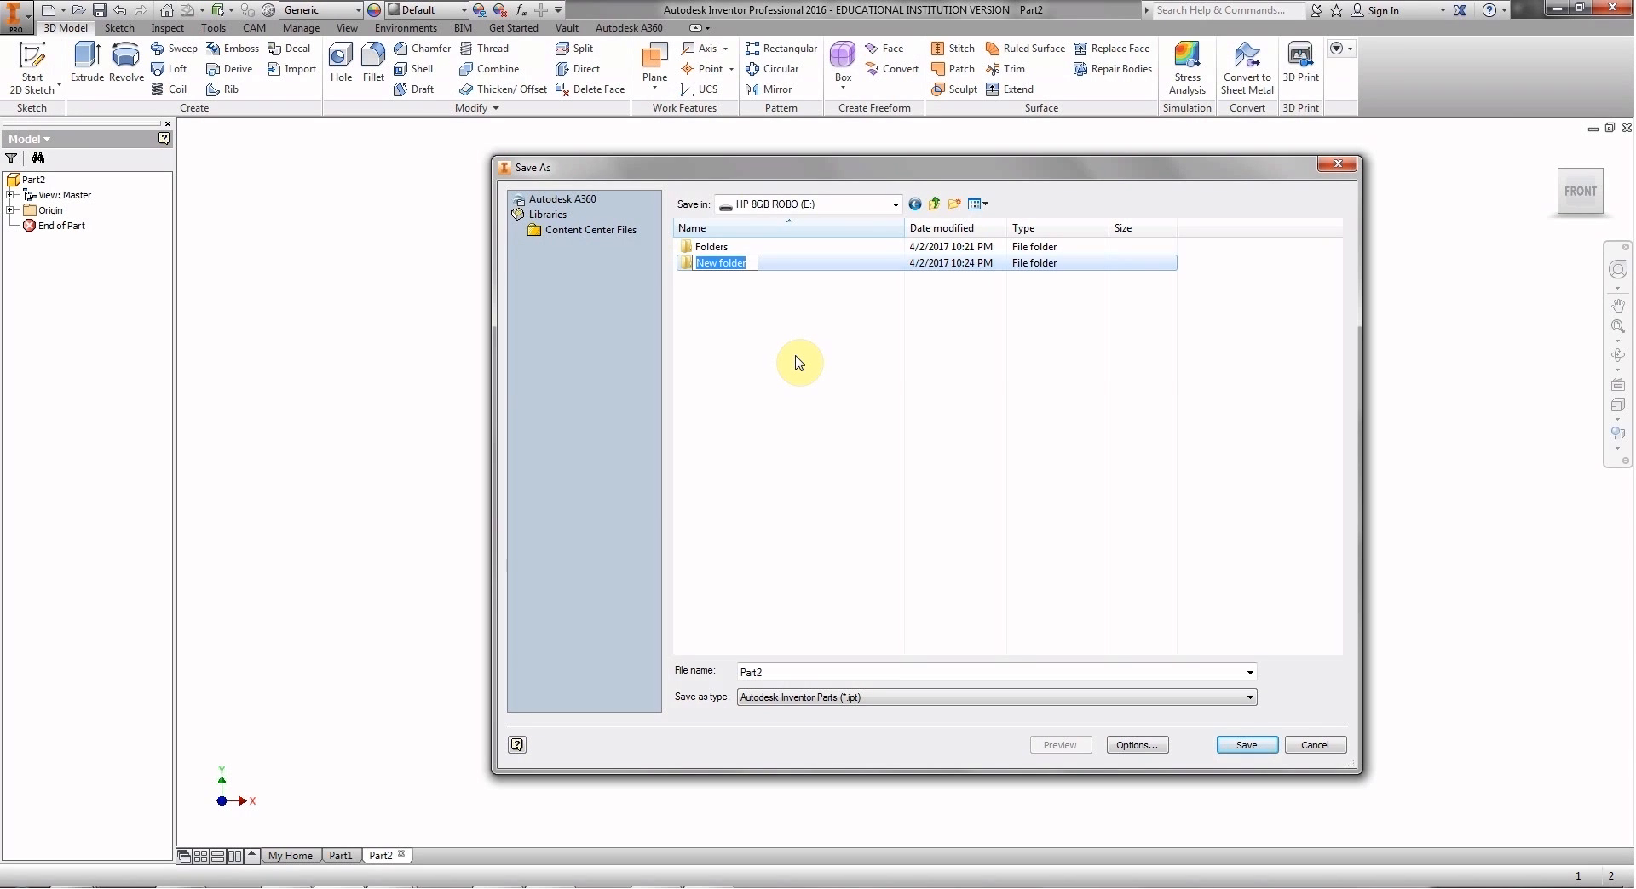
pyautogui.write('IED')
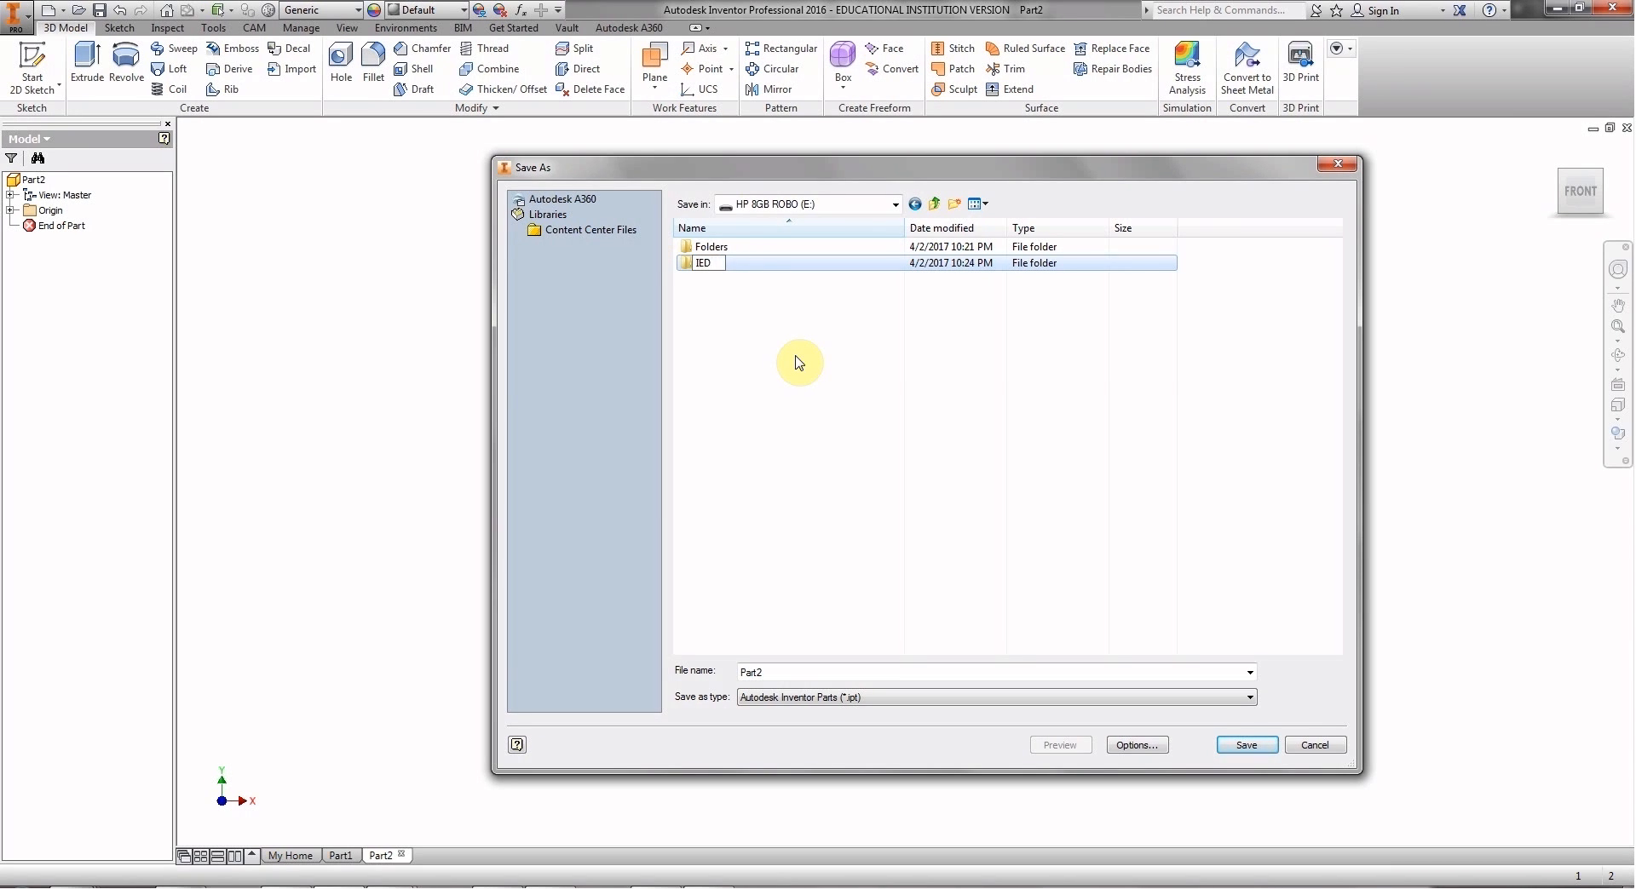
pyautogui.write('Robo')
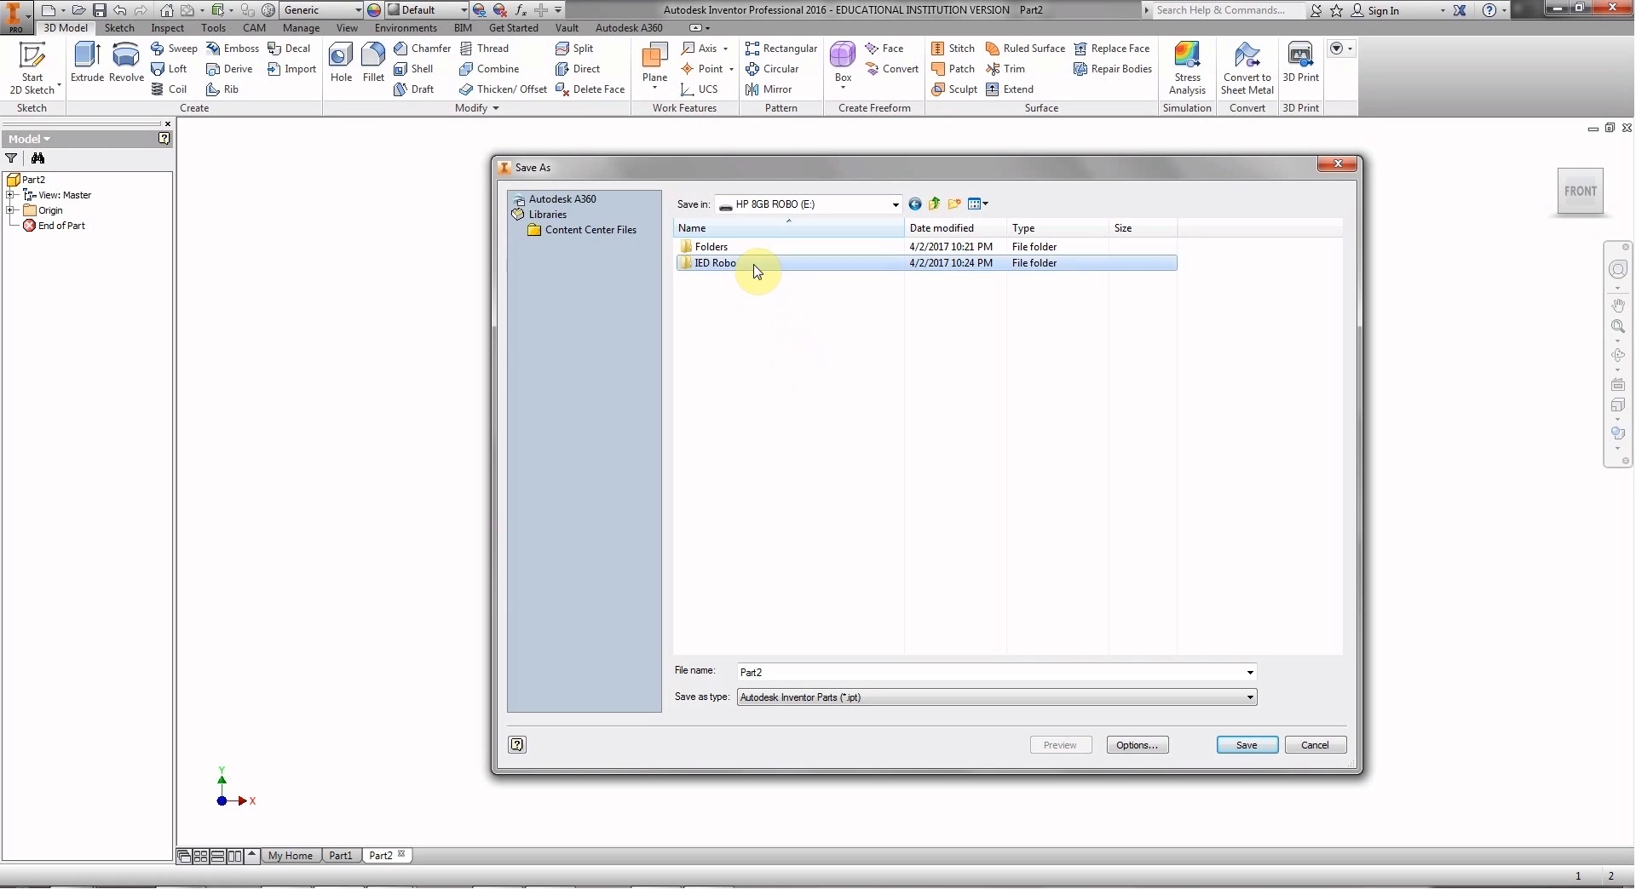
# Inside IED Robo, create a new subfolder named Unit 4.
pyautogui.doubleClick(717, 262)
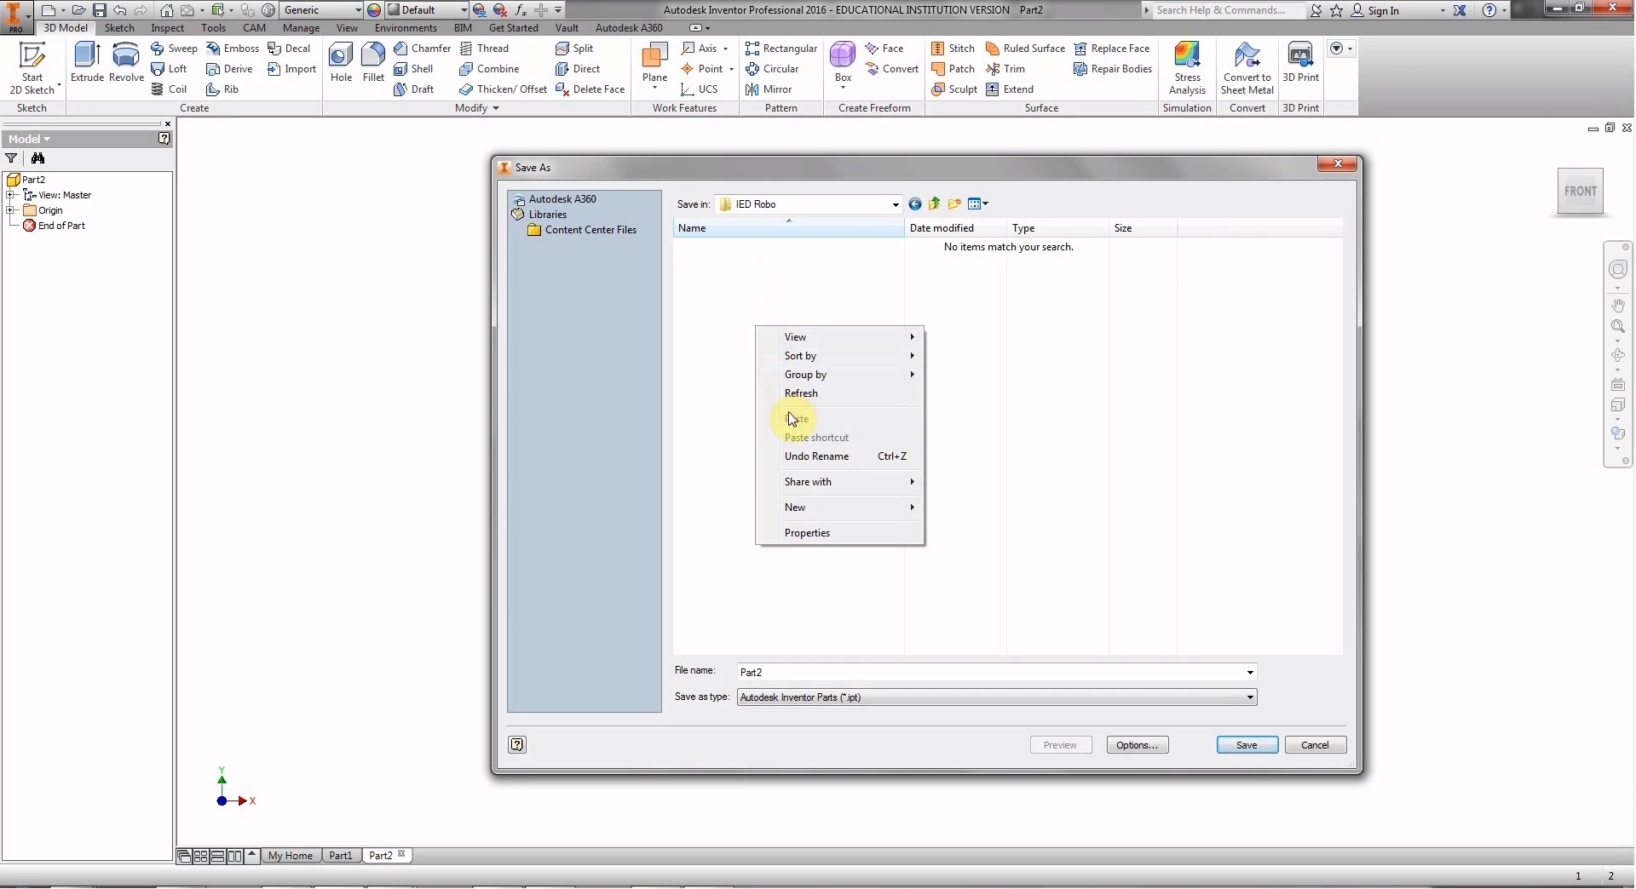
pyautogui.moveTo(794, 507)
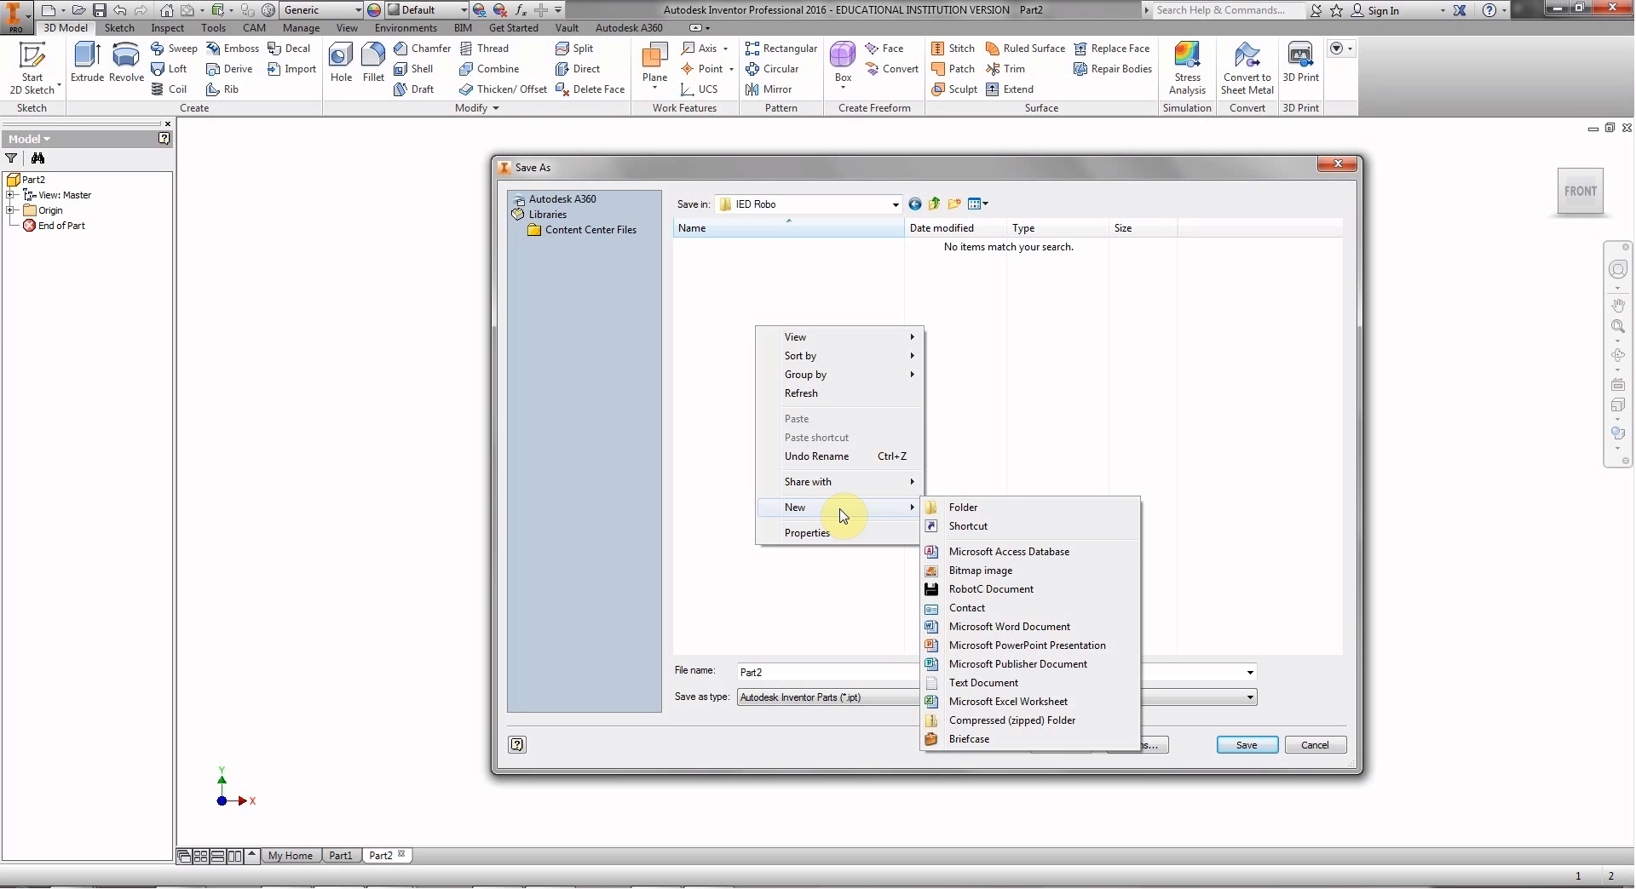
pyautogui.moveTo(954, 508)
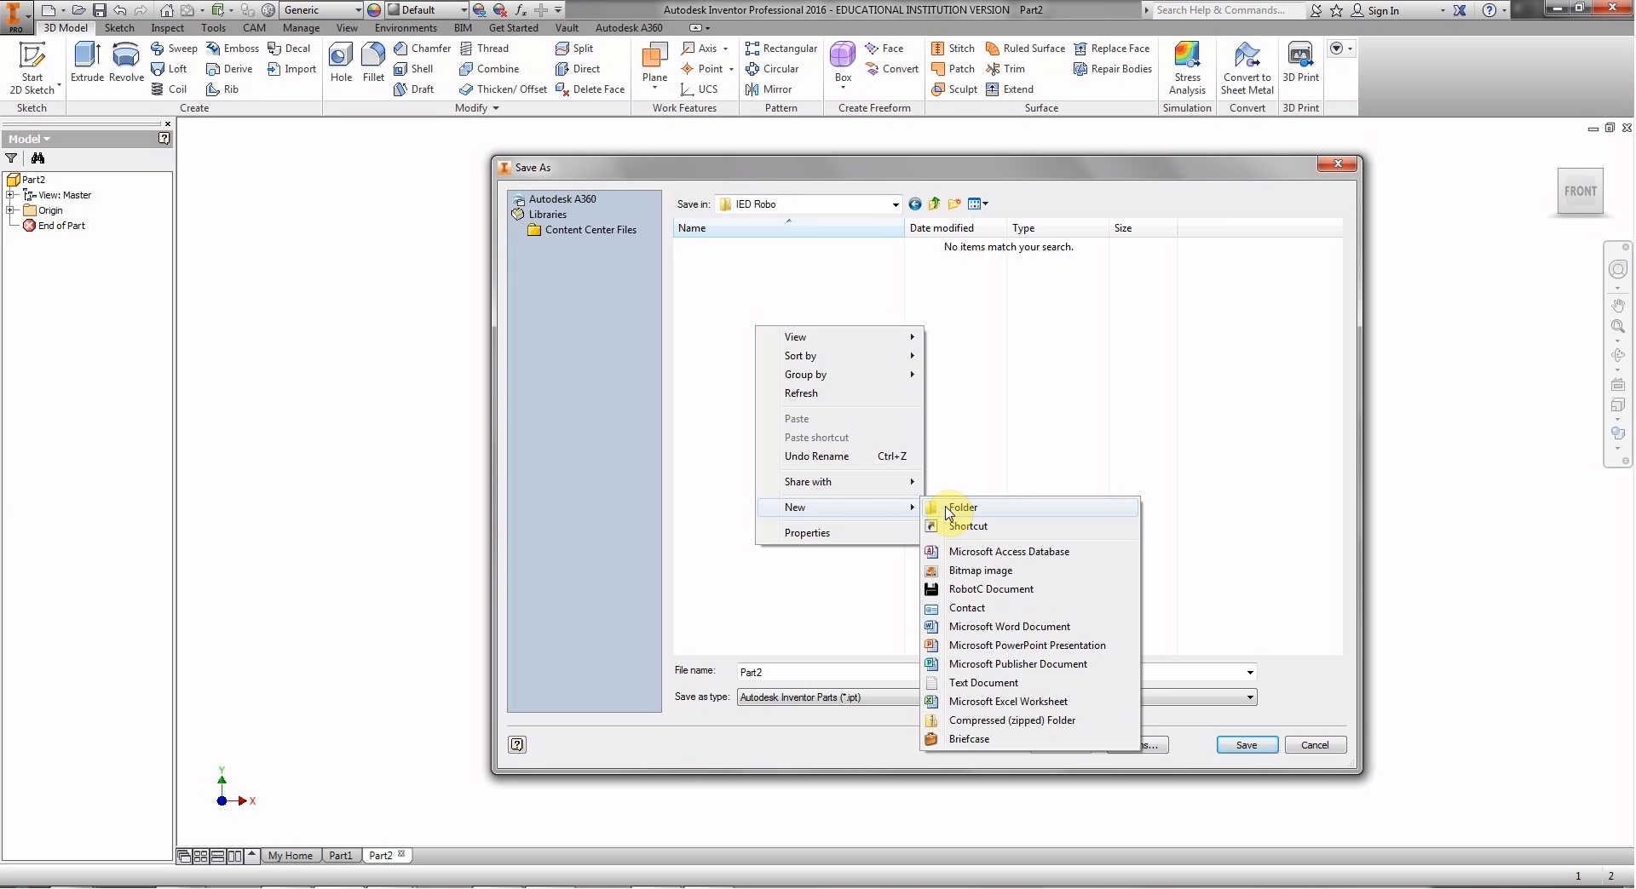
pyautogui.click(961, 506)
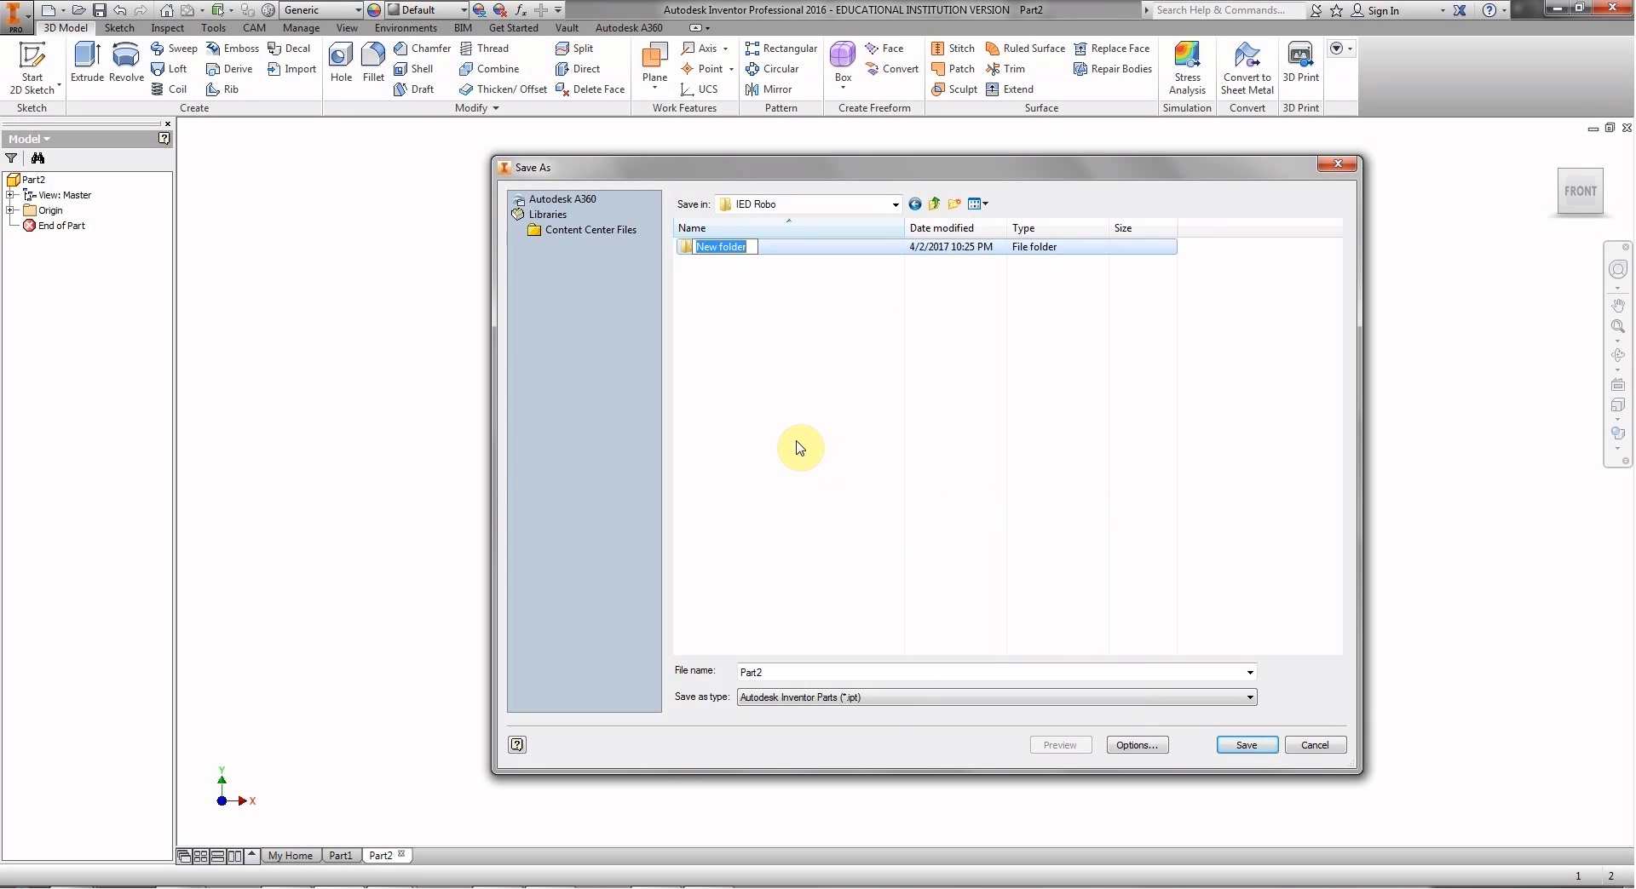
pyautogui.write('U')
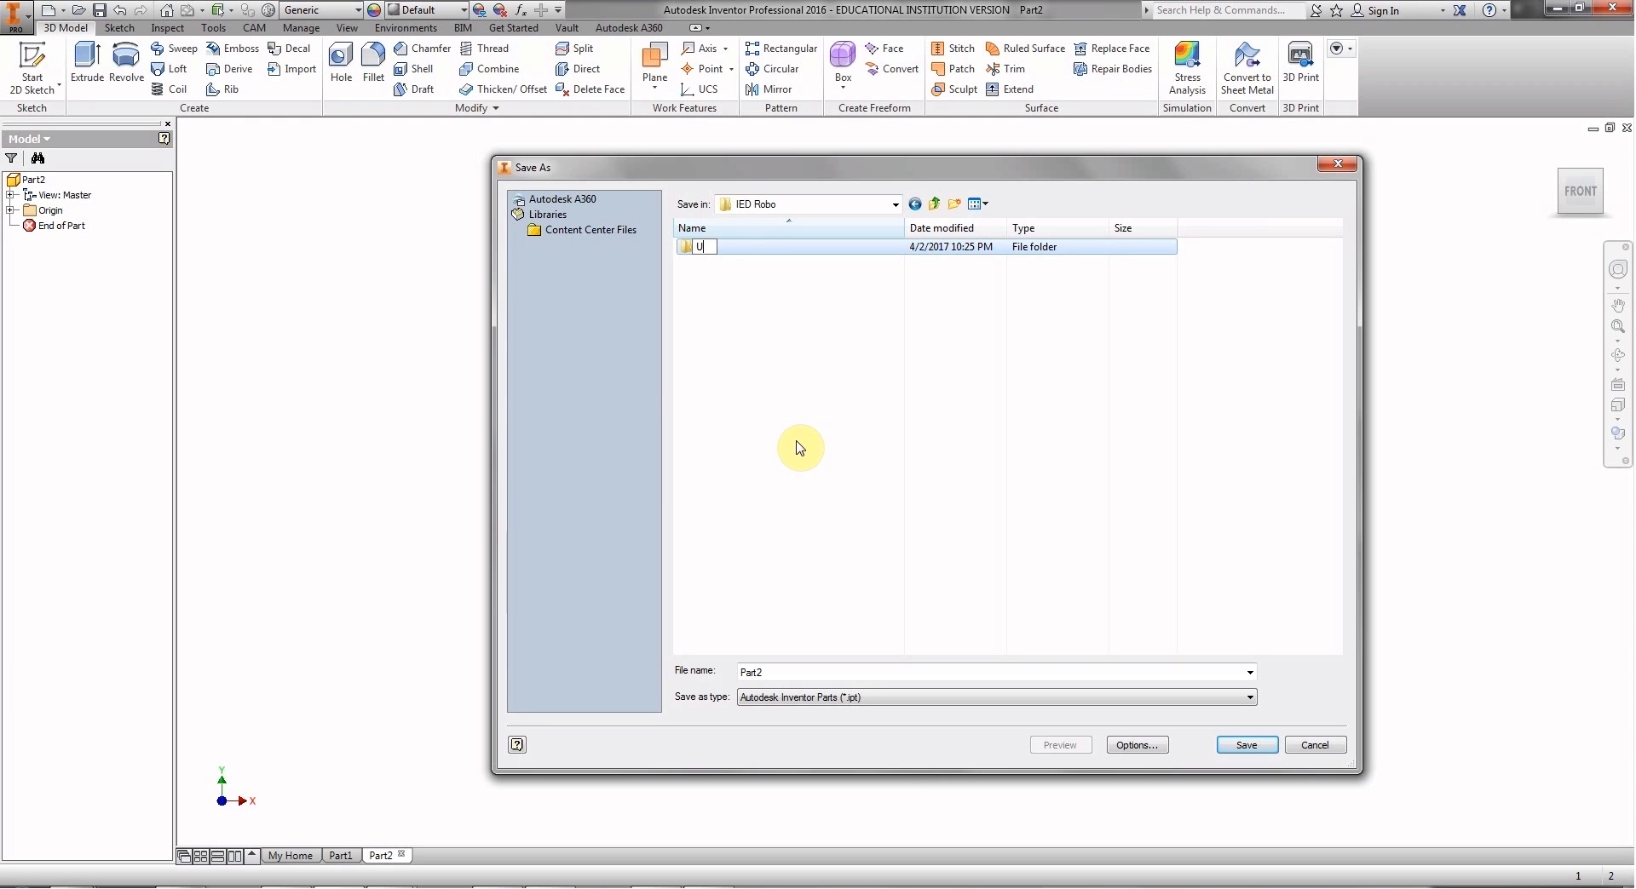
pyautogui.write('nit 4')
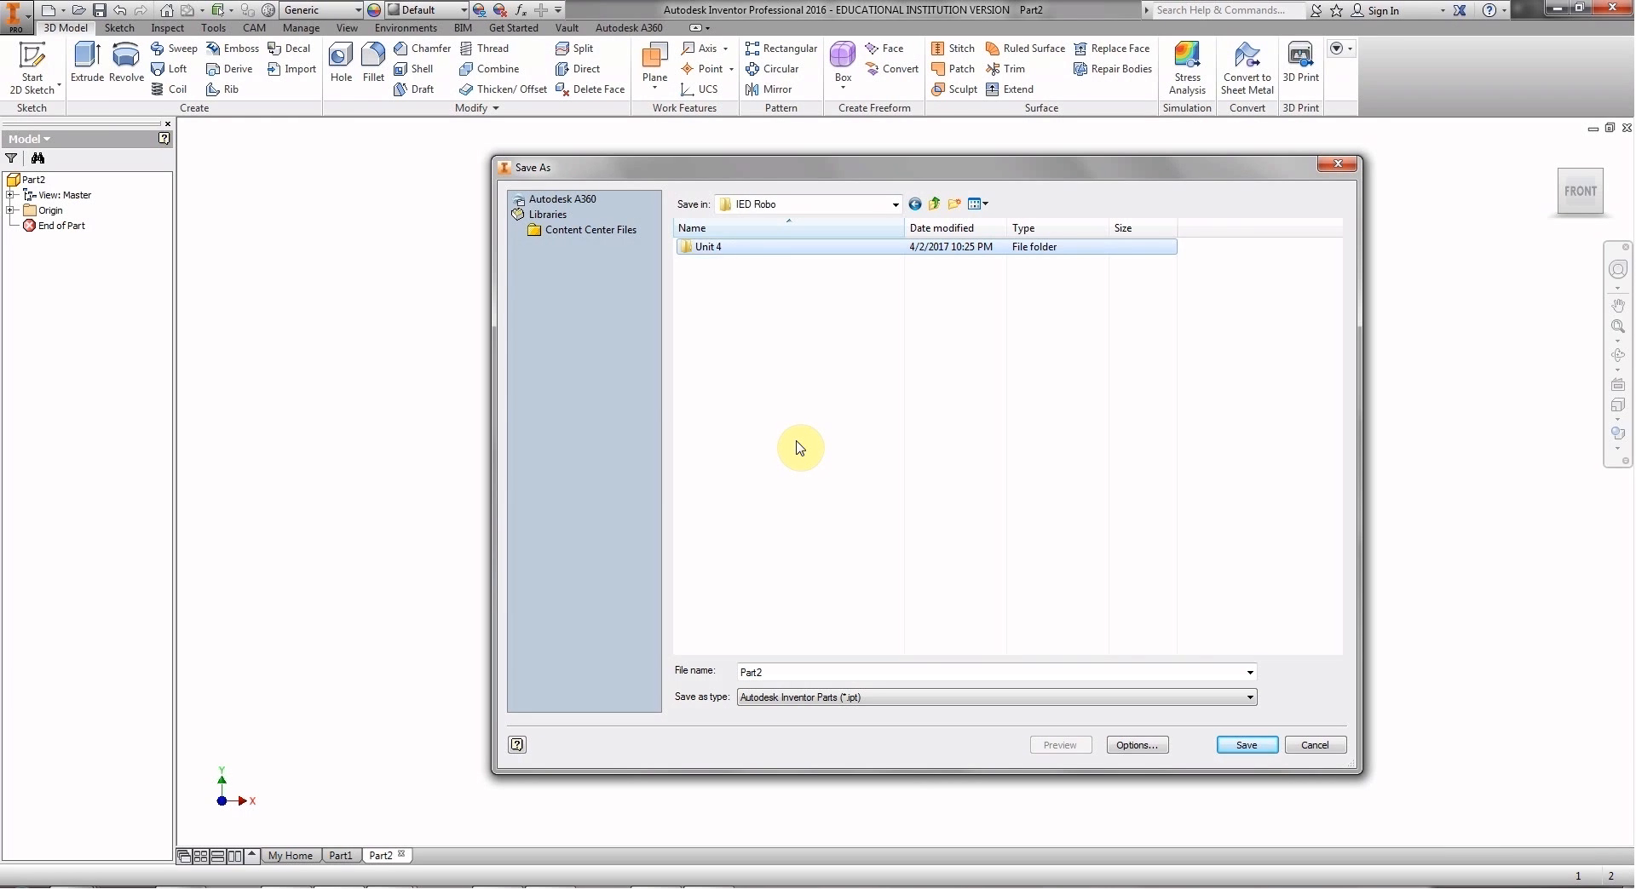
# Save the part in the Unit 4 folder as 4.1.g Additive Robo.
pyautogui.doubleClick(709, 245)
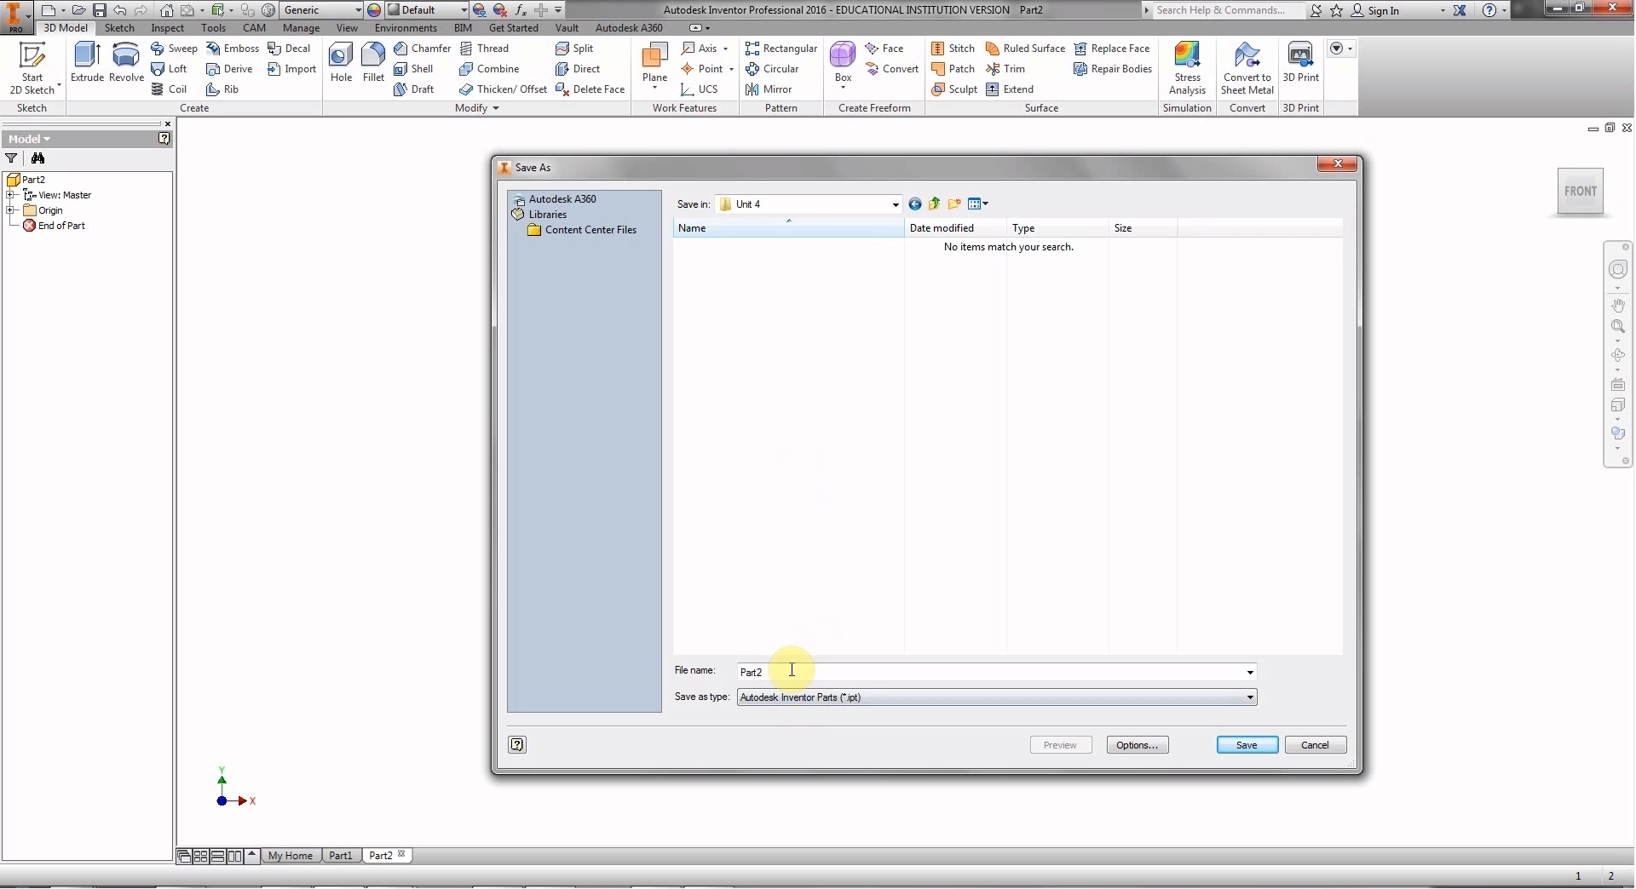
pyautogui.doubleClick(751, 672)
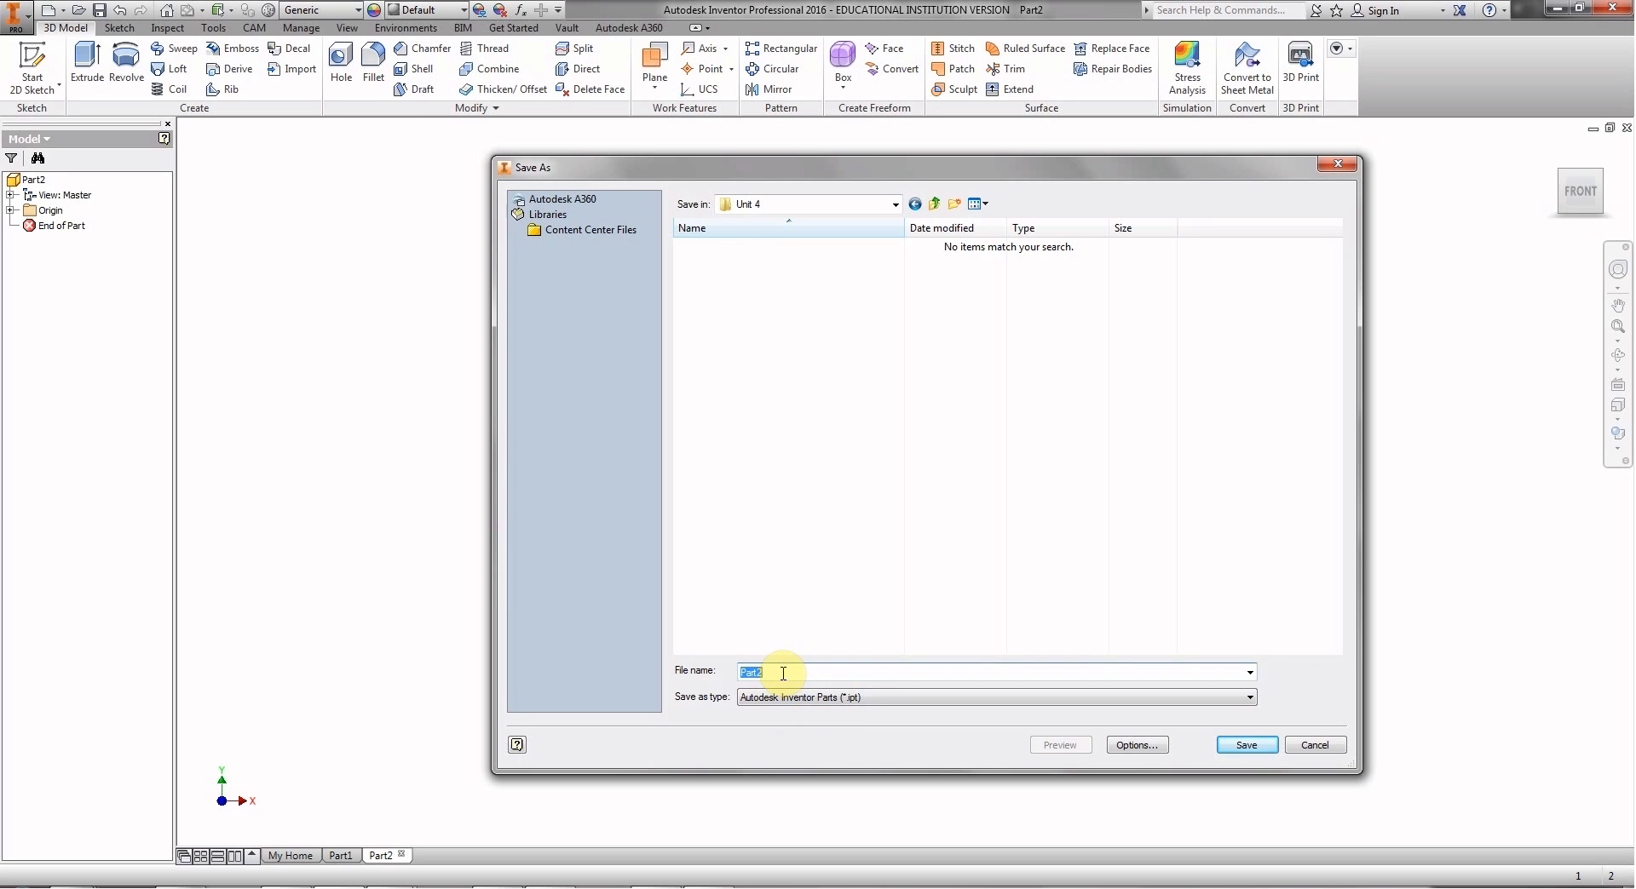
pyautogui.write('4.1')
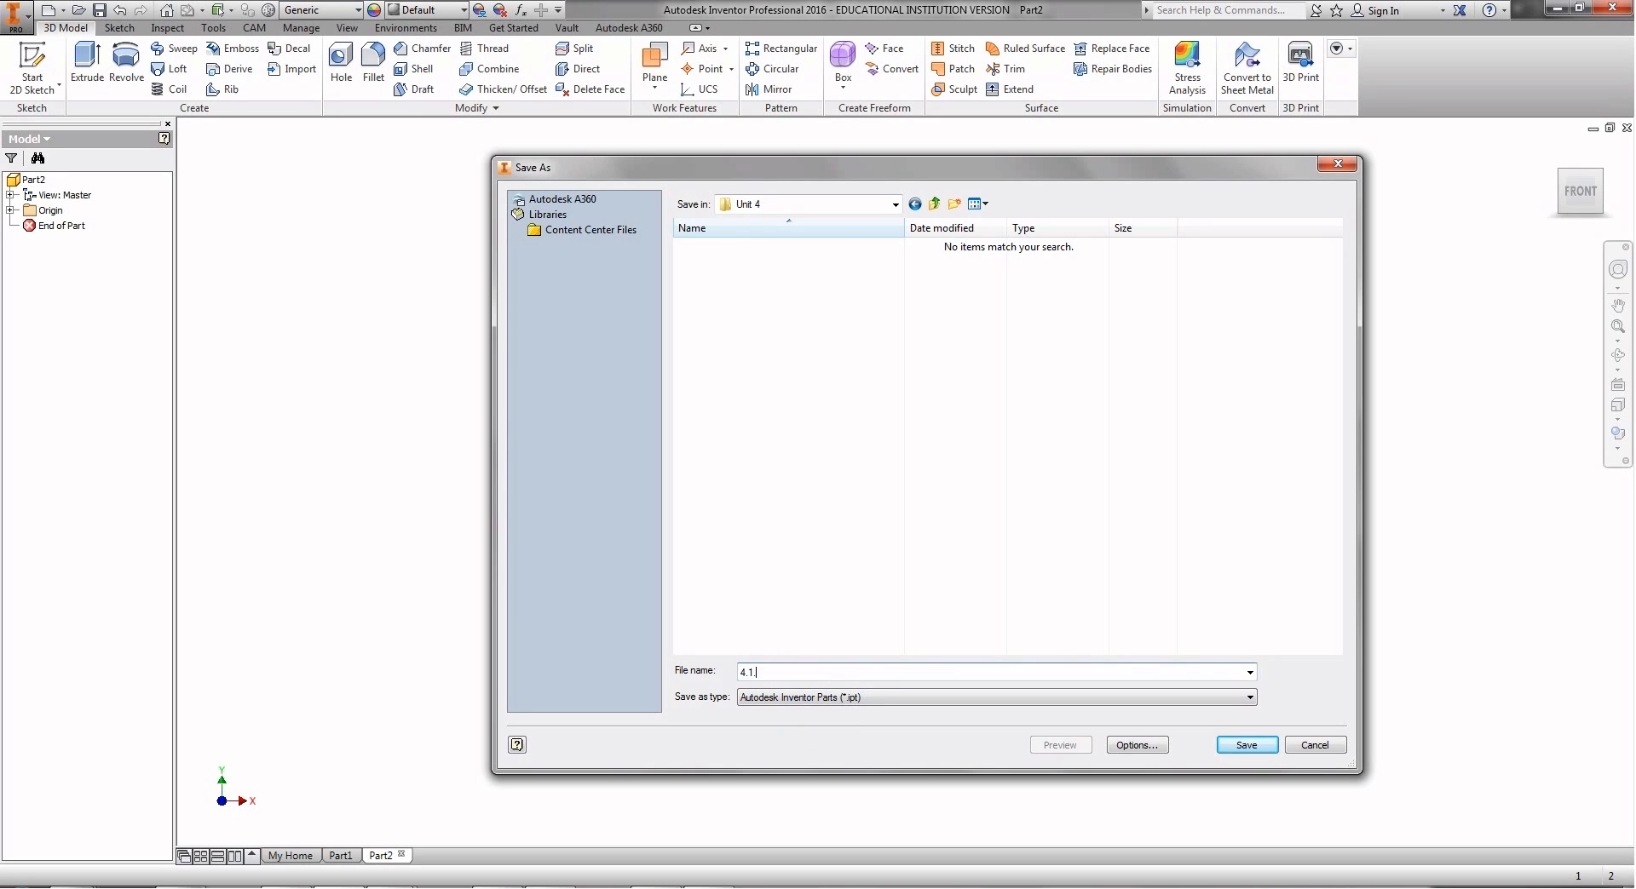
pyautogui.write('.g')
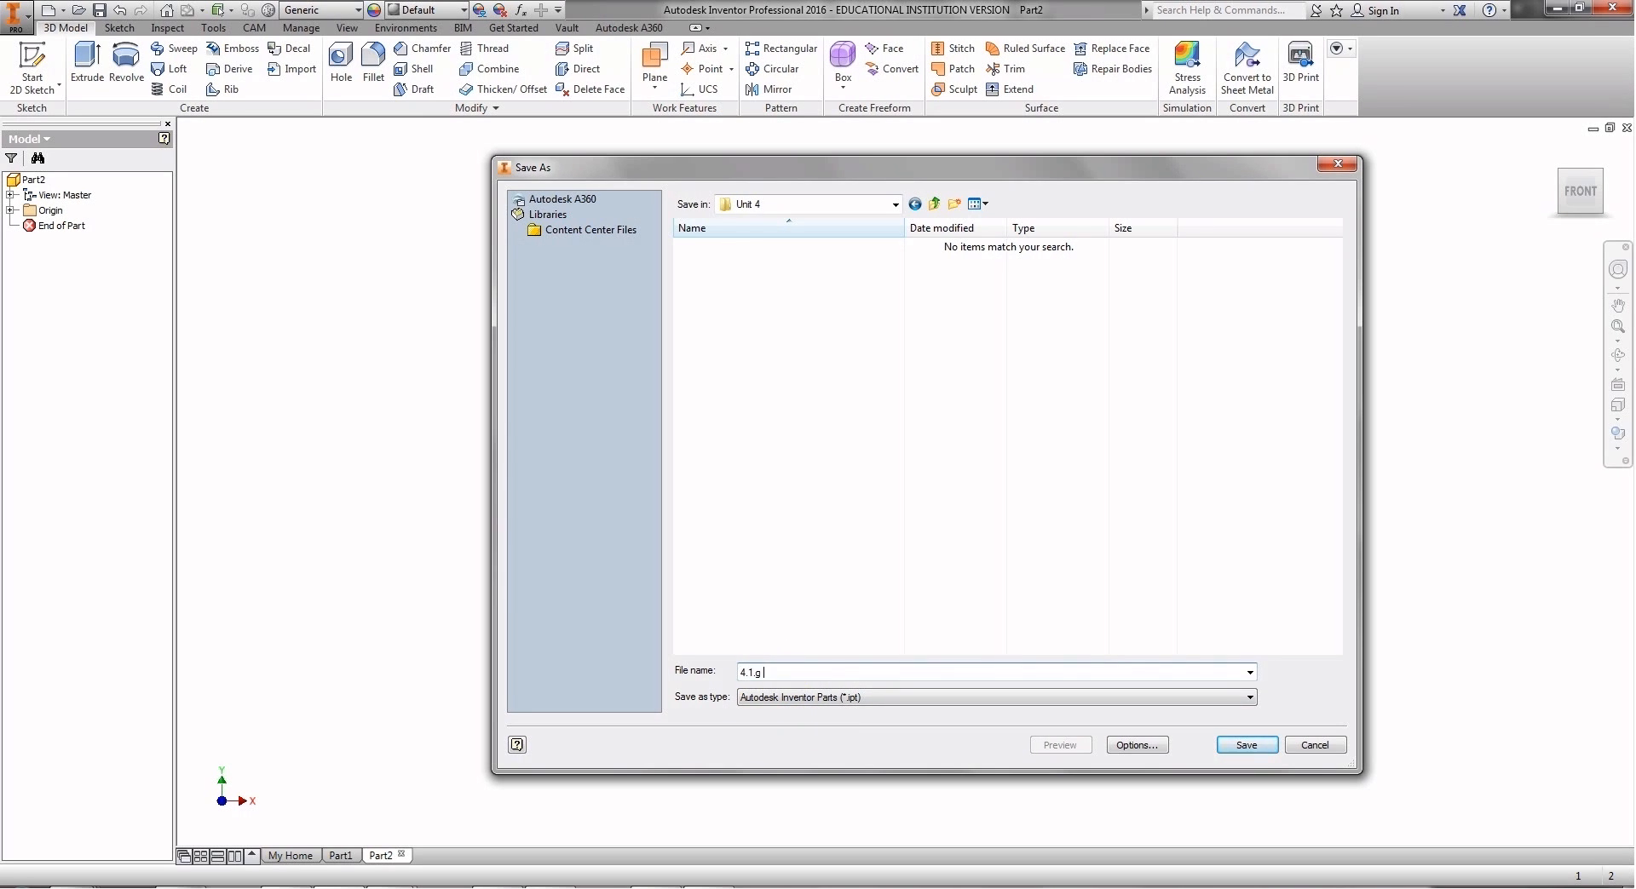
pyautogui.write('Additi')
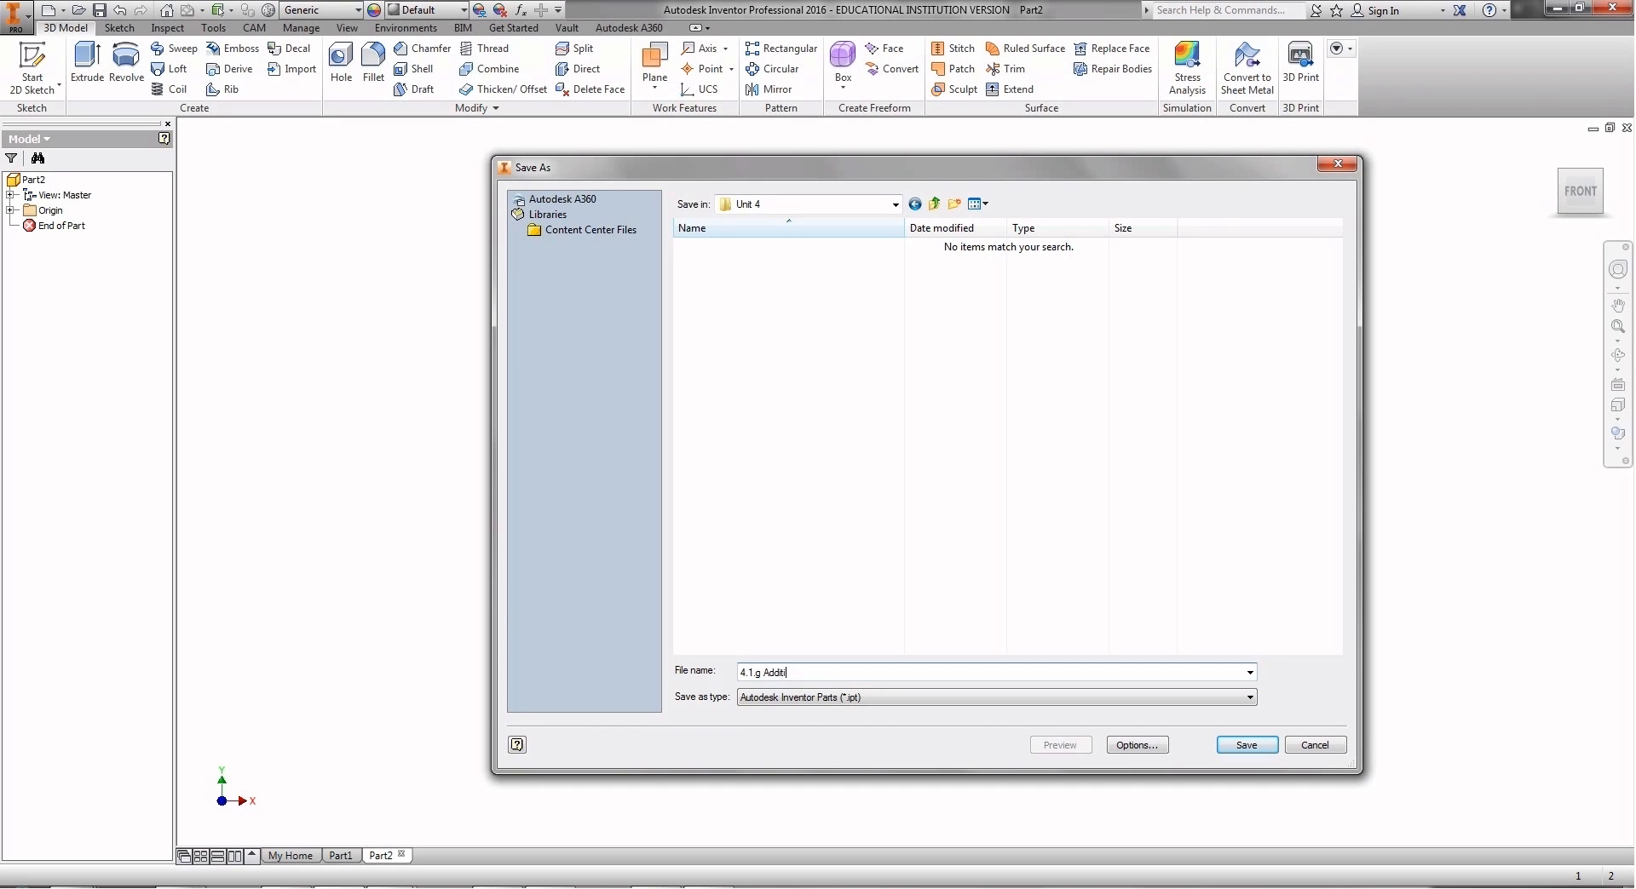
pyautogui.write('ve')
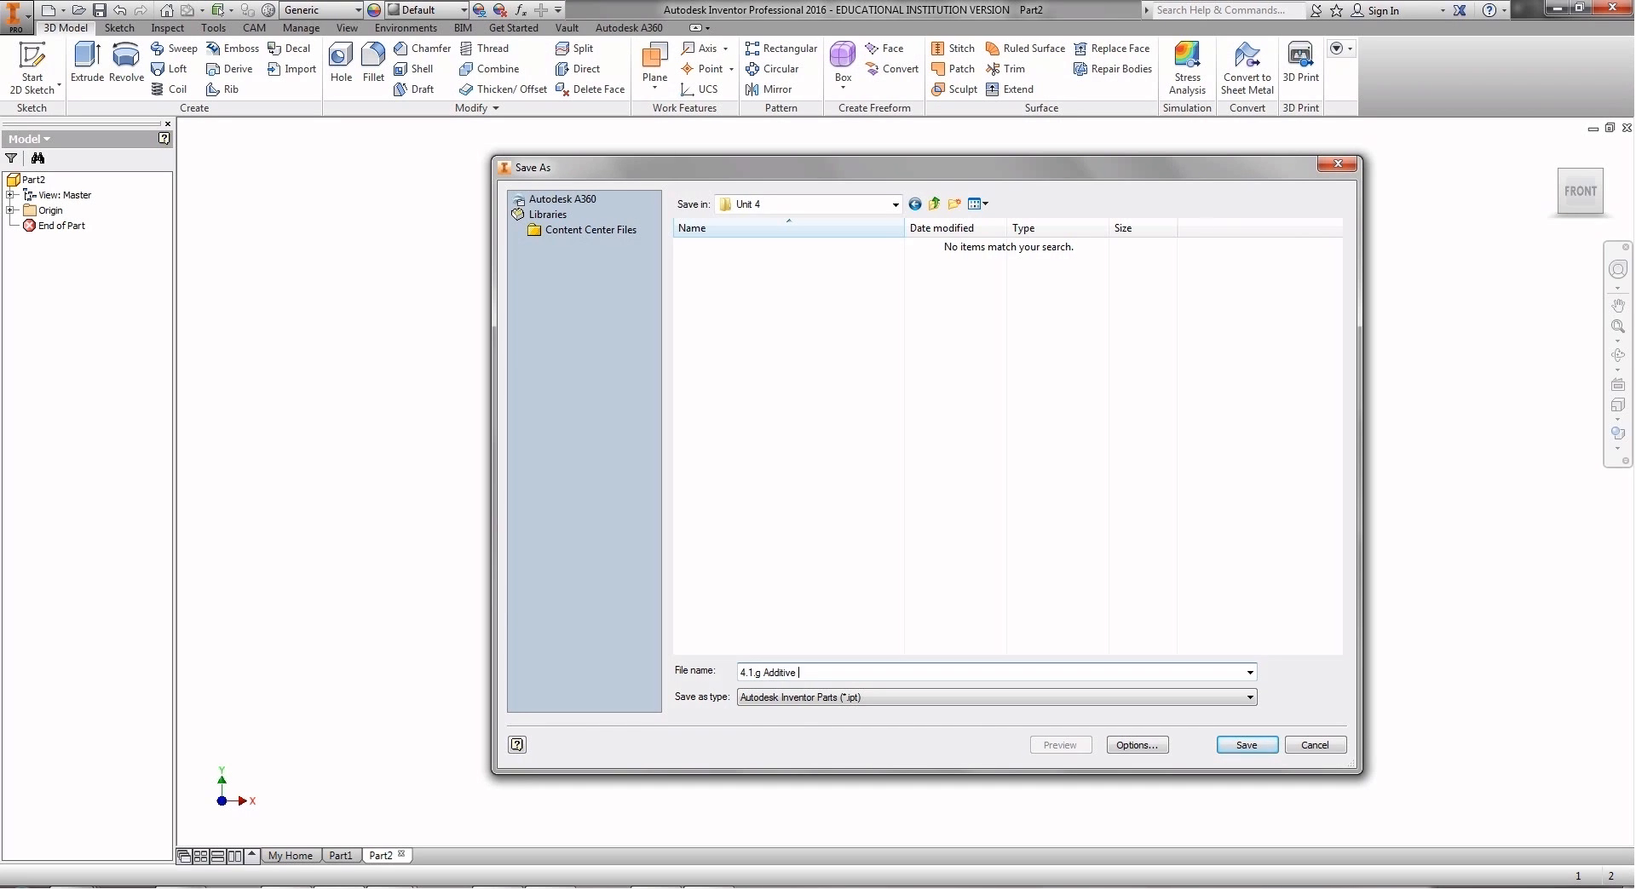
pyautogui.write('Ro')
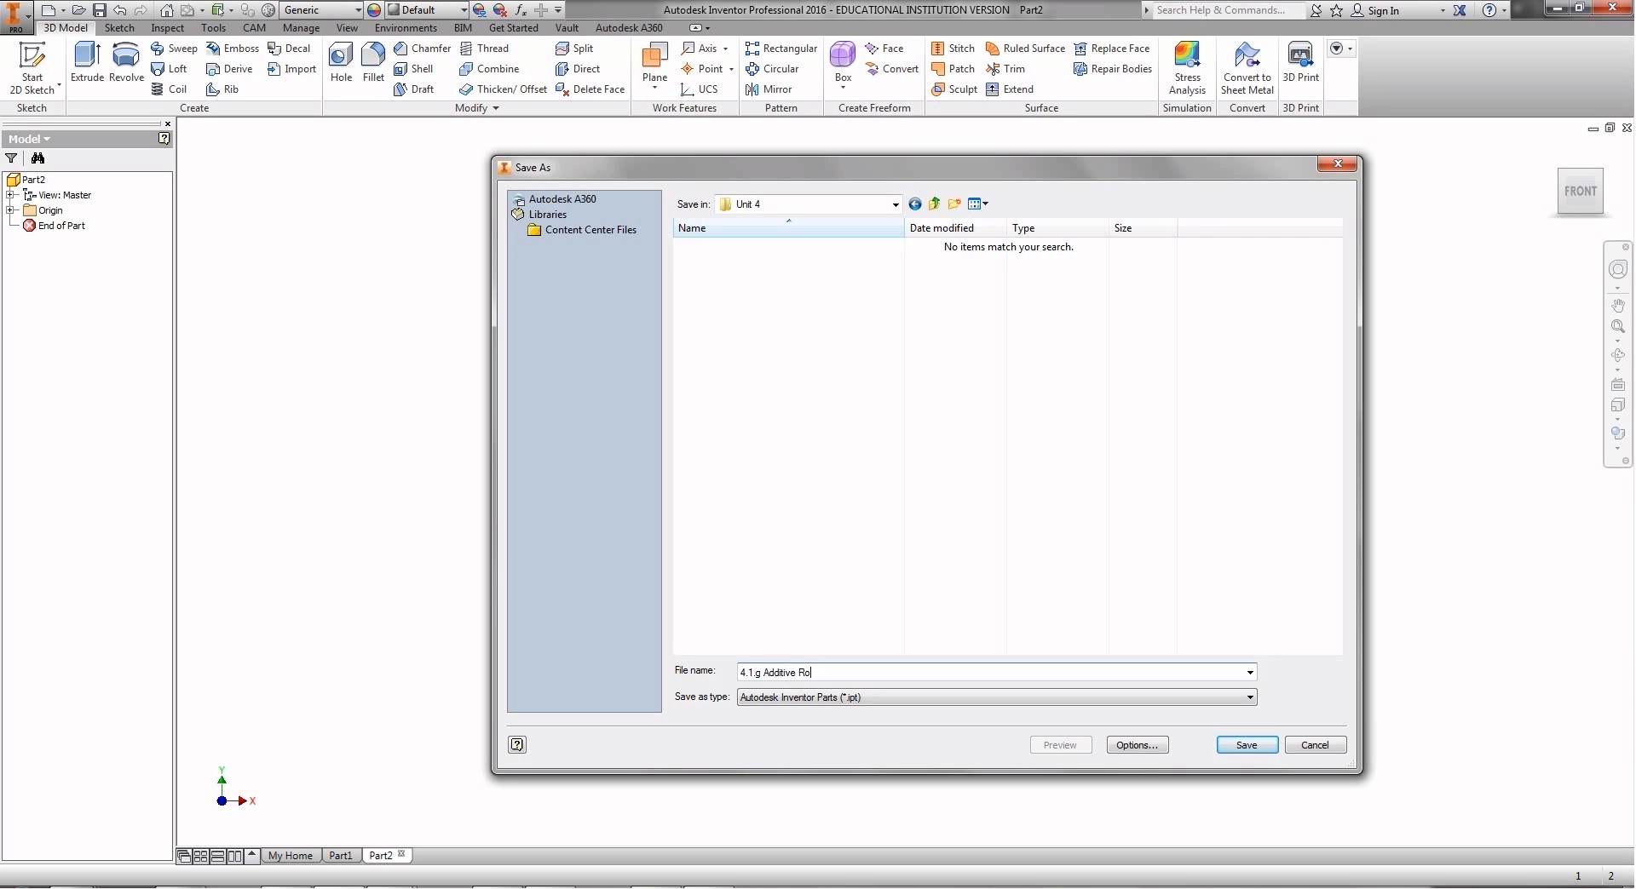
pyautogui.write('bo')
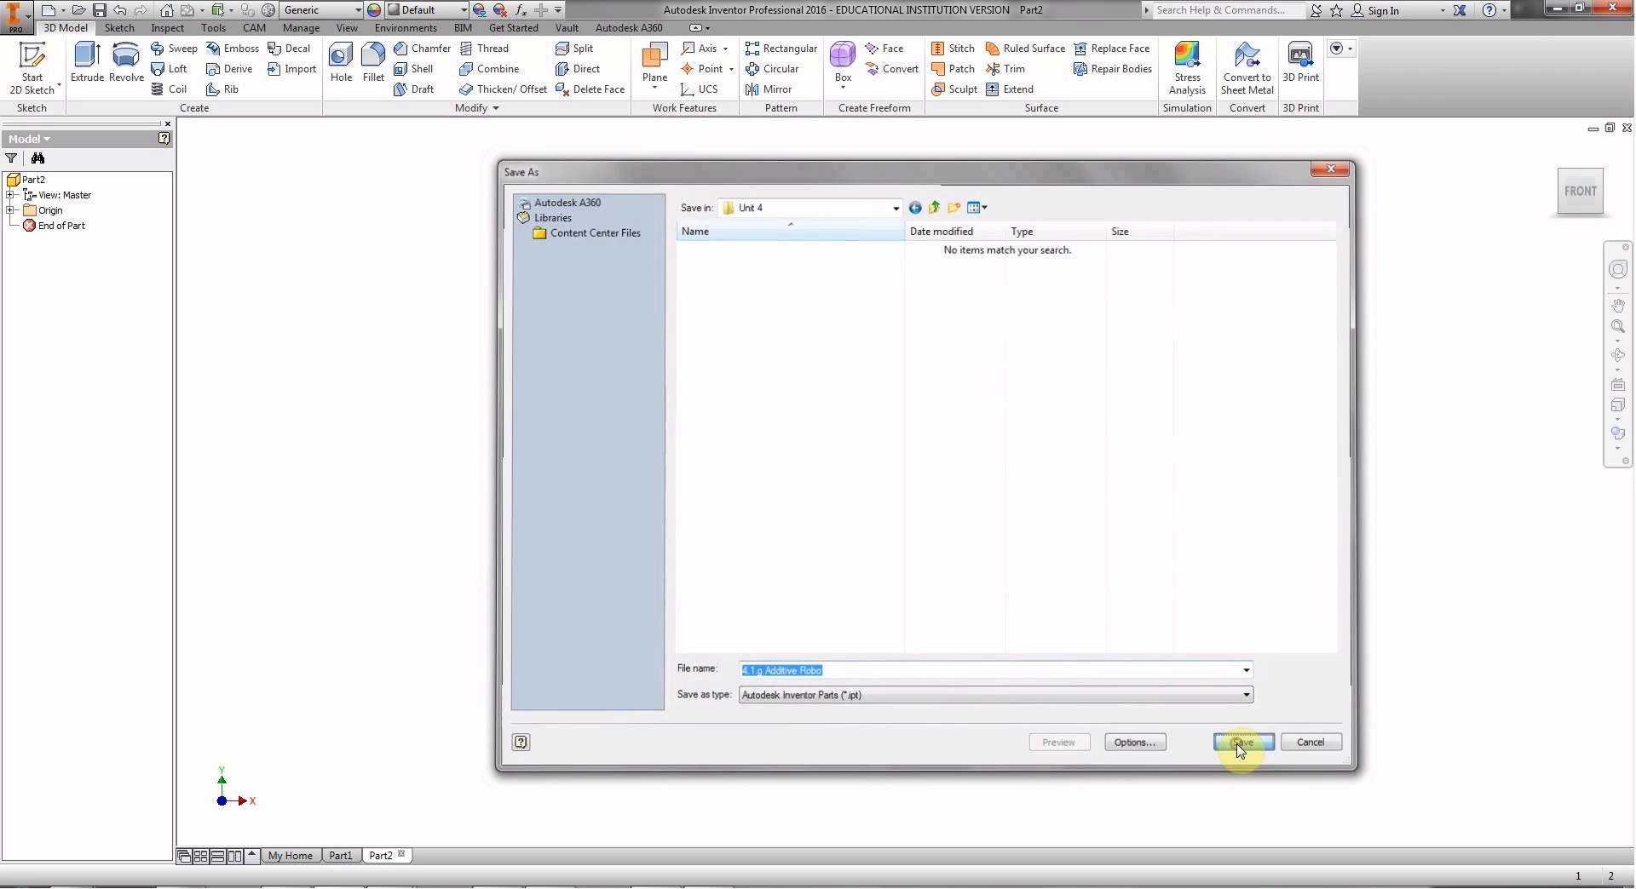
pyautogui.click(1244, 741)
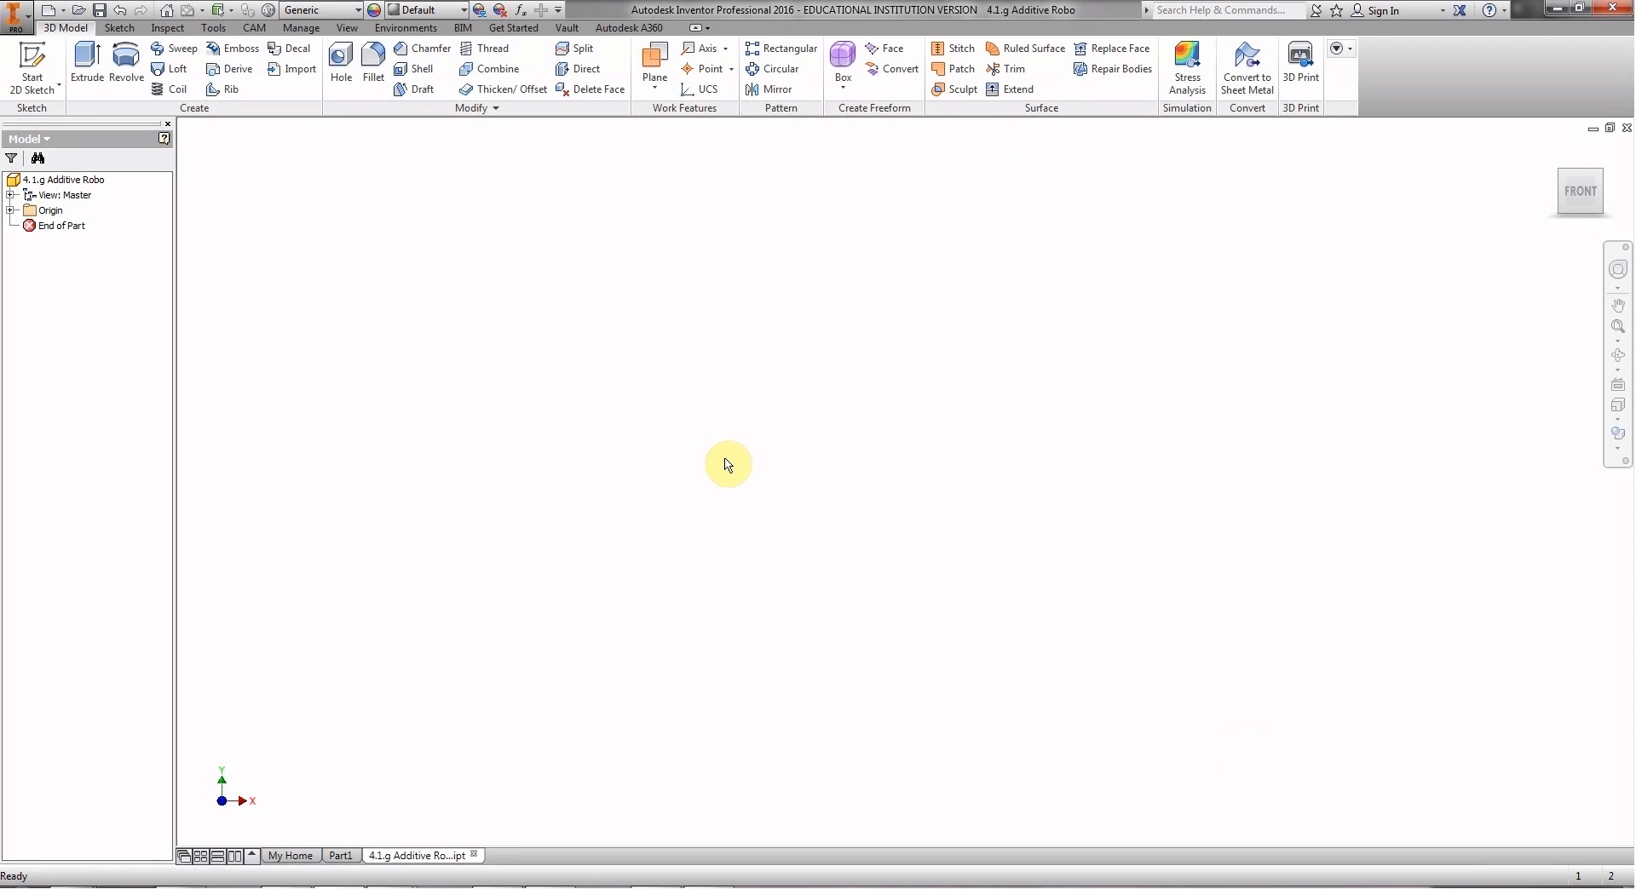
pyautogui.moveTo(655, 442)
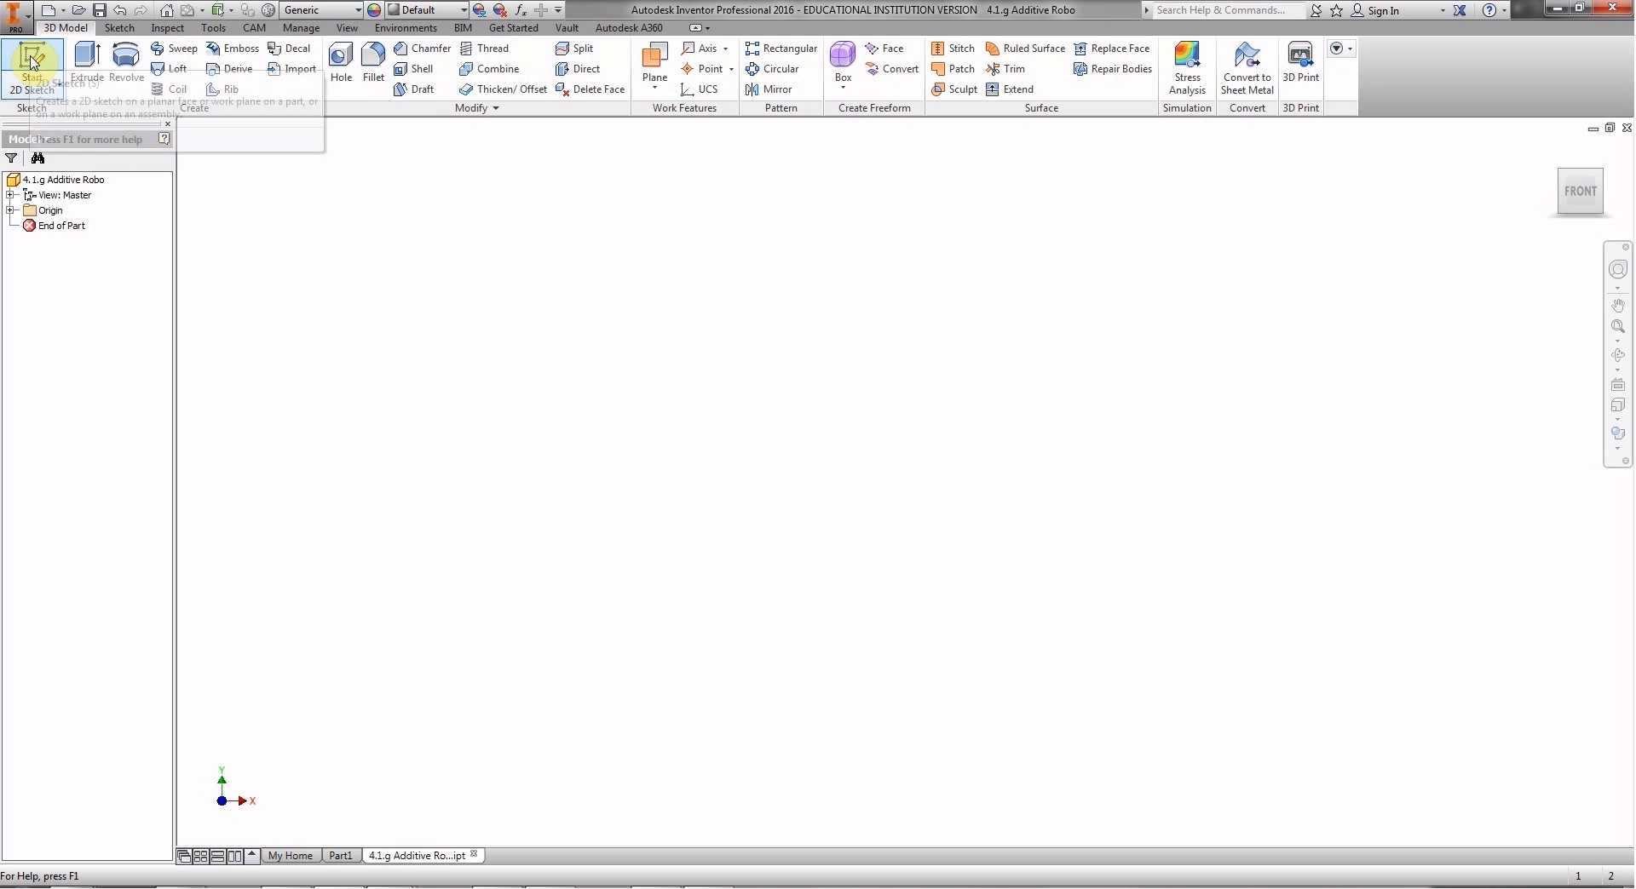
pyautogui.moveTo(32, 67)
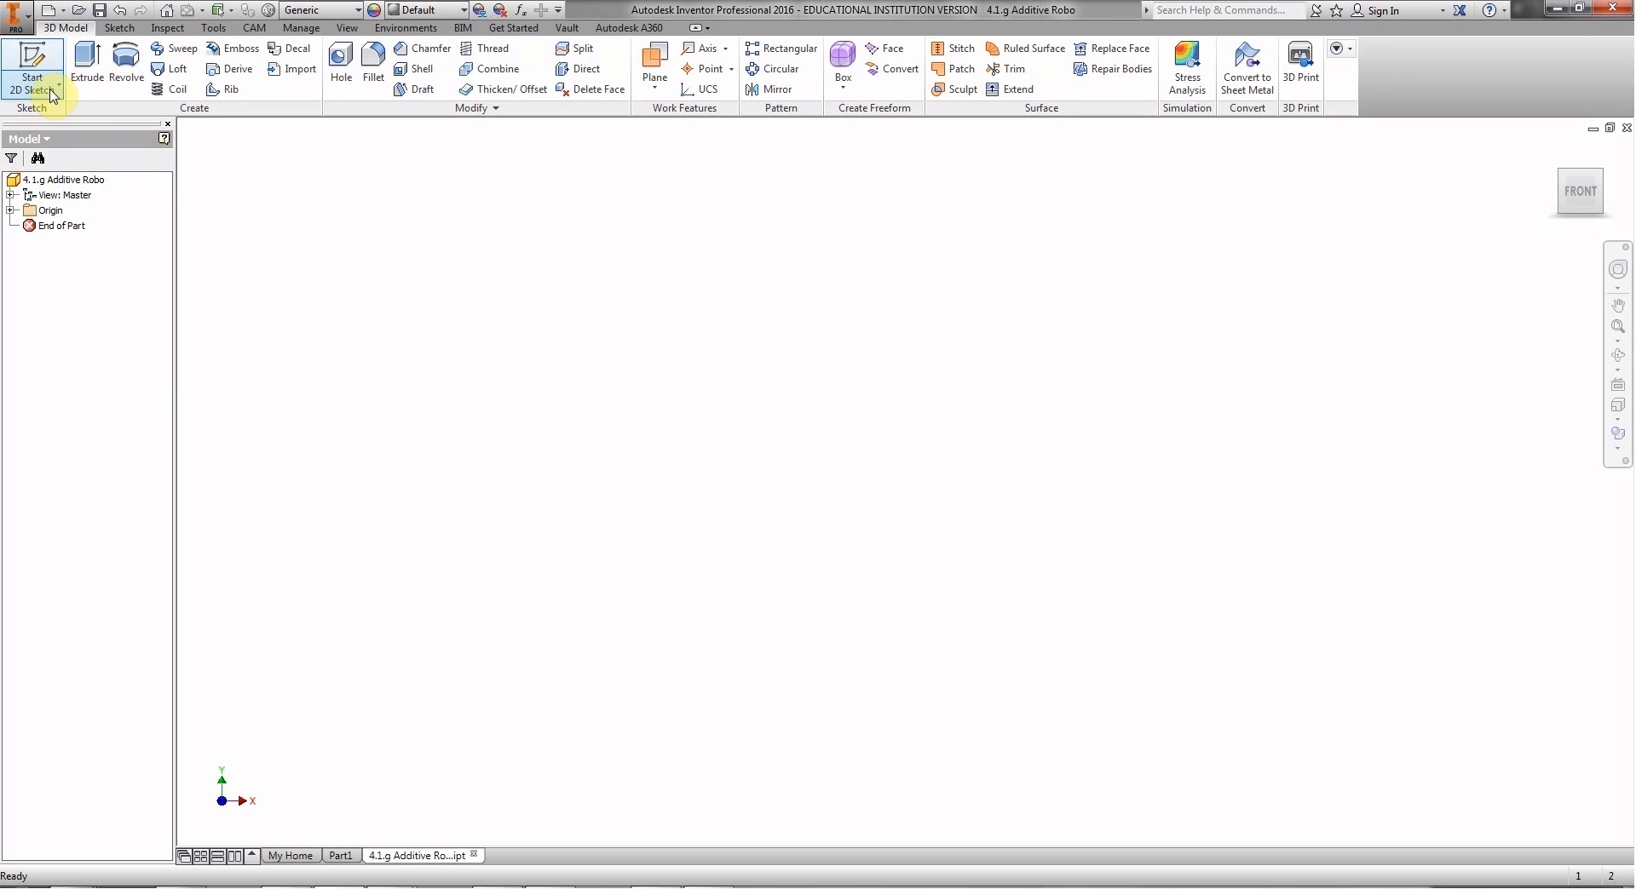
pyautogui.moveTo(52, 92)
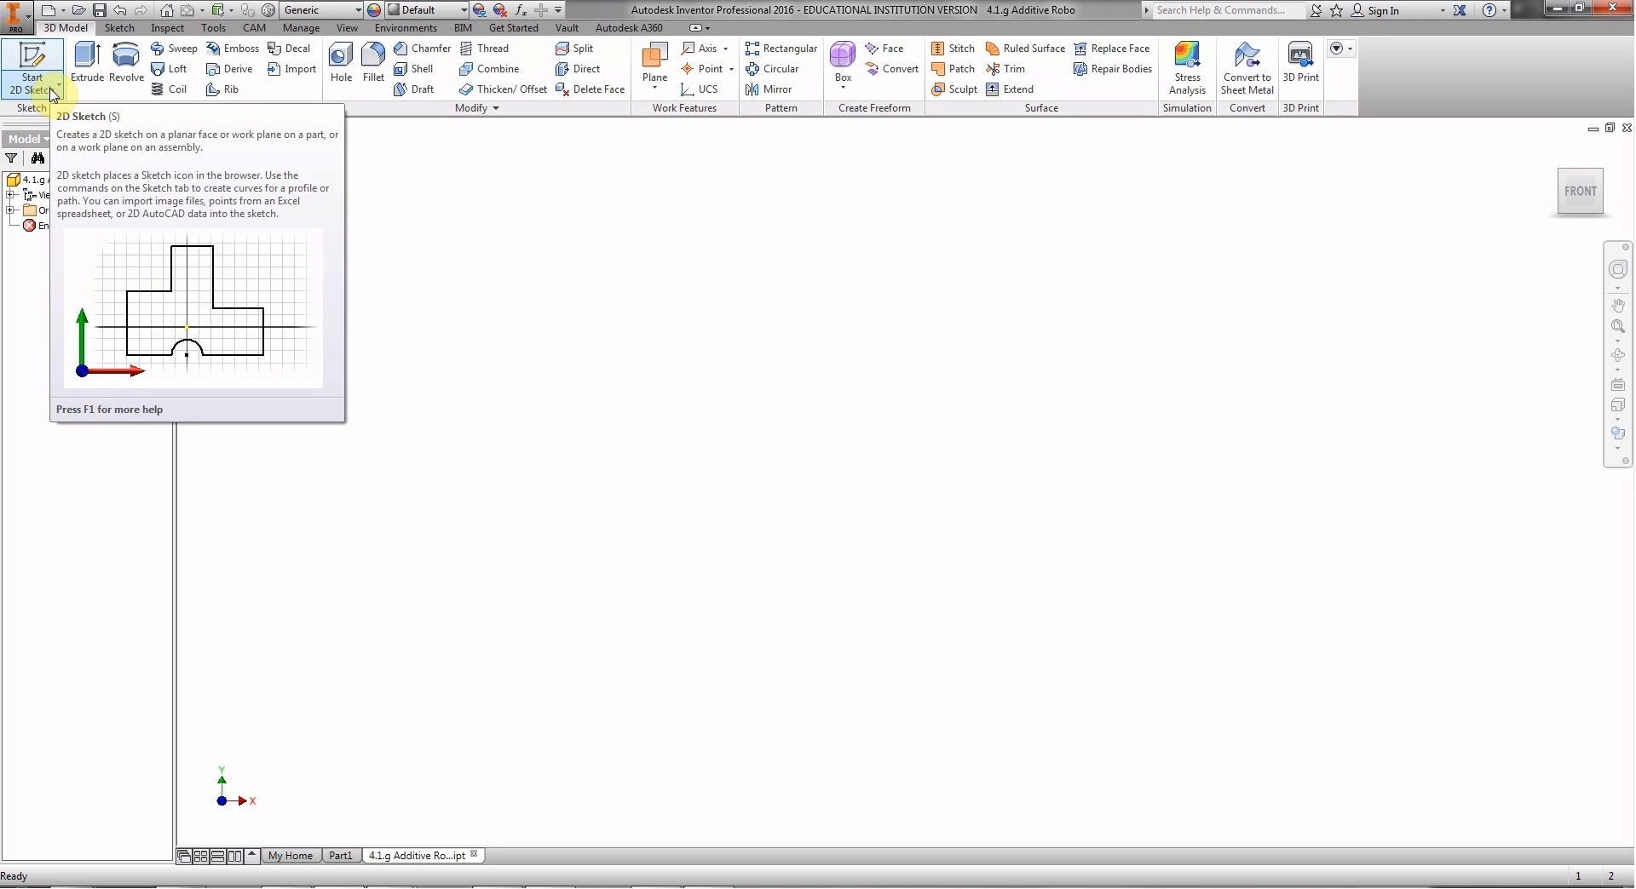
# Show the 2D/3D sketch choice from the Start 2D Sketch dropdown.
pyautogui.click(34, 71)
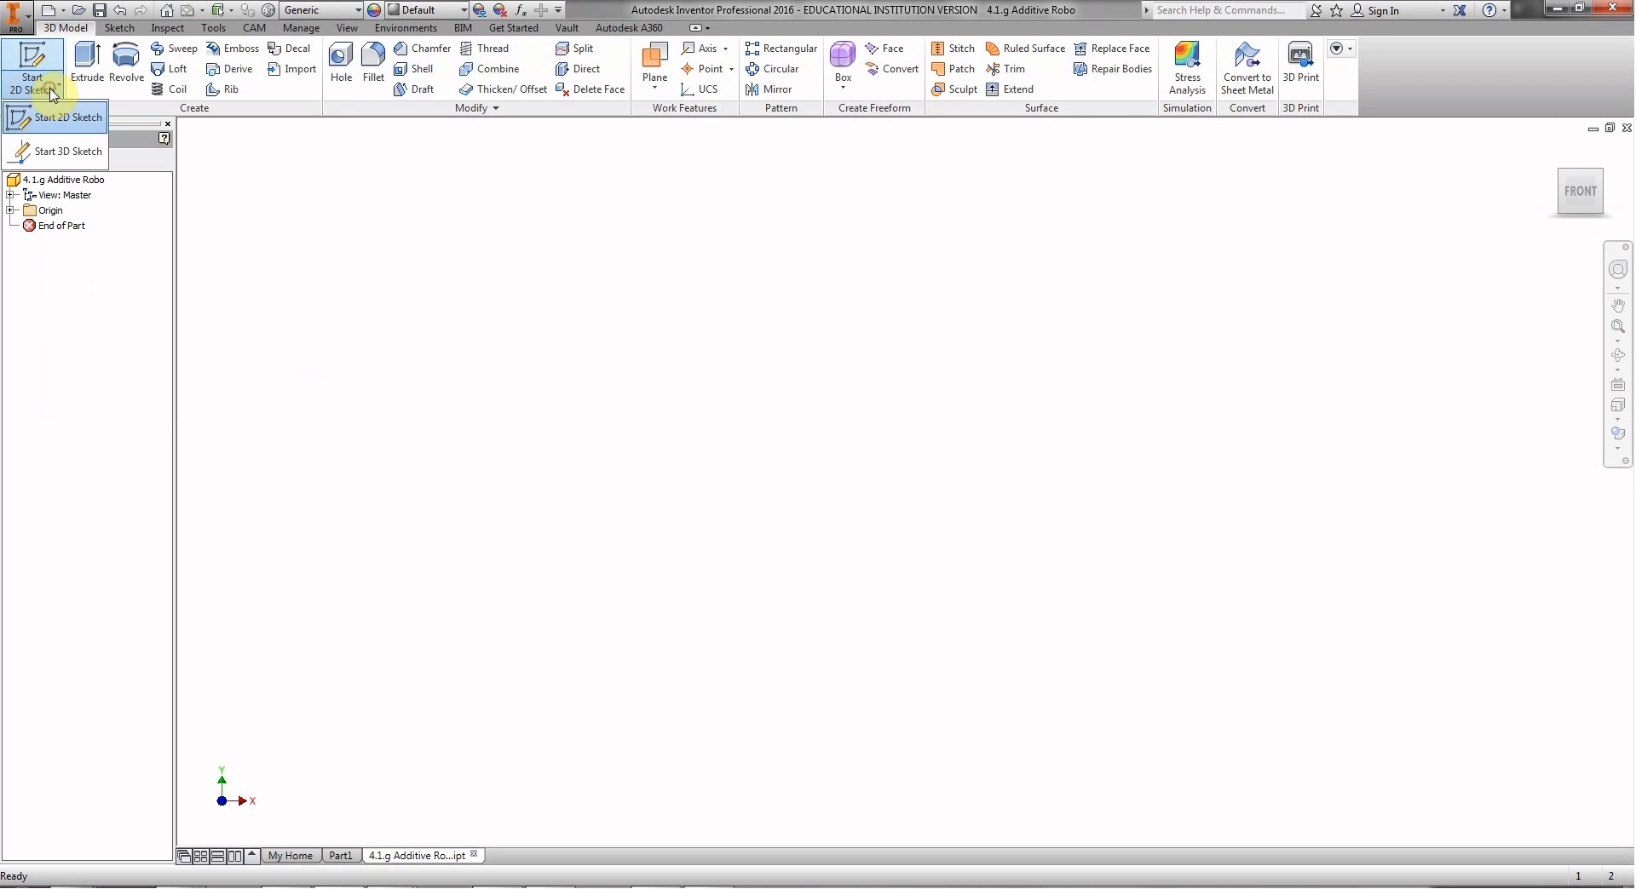
pyautogui.moveTo(41, 164)
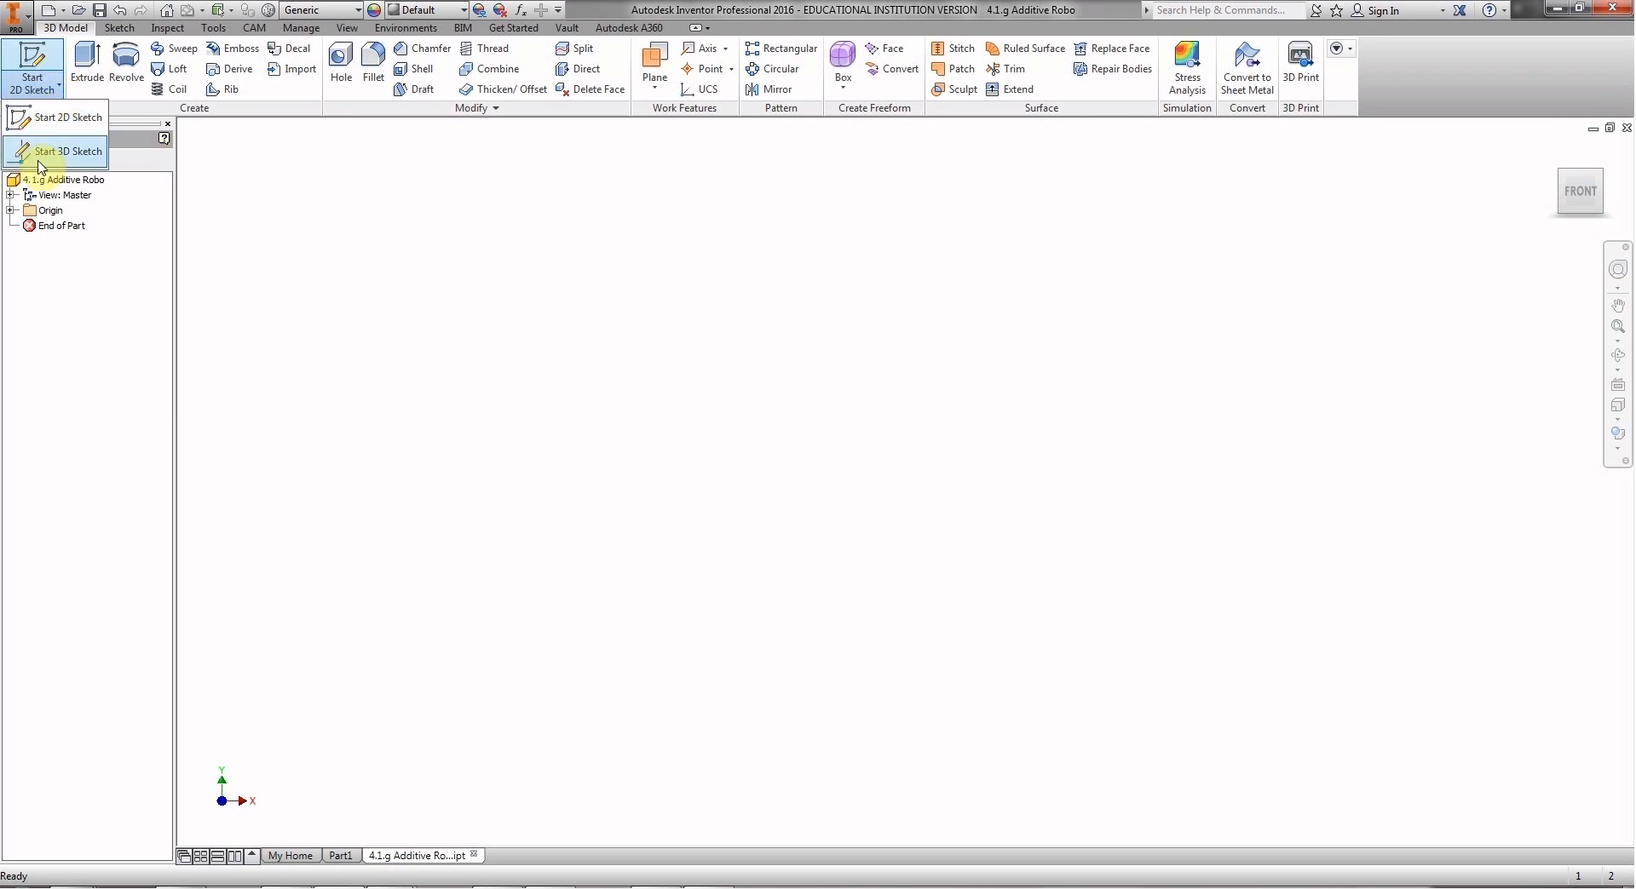
pyautogui.moveTo(61, 126)
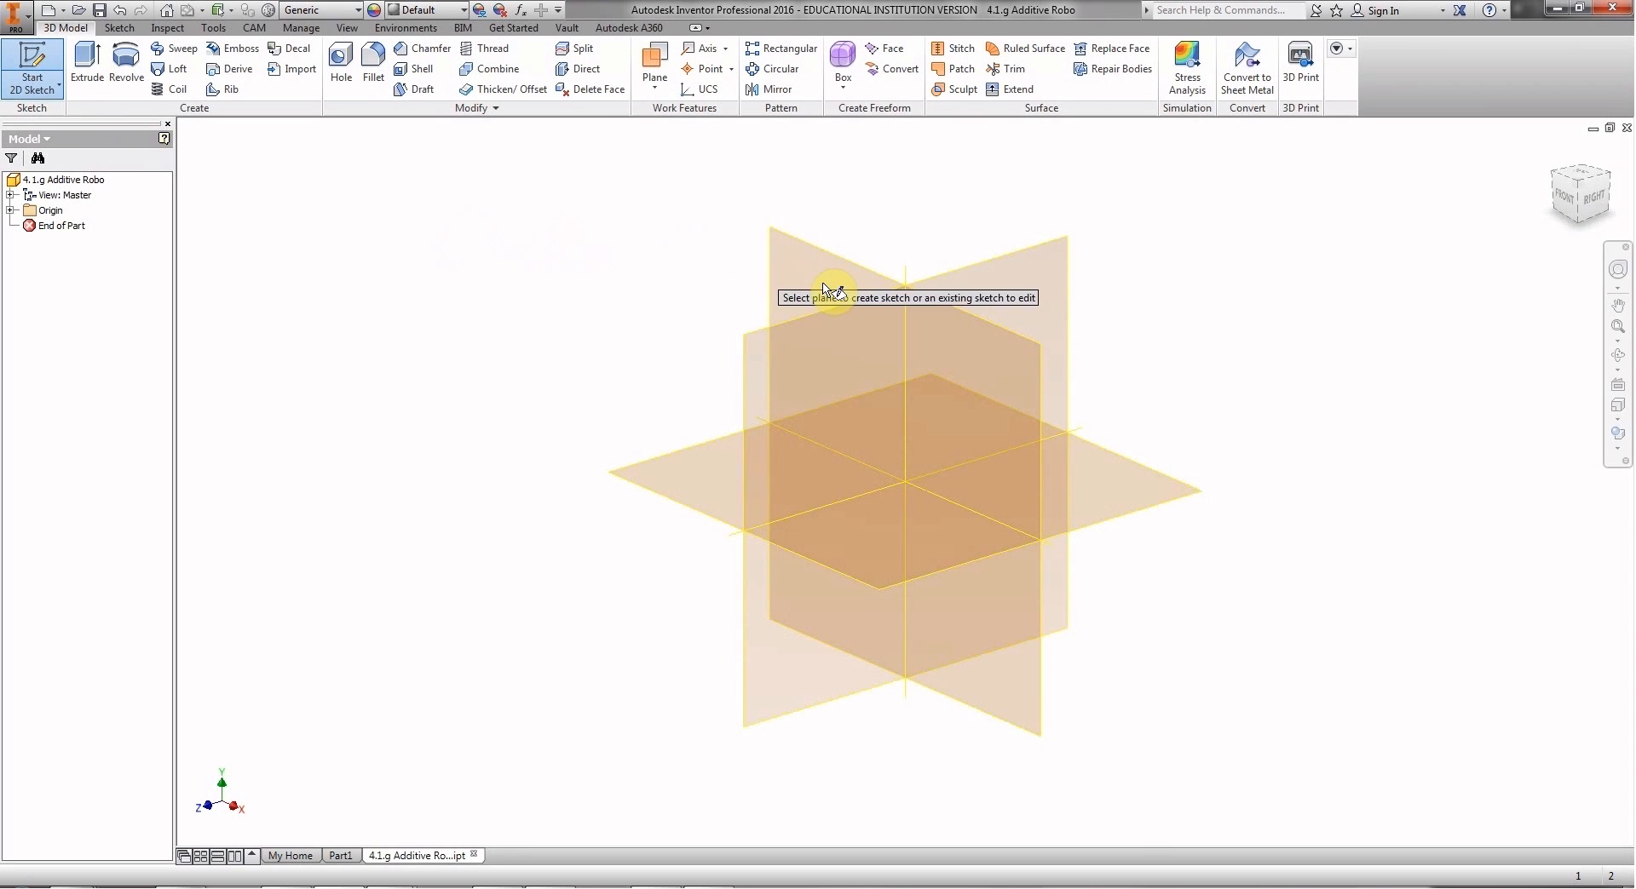
pyautogui.moveTo(828, 271)
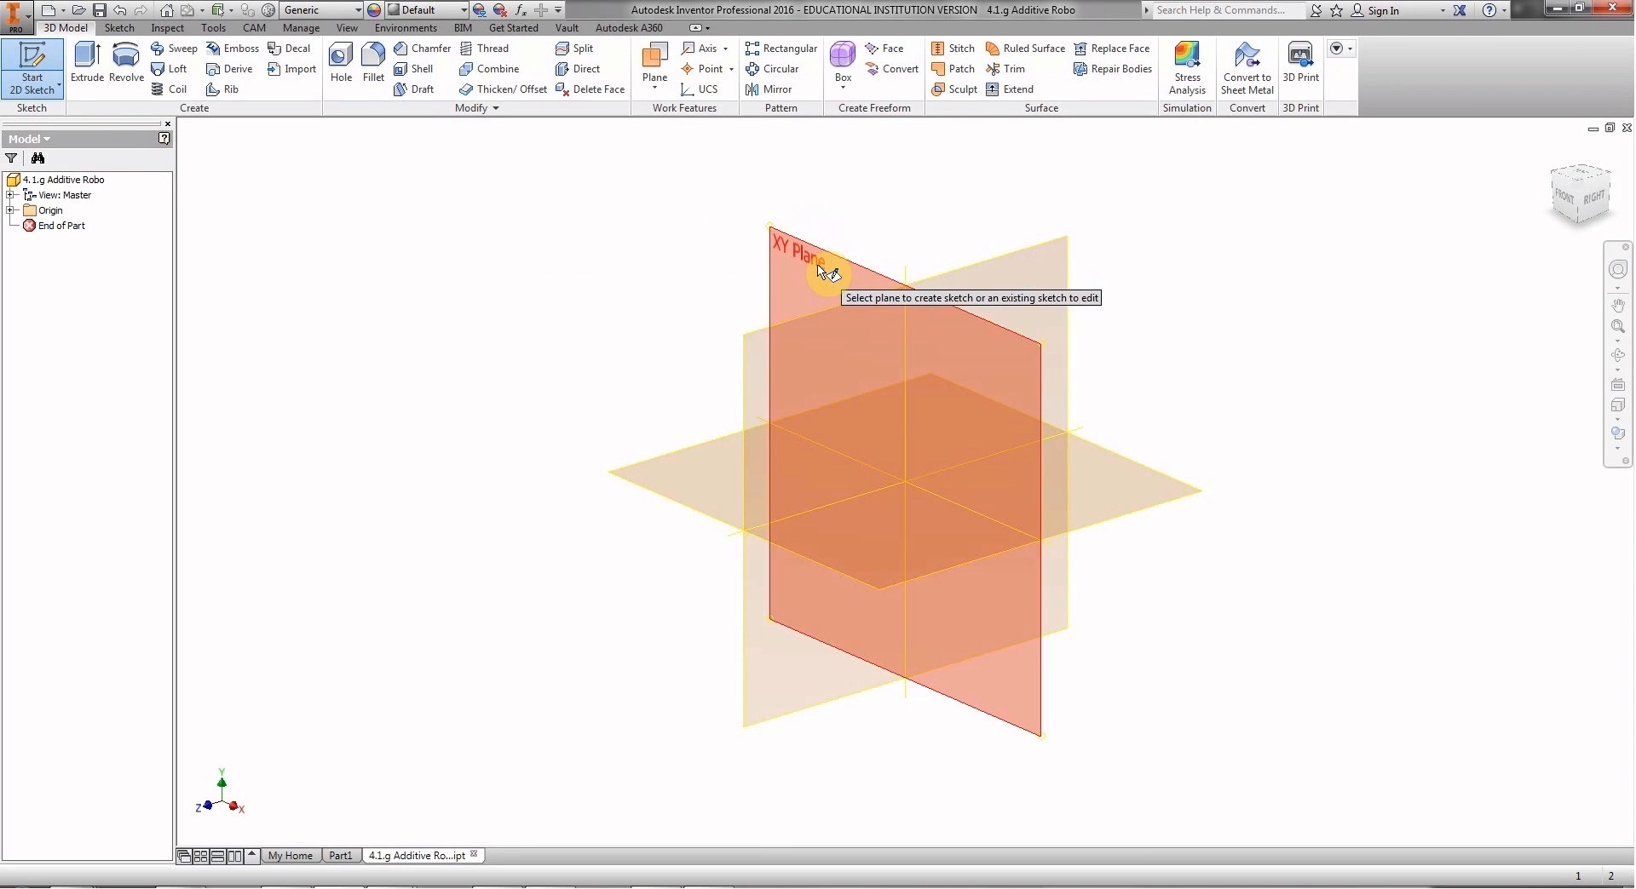
pyautogui.moveTo(695, 485)
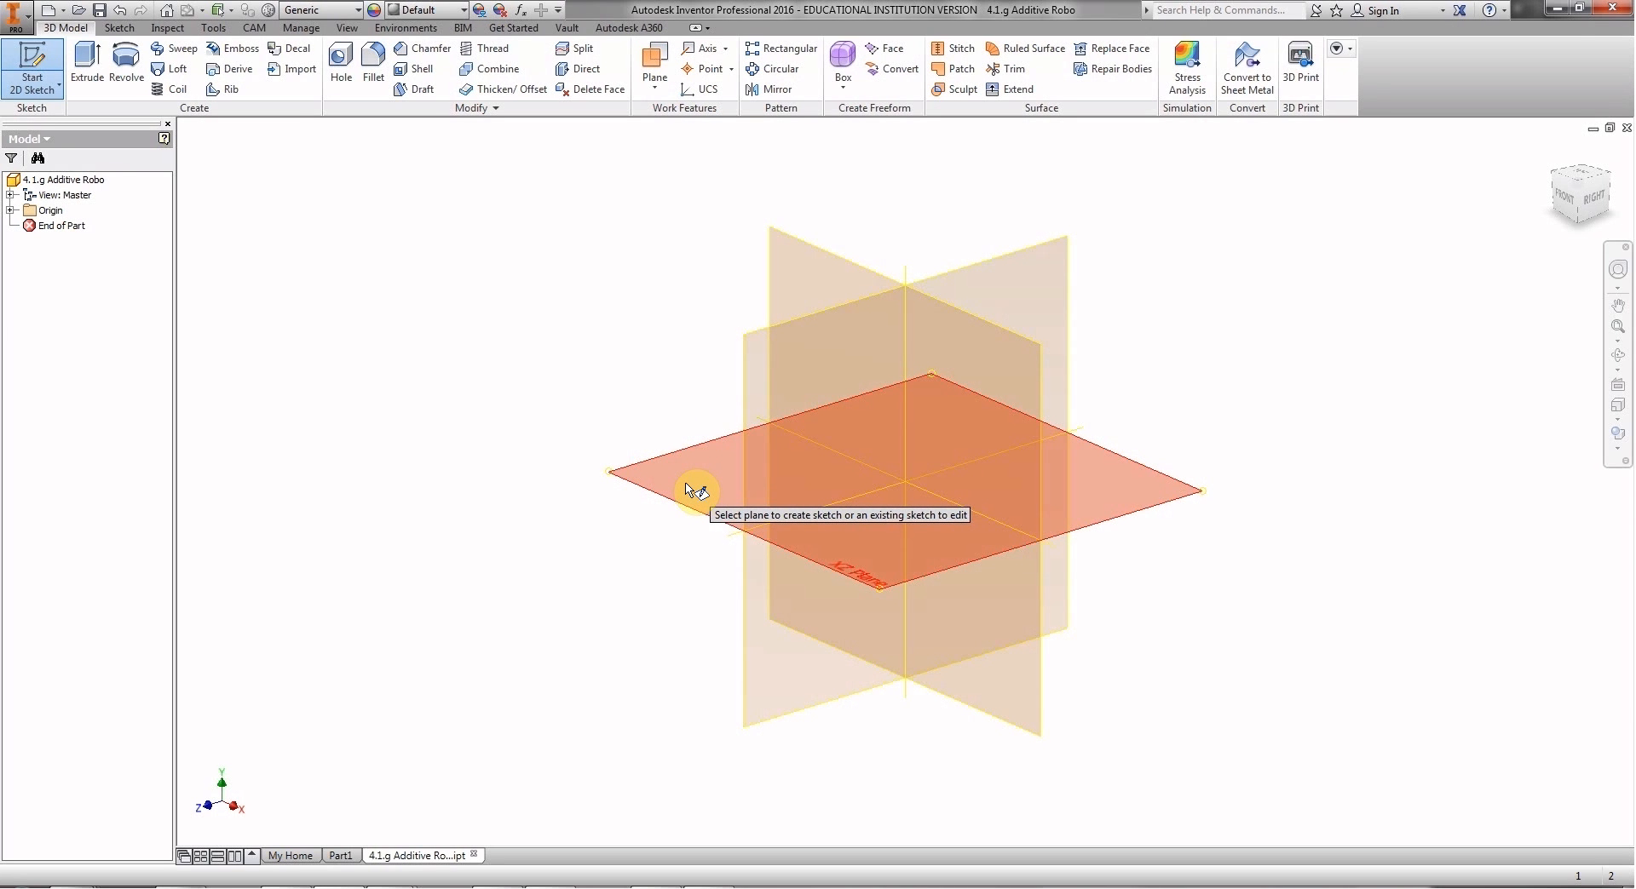
pyautogui.moveTo(764, 673)
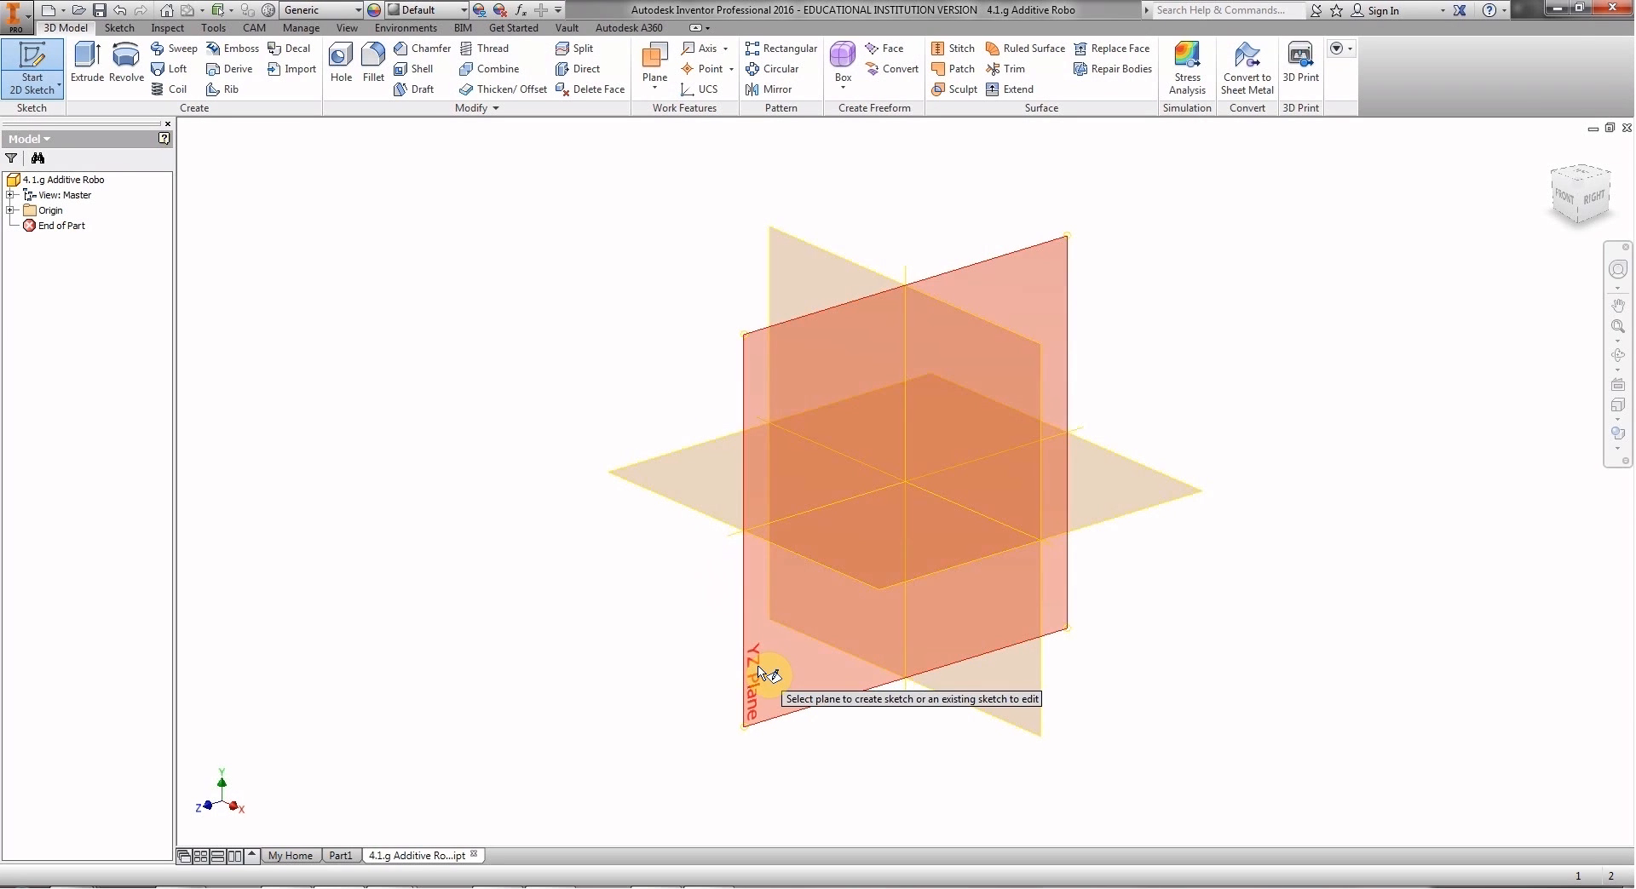
pyautogui.moveTo(794, 257)
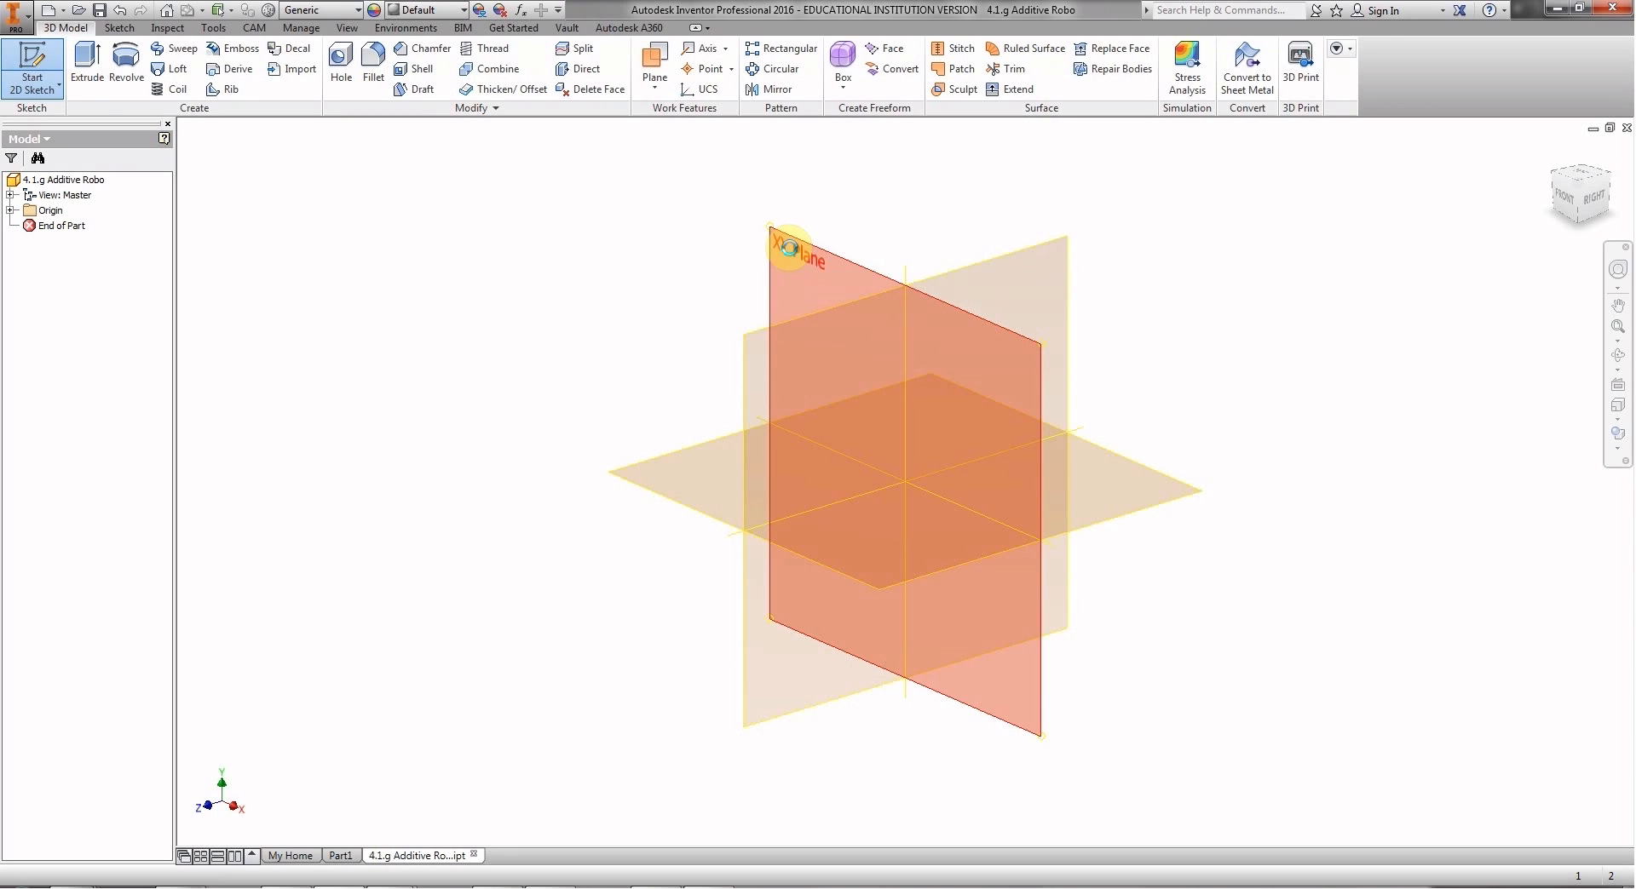
# Place Sketch1 on the XY origin plane.
pyautogui.click(789, 245)
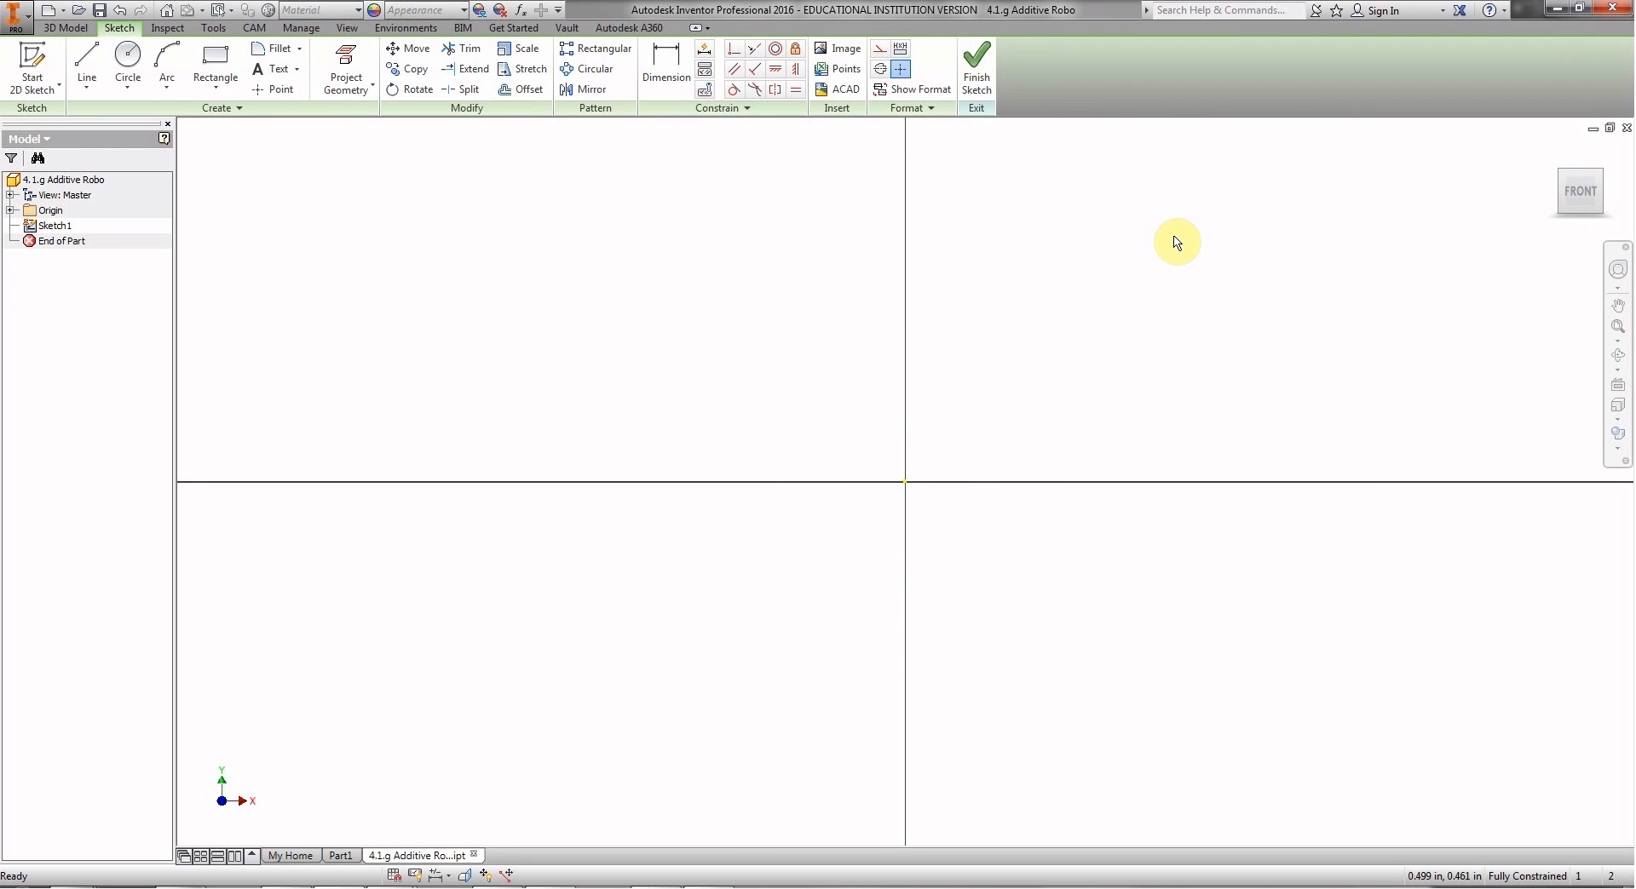
pyautogui.moveTo(1131, 425)
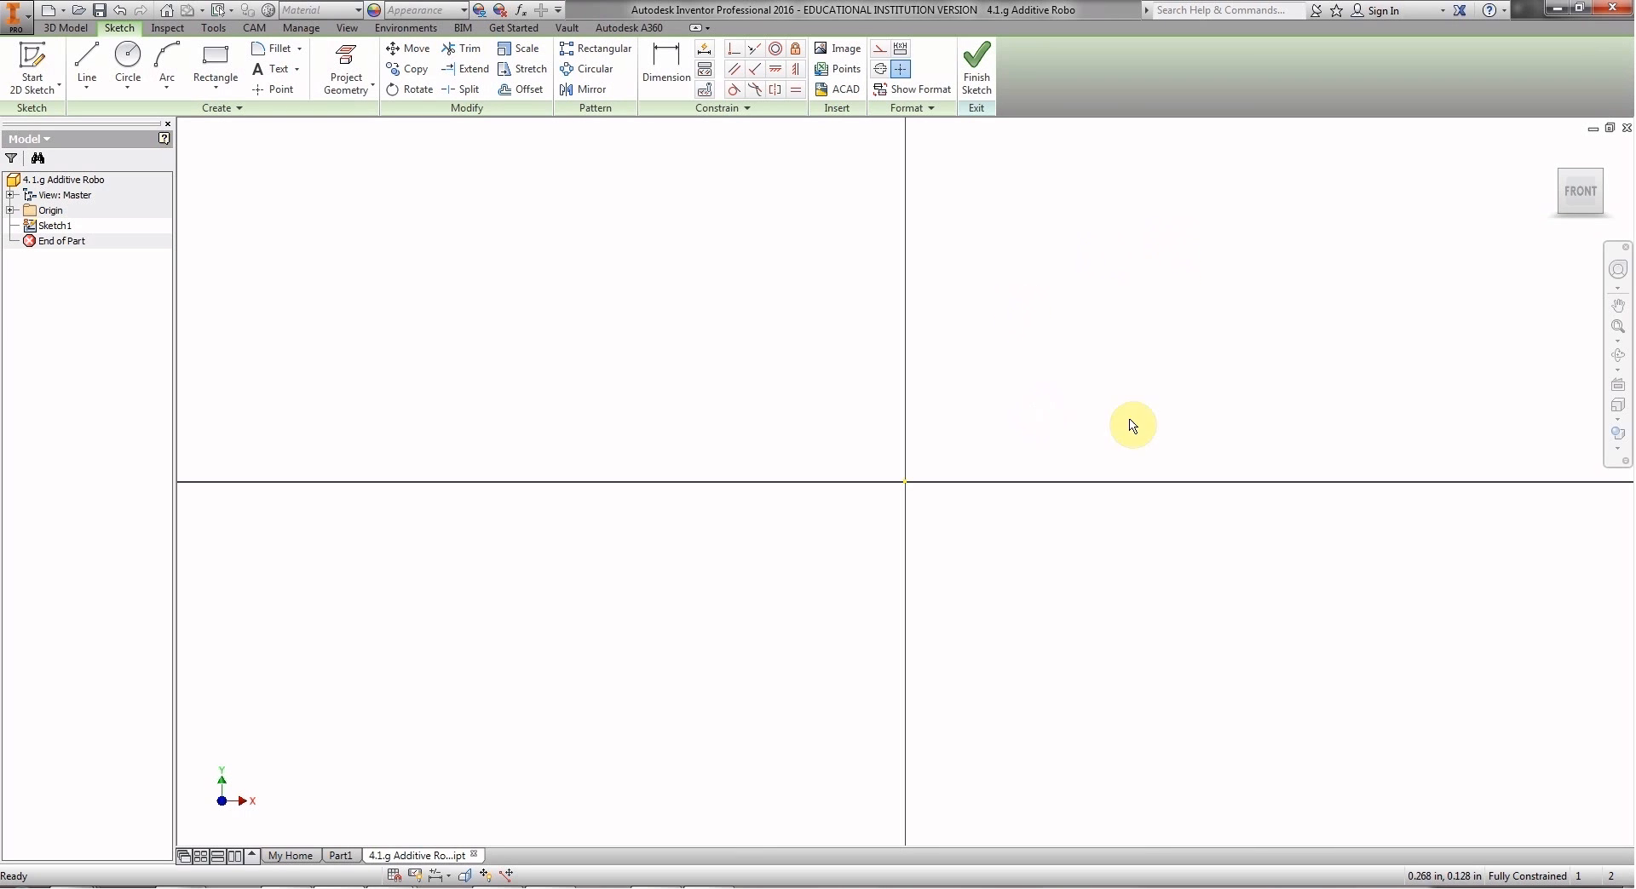
pyautogui.moveTo(1240, 223)
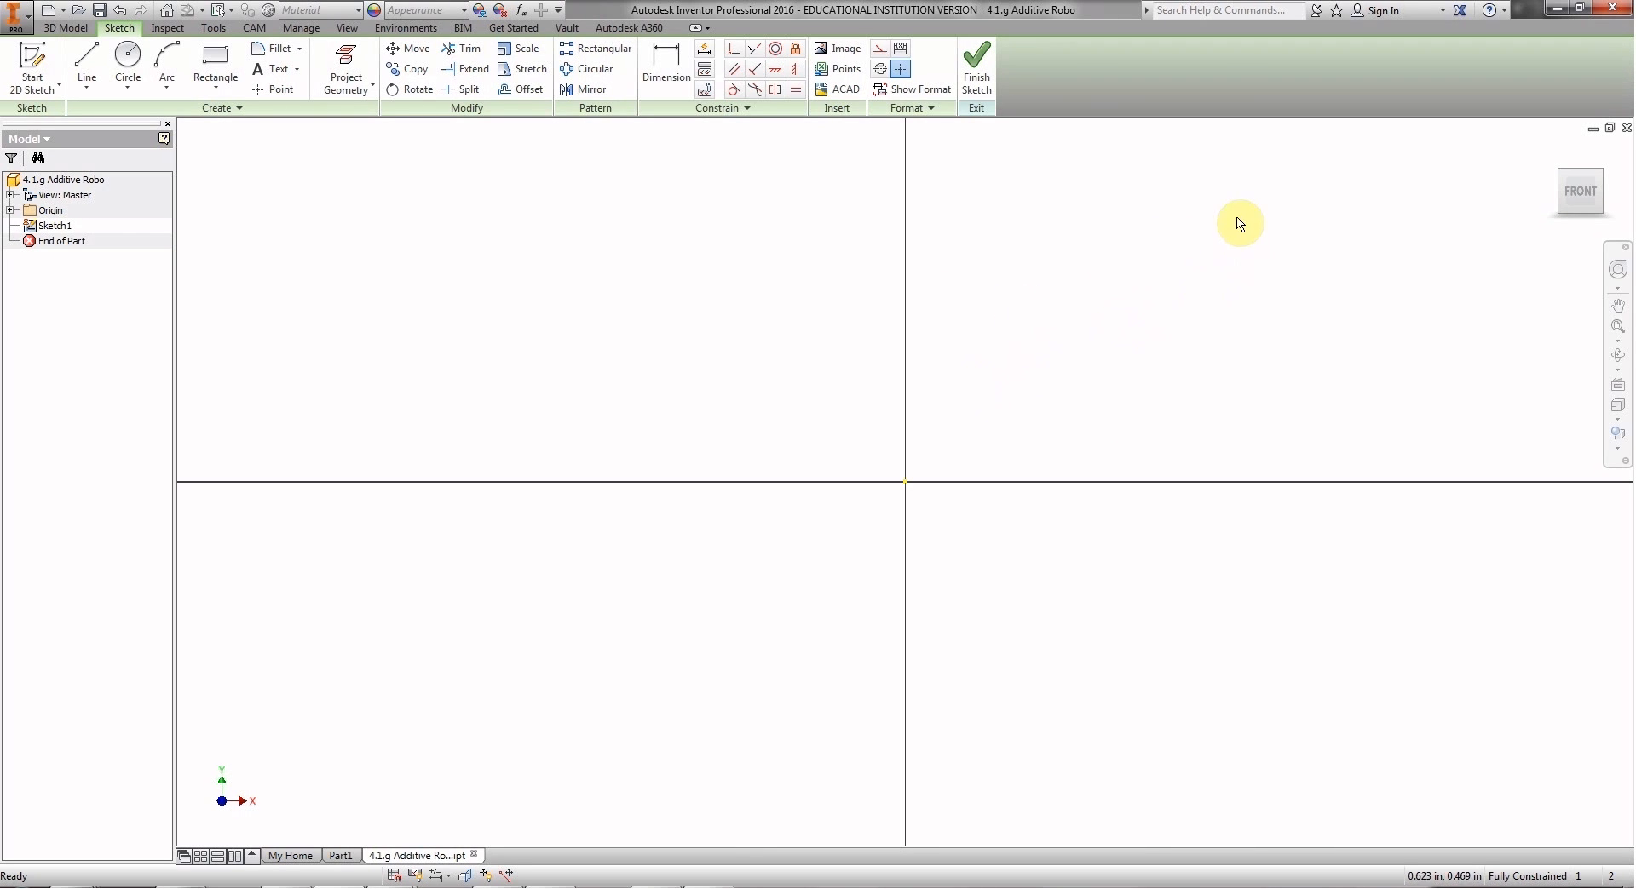
pyautogui.moveTo(1242, 254)
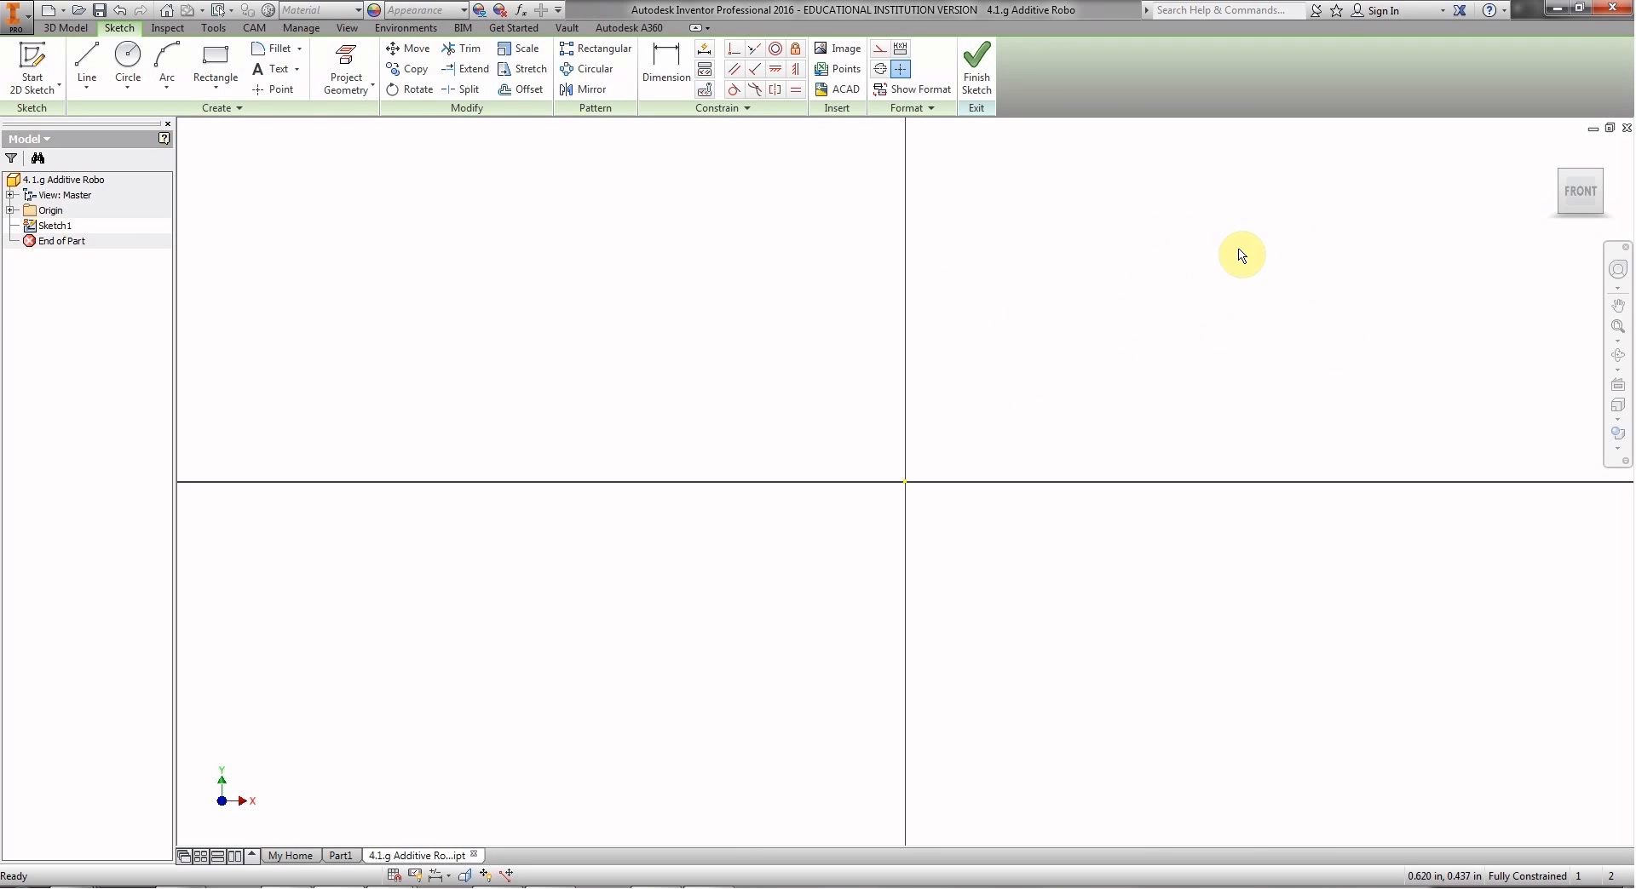
pyautogui.moveTo(804, 457)
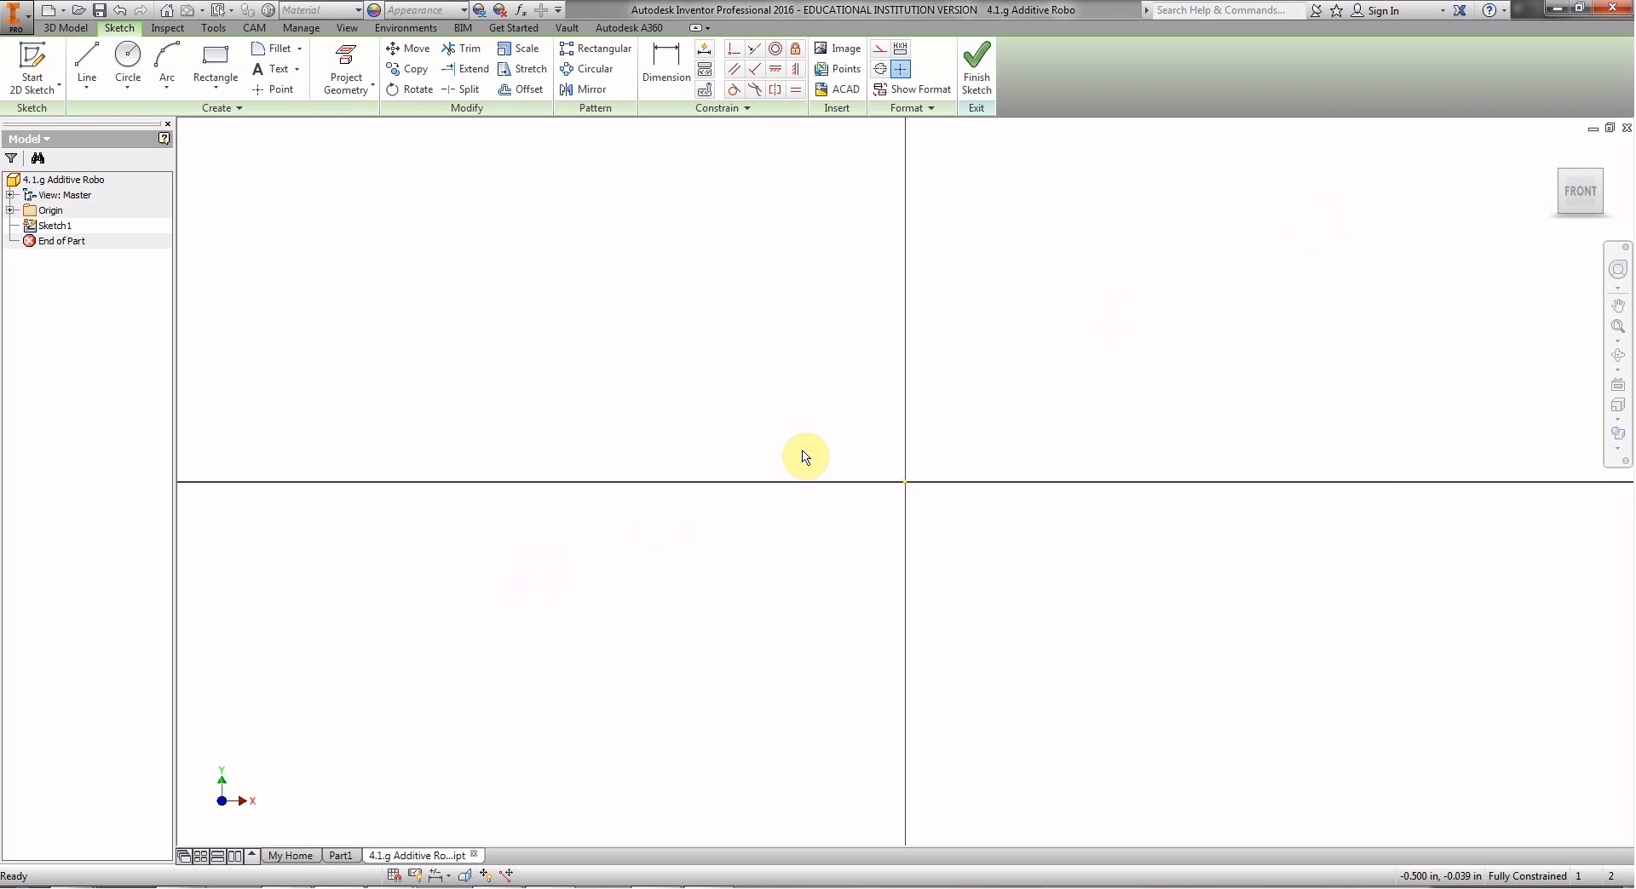
pyautogui.moveTo(923, 443)
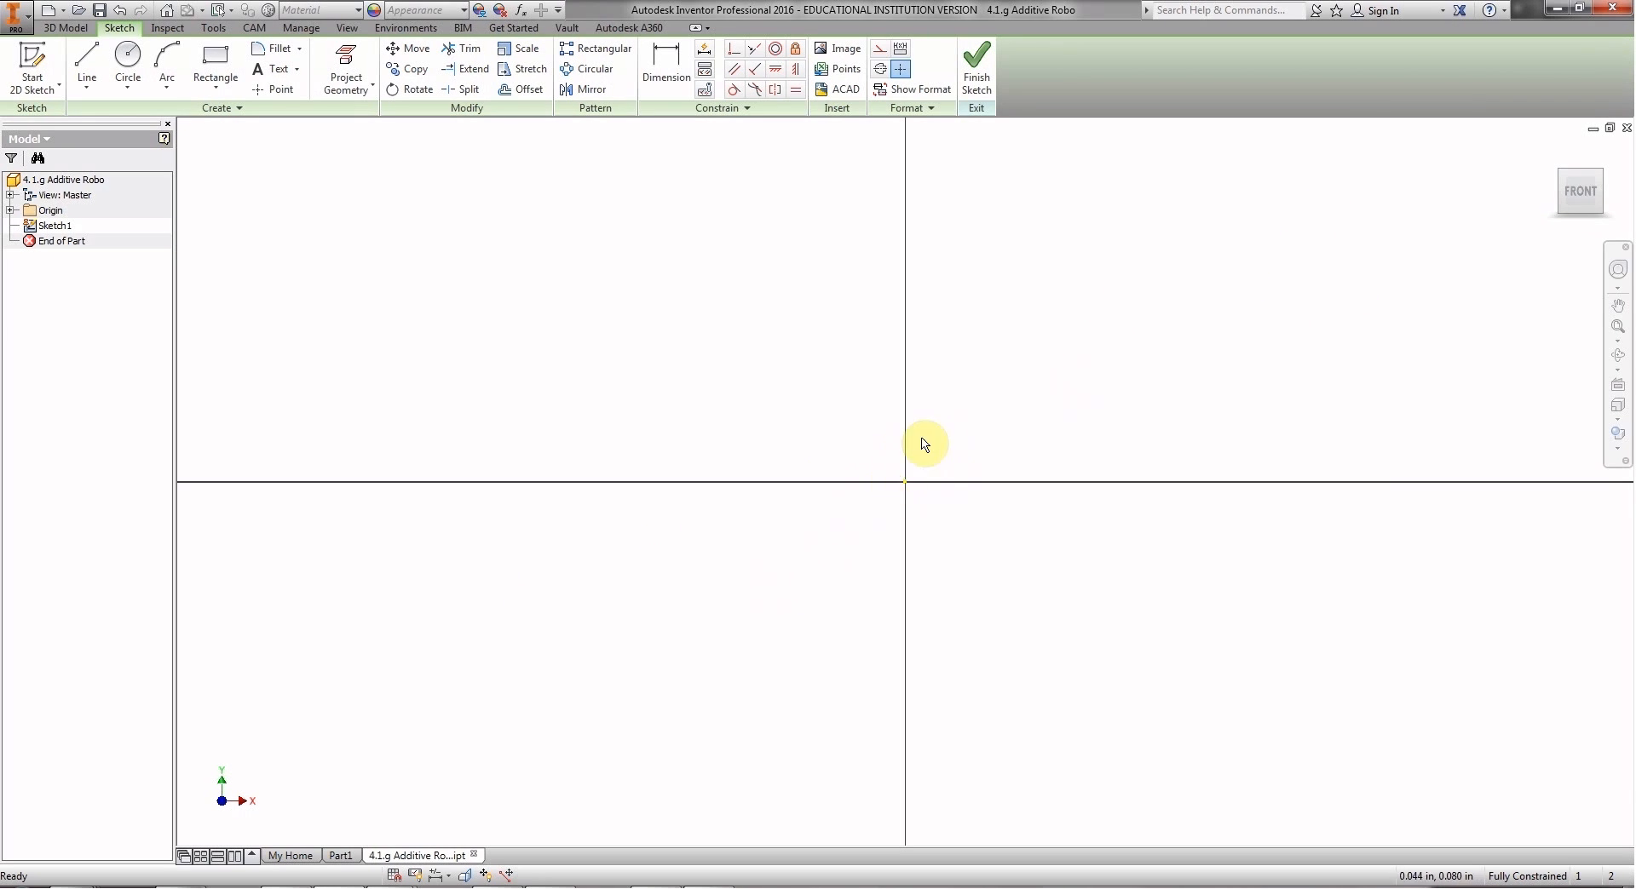
pyautogui.moveTo(903, 489)
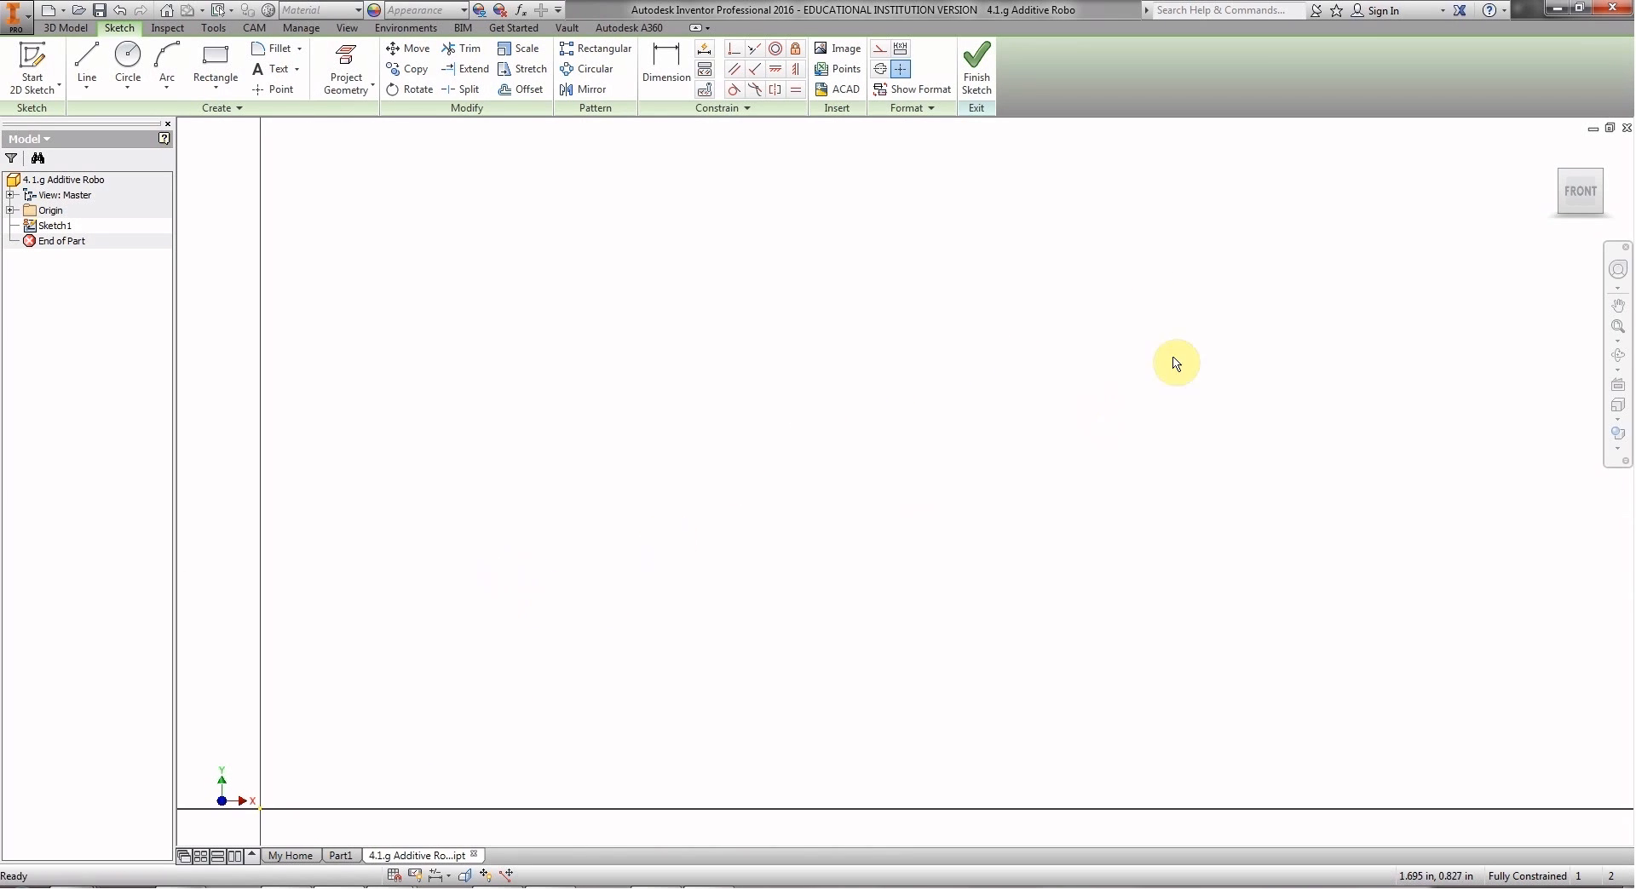
pyautogui.moveTo(1198, 288)
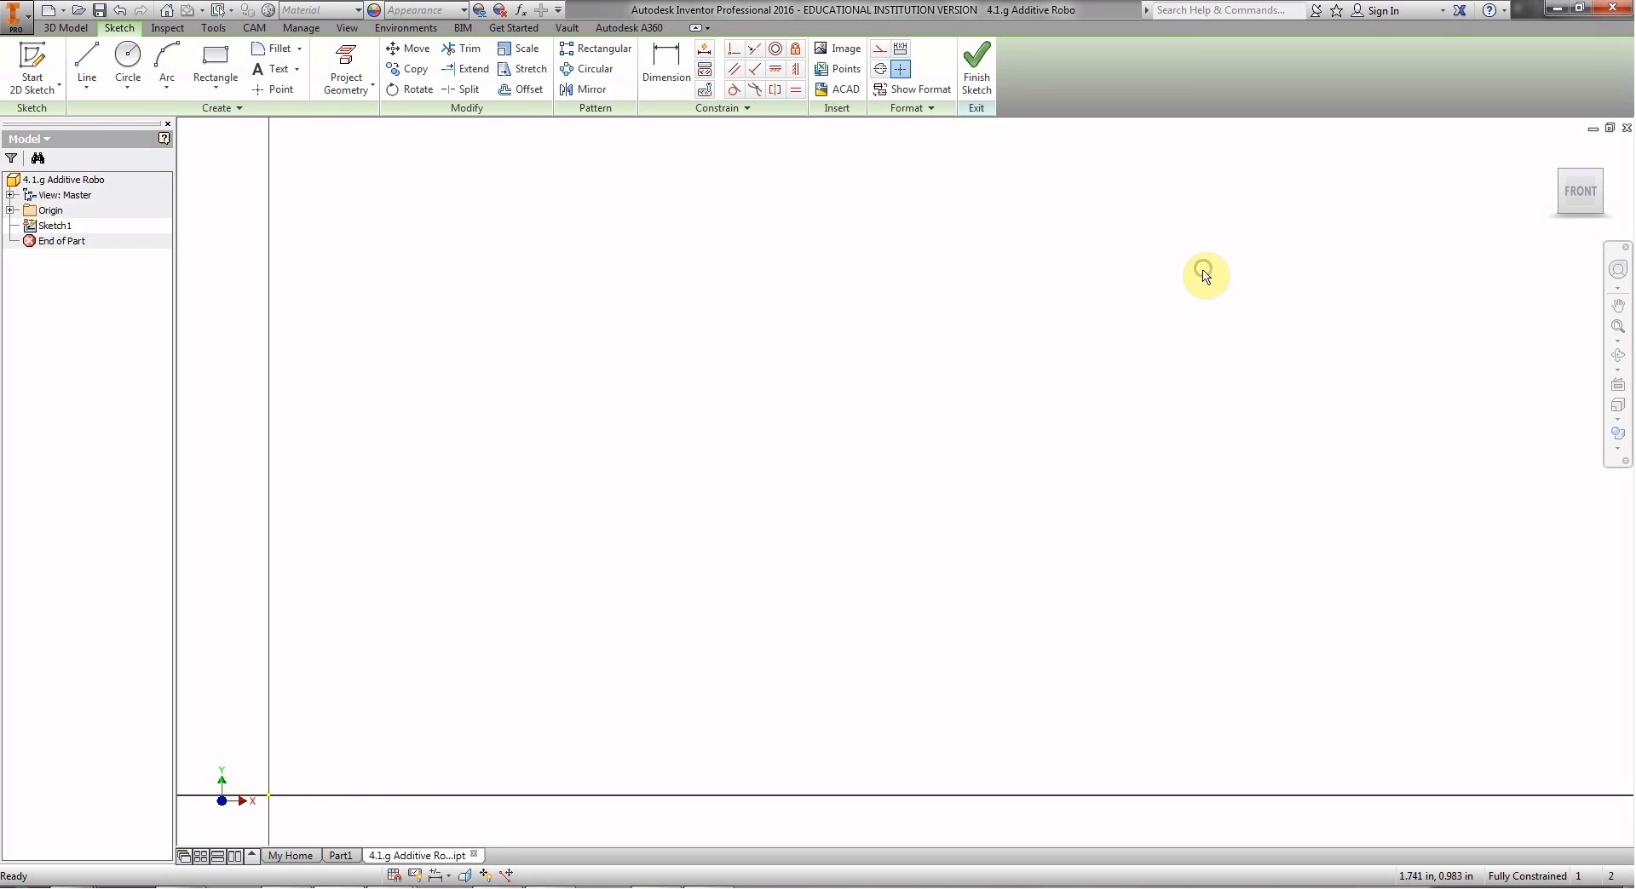
pyautogui.moveTo(1073, 300)
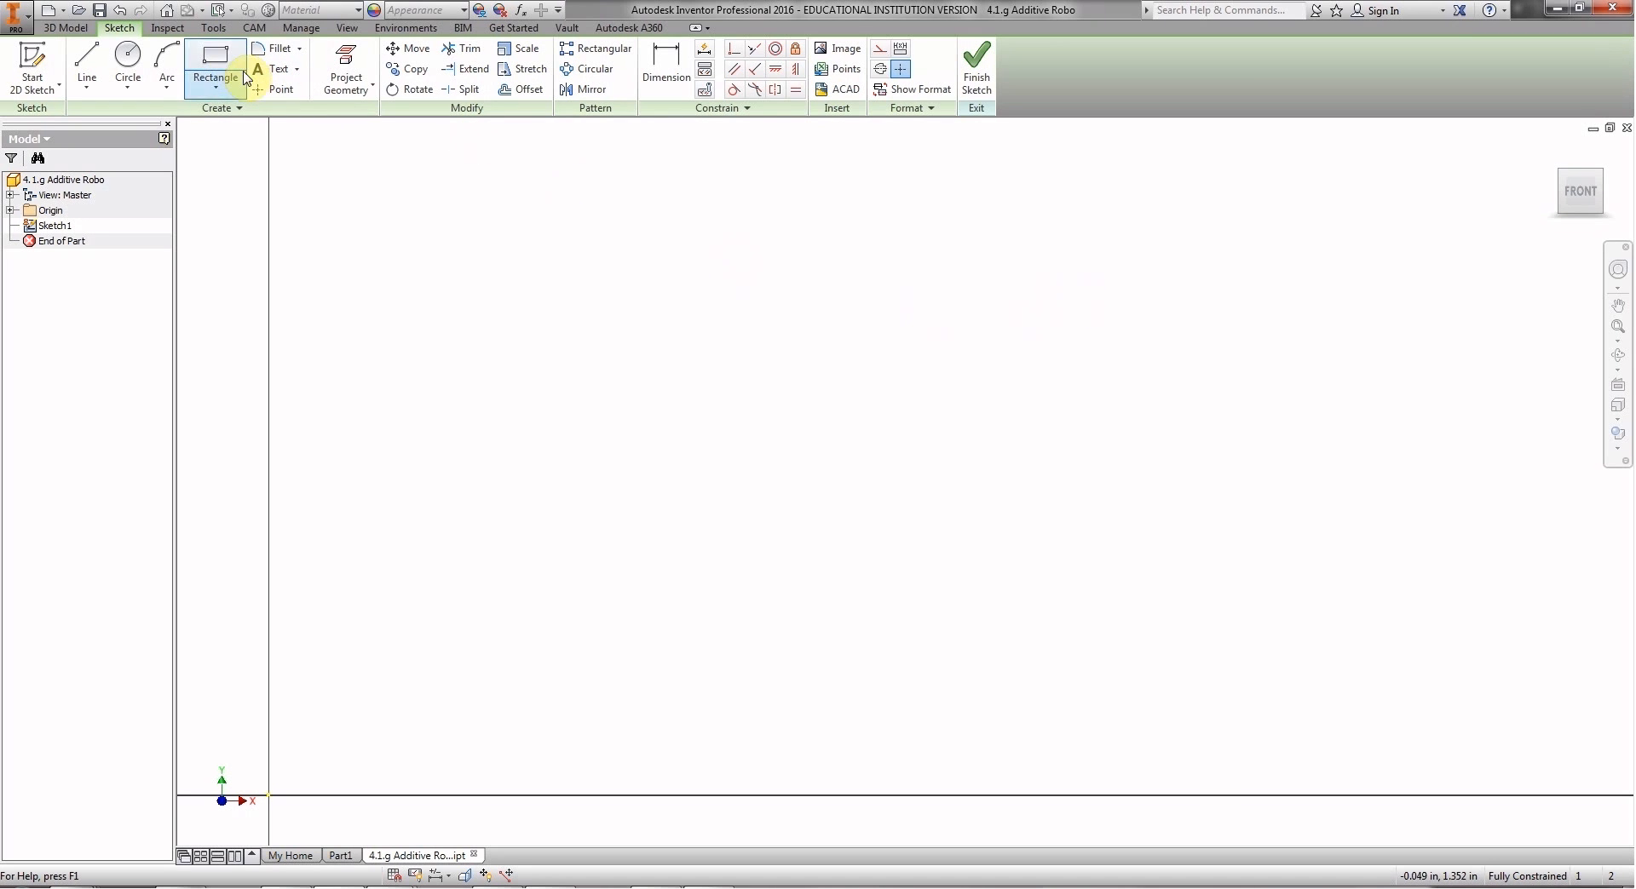
pyautogui.moveTo(215, 57)
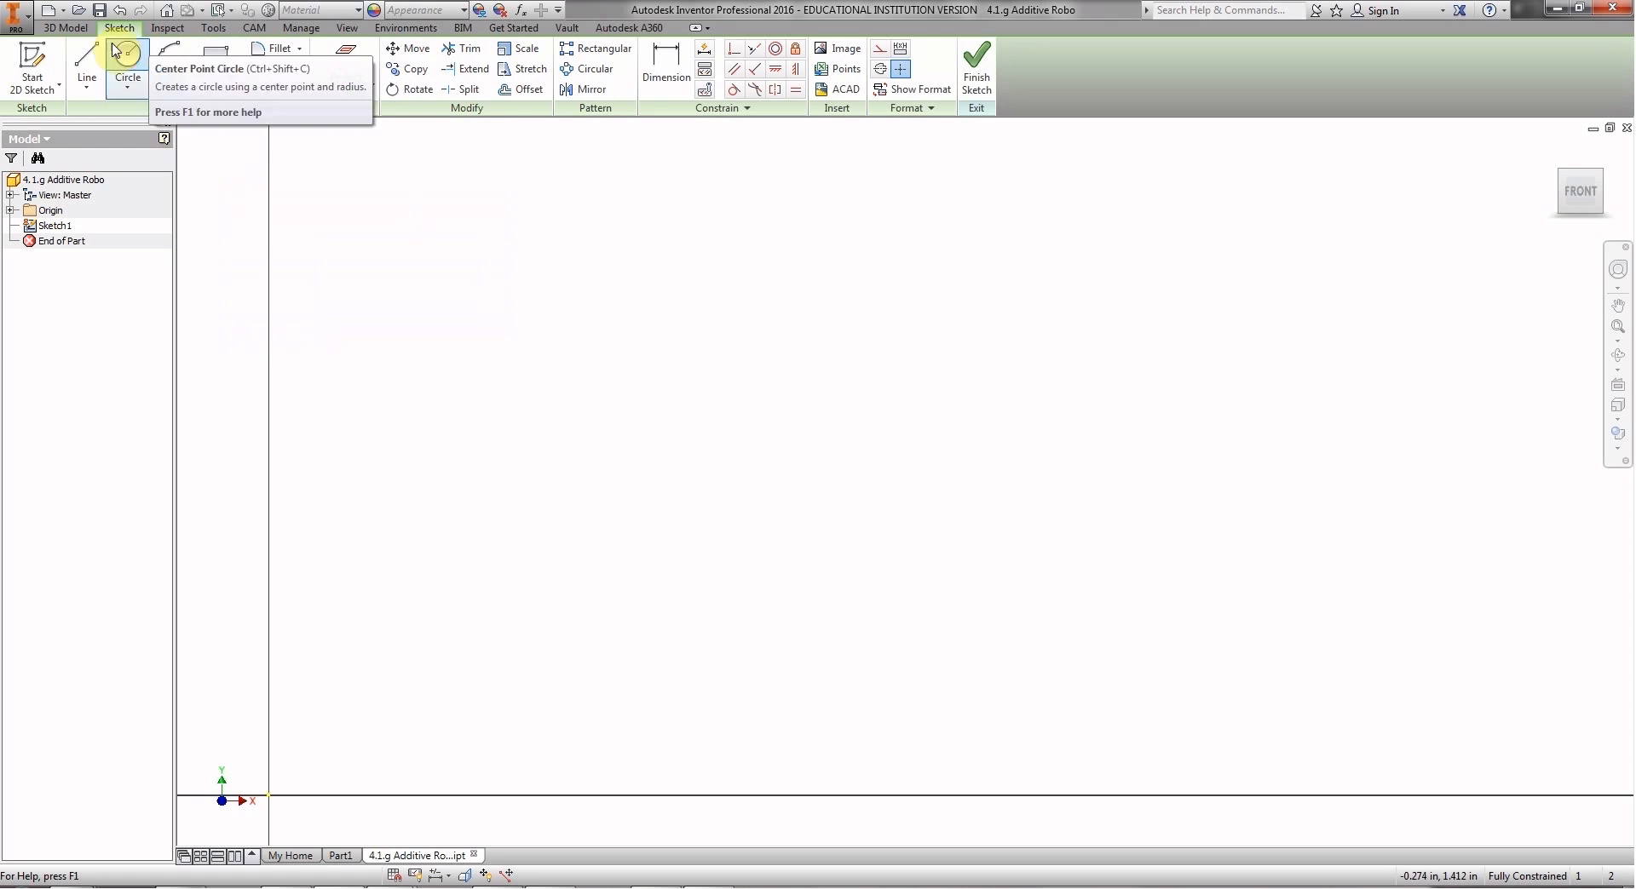
# Draw a 1.5 in vertical line upward from the sketch origin with the Line tool.
pyautogui.click(87, 68)
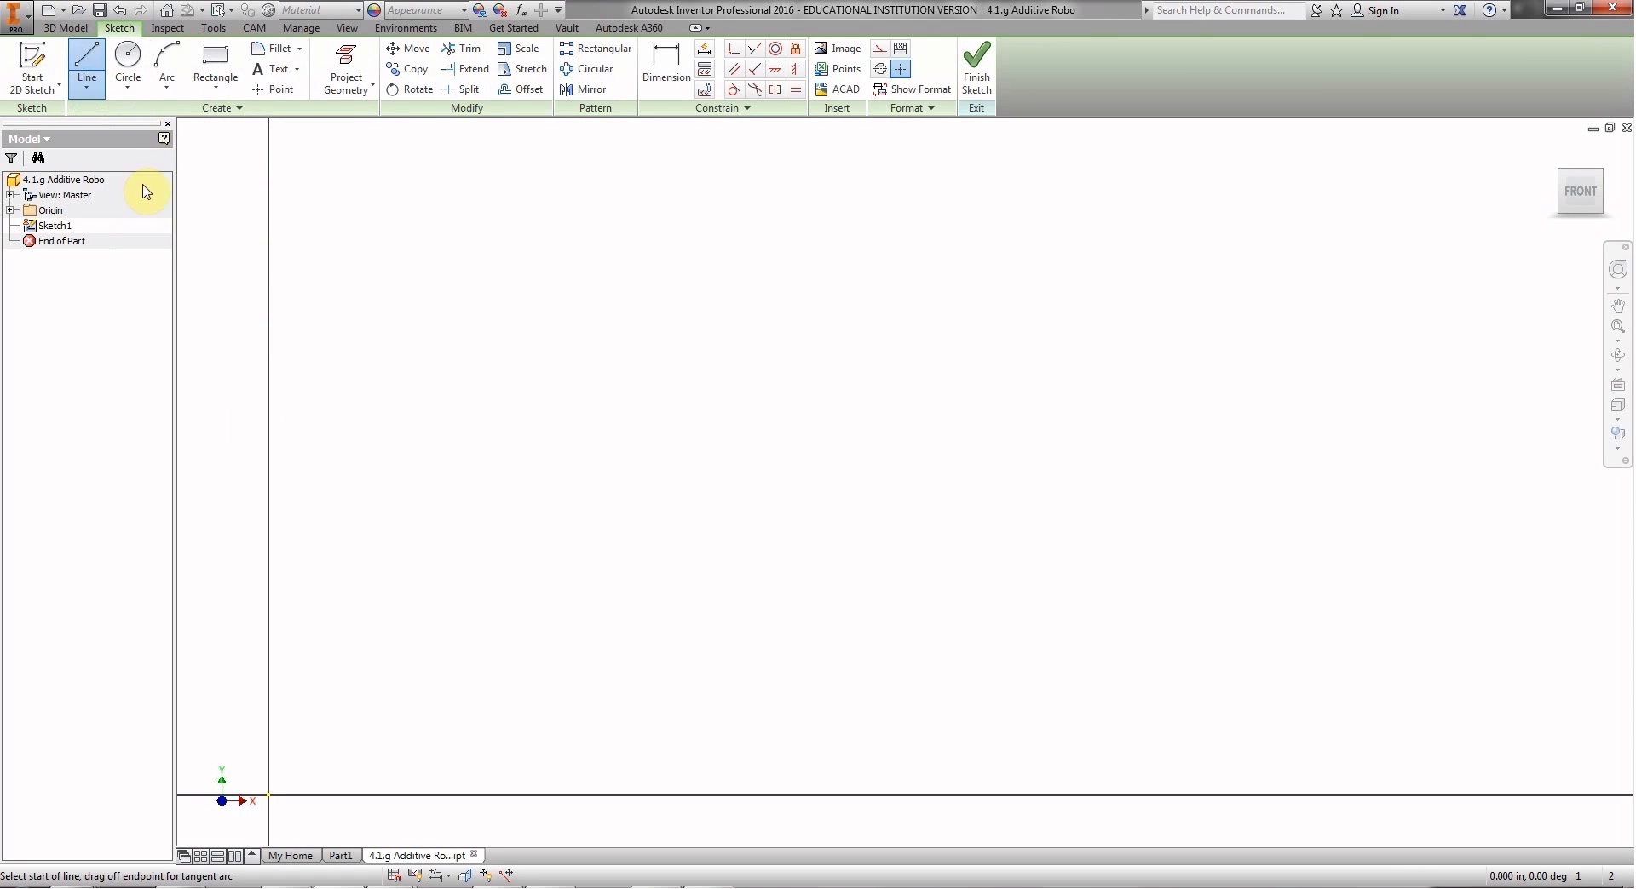
pyautogui.moveTo(374, 728)
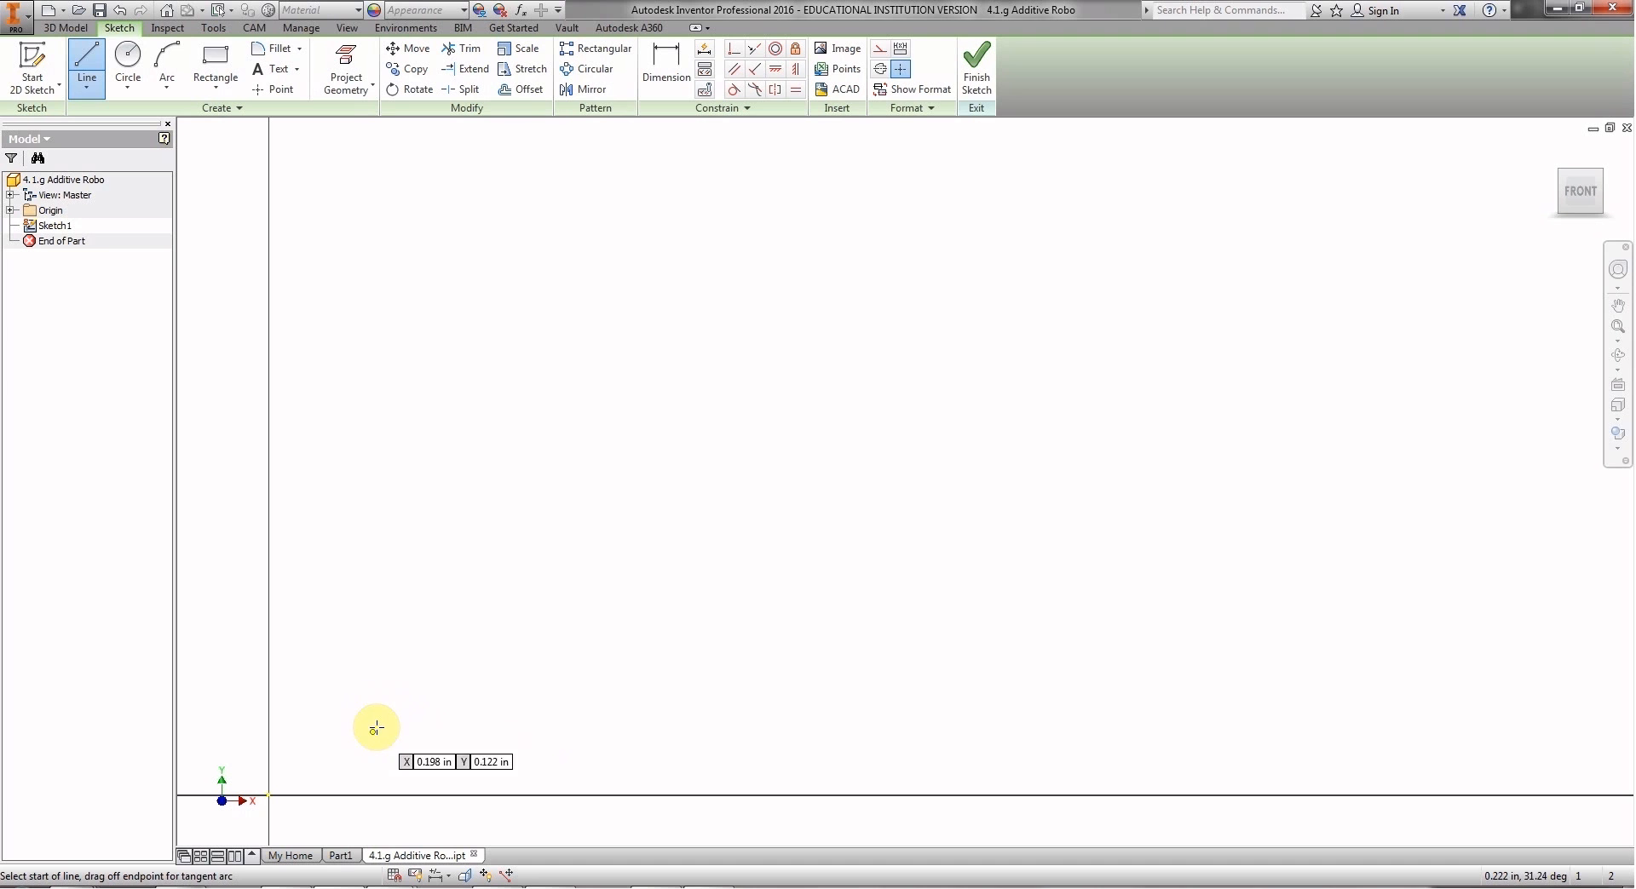
pyautogui.moveTo(372, 710)
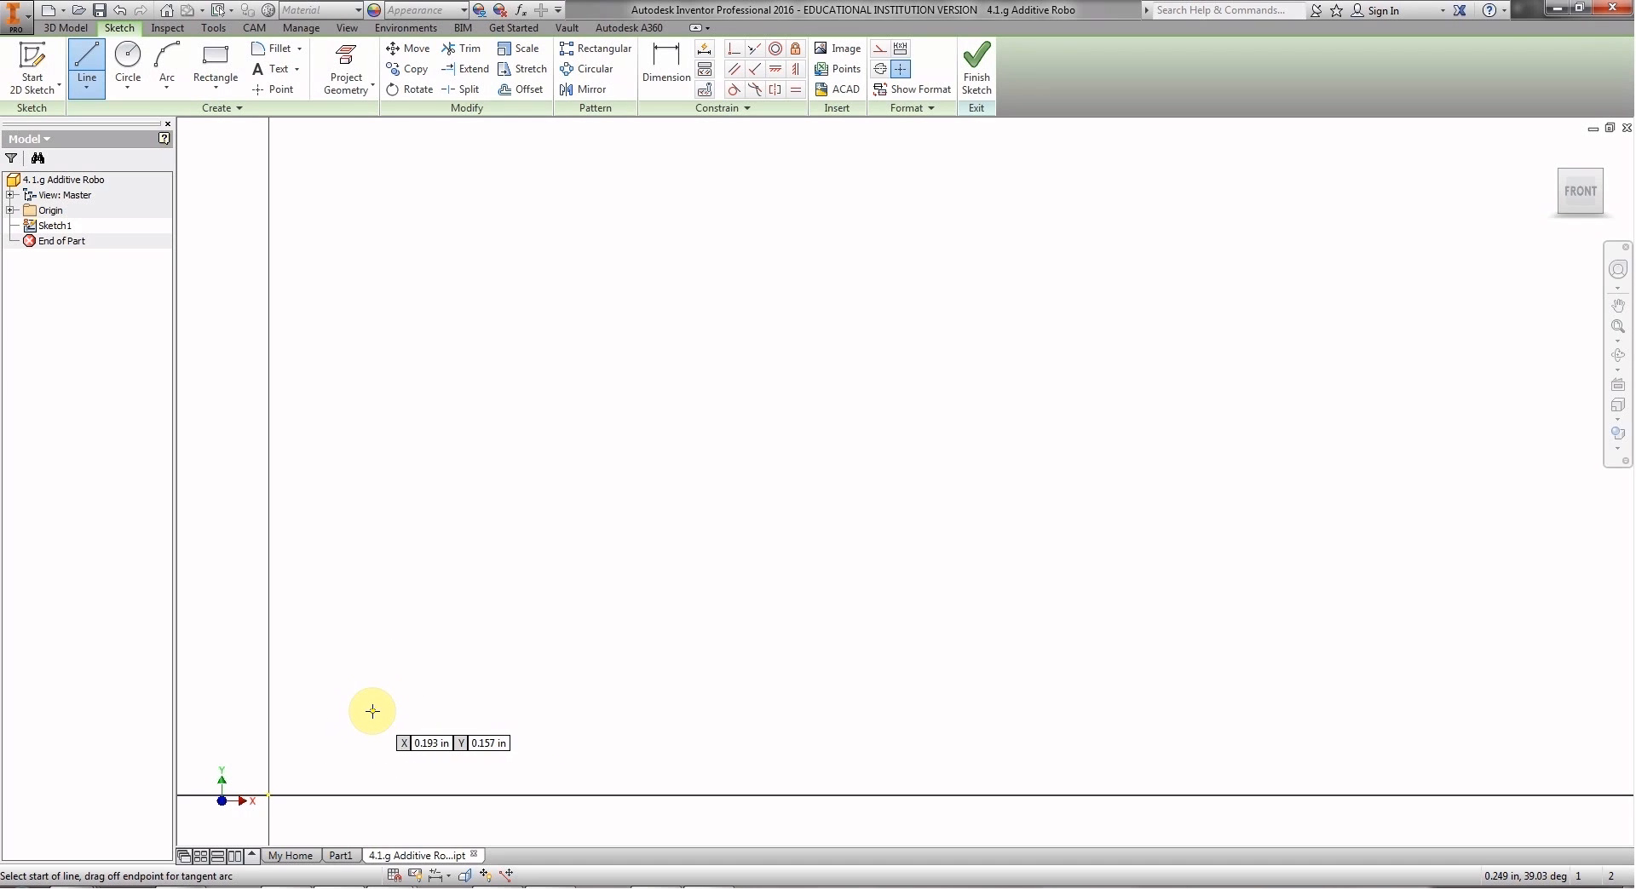
pyautogui.moveTo(264, 815)
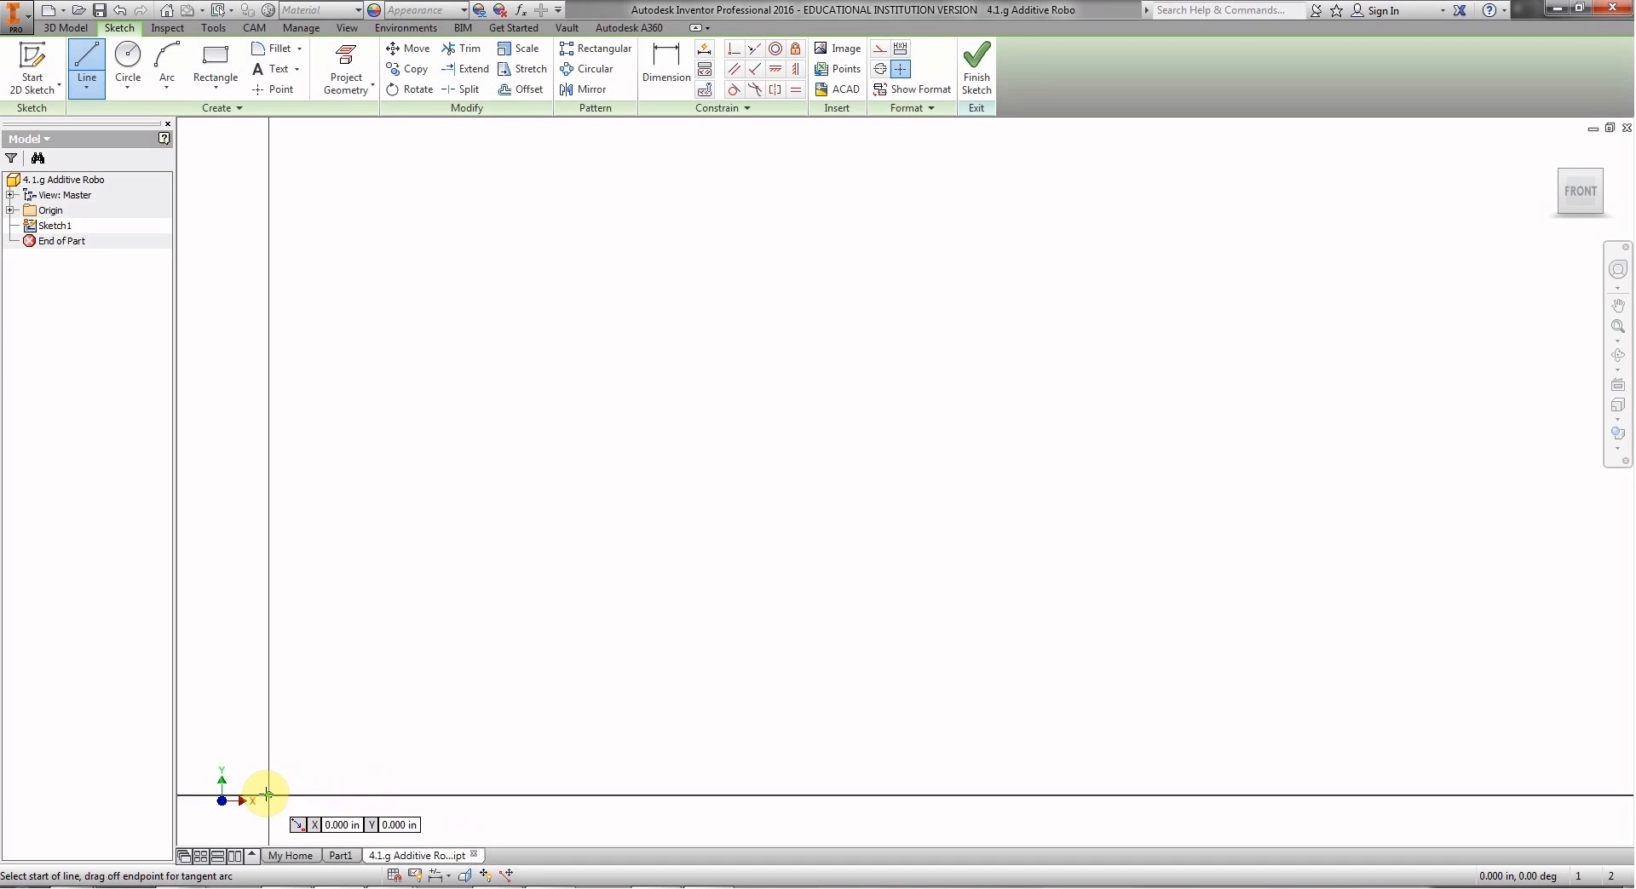
pyautogui.moveTo(327, 736)
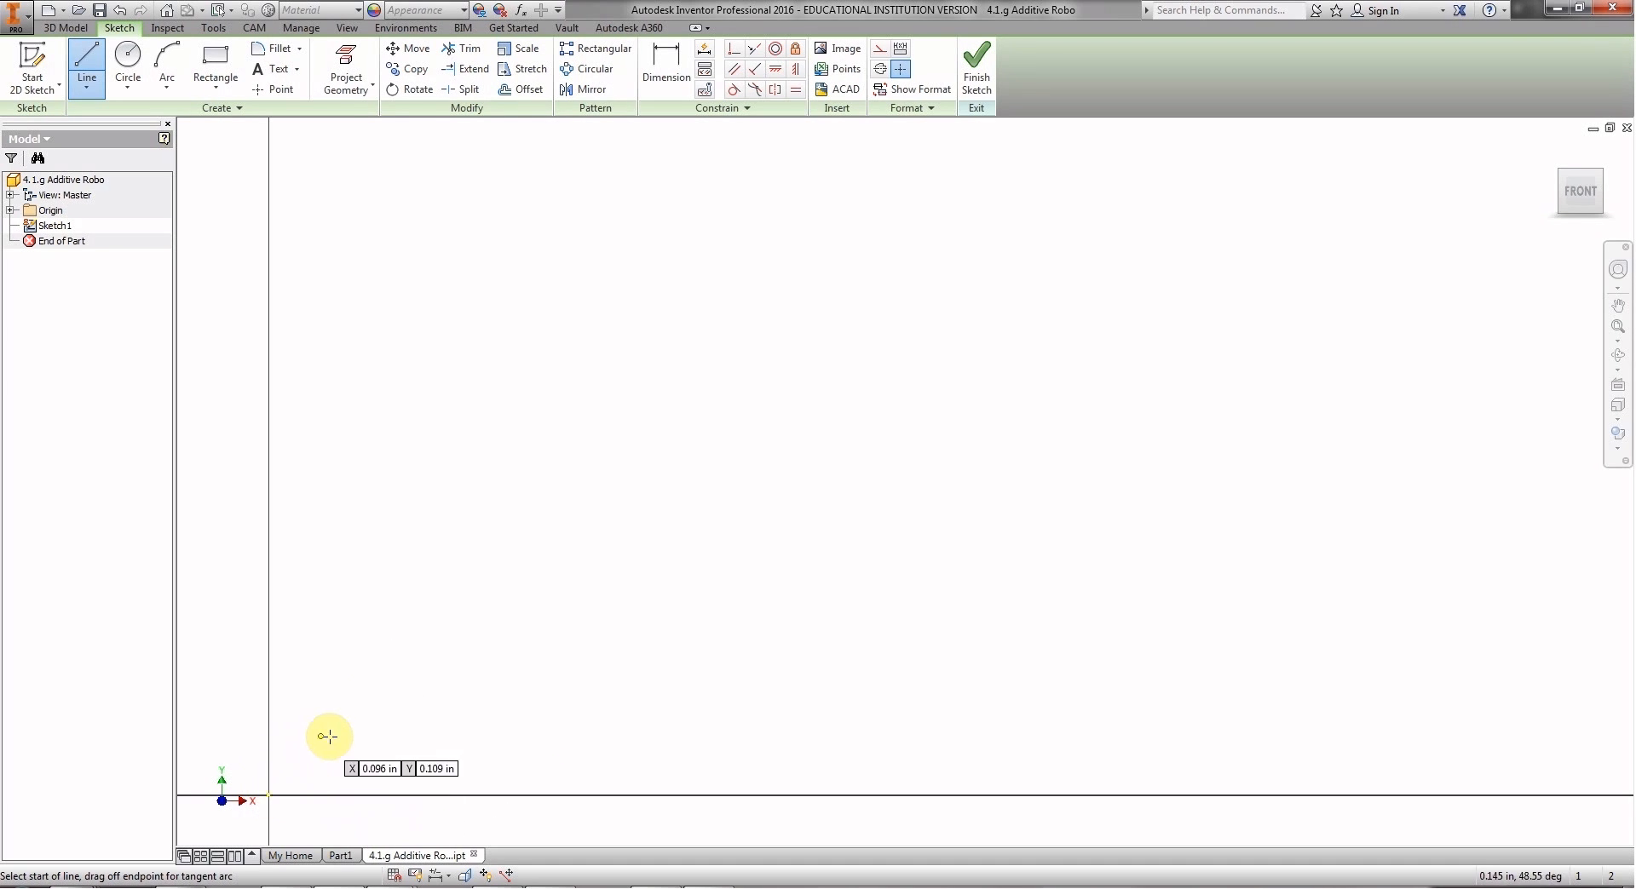
pyautogui.moveTo(336, 743)
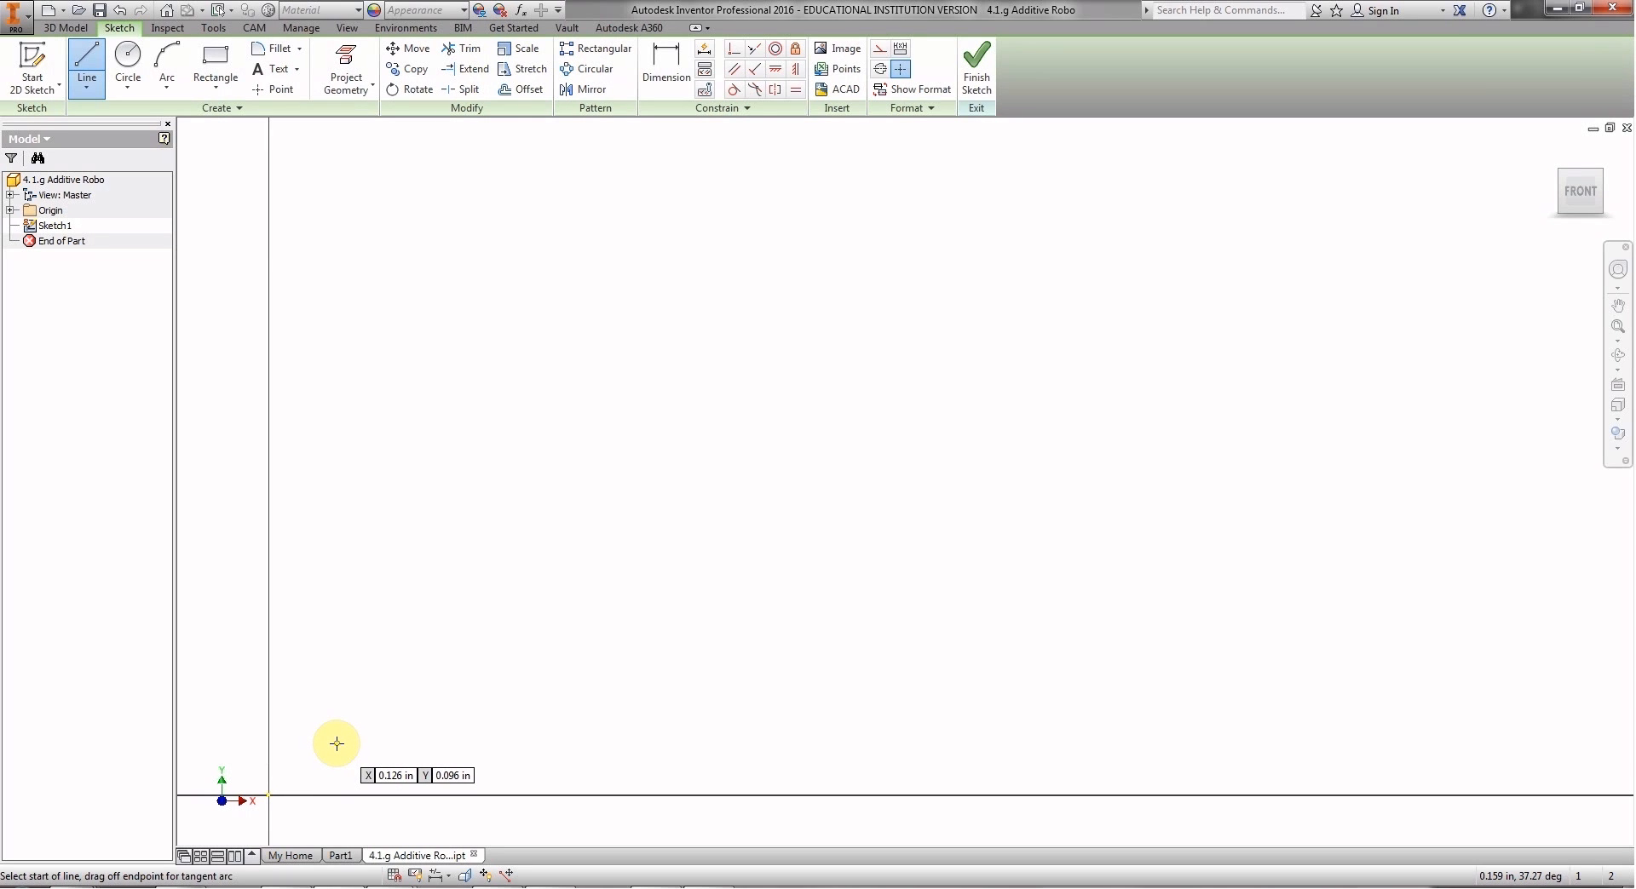
pyautogui.moveTo(339, 741)
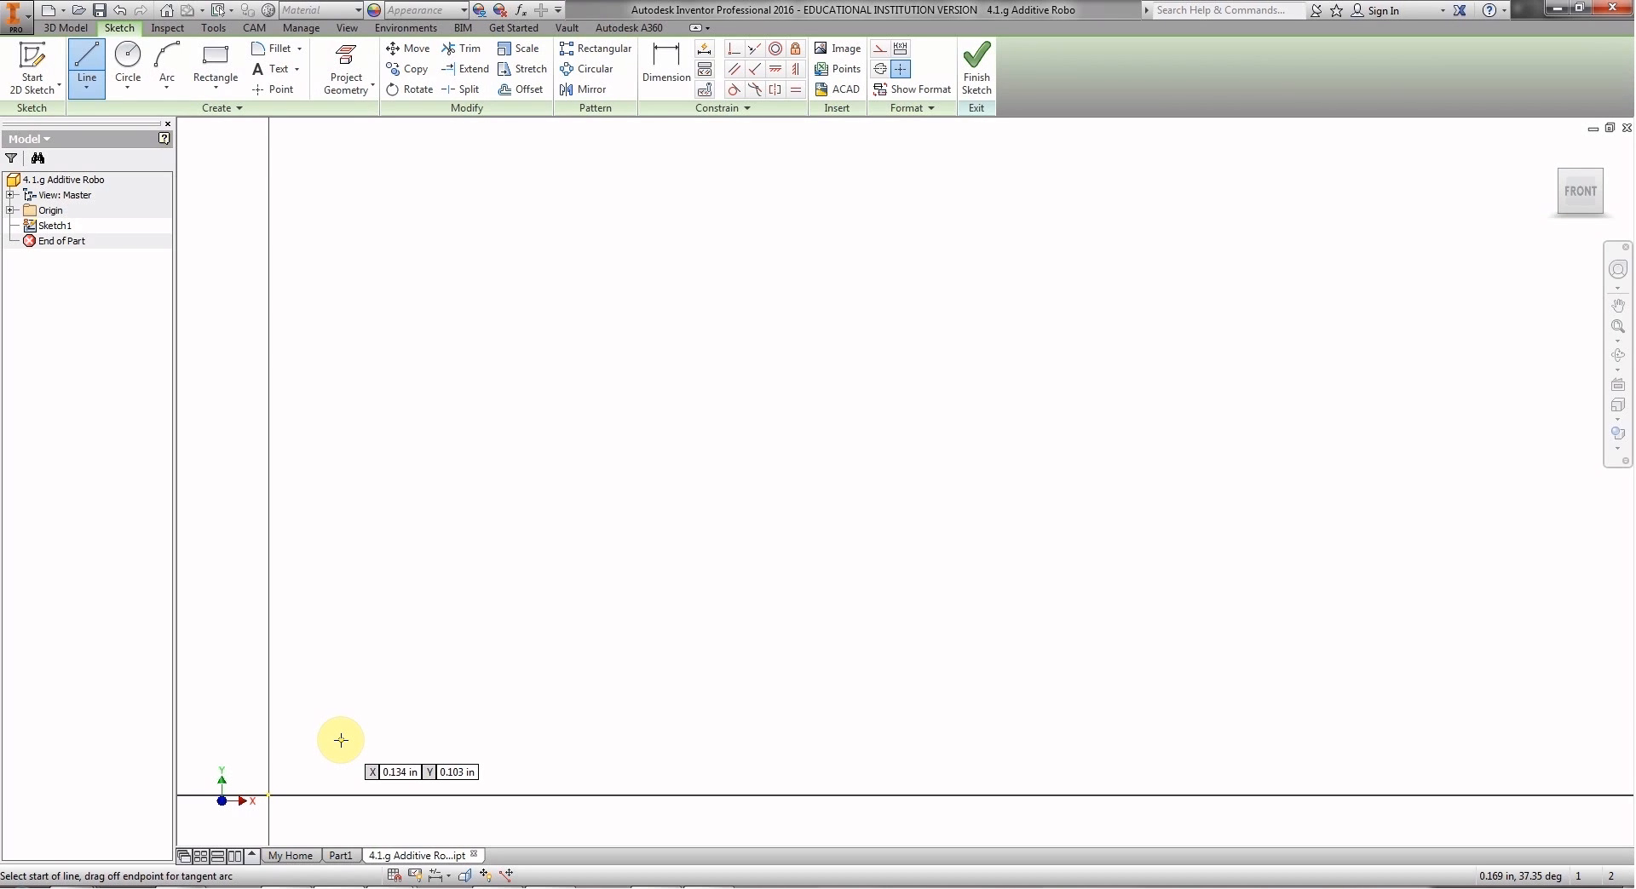
pyautogui.click(339, 739)
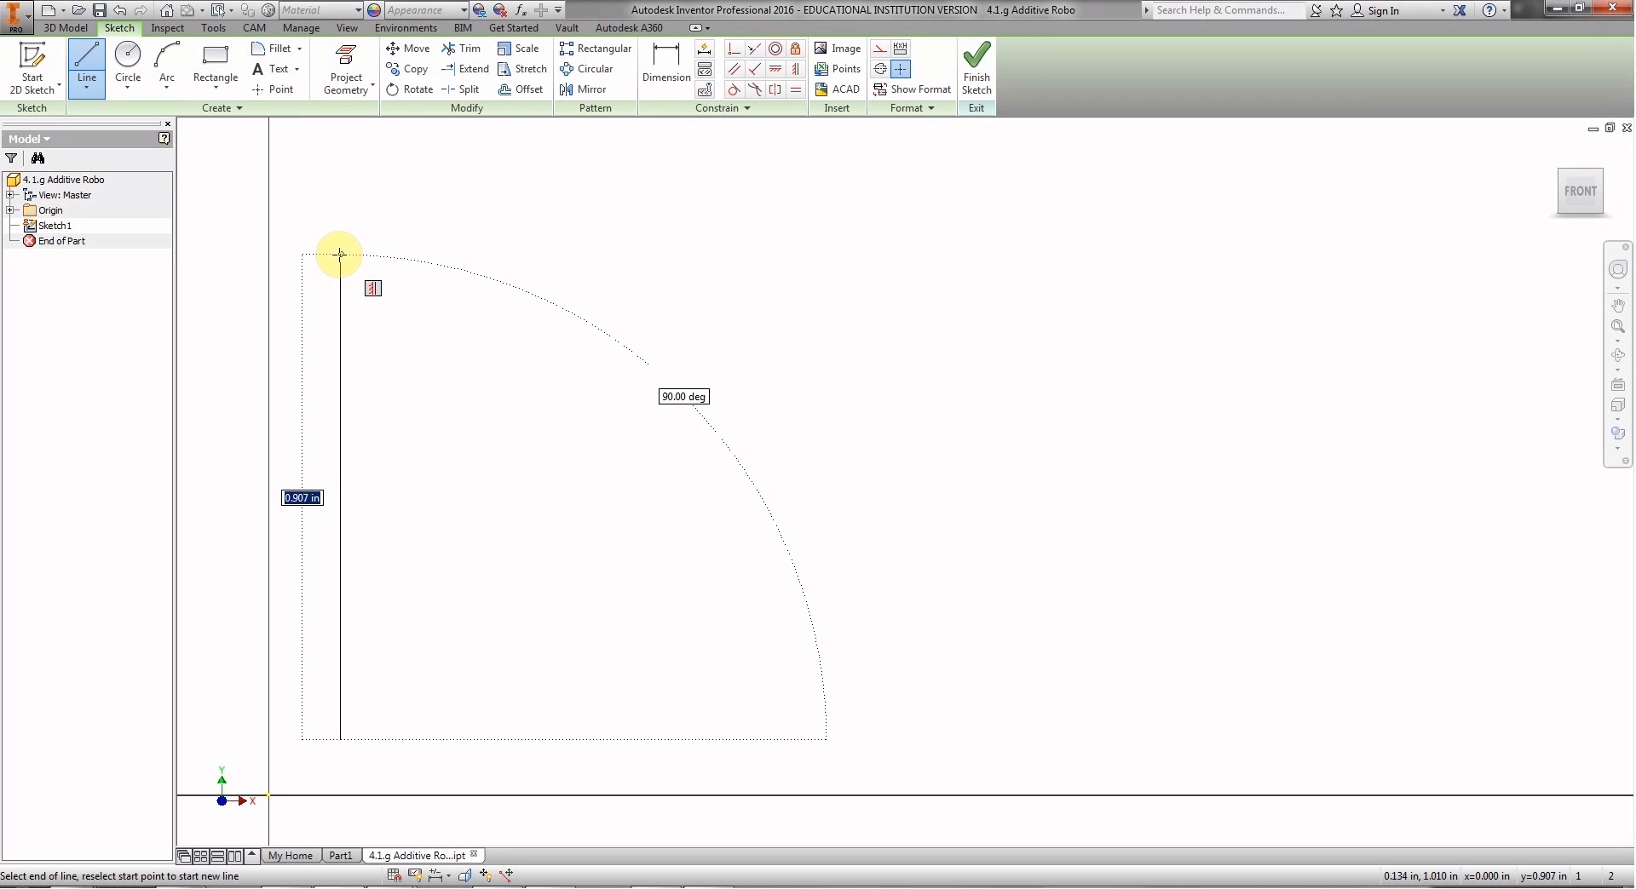
pyautogui.write('1.500')
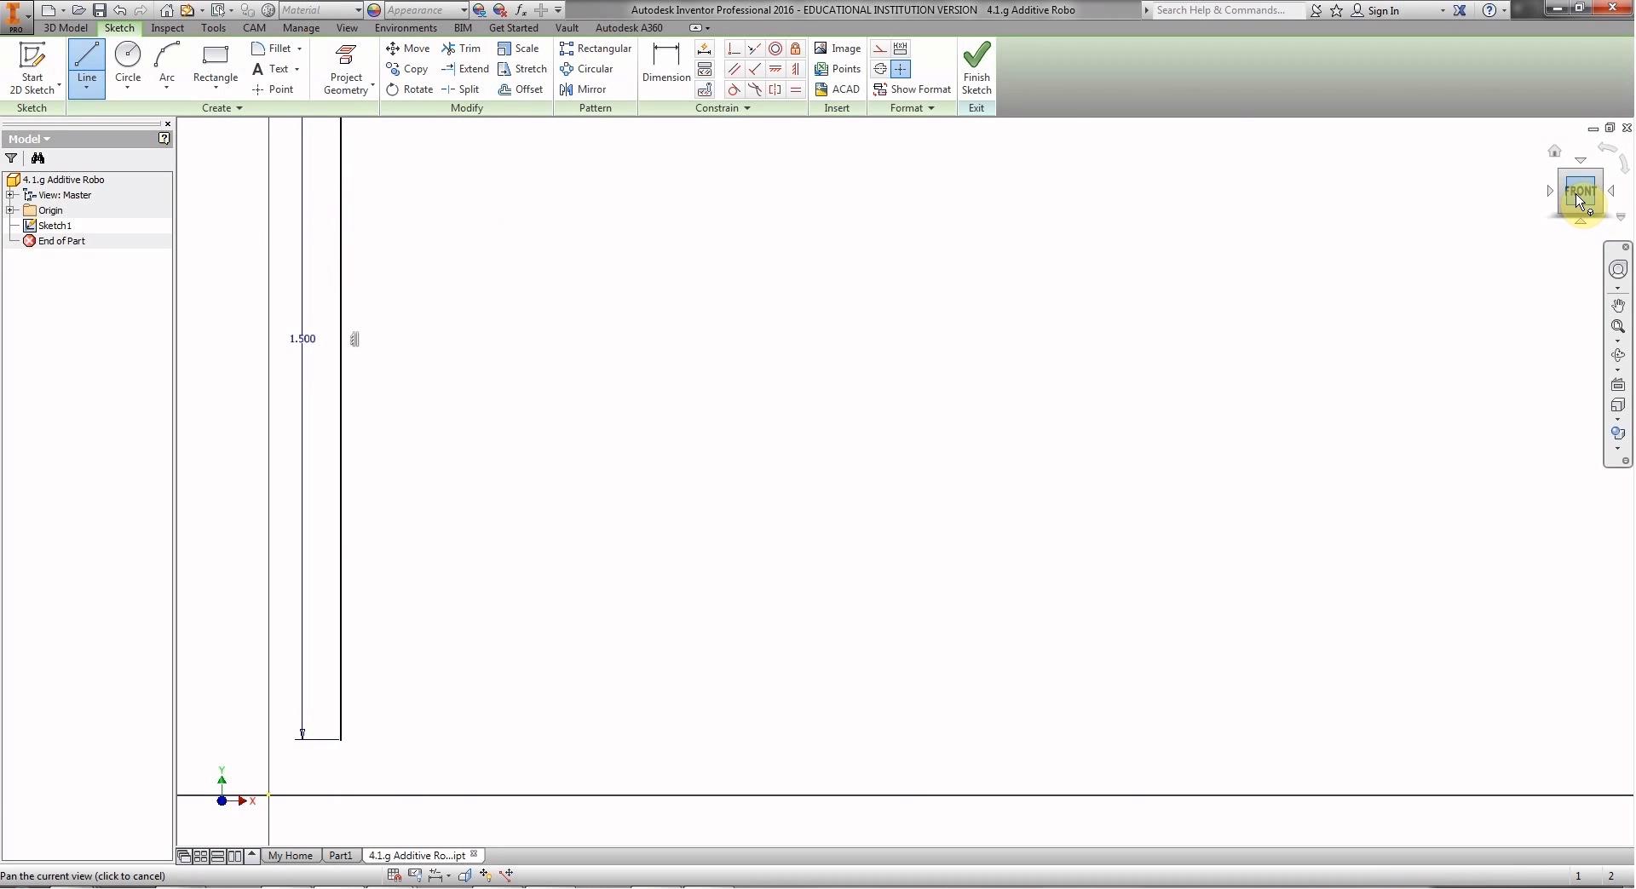
pyautogui.moveTo(1583, 196)
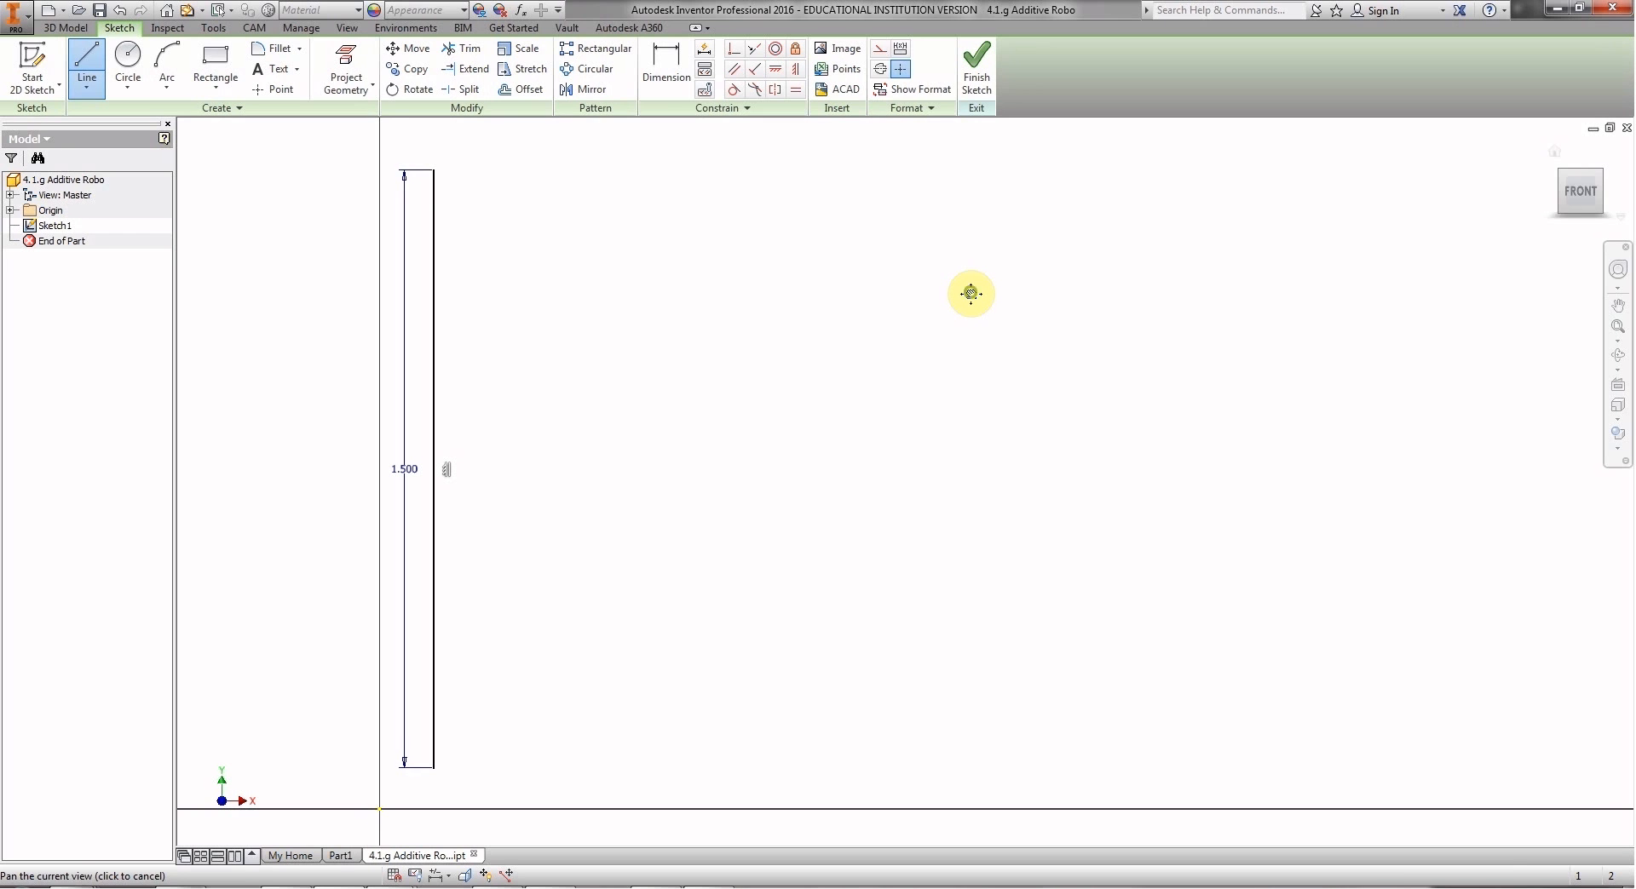
# Continue the profile with a 1.5 in top edge and a 0.75 in drop.
pyautogui.moveTo(433, 172); pyautogui.dragTo(981, 213)
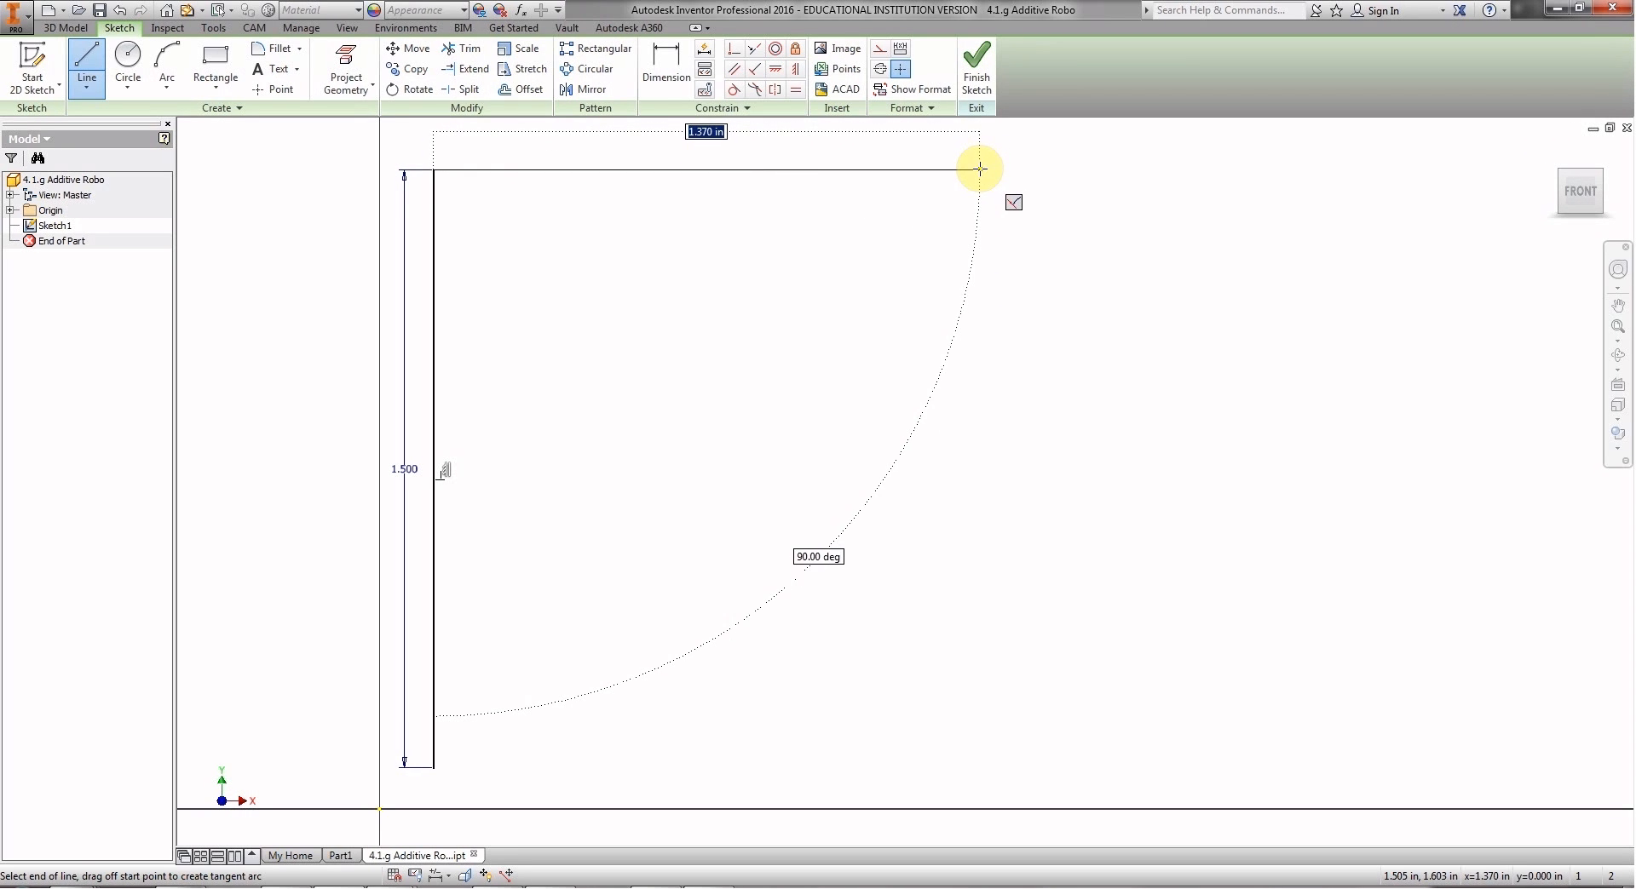
pyautogui.write('1.500')
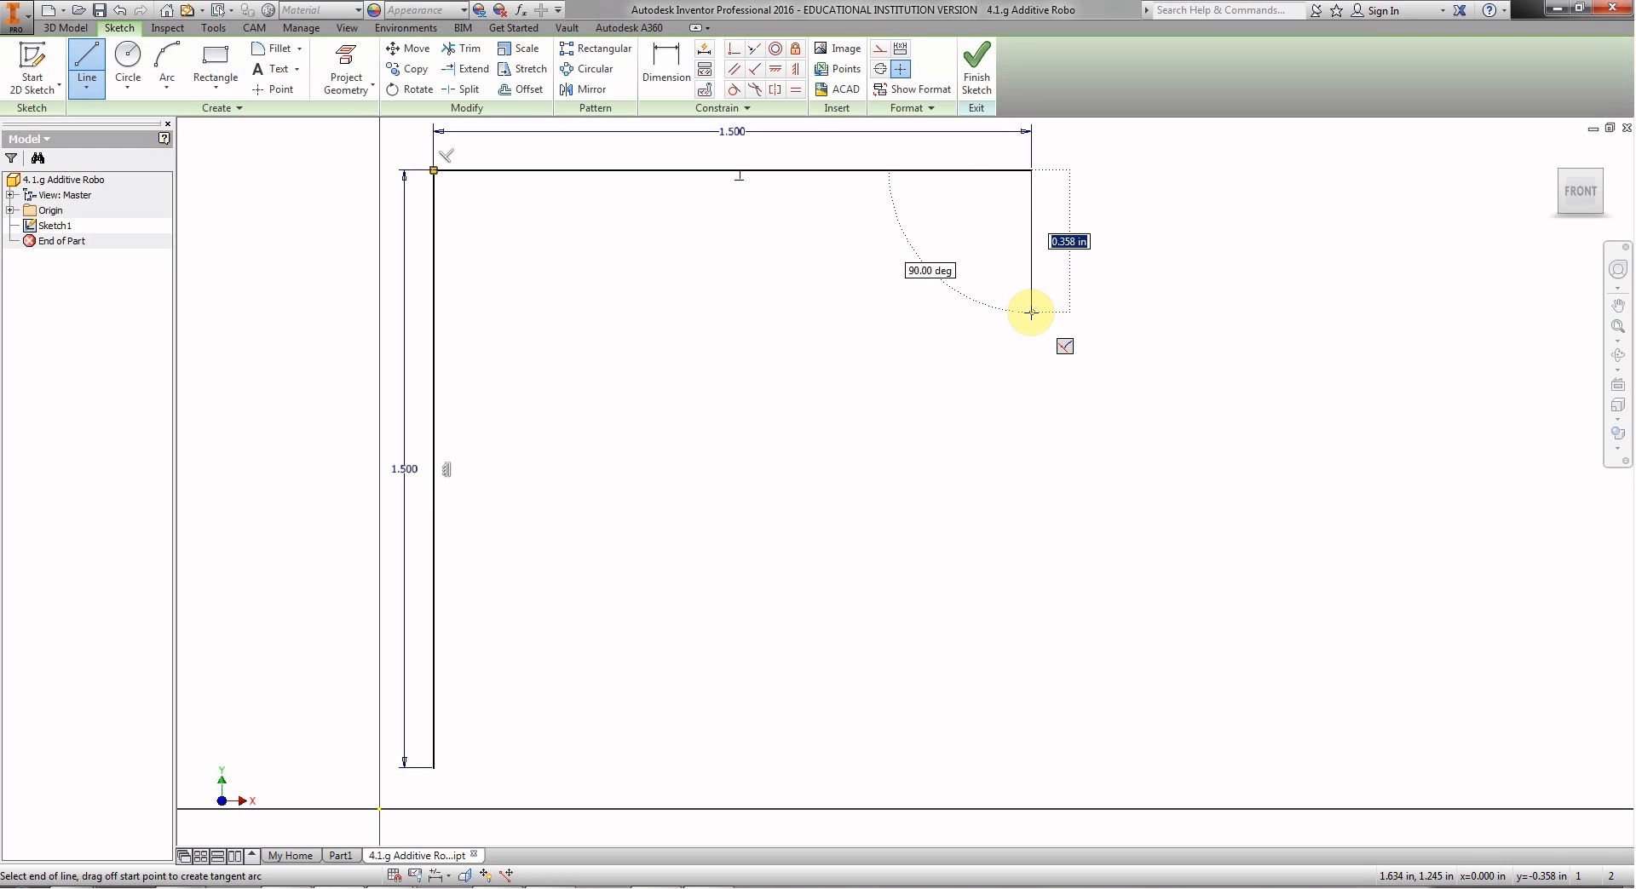
pyautogui.write('.75')
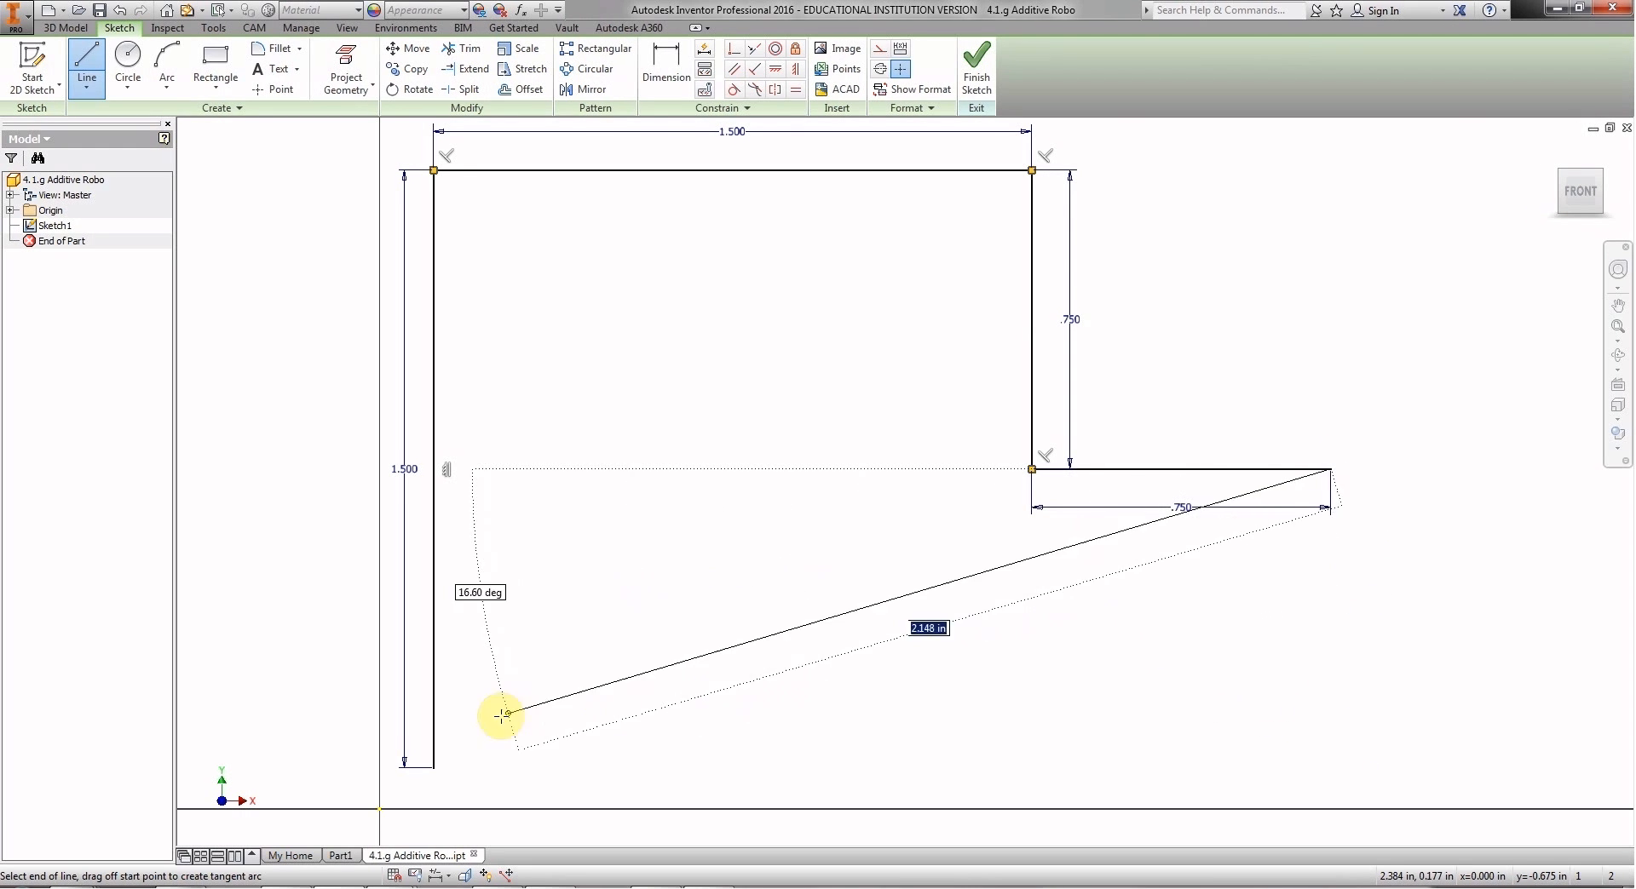
# Draw the right edge straight down at 90 degrees from the step's end toward the bottom.
pyautogui.moveTo(501, 716); pyautogui.dragTo(433, 770)
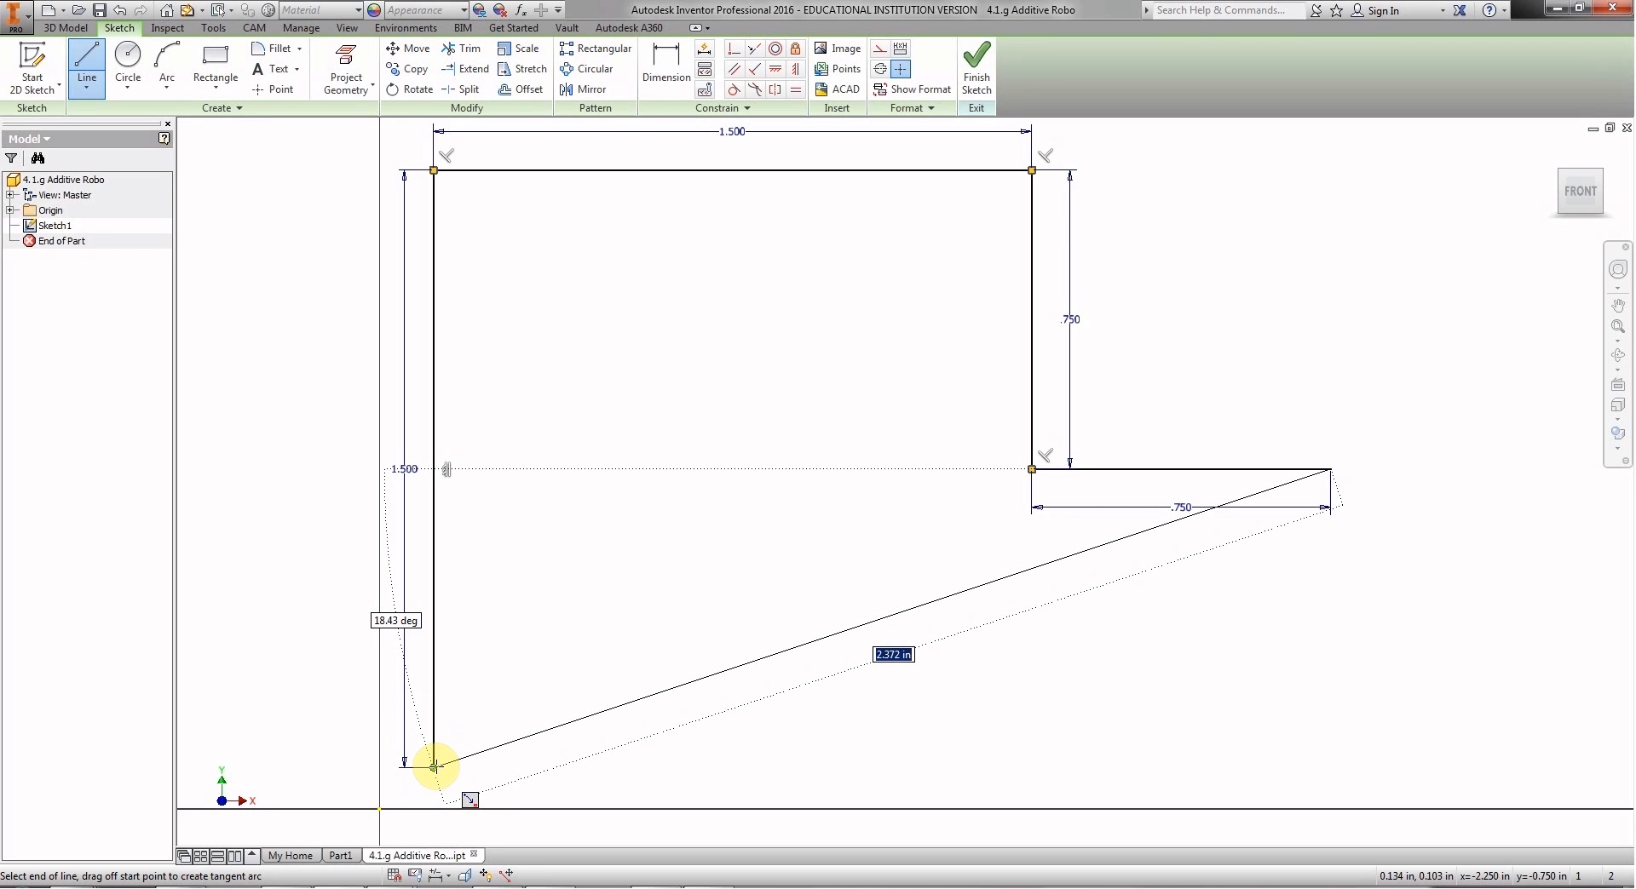
pyautogui.moveTo(433, 767); pyautogui.dragTo(789, 761)
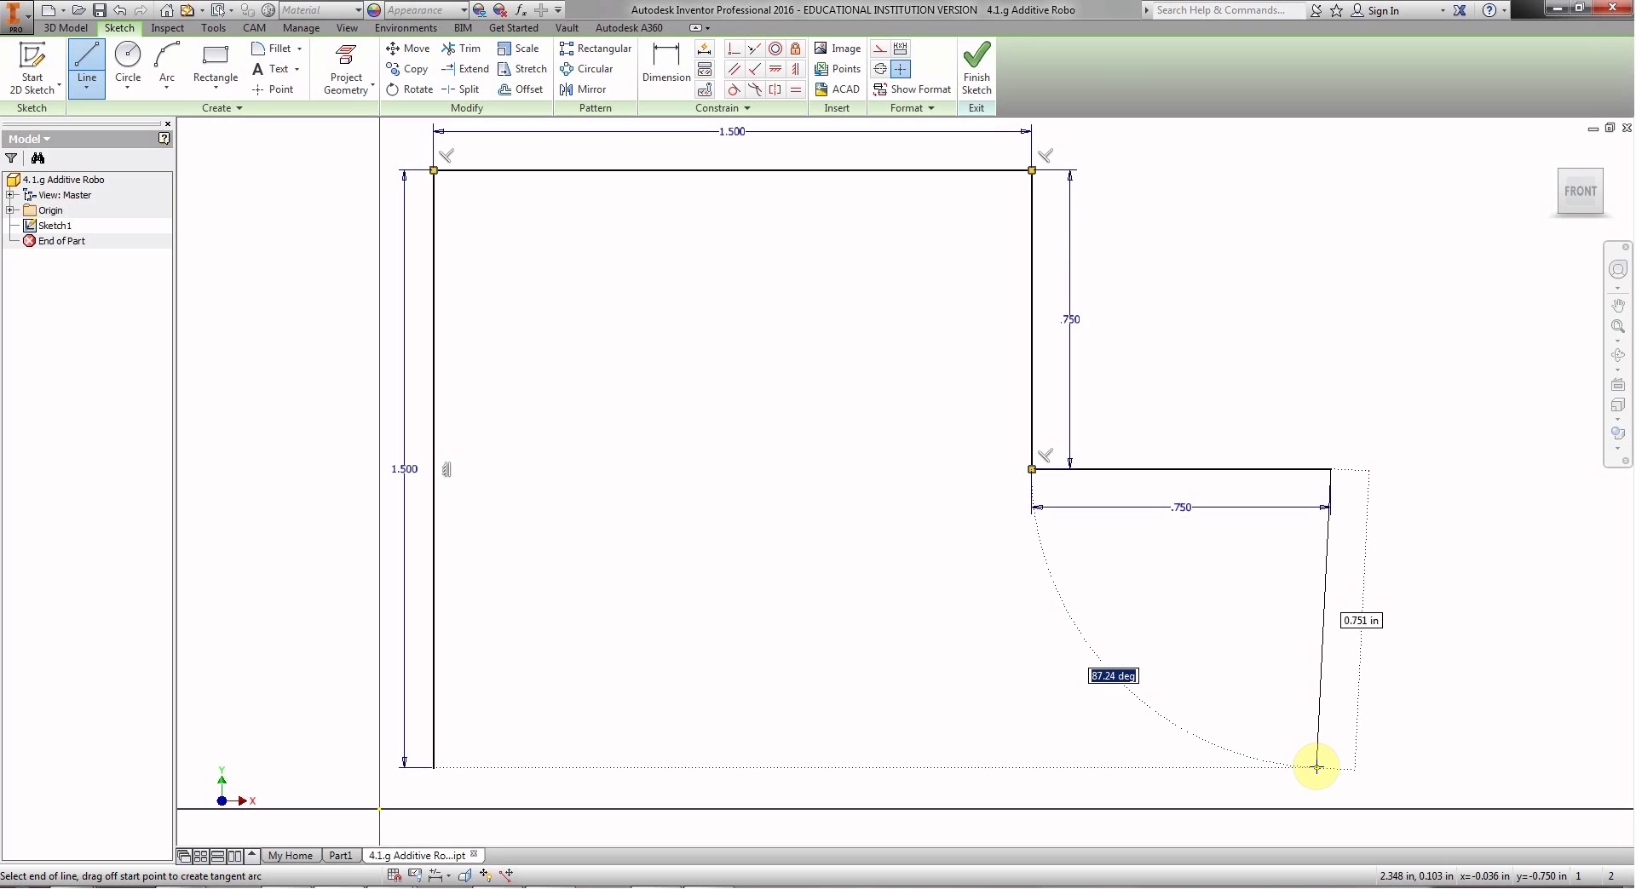
pyautogui.write('90')
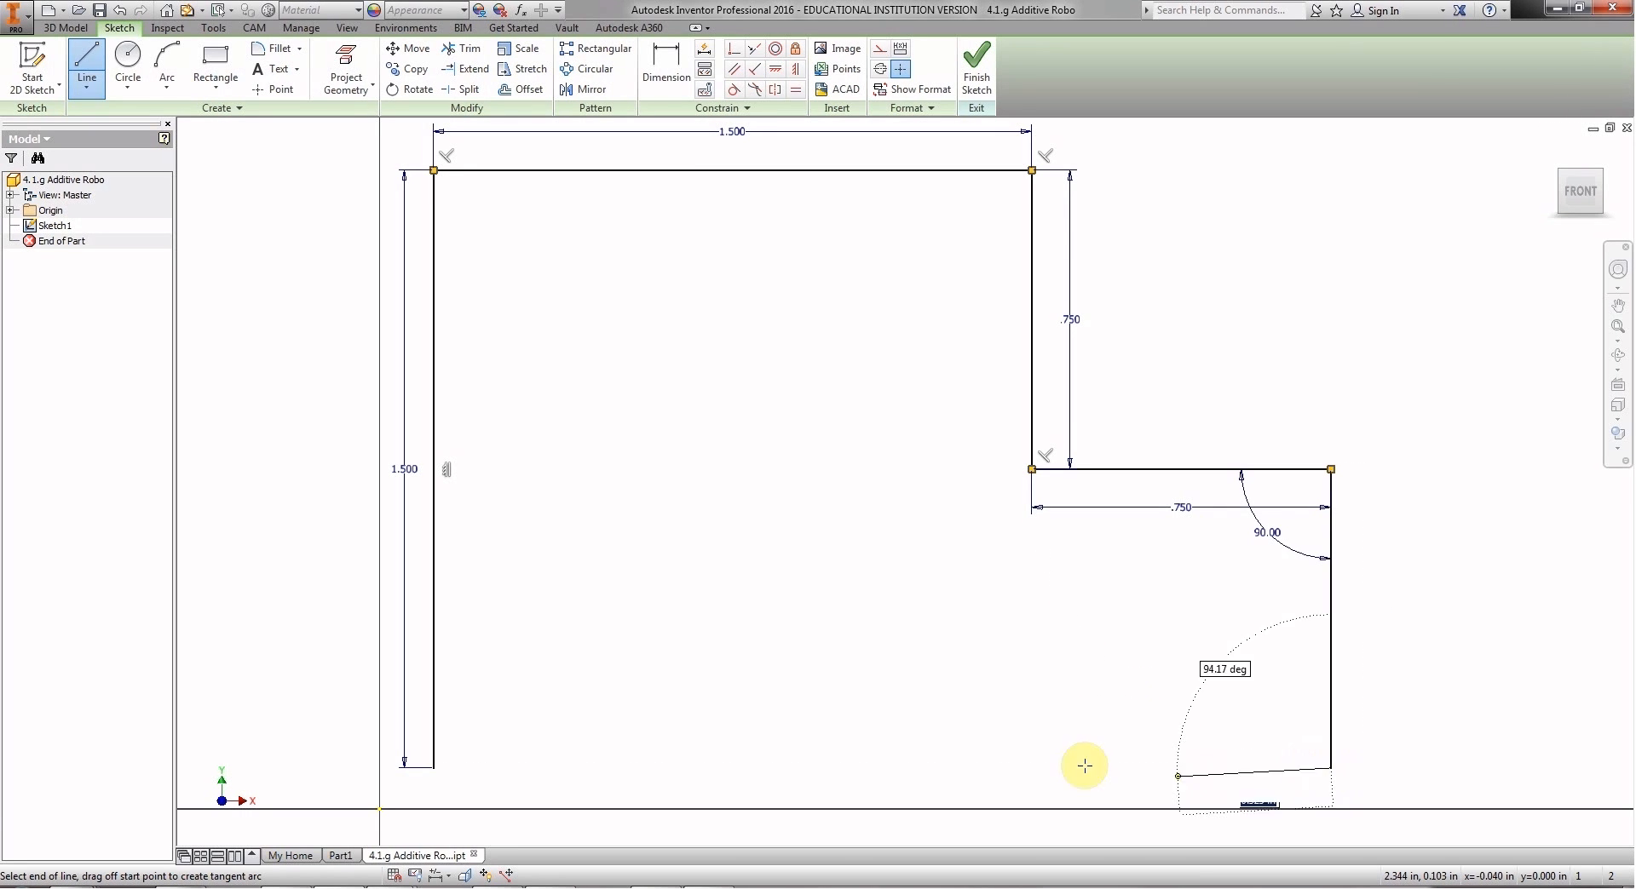
pyautogui.moveTo(432, 767)
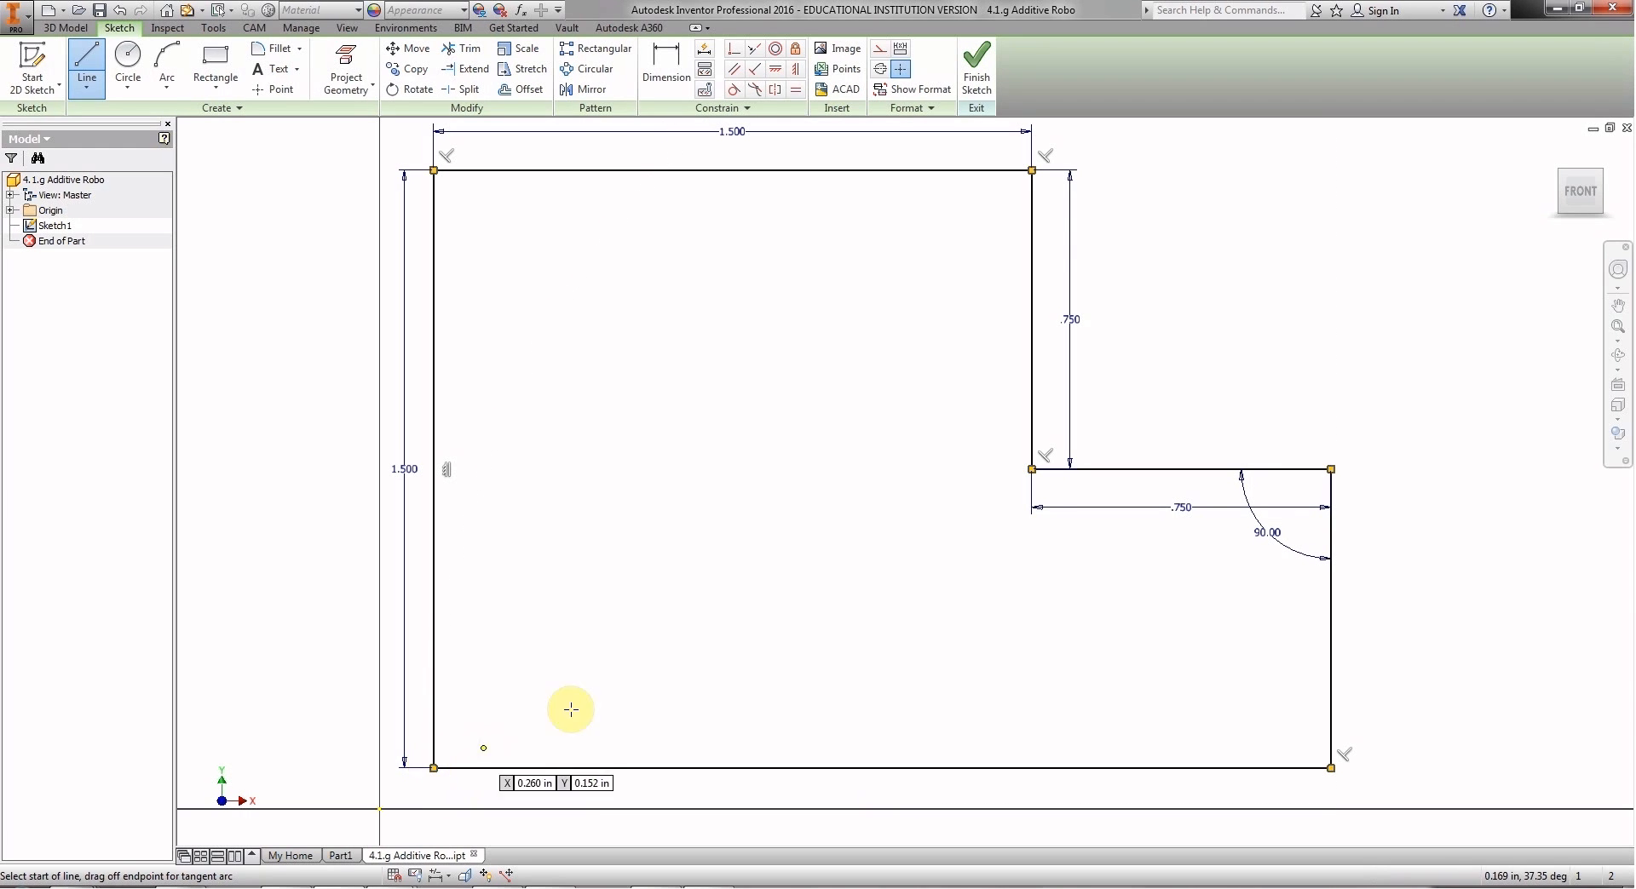
pyautogui.moveTo(1462, 357)
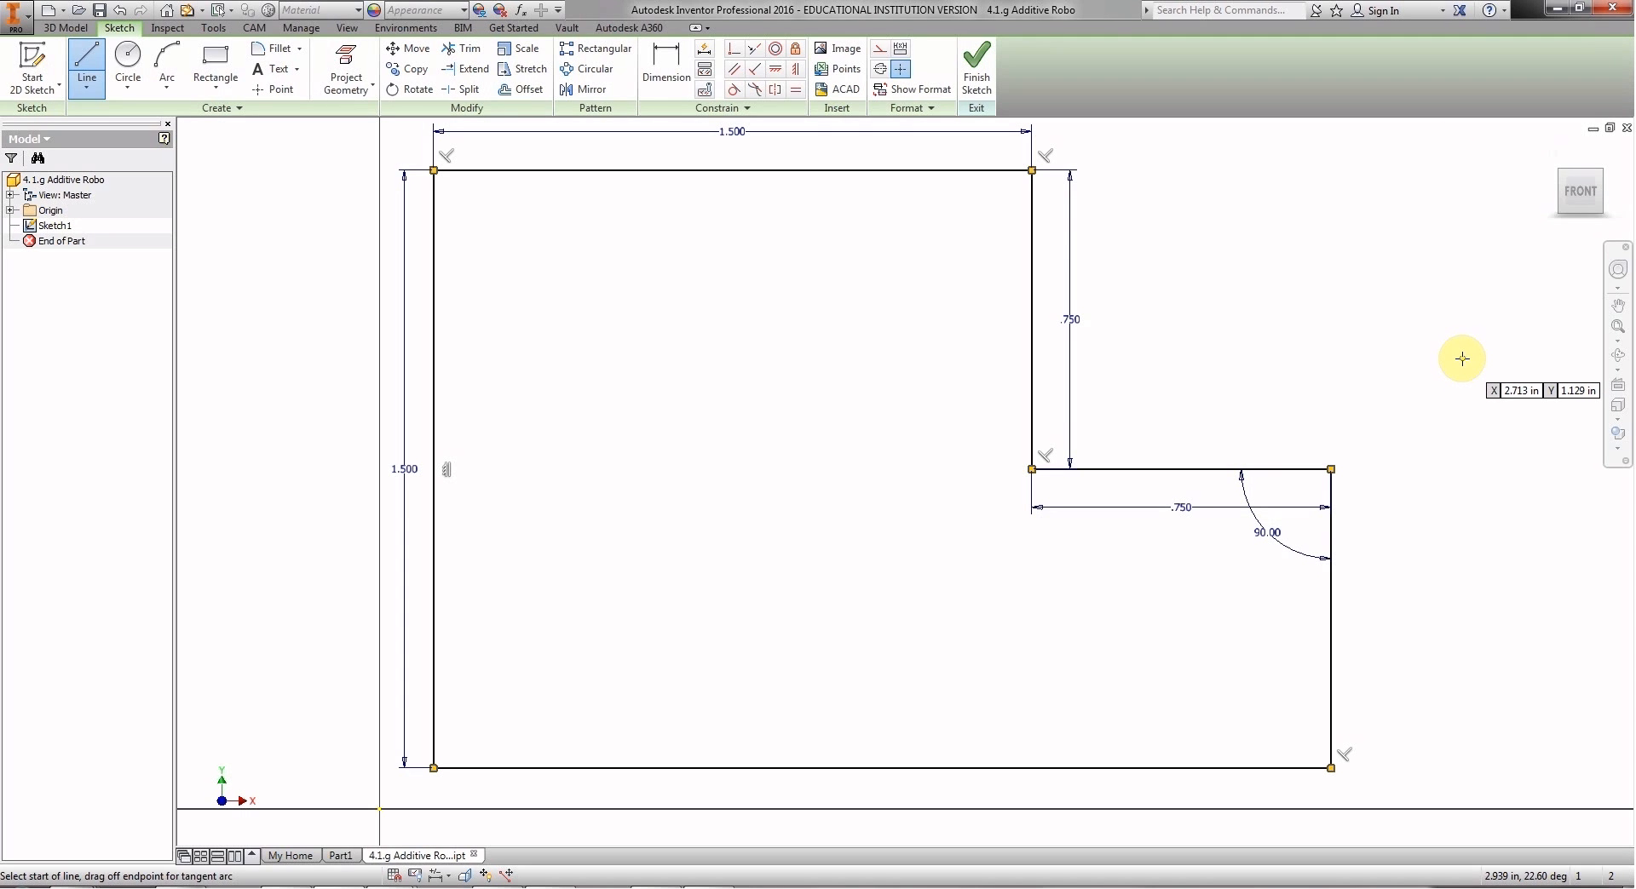
pyautogui.moveTo(1199, 237)
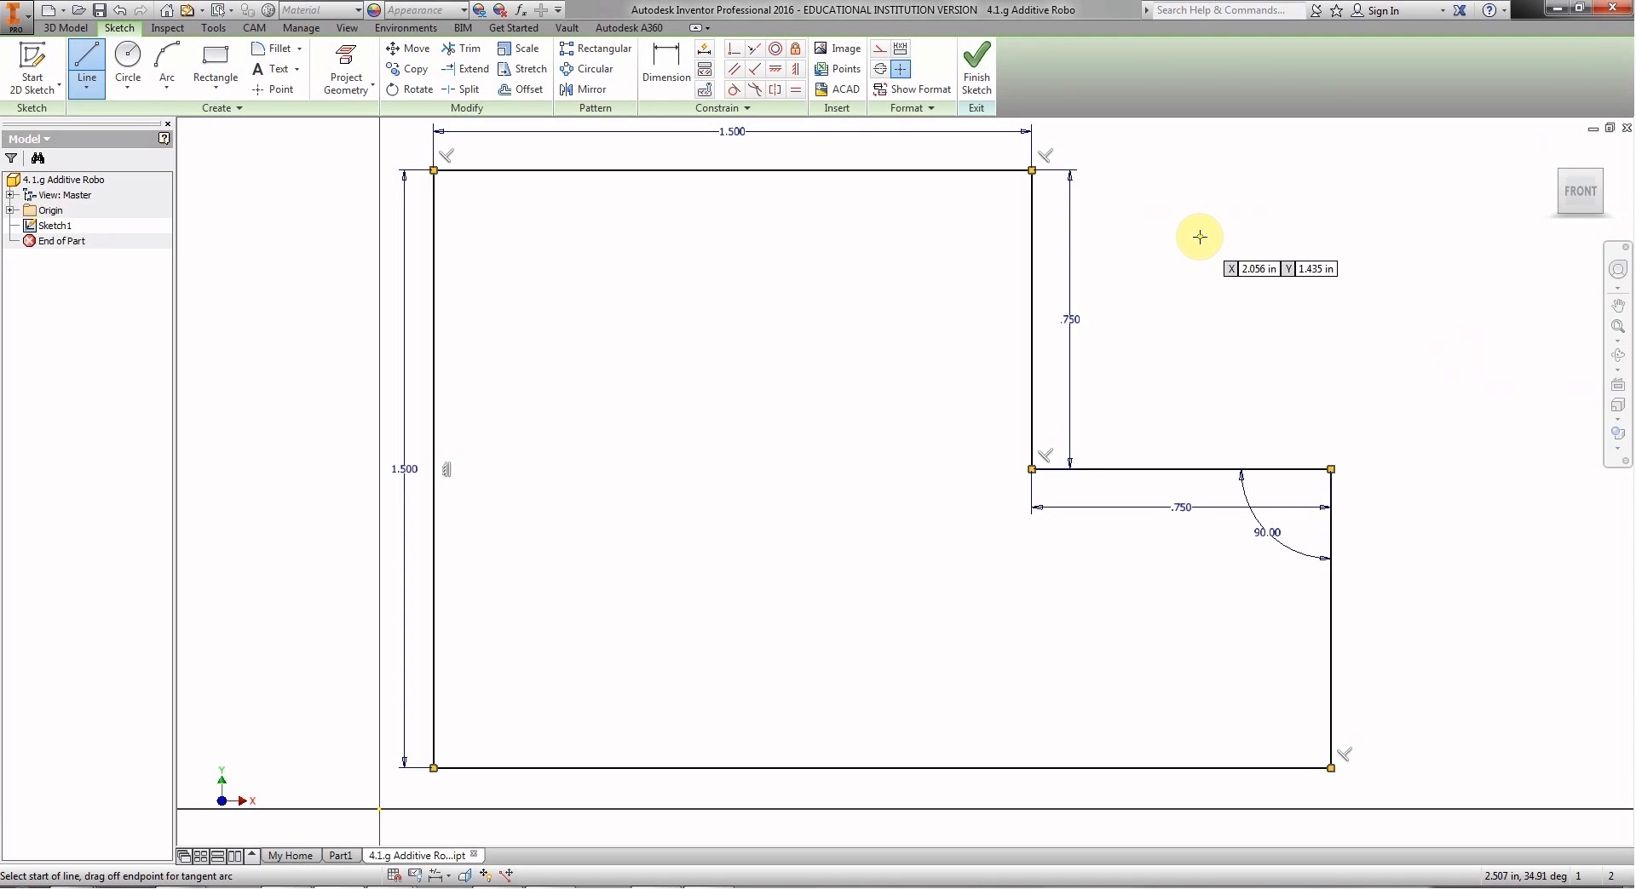
# Accept the closed L profile via the marking-menu OK and finish Sketch1.
pyautogui.rightClick(1199, 236)
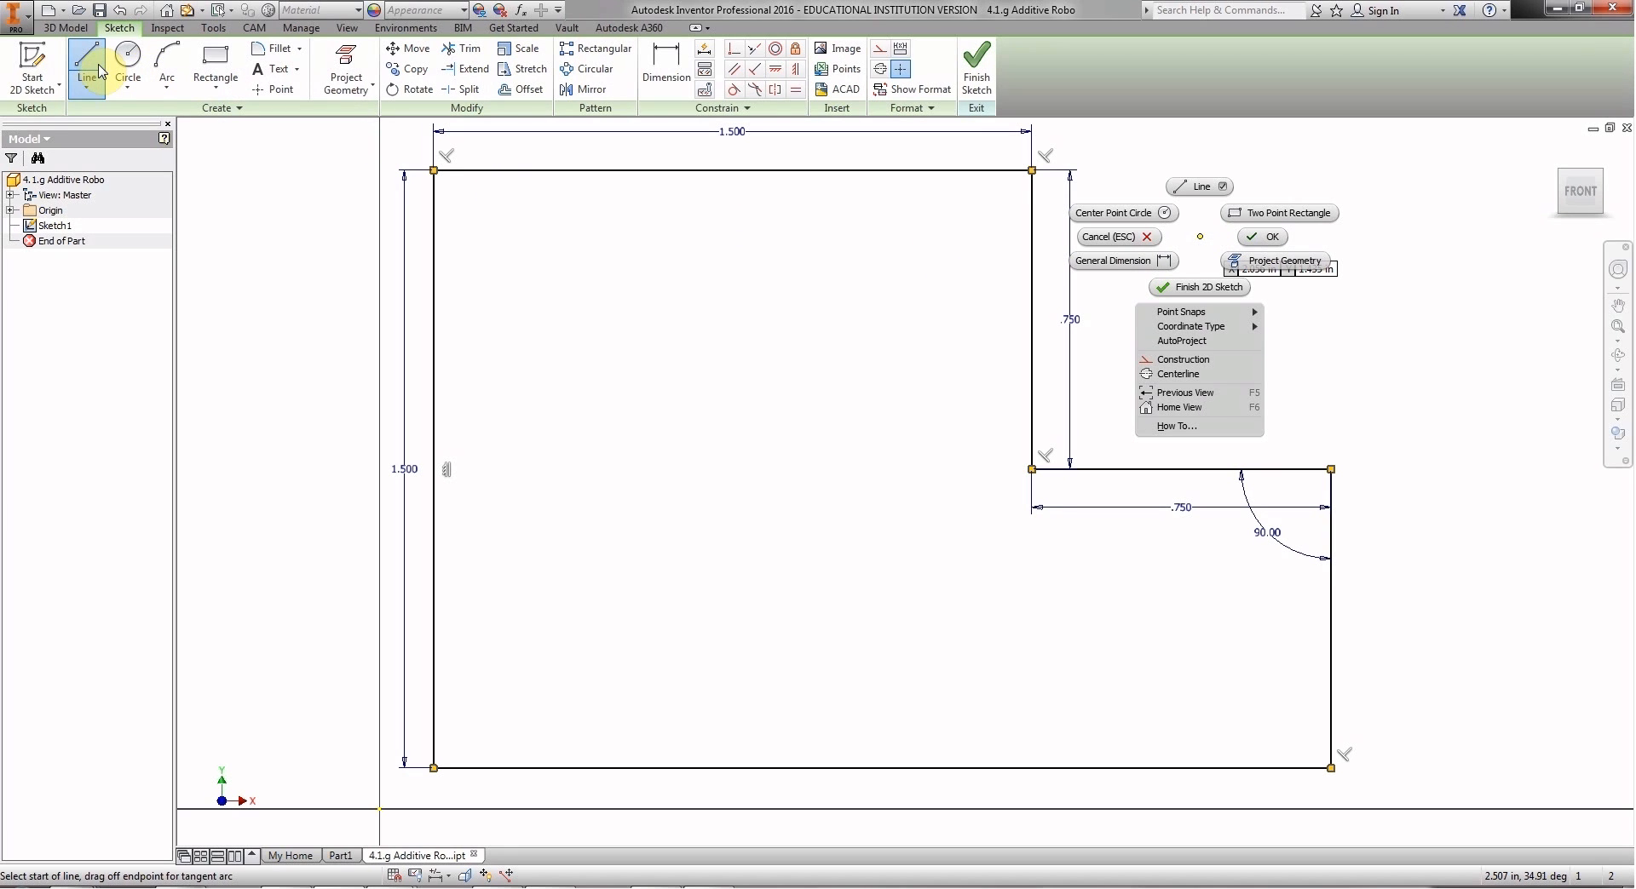
pyautogui.click(85, 68)
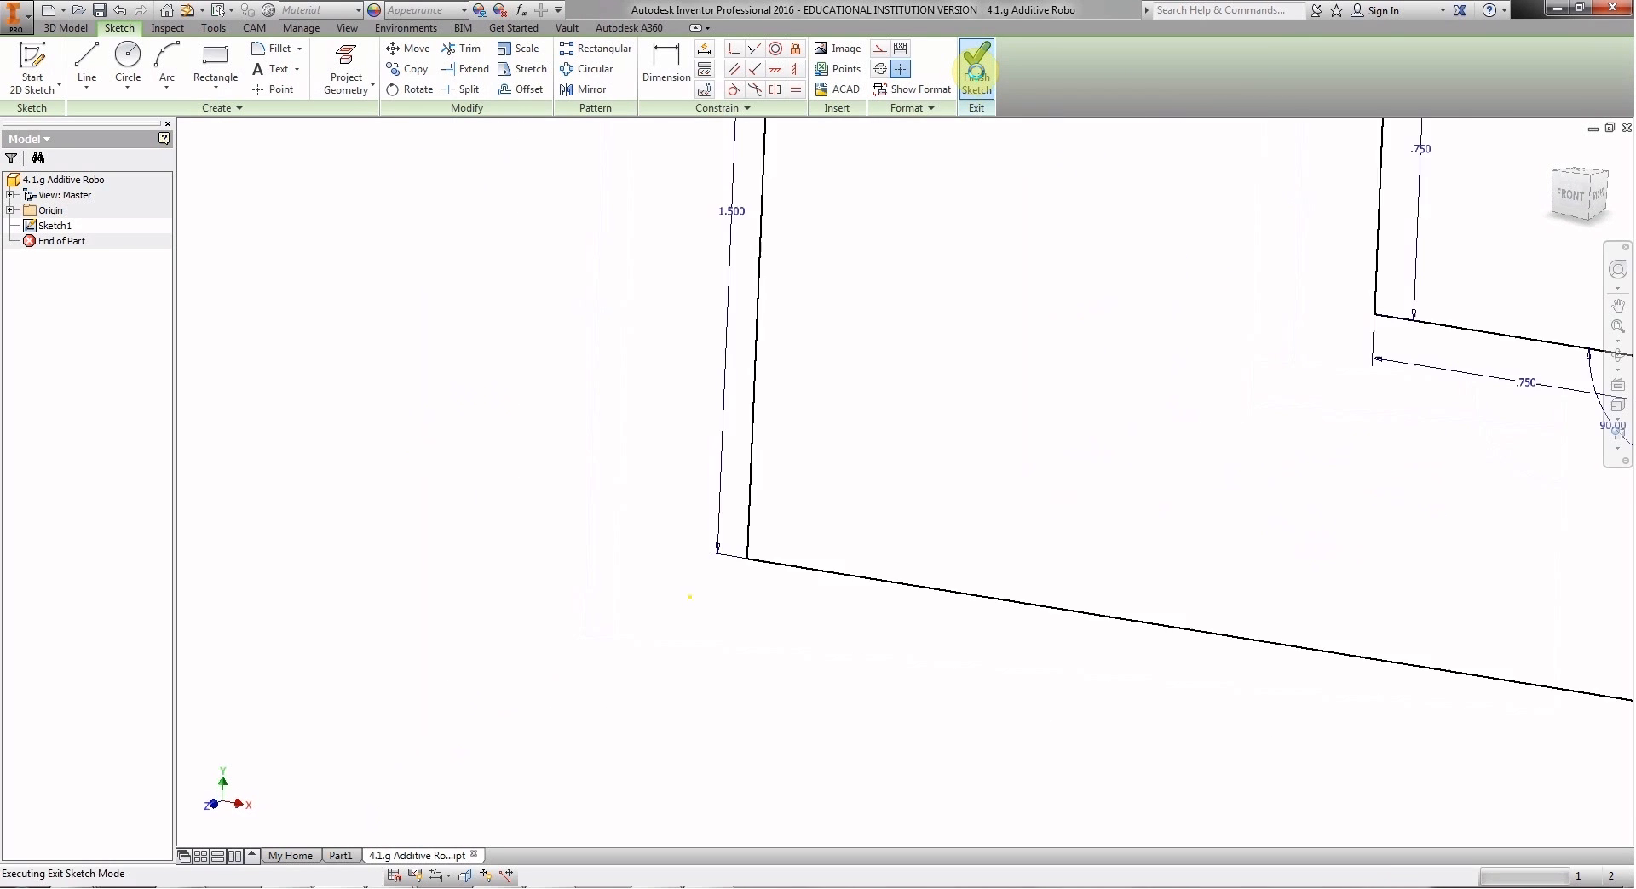
# Switch to an isometric view so the closed L profile shows at an angle.
pyautogui.click(976, 63)
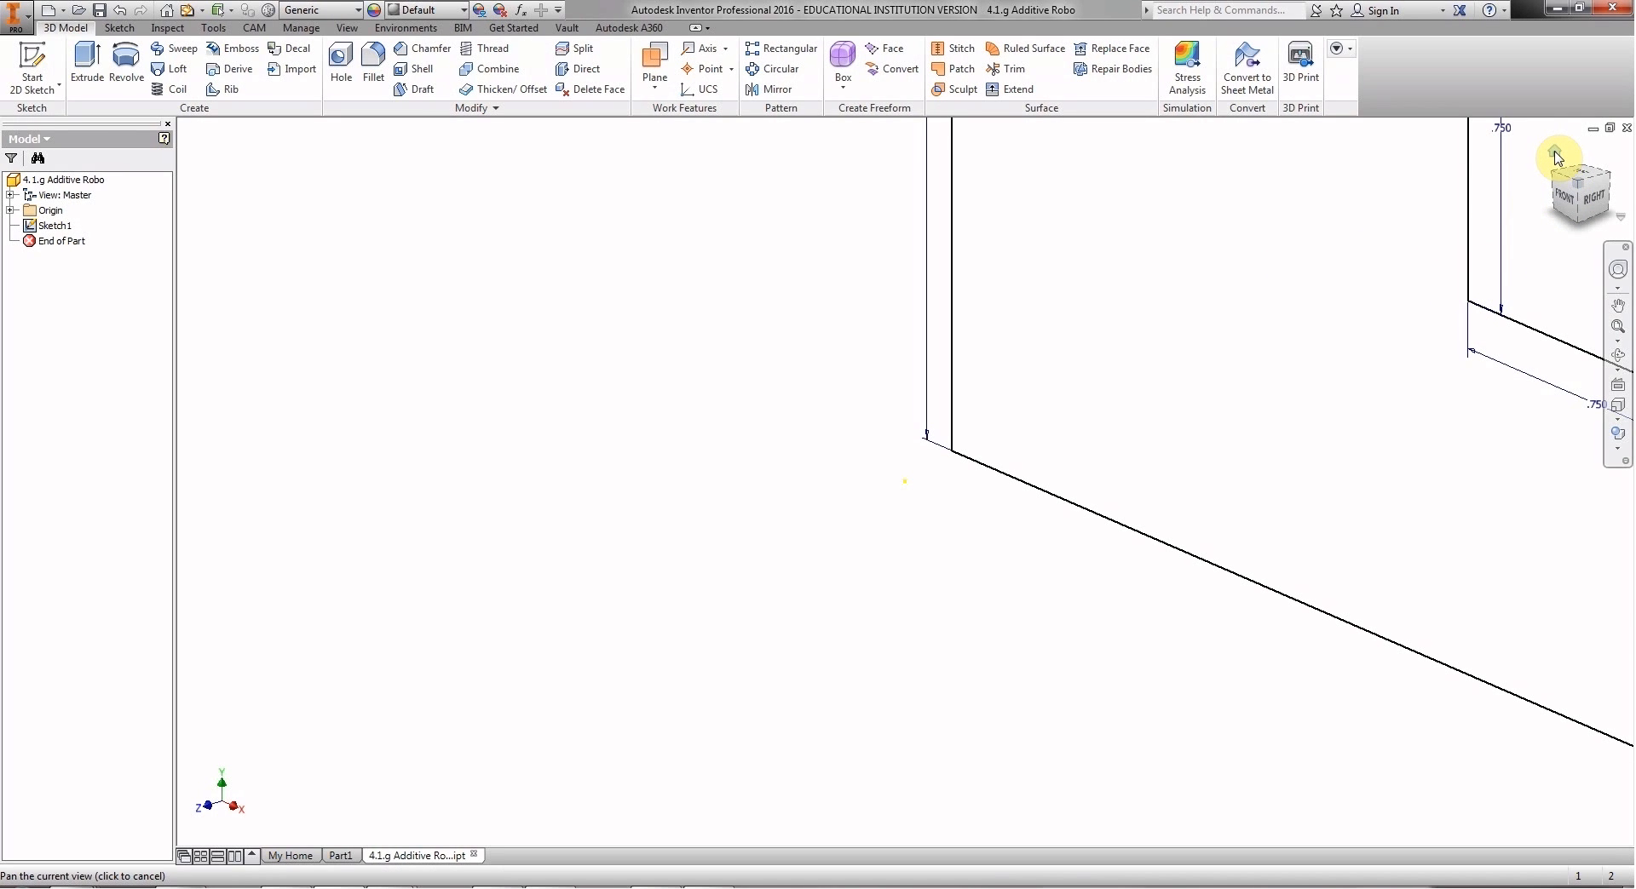
pyautogui.moveTo(1559, 157)
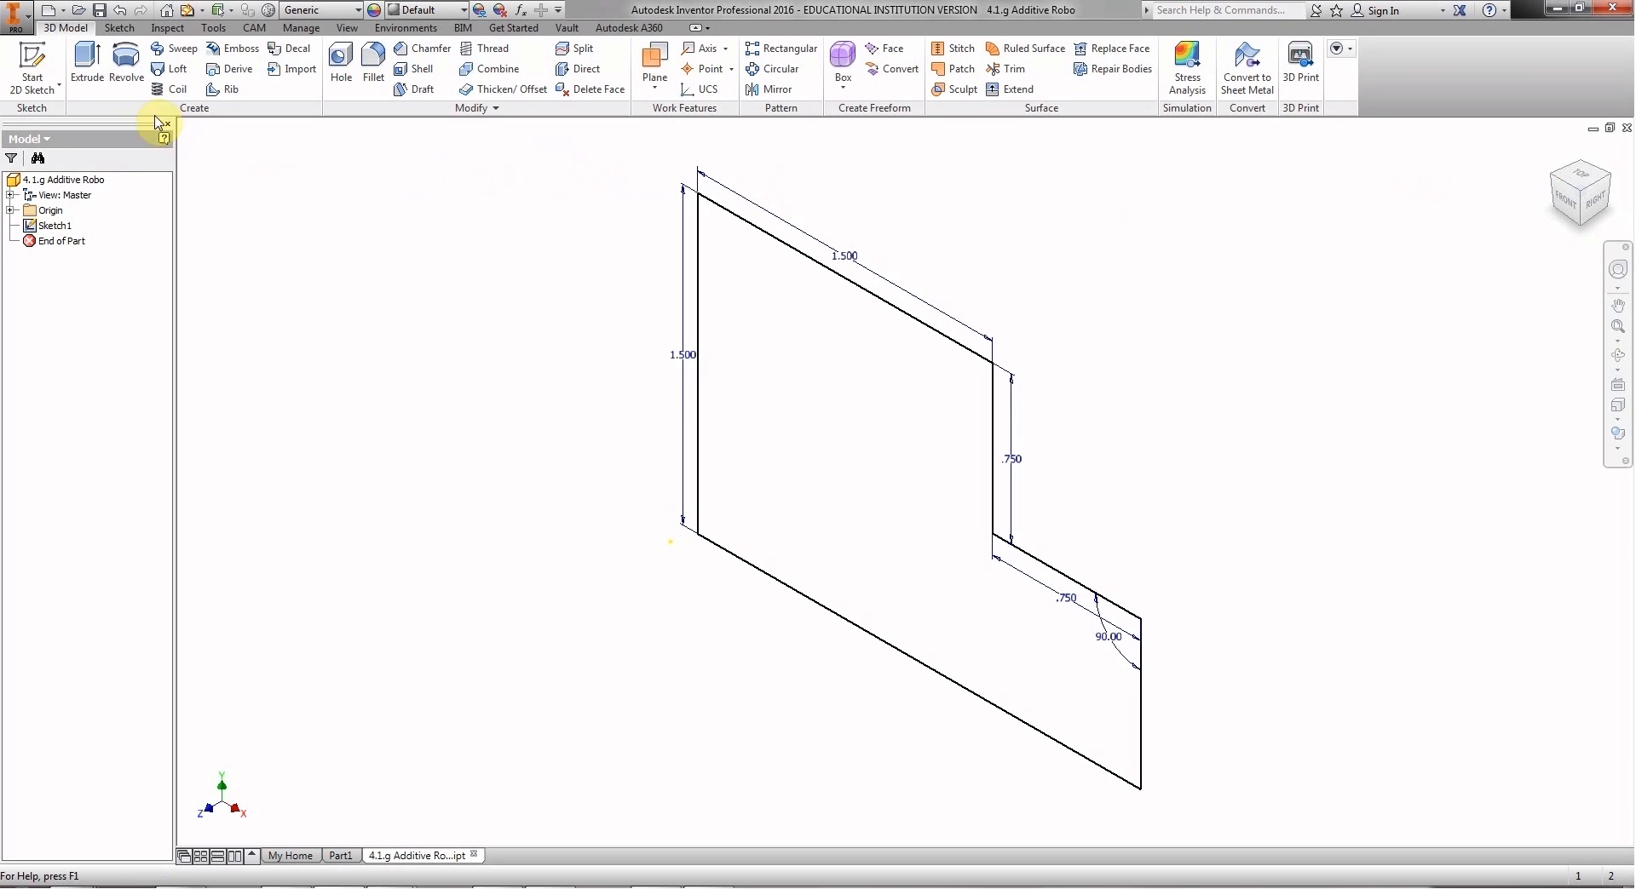
pyautogui.moveTo(88, 59)
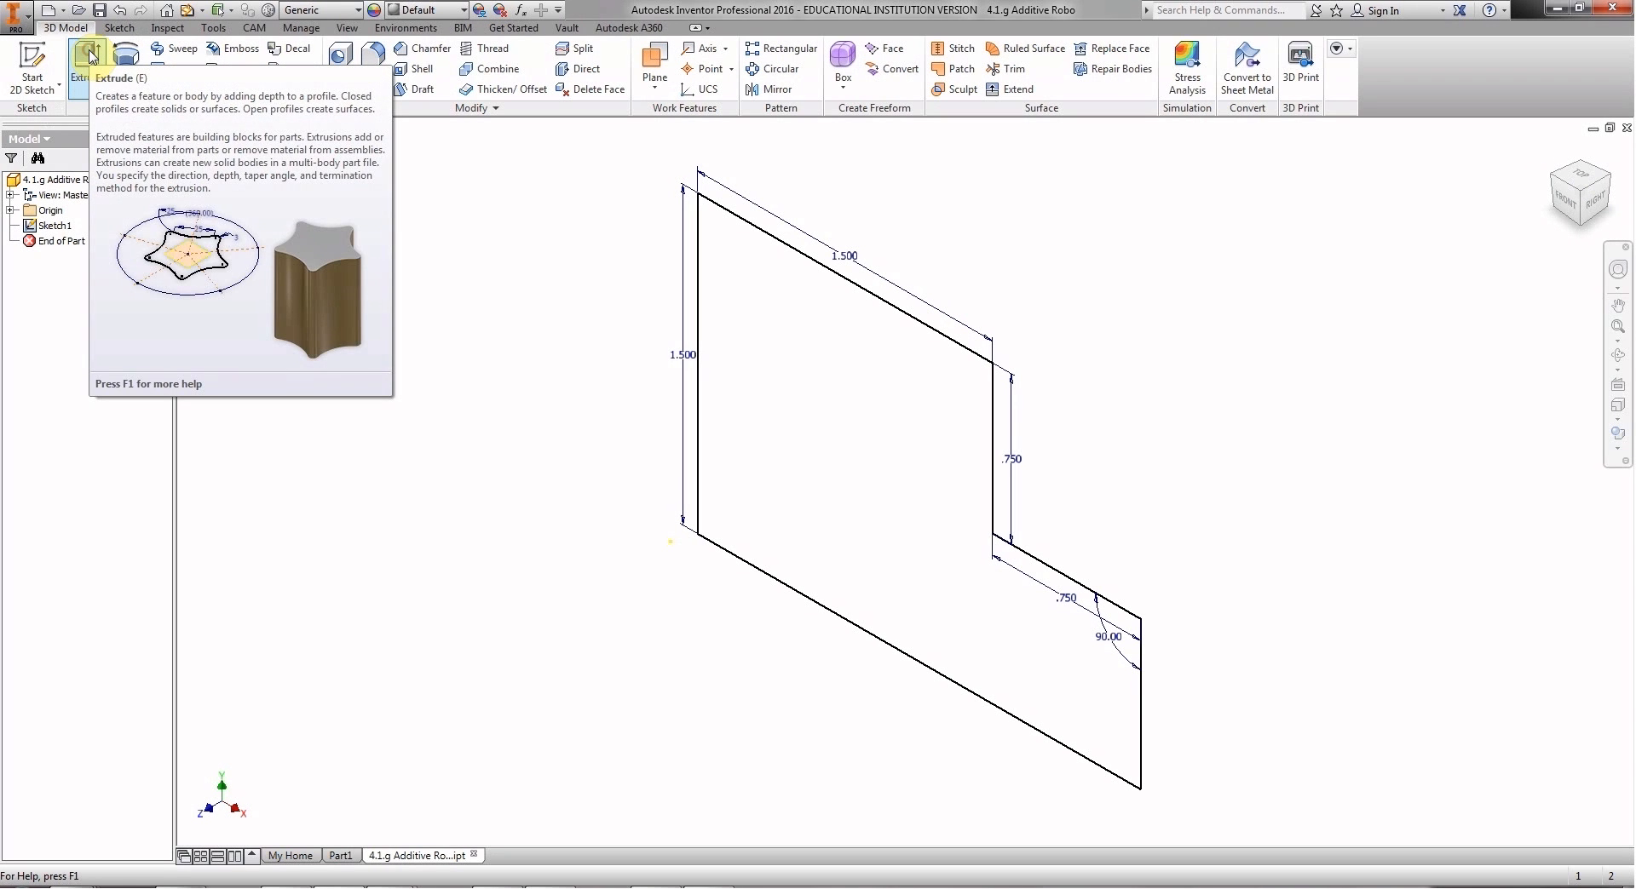
# Extrude the L-shaped profile 0.75 in with flipped direction, creating Extrusion1.
pyautogui.click(89, 56)
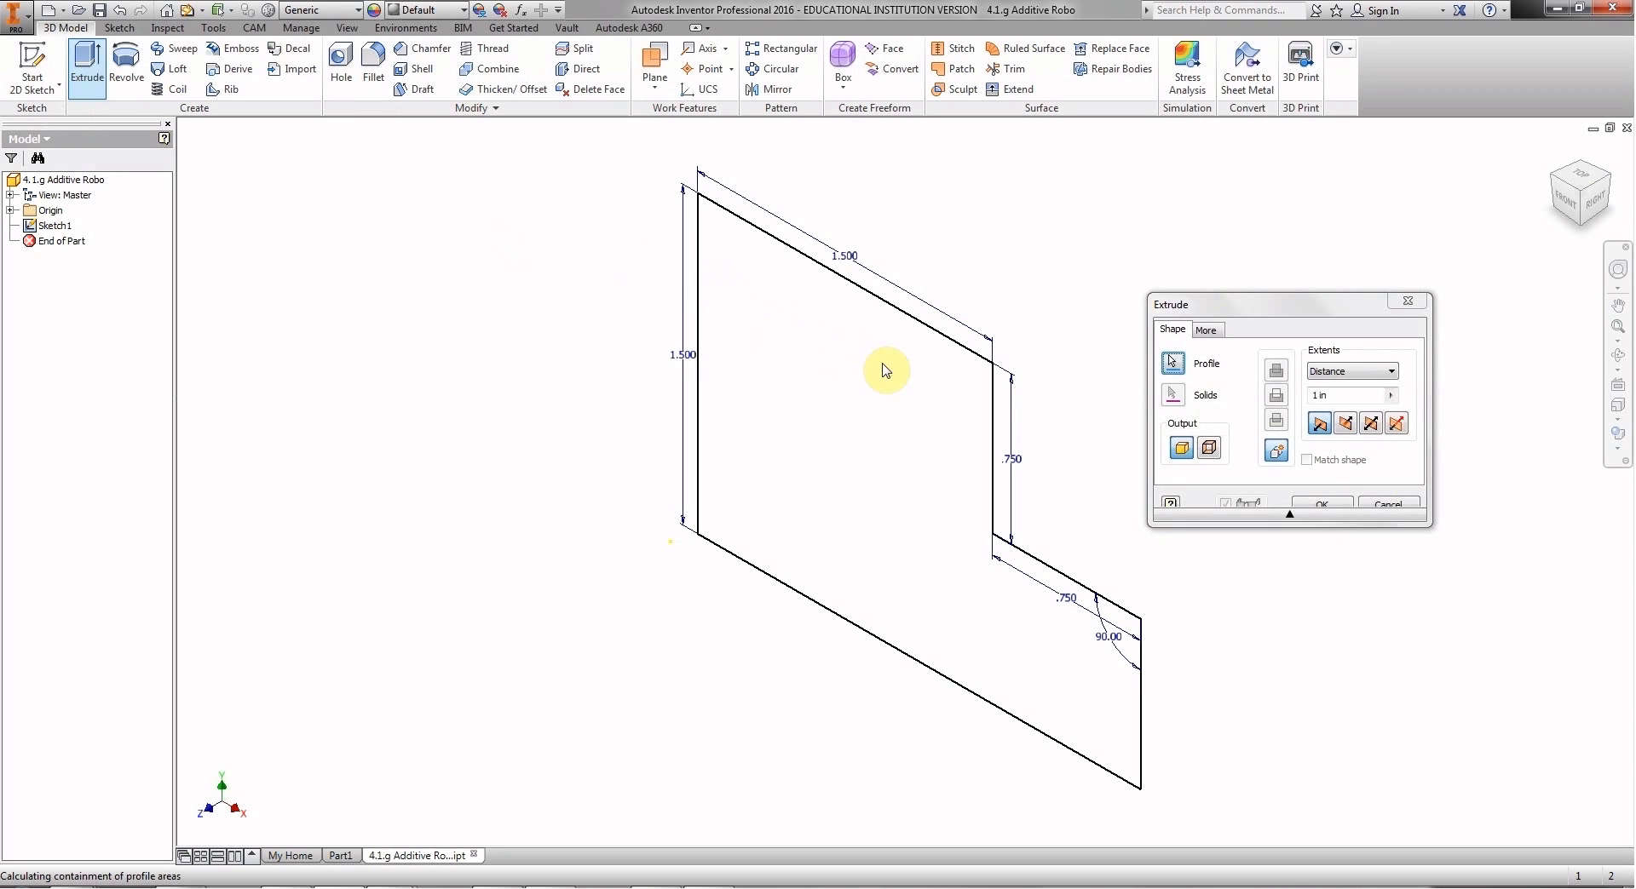
pyautogui.click(1206, 363)
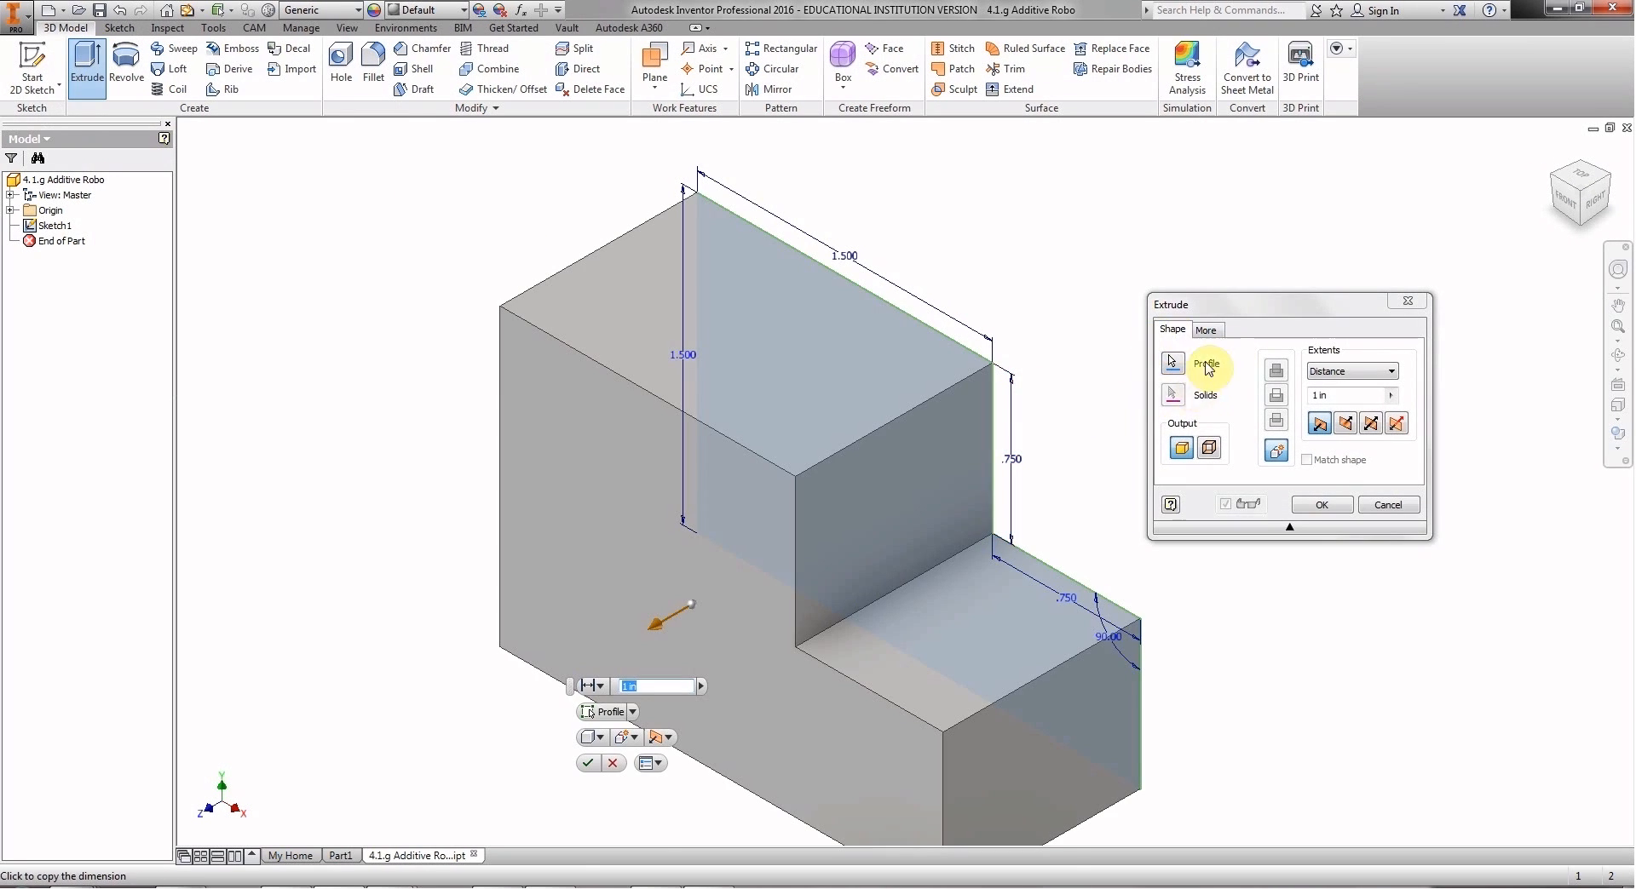
pyautogui.moveTo(472, 725)
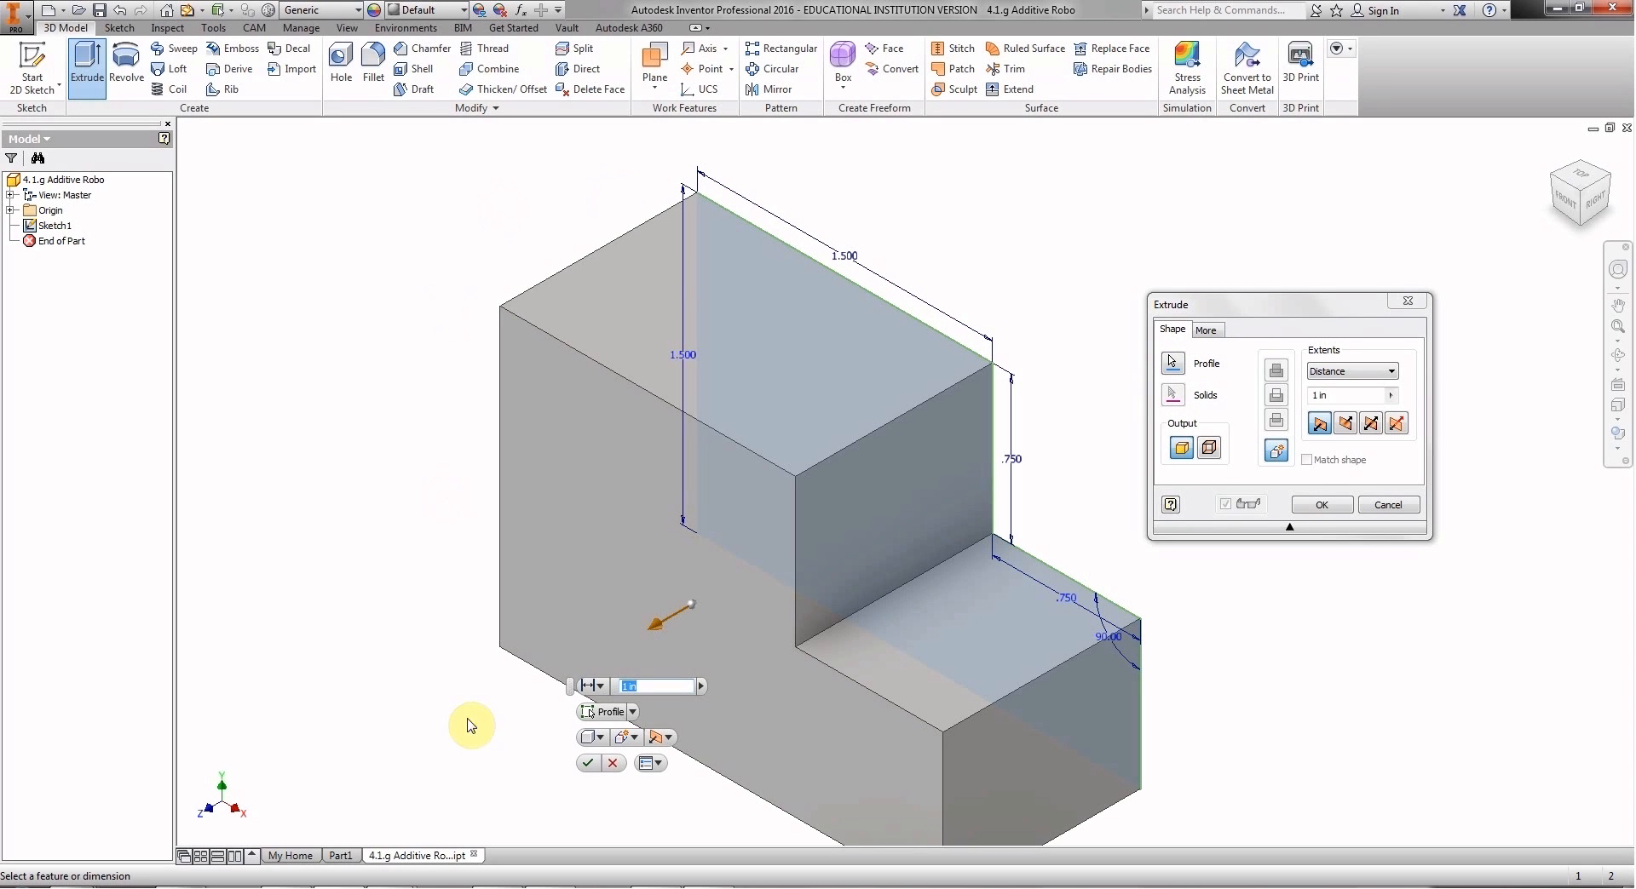
pyautogui.moveTo(816, 780)
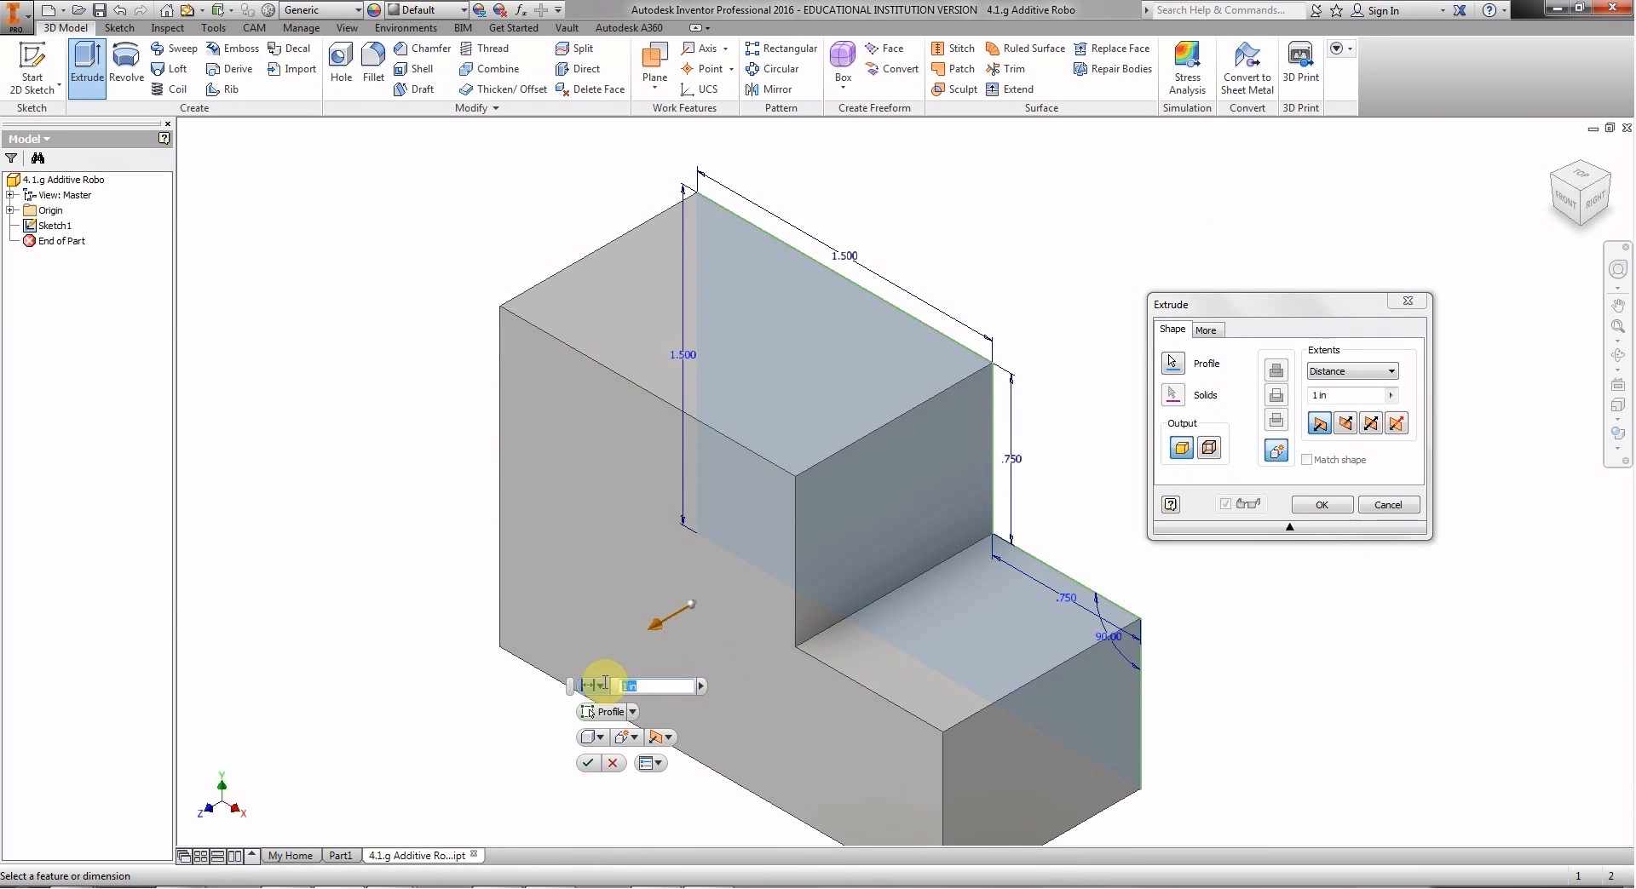
pyautogui.write('.75')
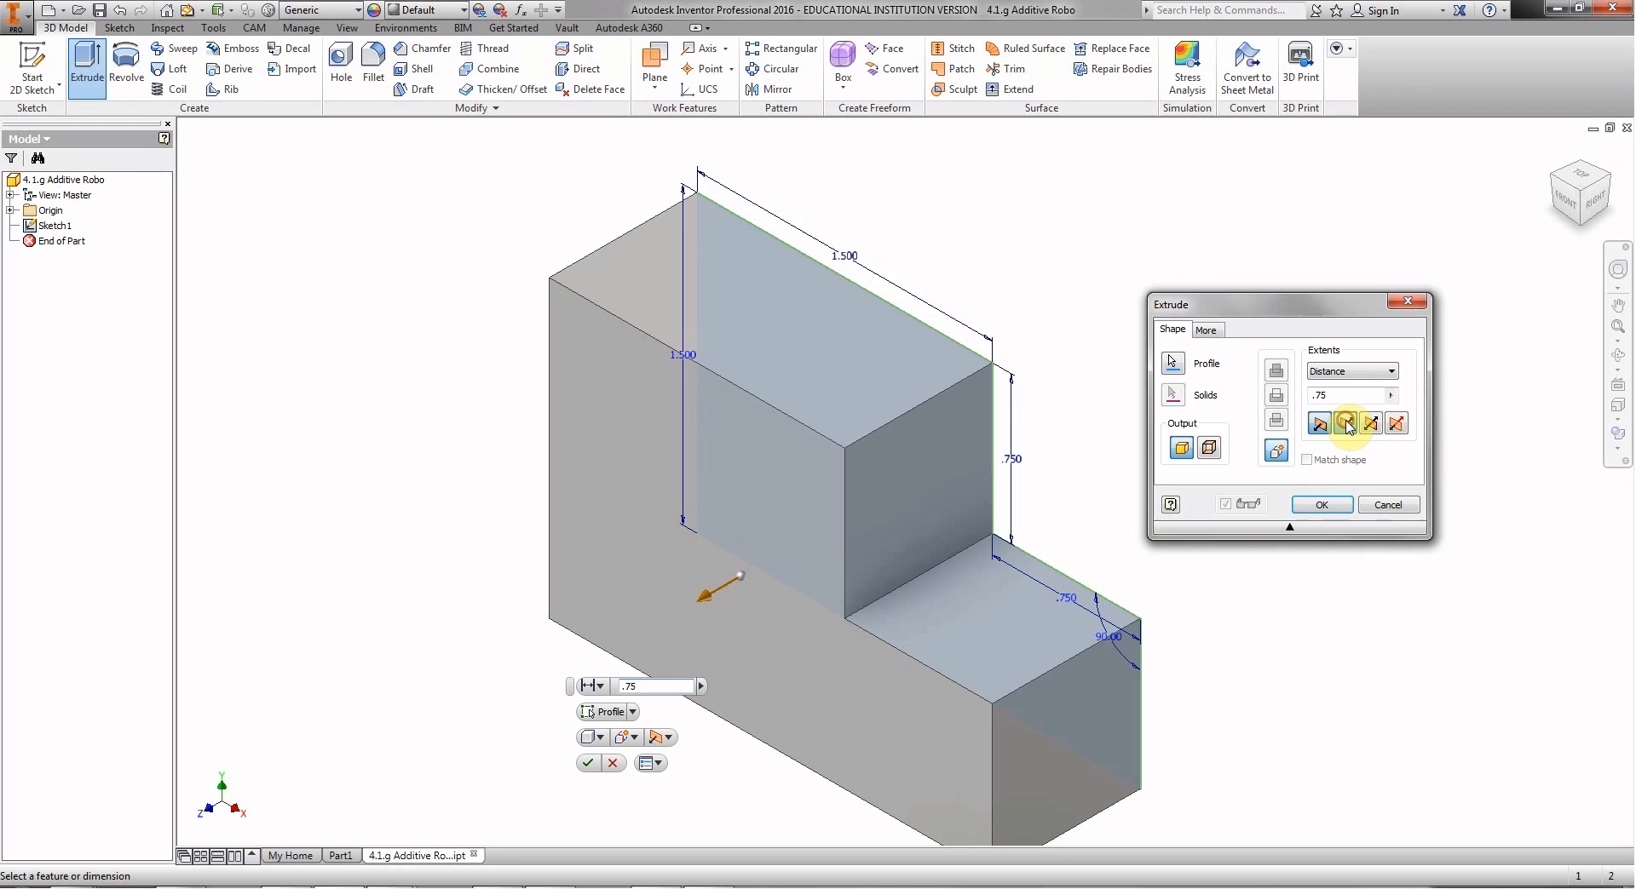
pyautogui.click(1319, 423)
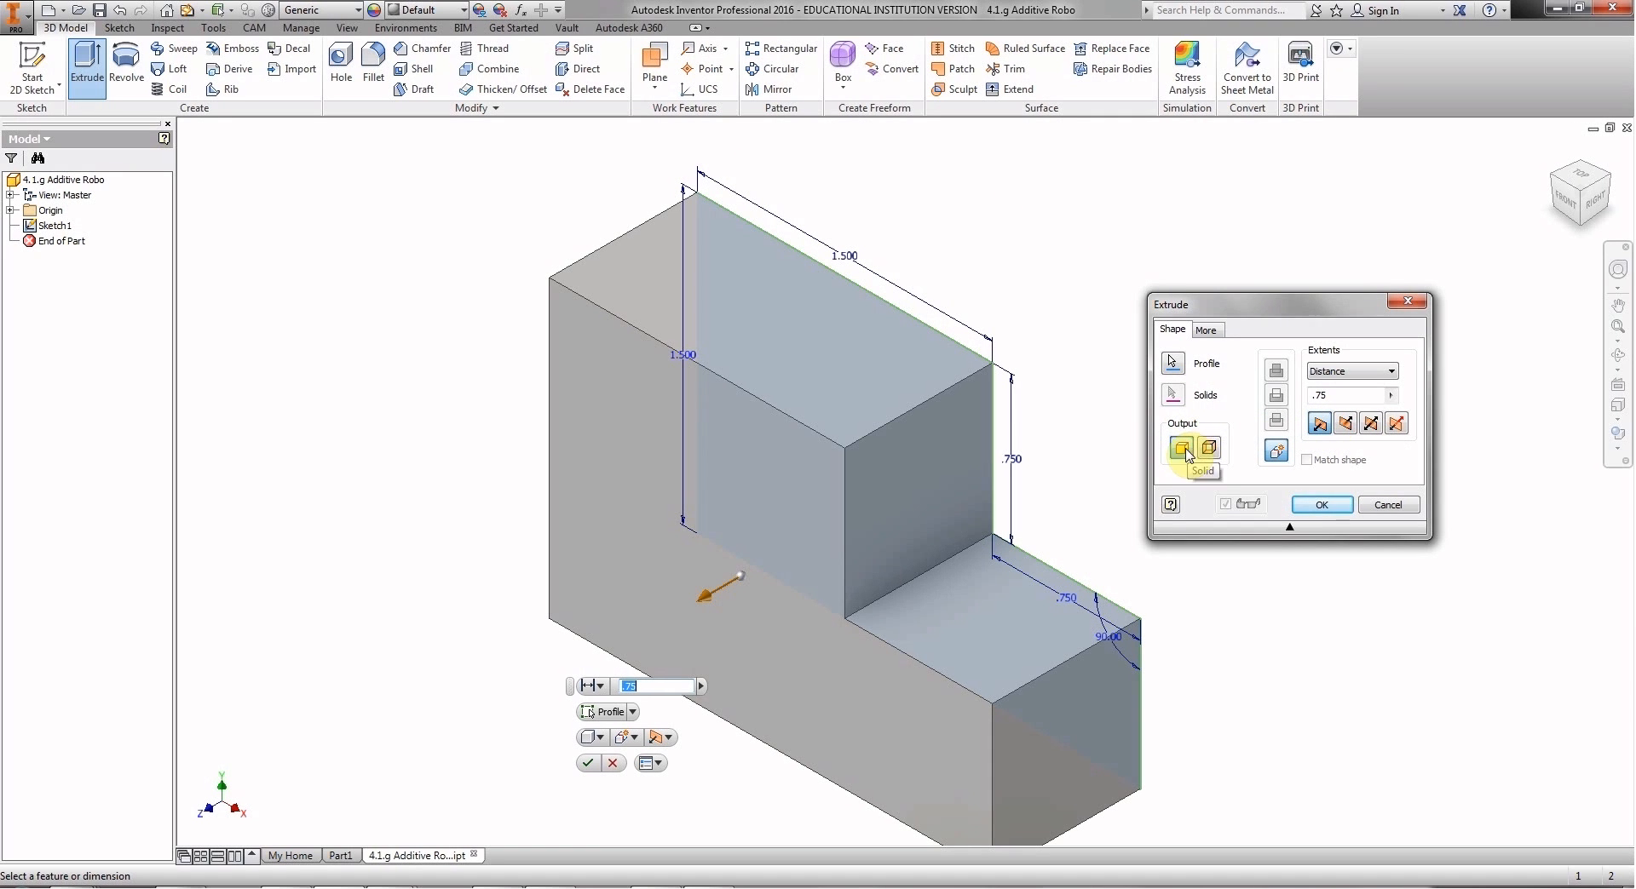
pyautogui.moveTo(1216, 450)
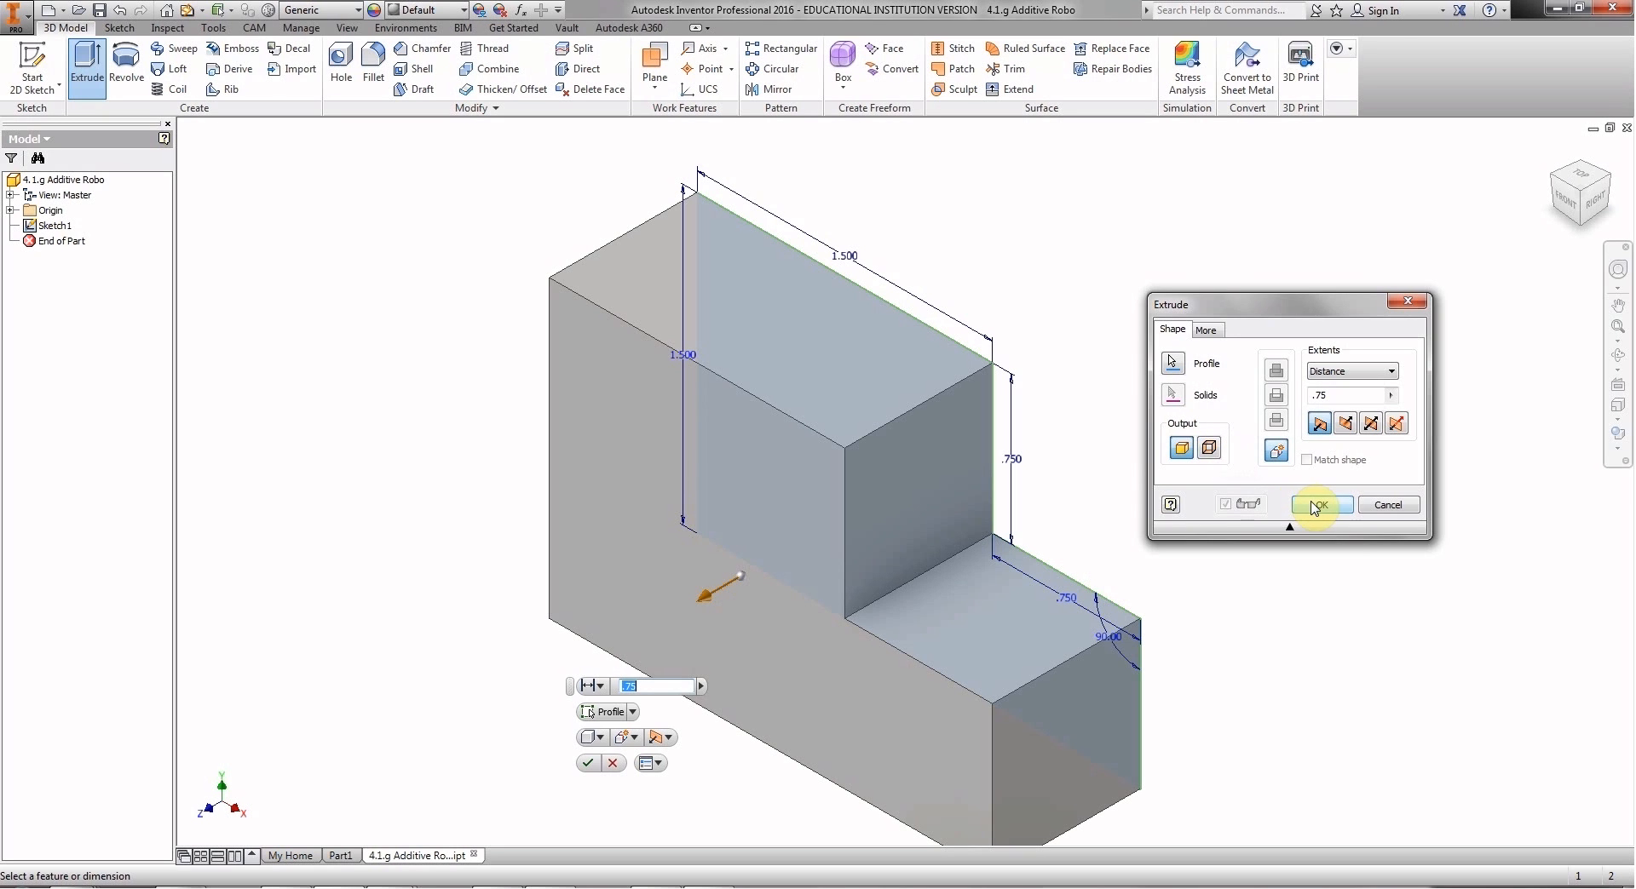
pyautogui.click(1319, 504)
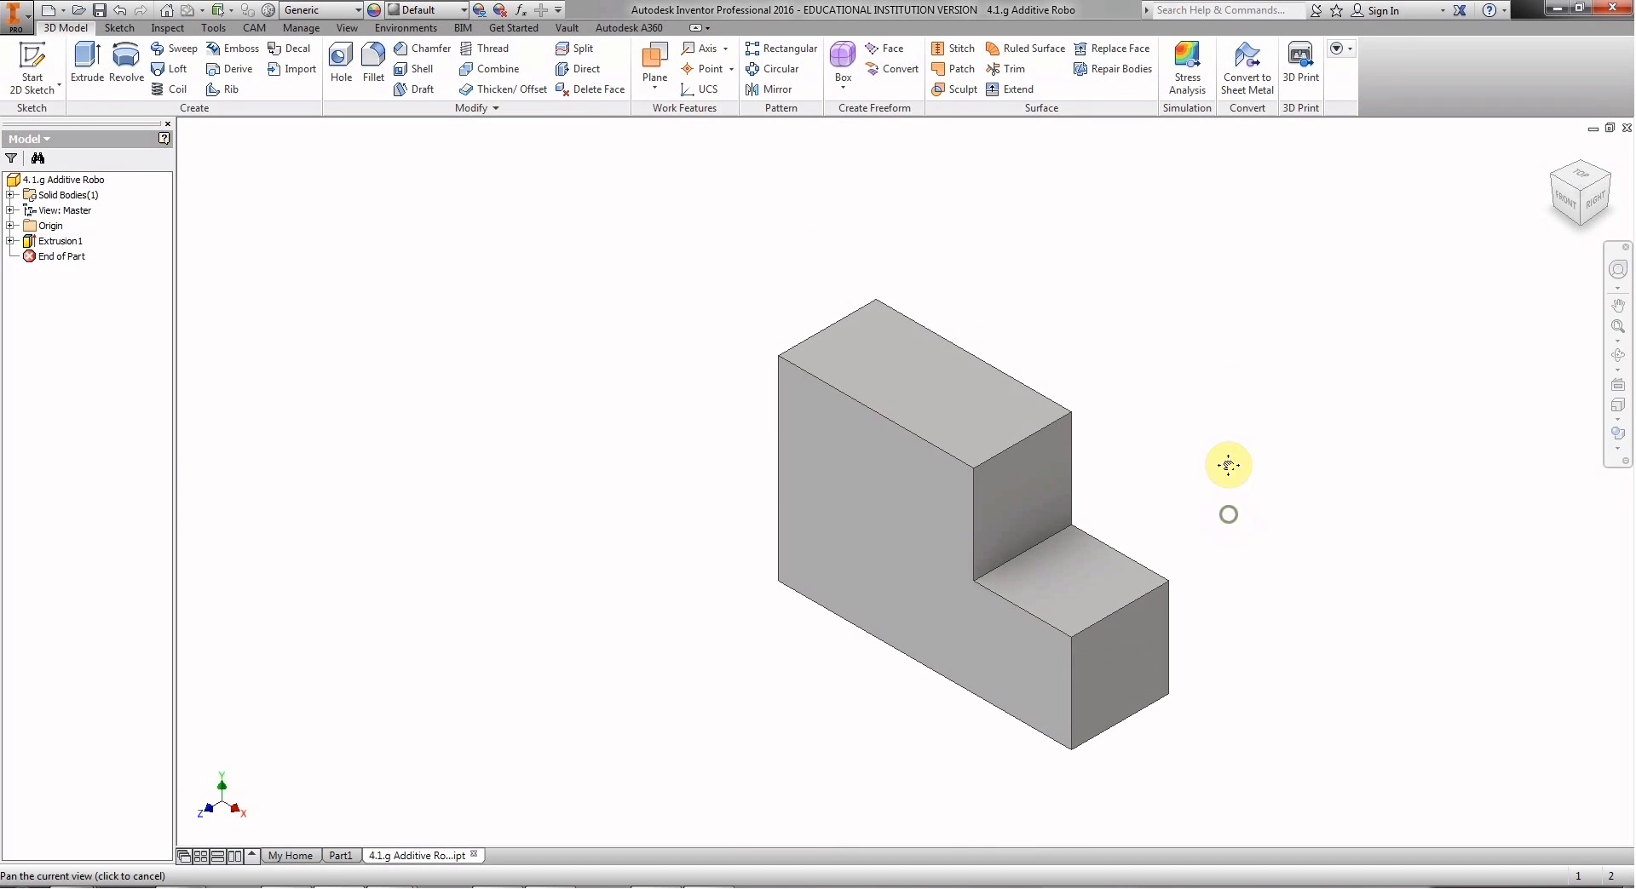
pyautogui.moveTo(1229, 465); pyautogui.dragTo(782, 383)
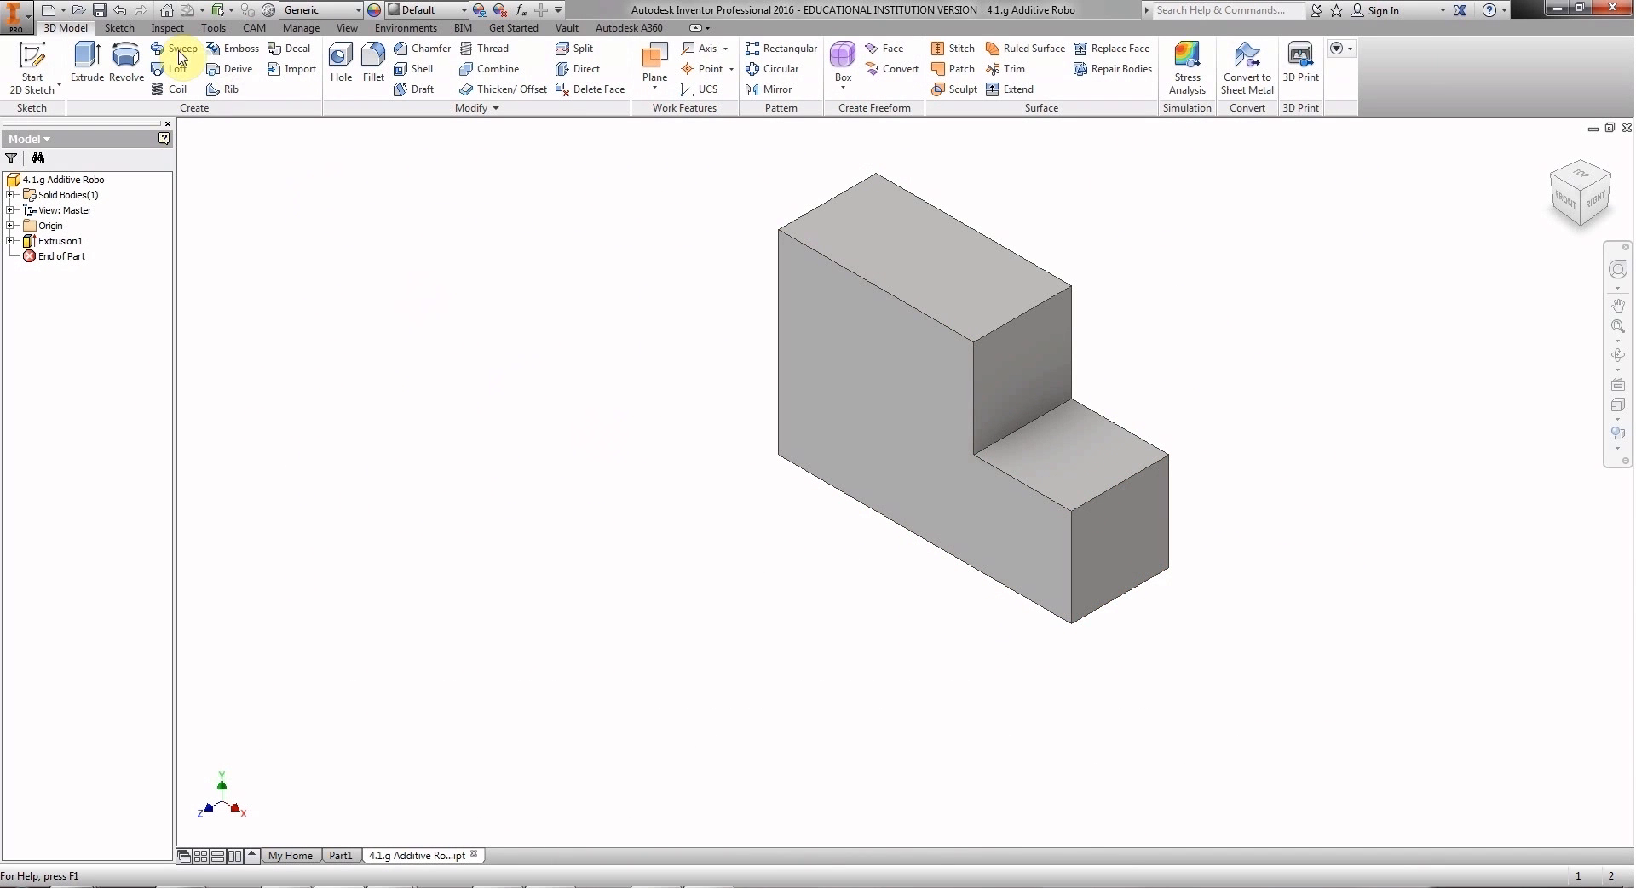
pyautogui.moveTo(102, 11)
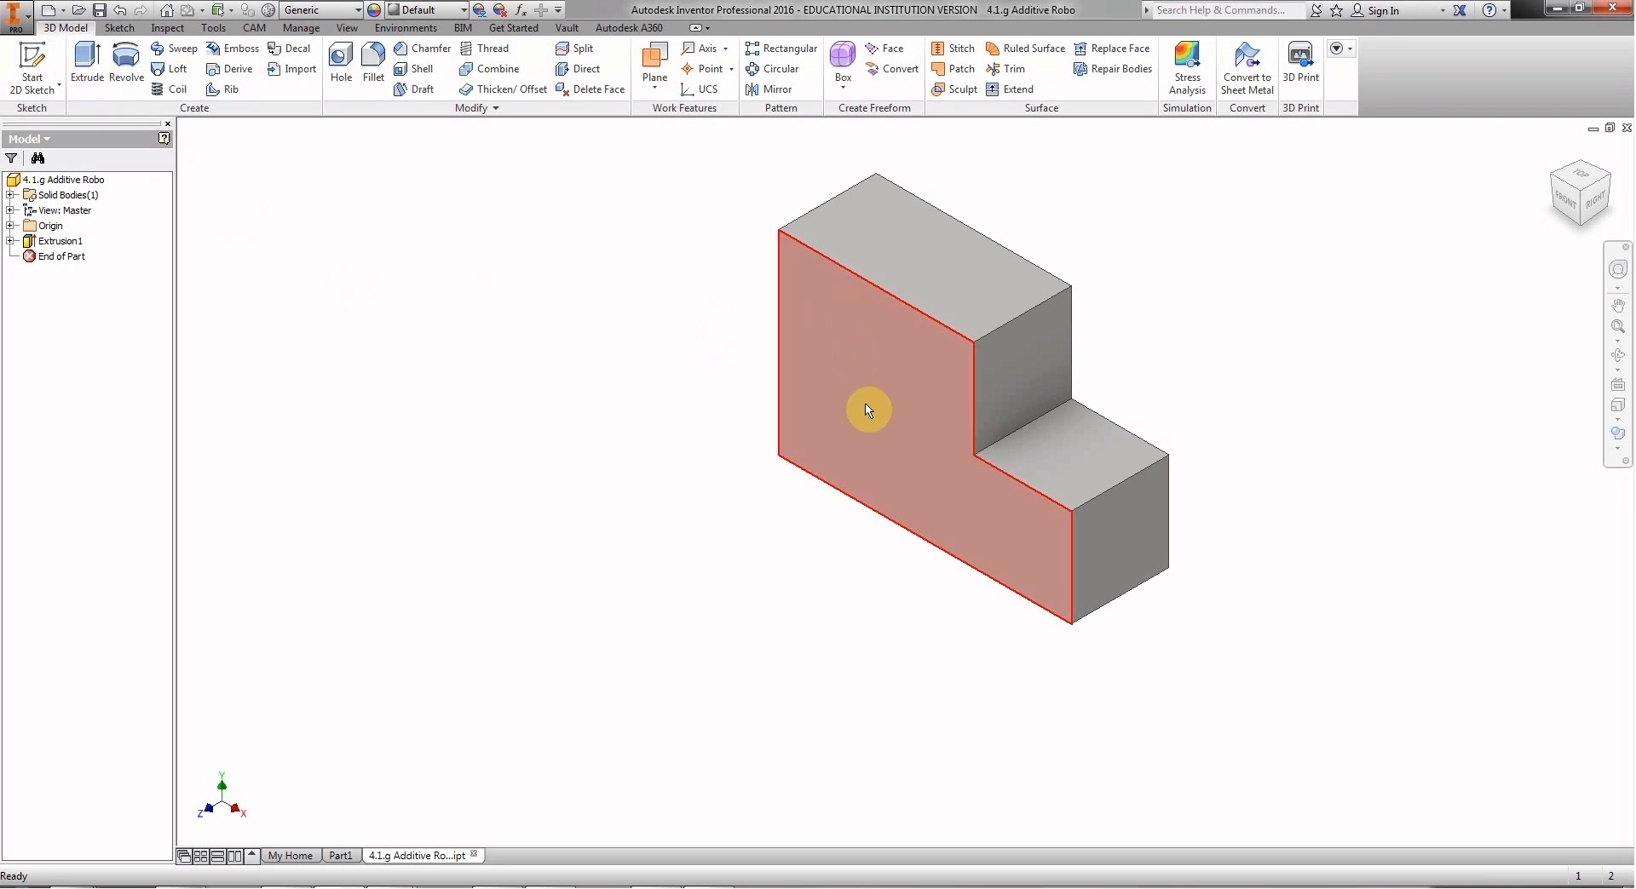
pyautogui.moveTo(838, 417)
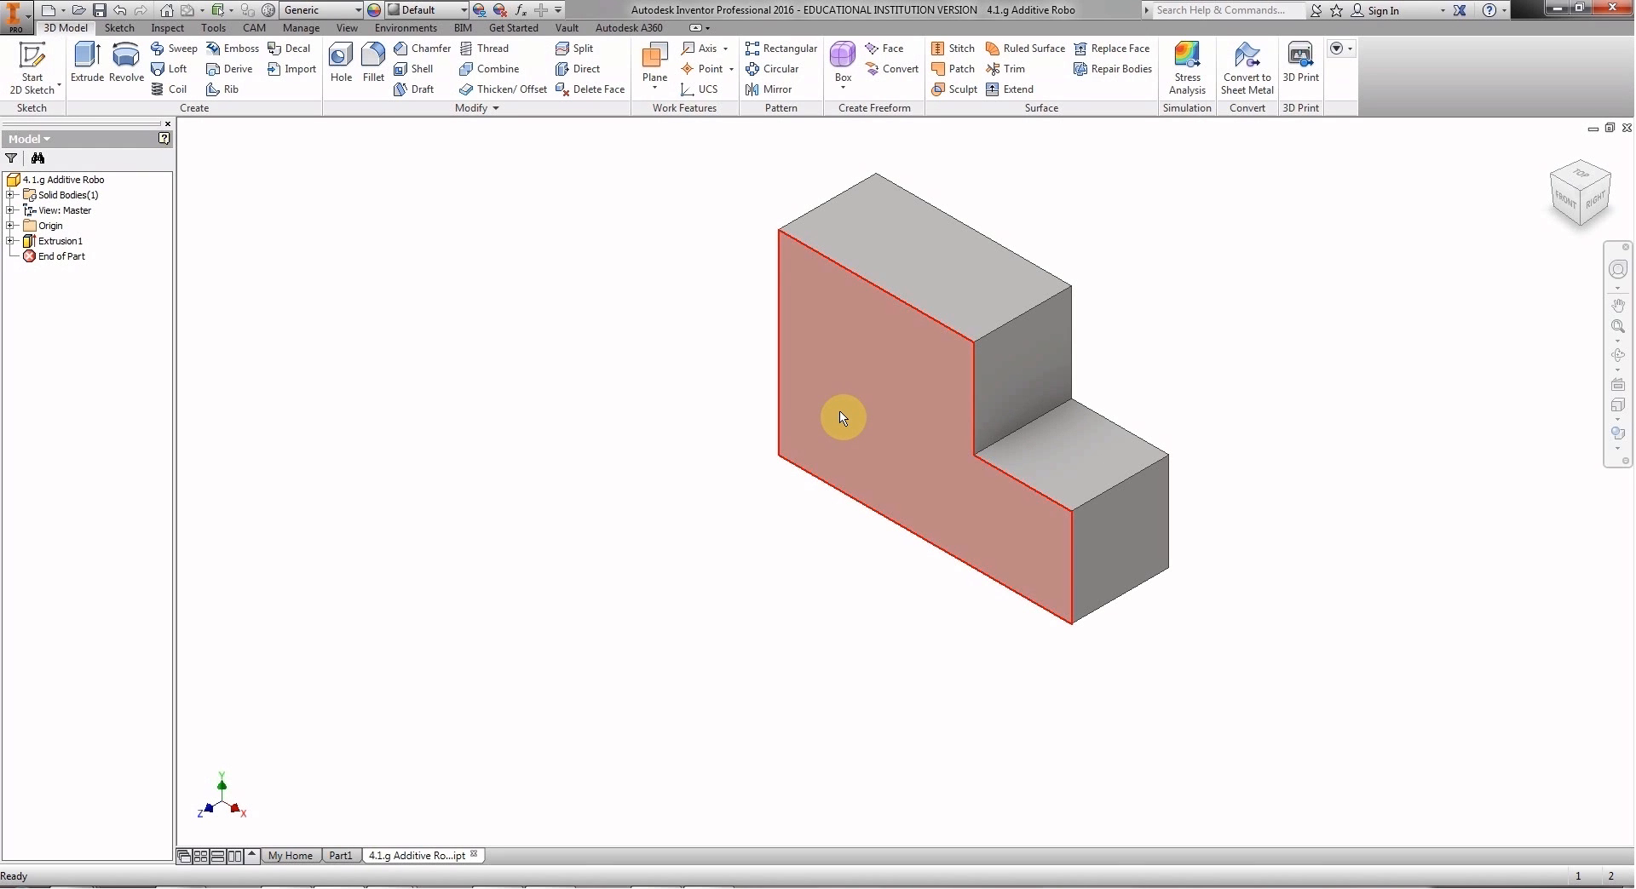
pyautogui.click(58, 240)
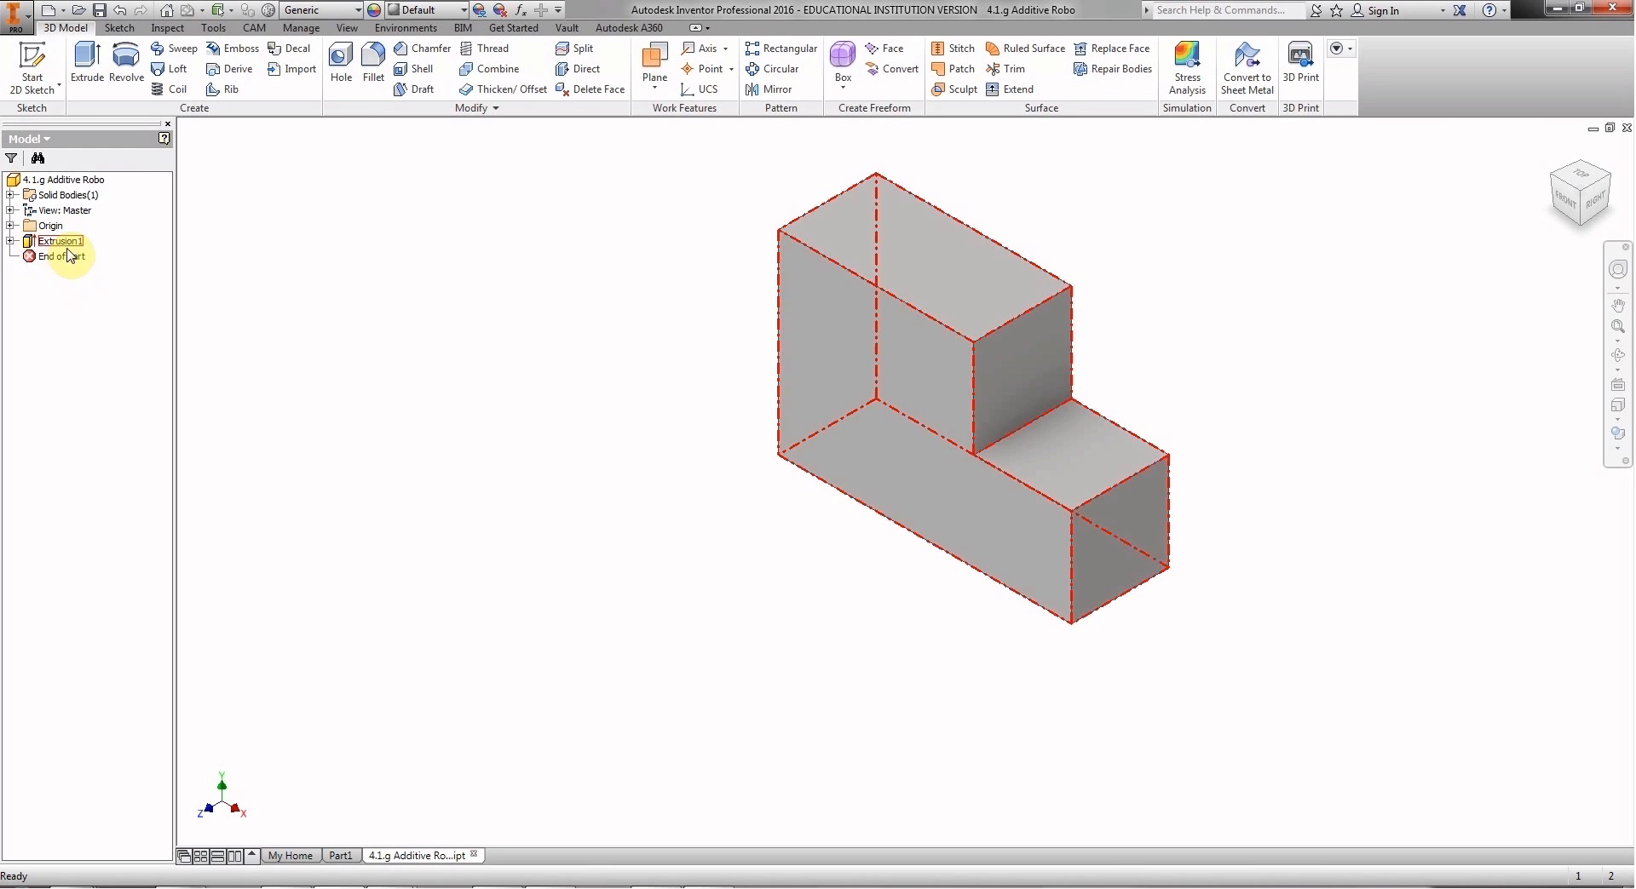
pyautogui.click(10, 256)
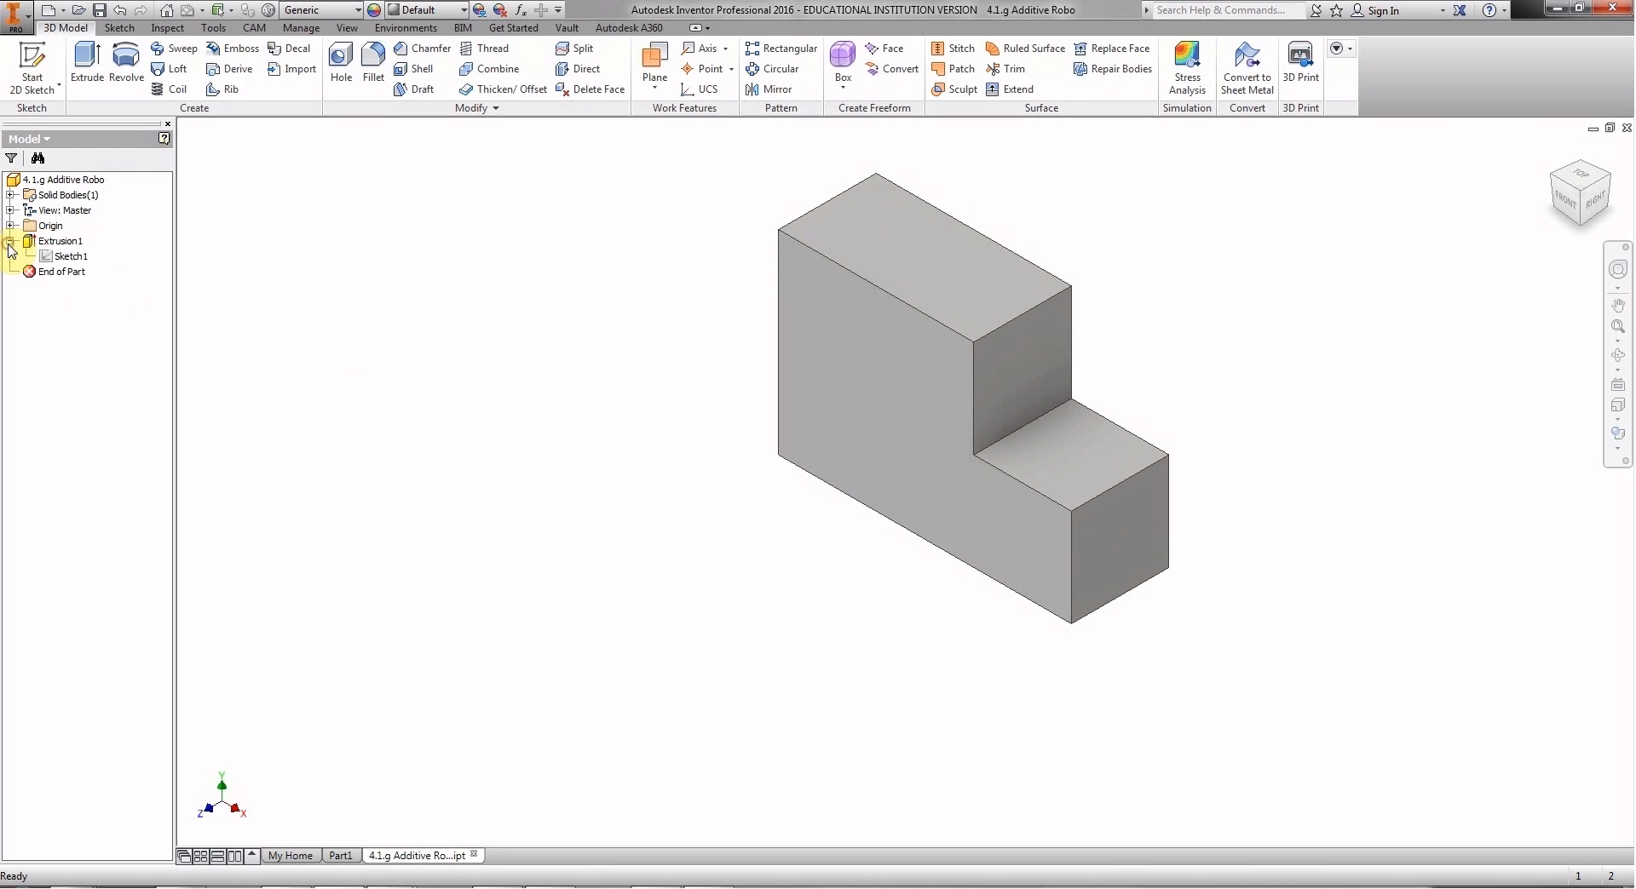
pyautogui.click(57, 240)
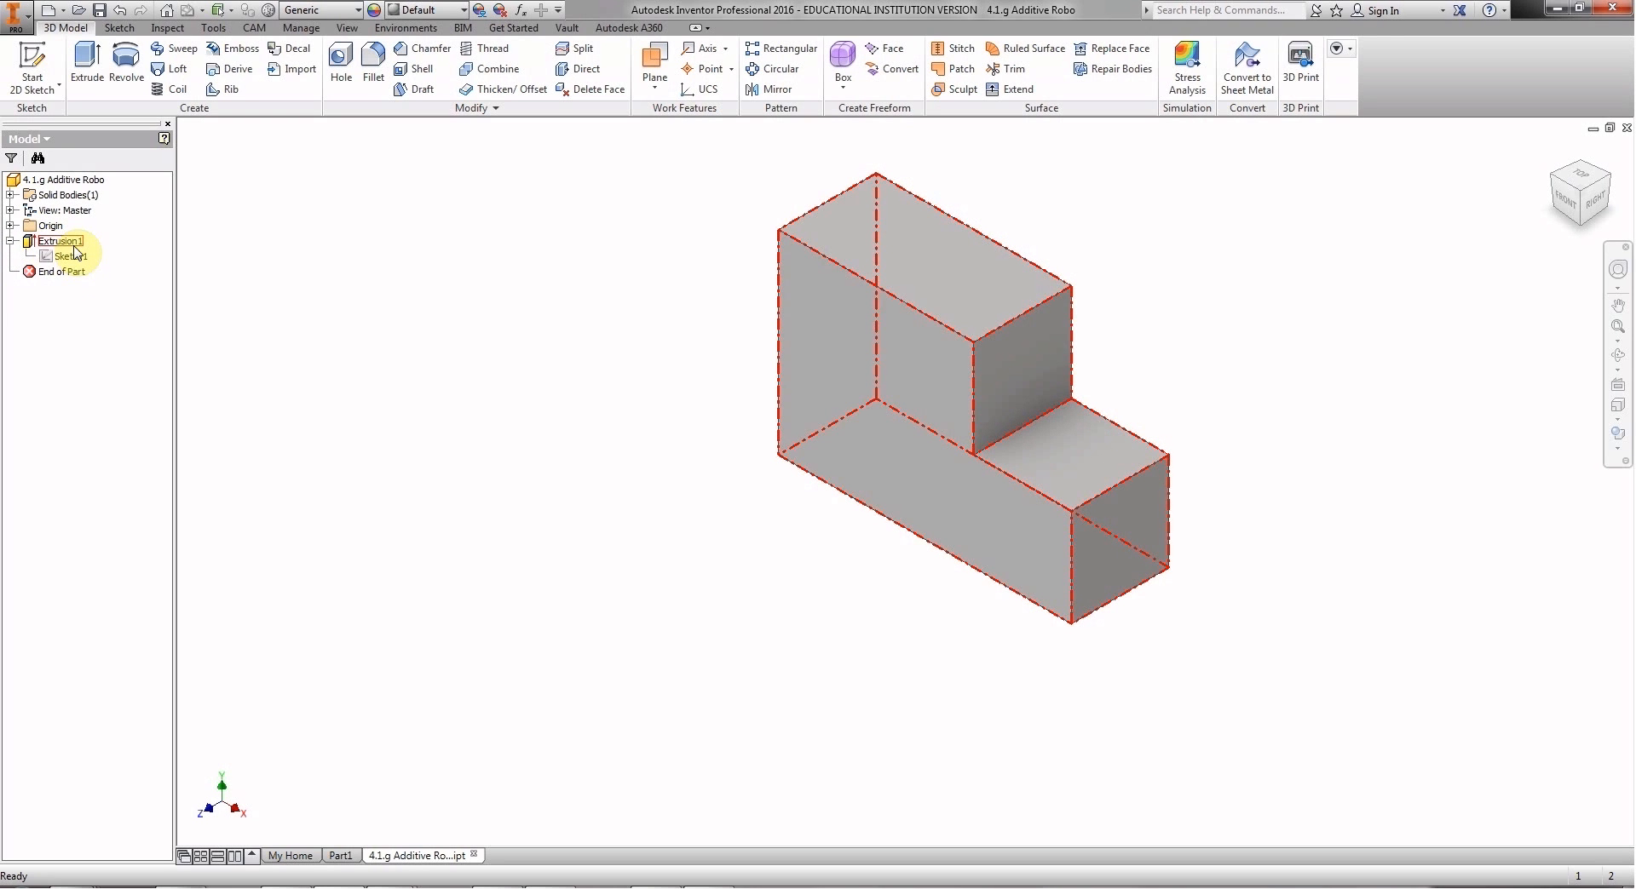
pyautogui.click(66, 256)
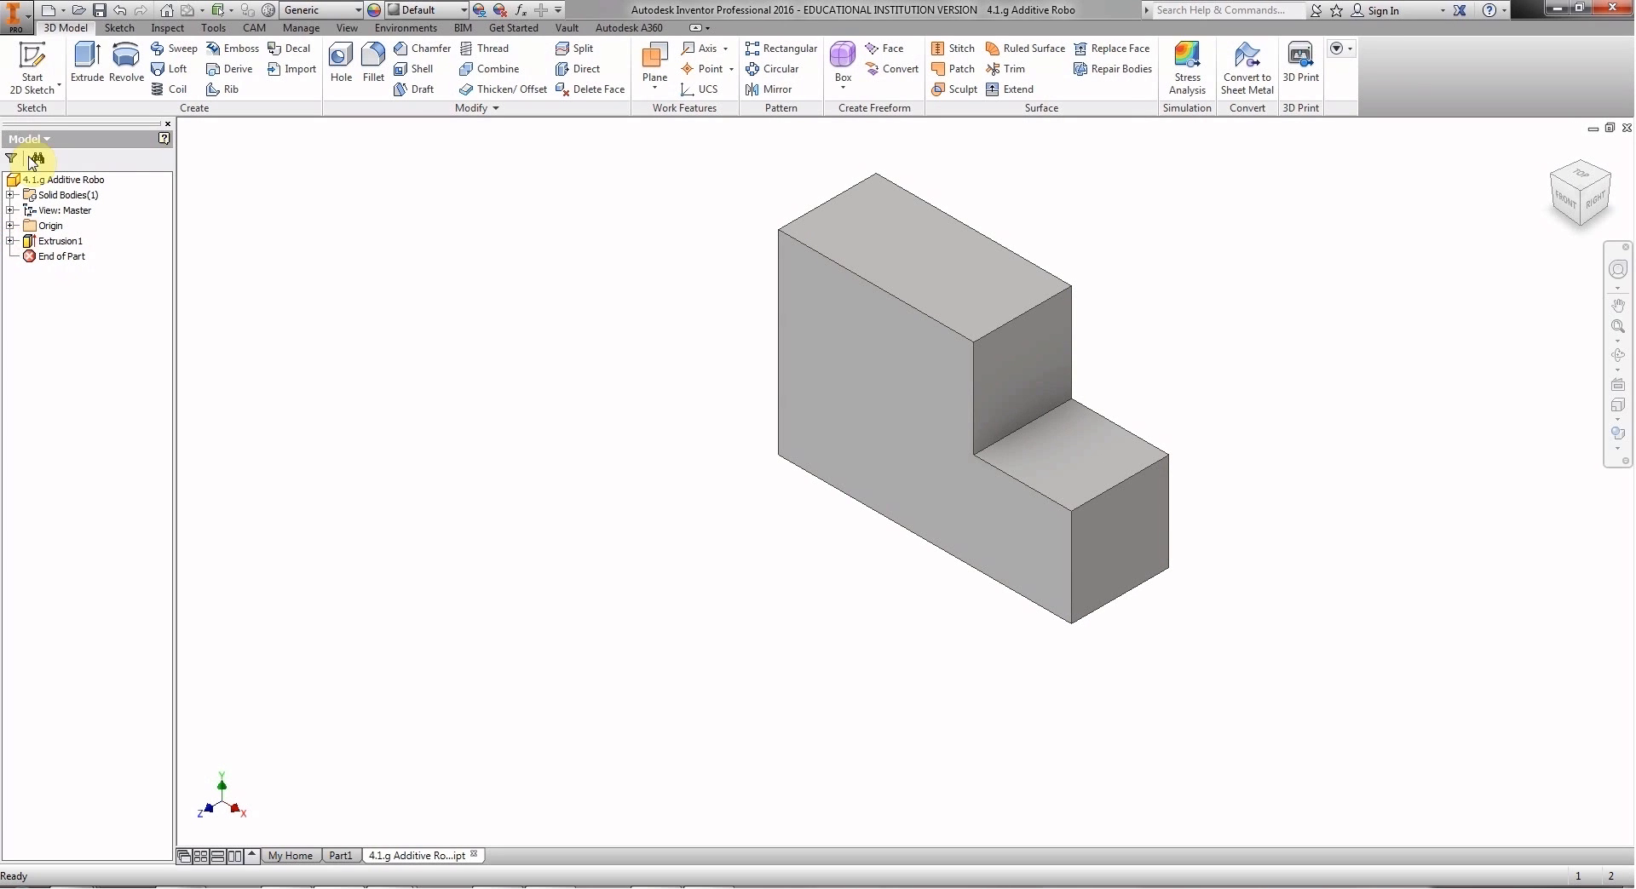
pyautogui.moveTo(30, 63)
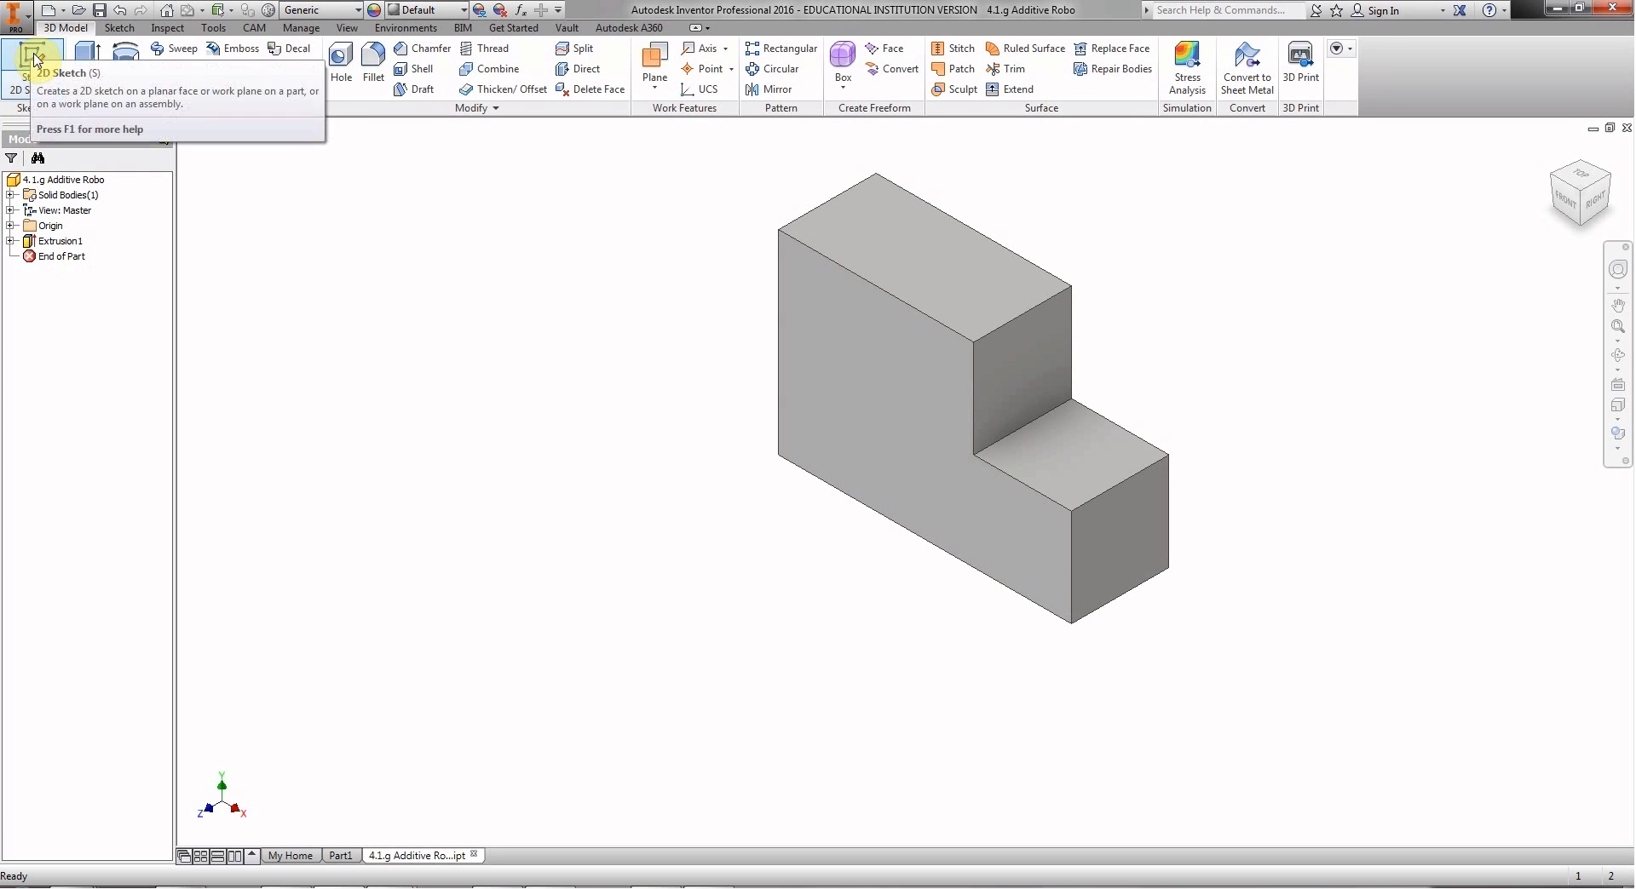
# Start Sketch2 on the solid's front face and project that face's edges into it.
pyautogui.click(29, 59)
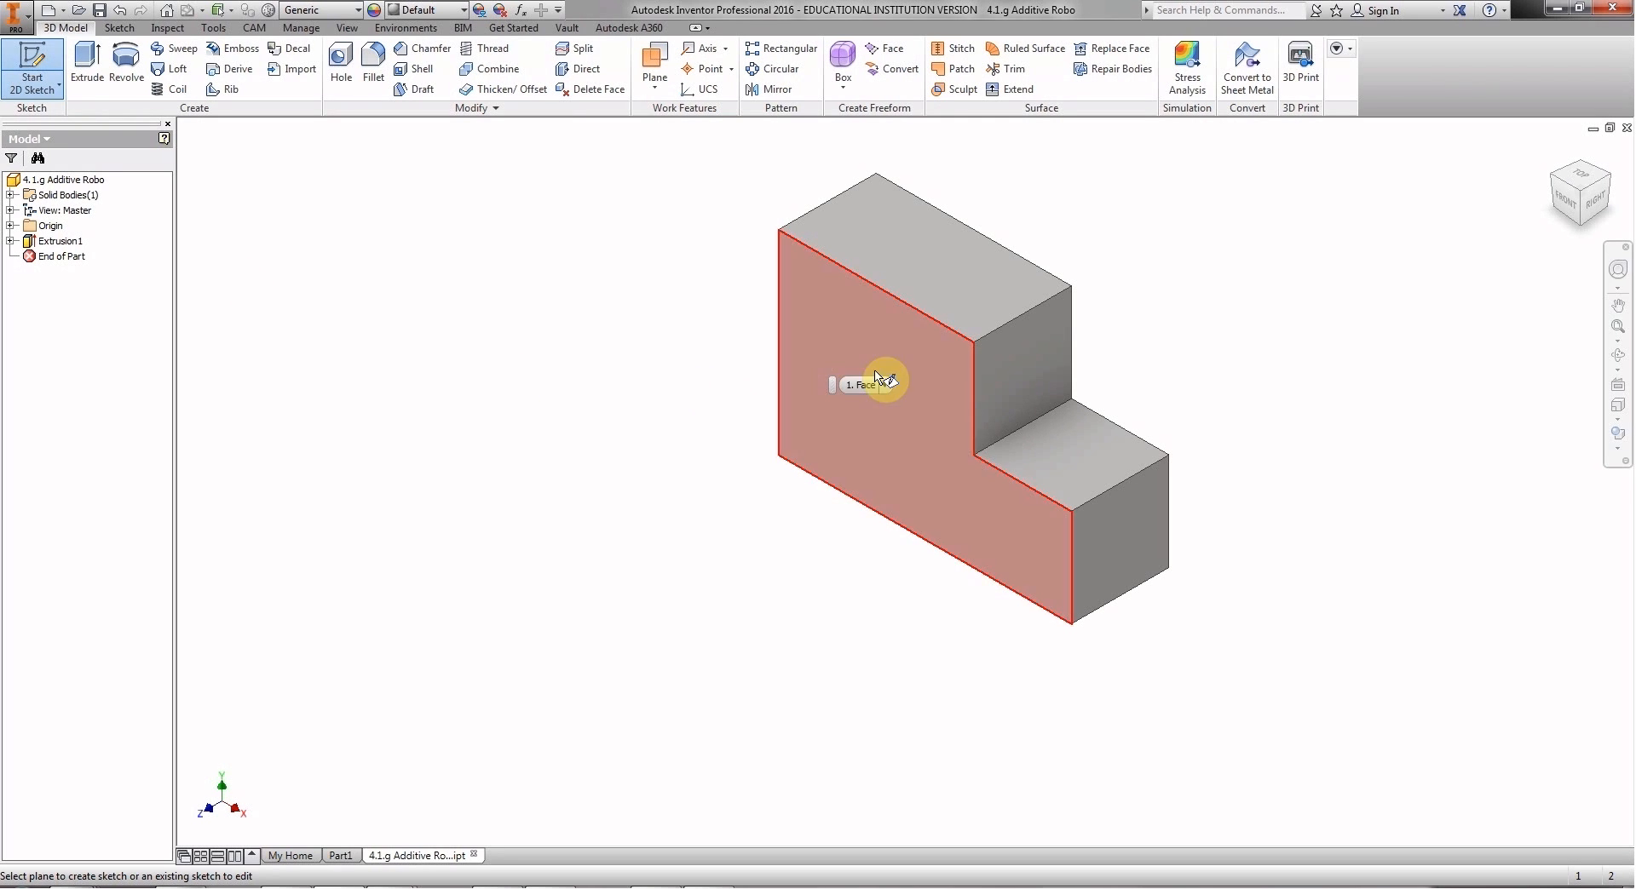
pyautogui.click(878, 376)
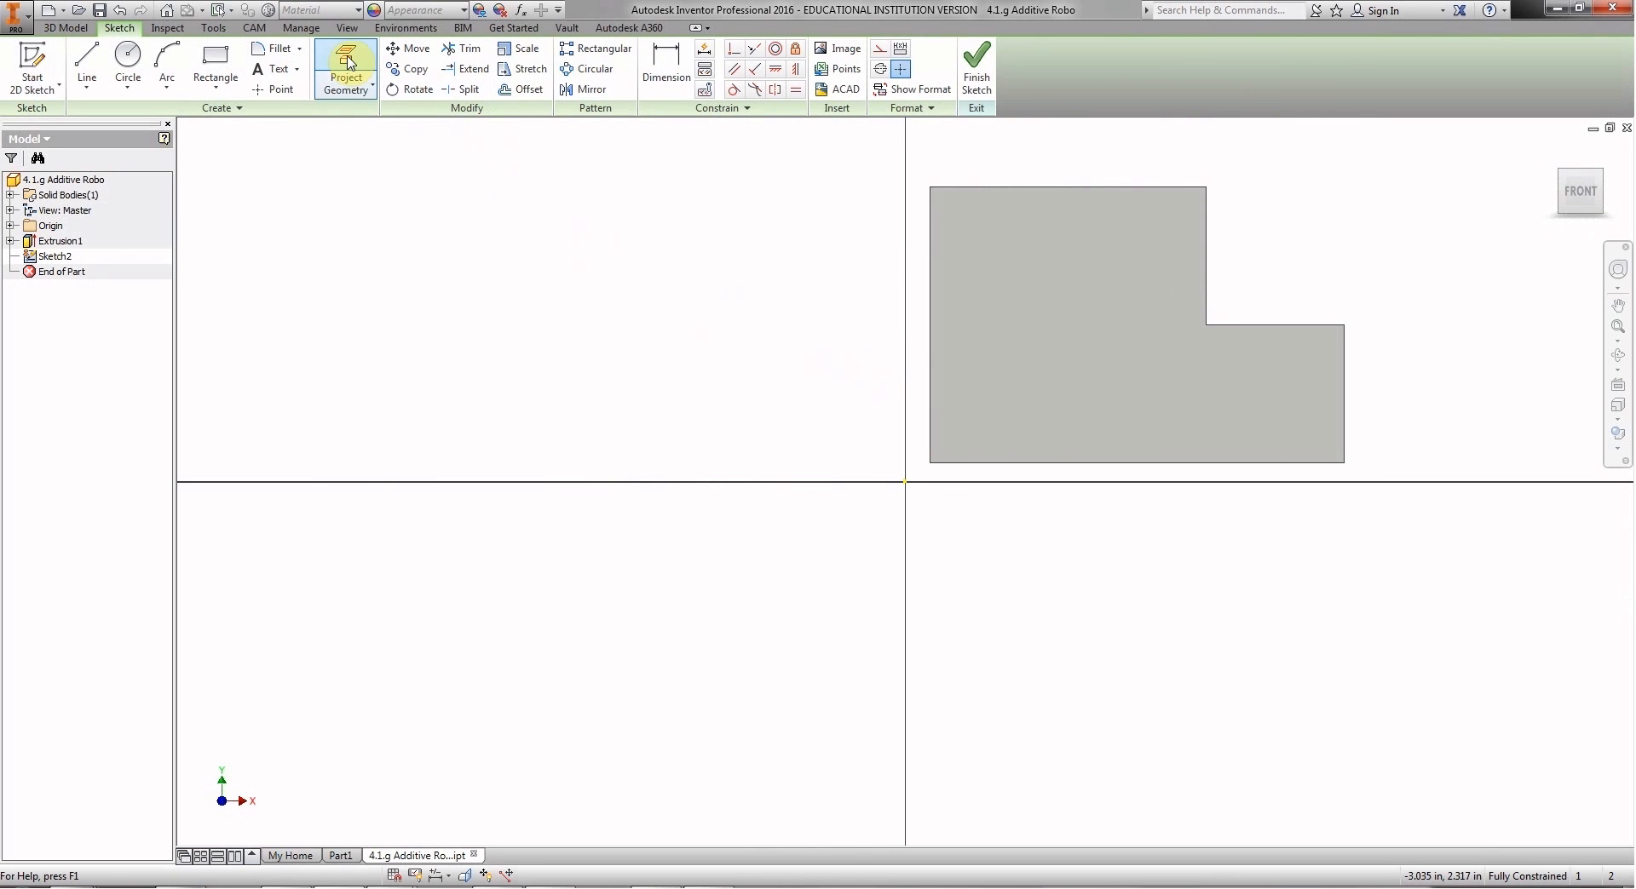
pyautogui.moveTo(348, 61)
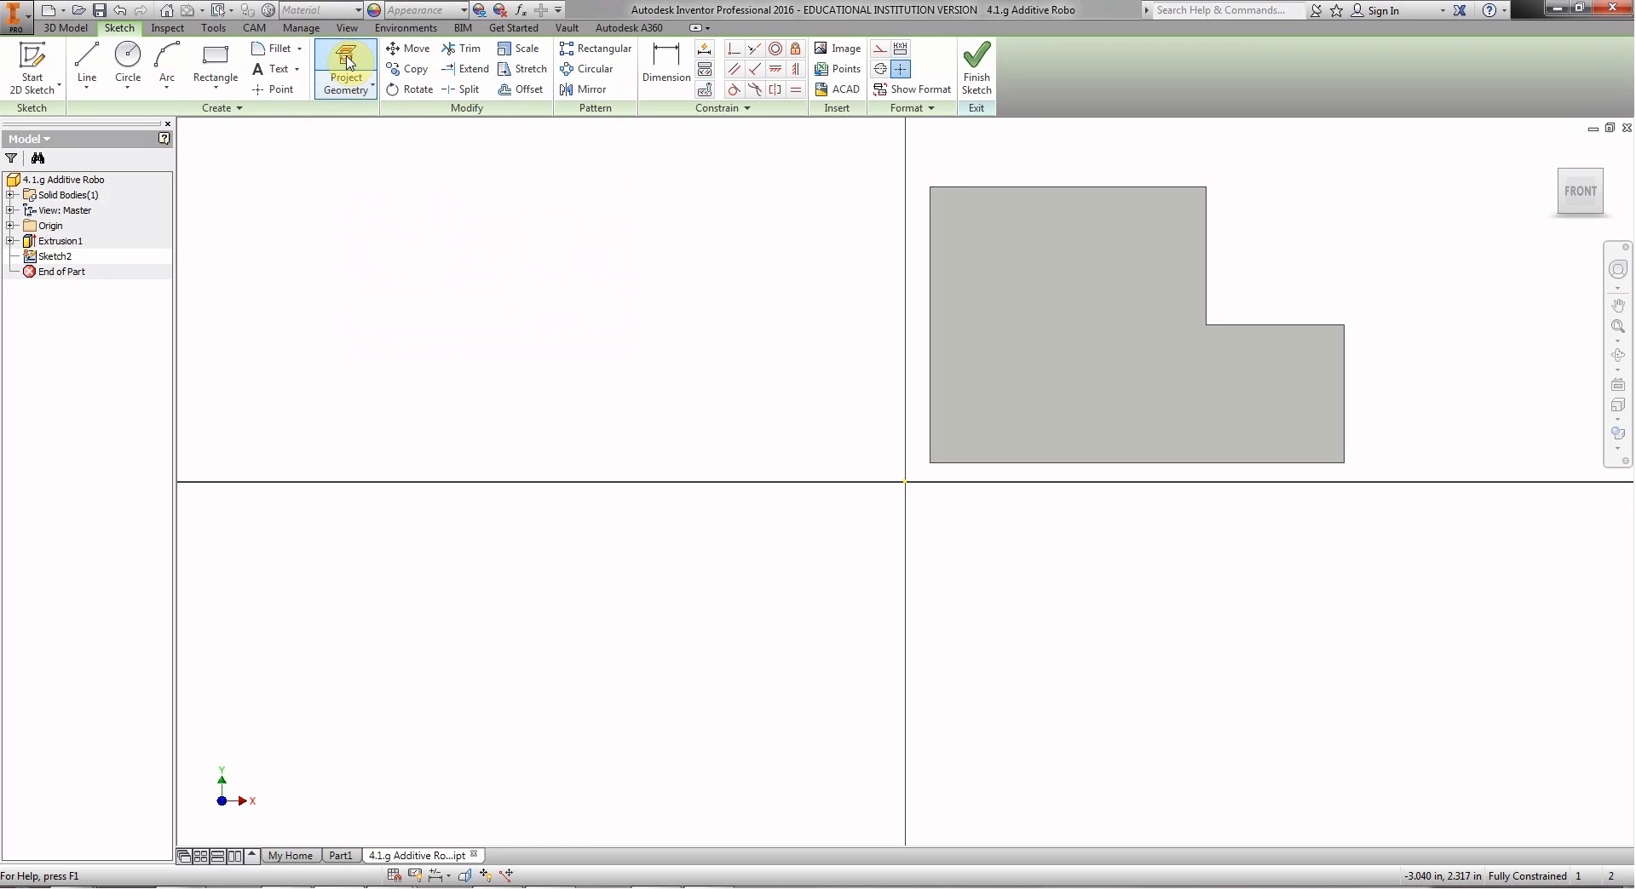
pyautogui.click(344, 65)
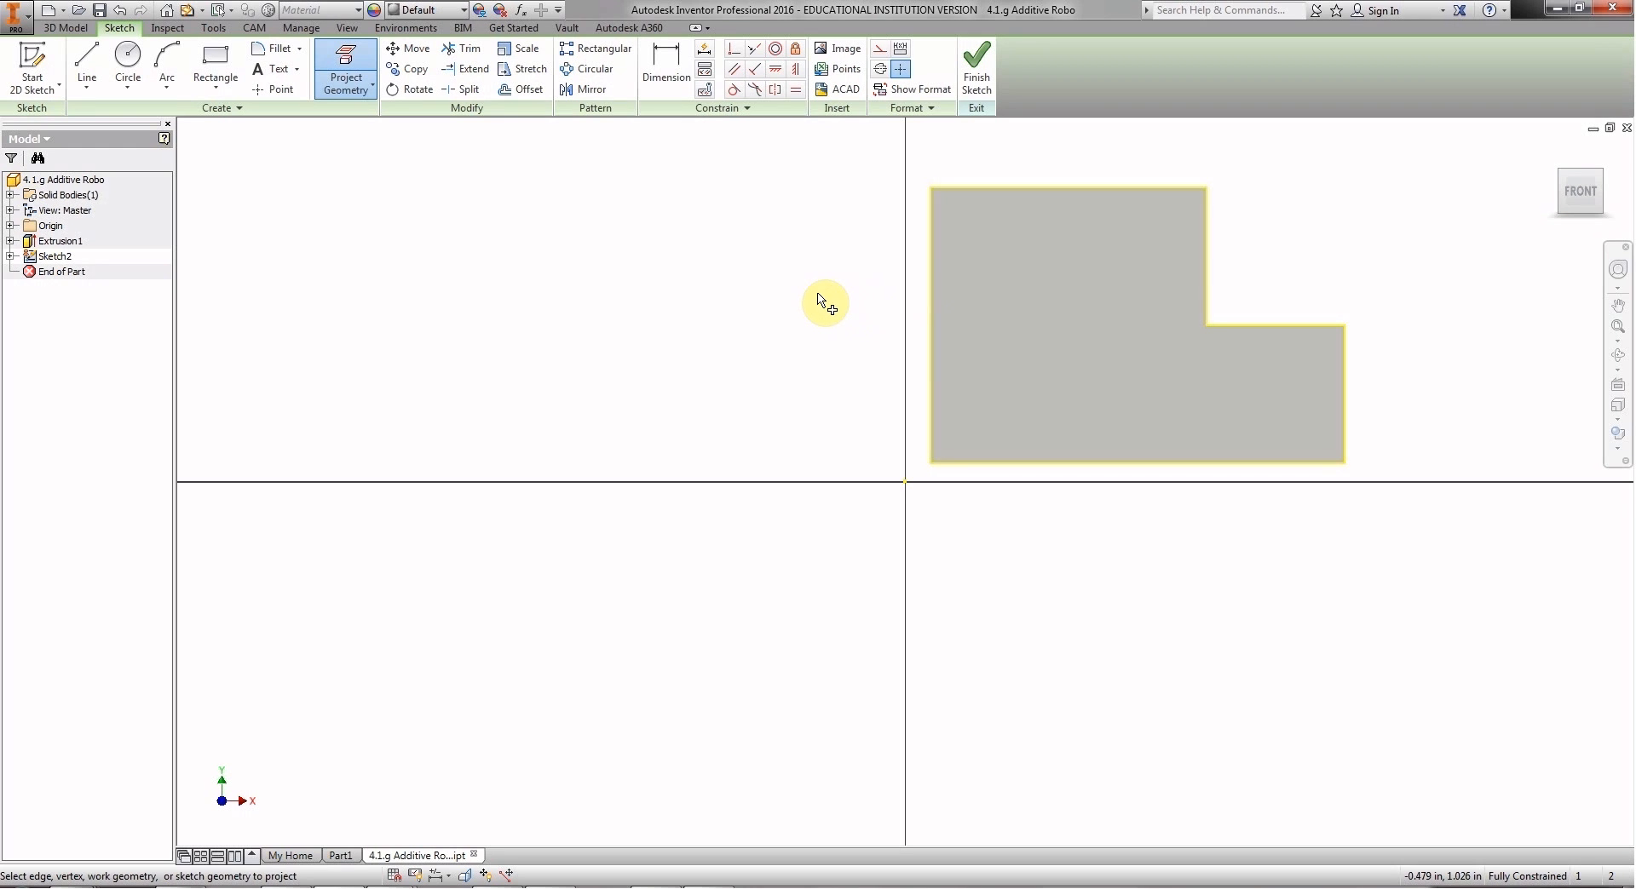
pyautogui.moveTo(1218, 291)
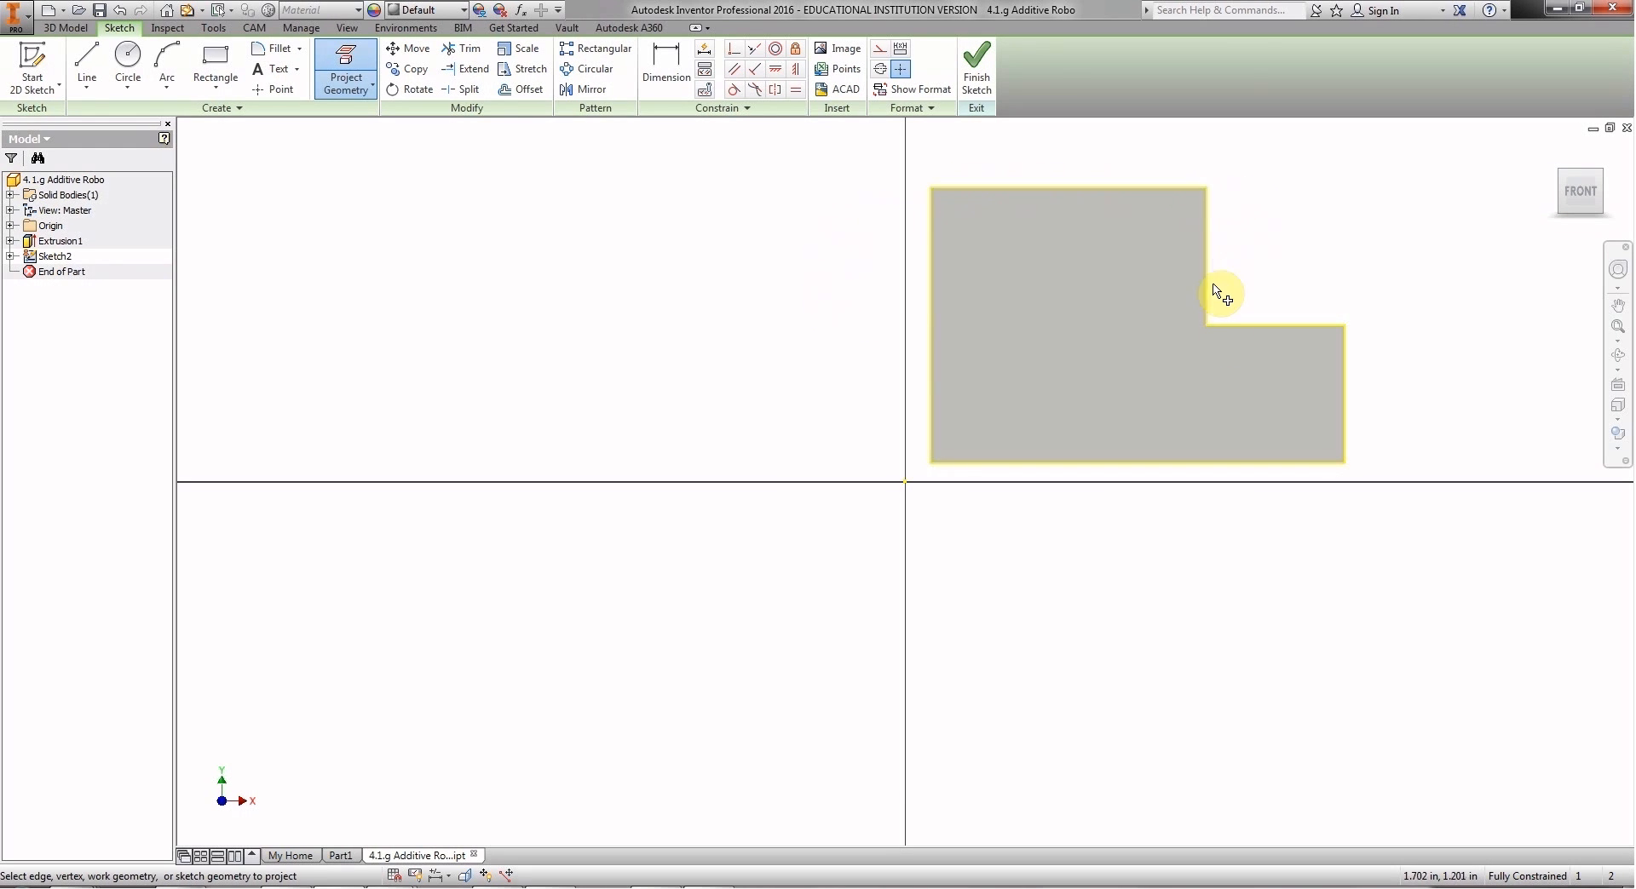
pyautogui.moveTo(1186, 194)
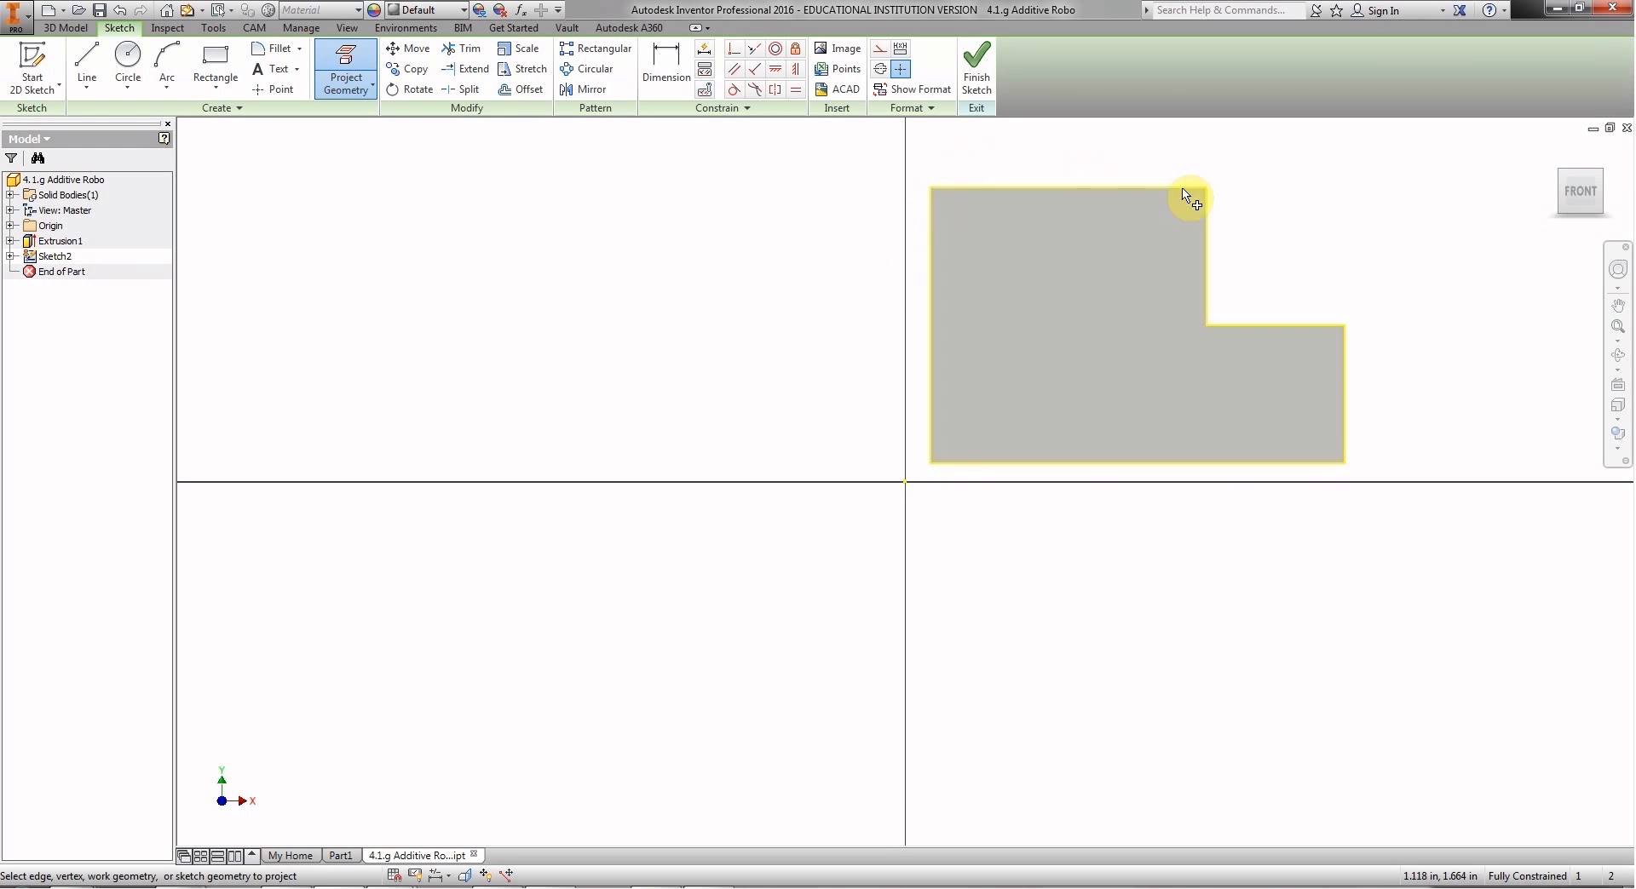
pyautogui.moveTo(1042, 506)
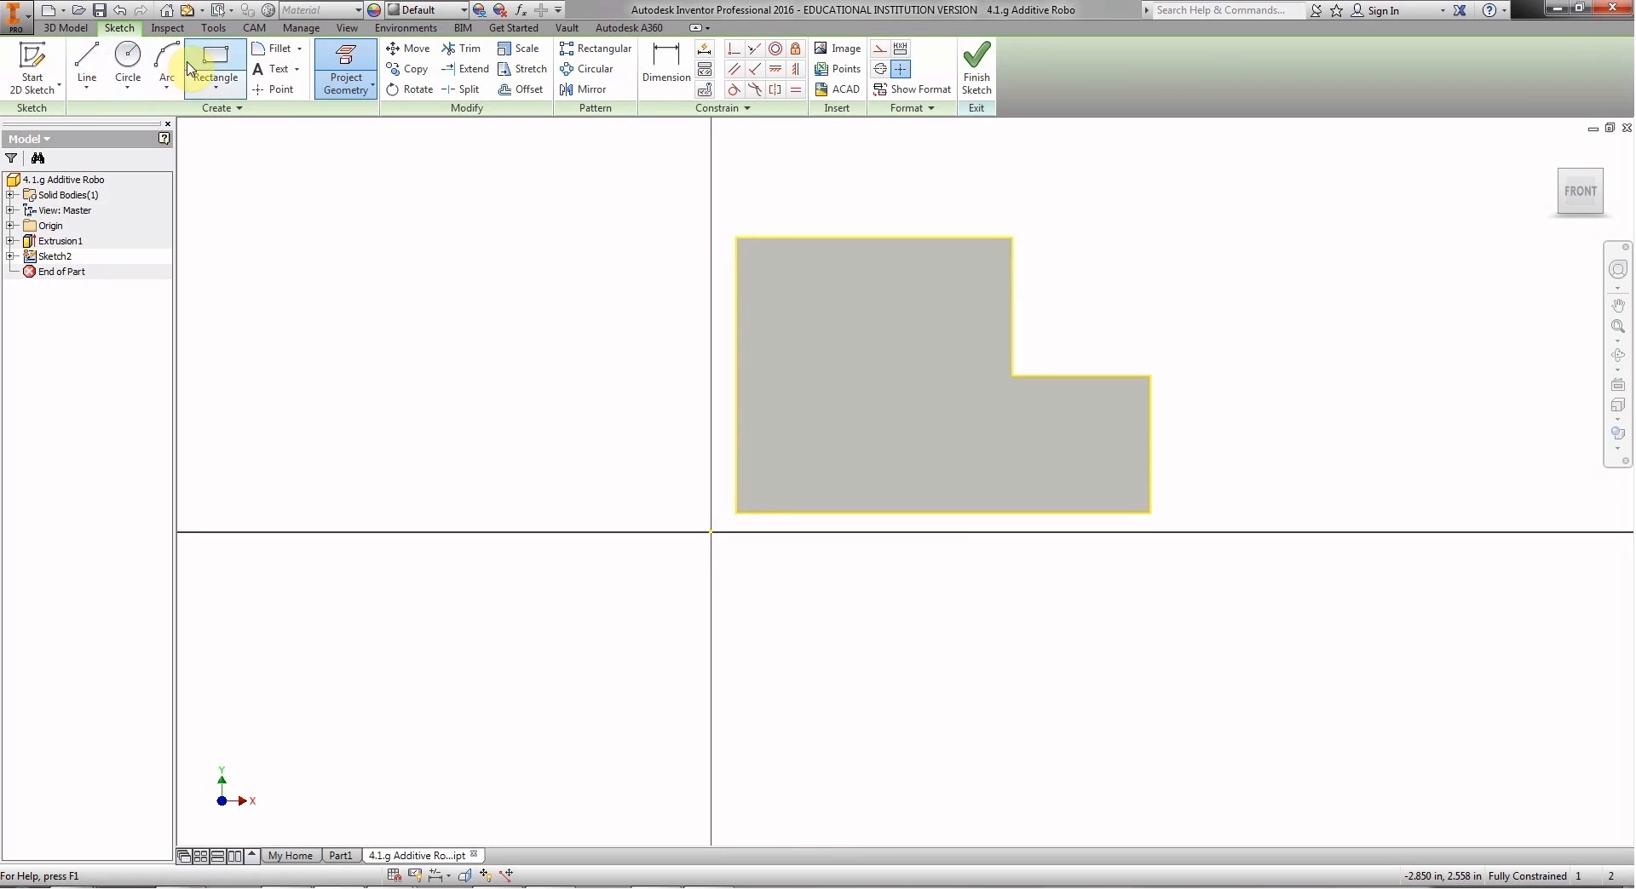
pyautogui.moveTo(81, 61)
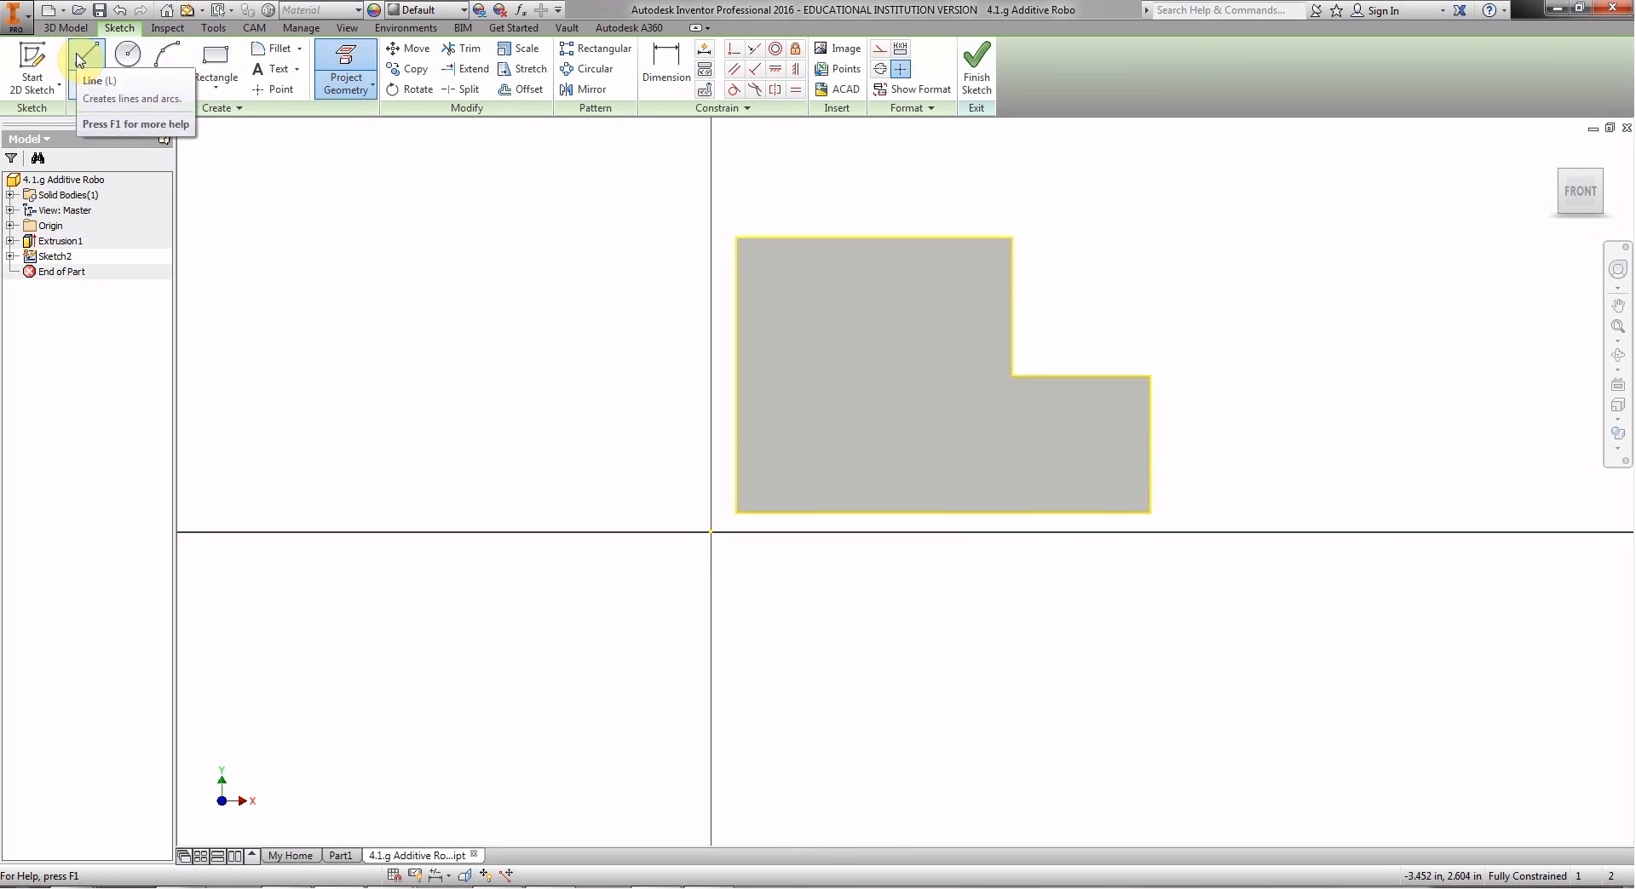
pyautogui.moveTo(213, 51)
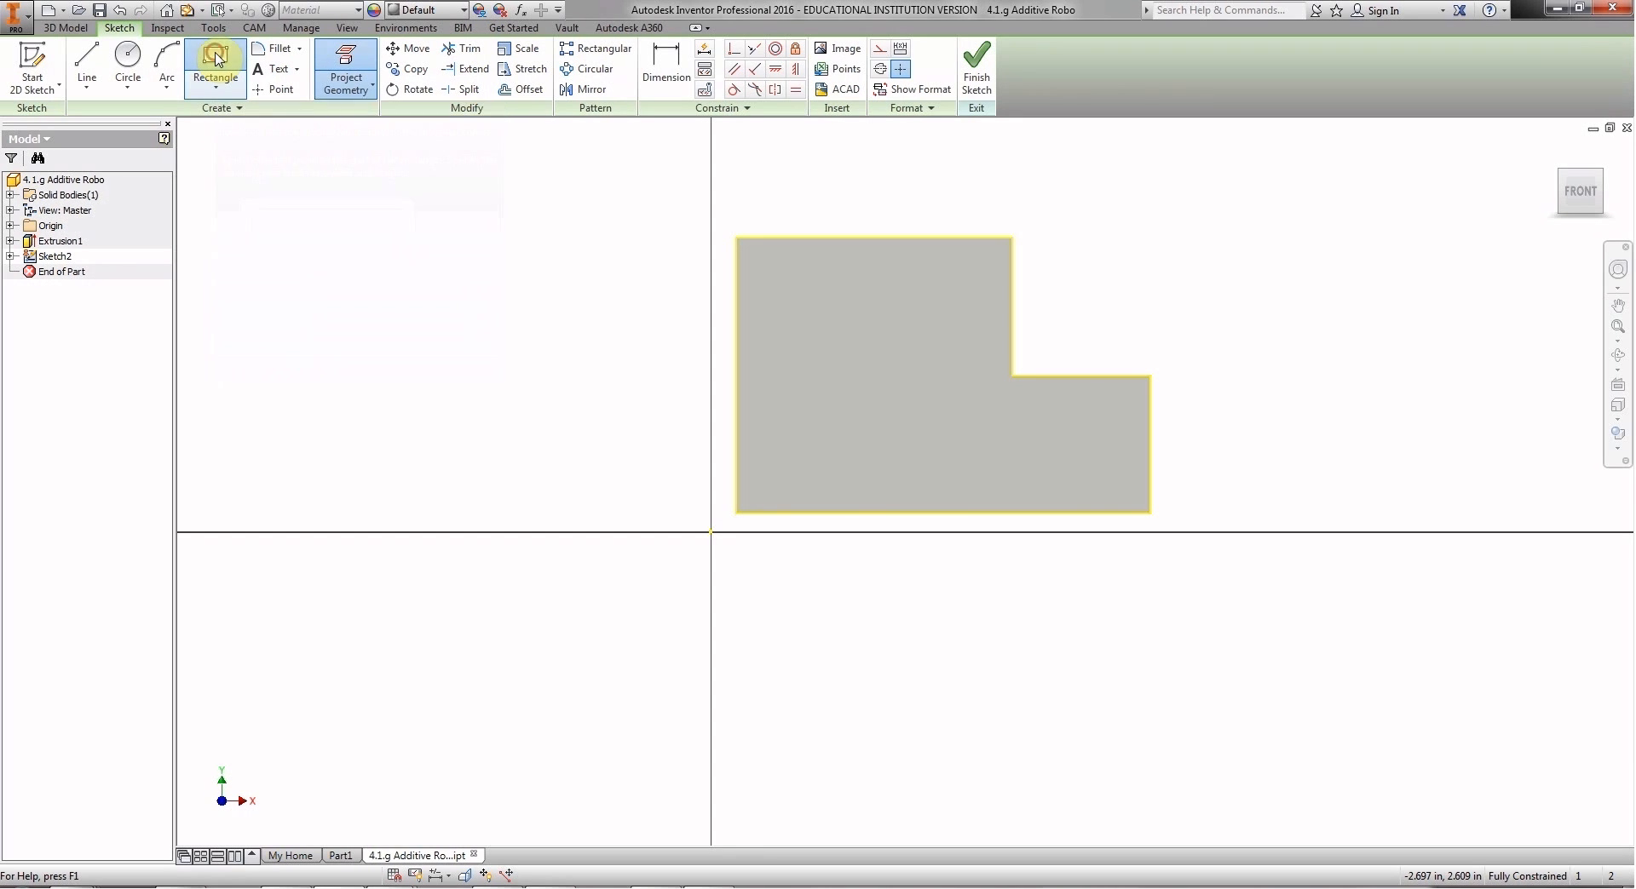
# Draw a 0.75 by 0.75 in rectangle at the face's bottom-left corner and finish Sketch2.
pyautogui.click(215, 61)
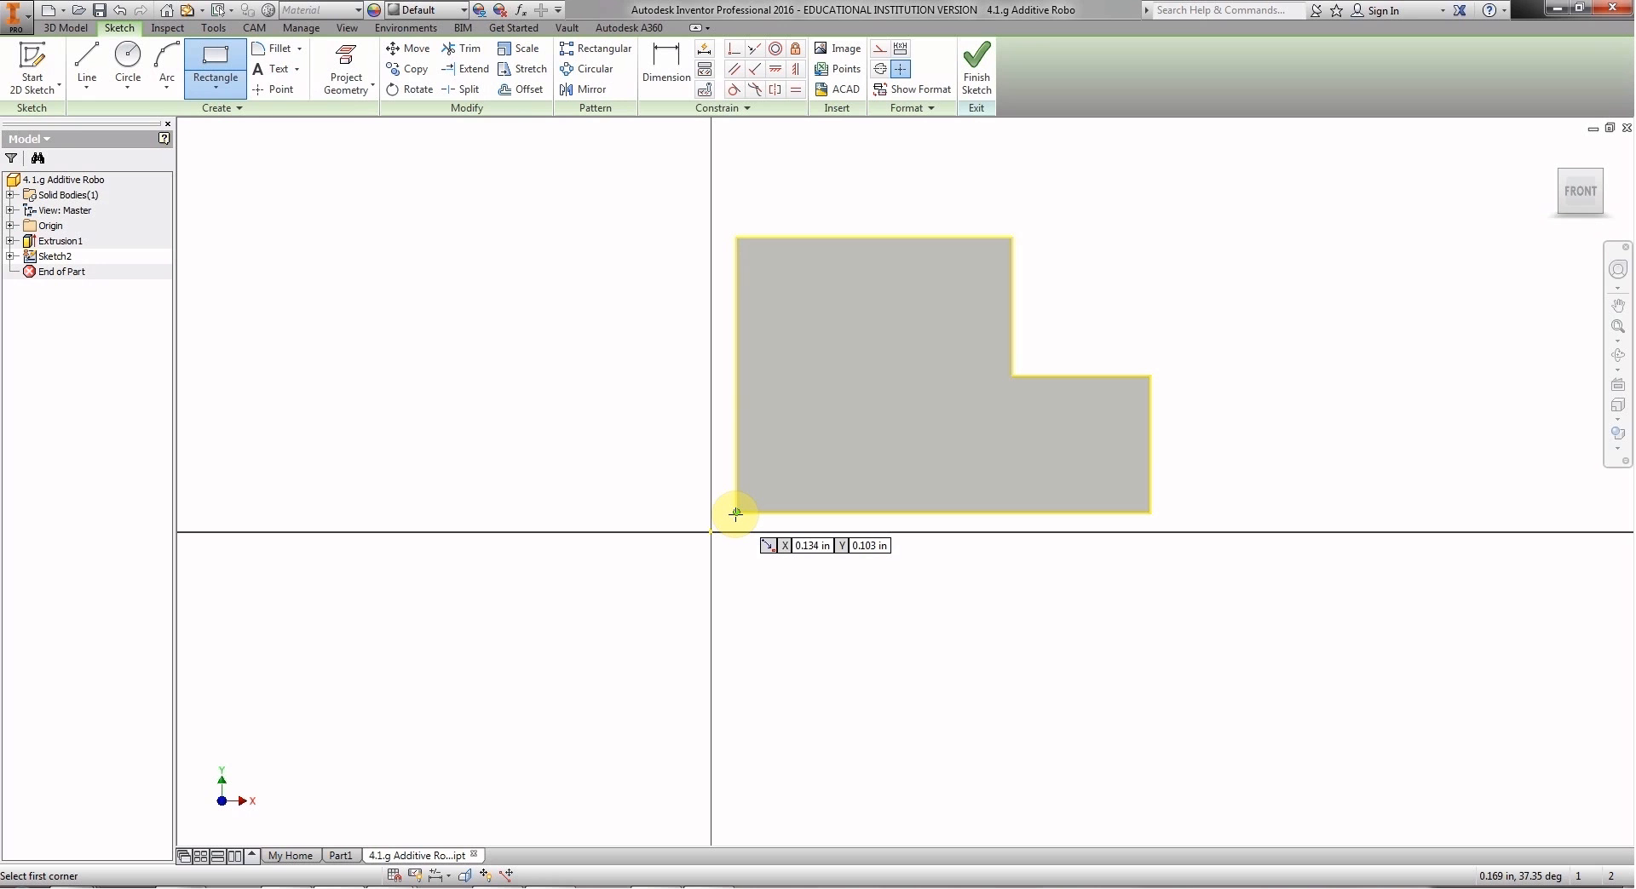
pyautogui.click(736, 513)
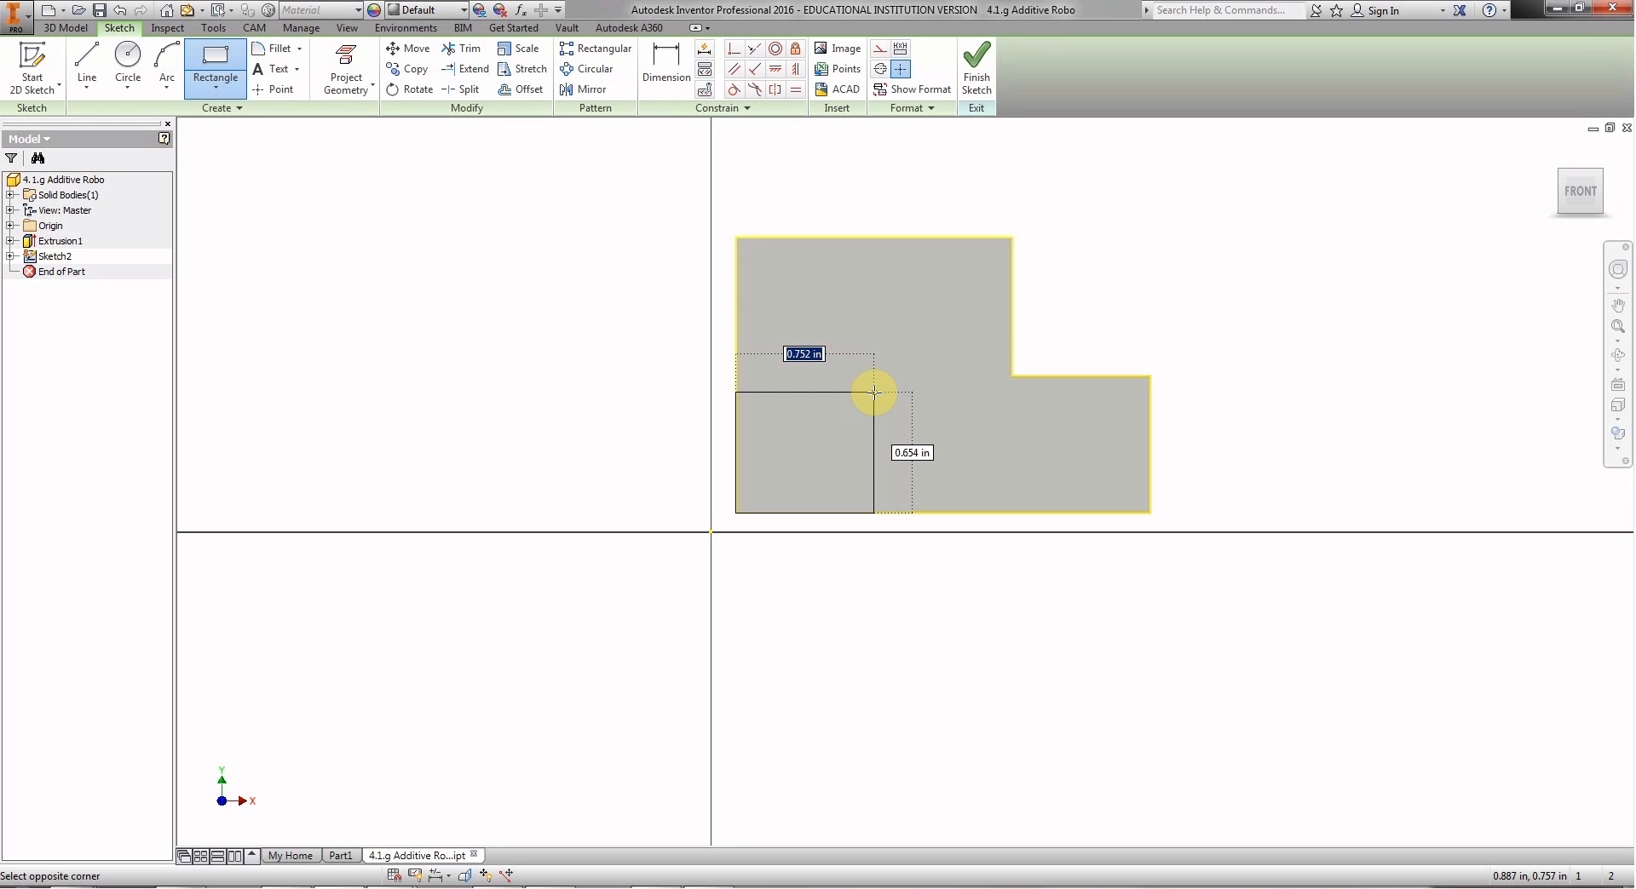
pyautogui.write('.75')
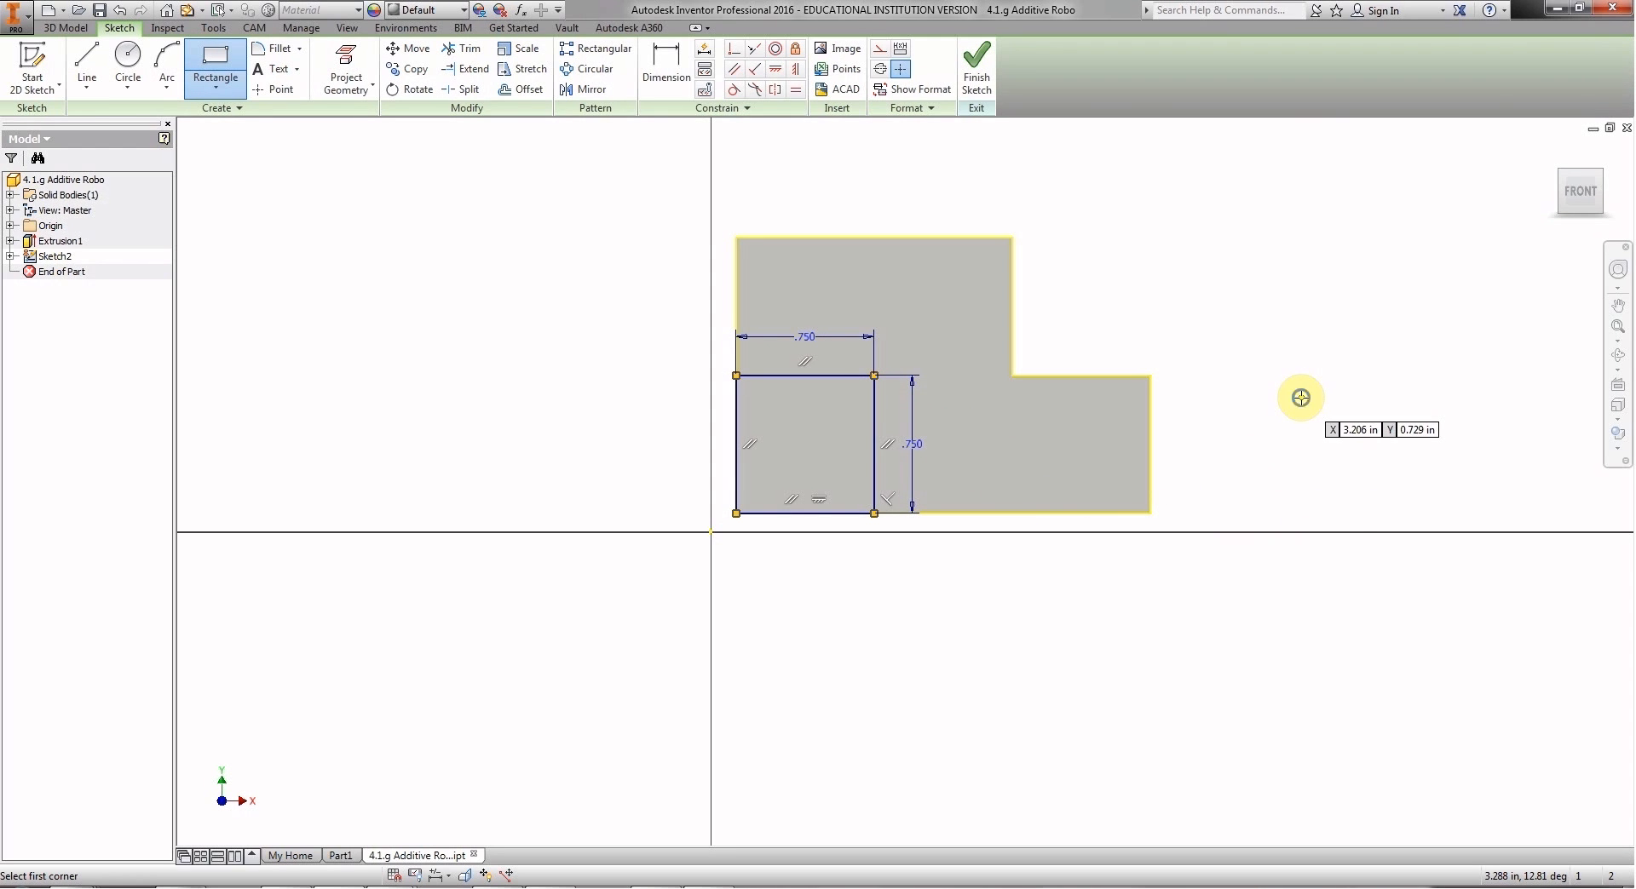
pyautogui.rightClick(1302, 397)
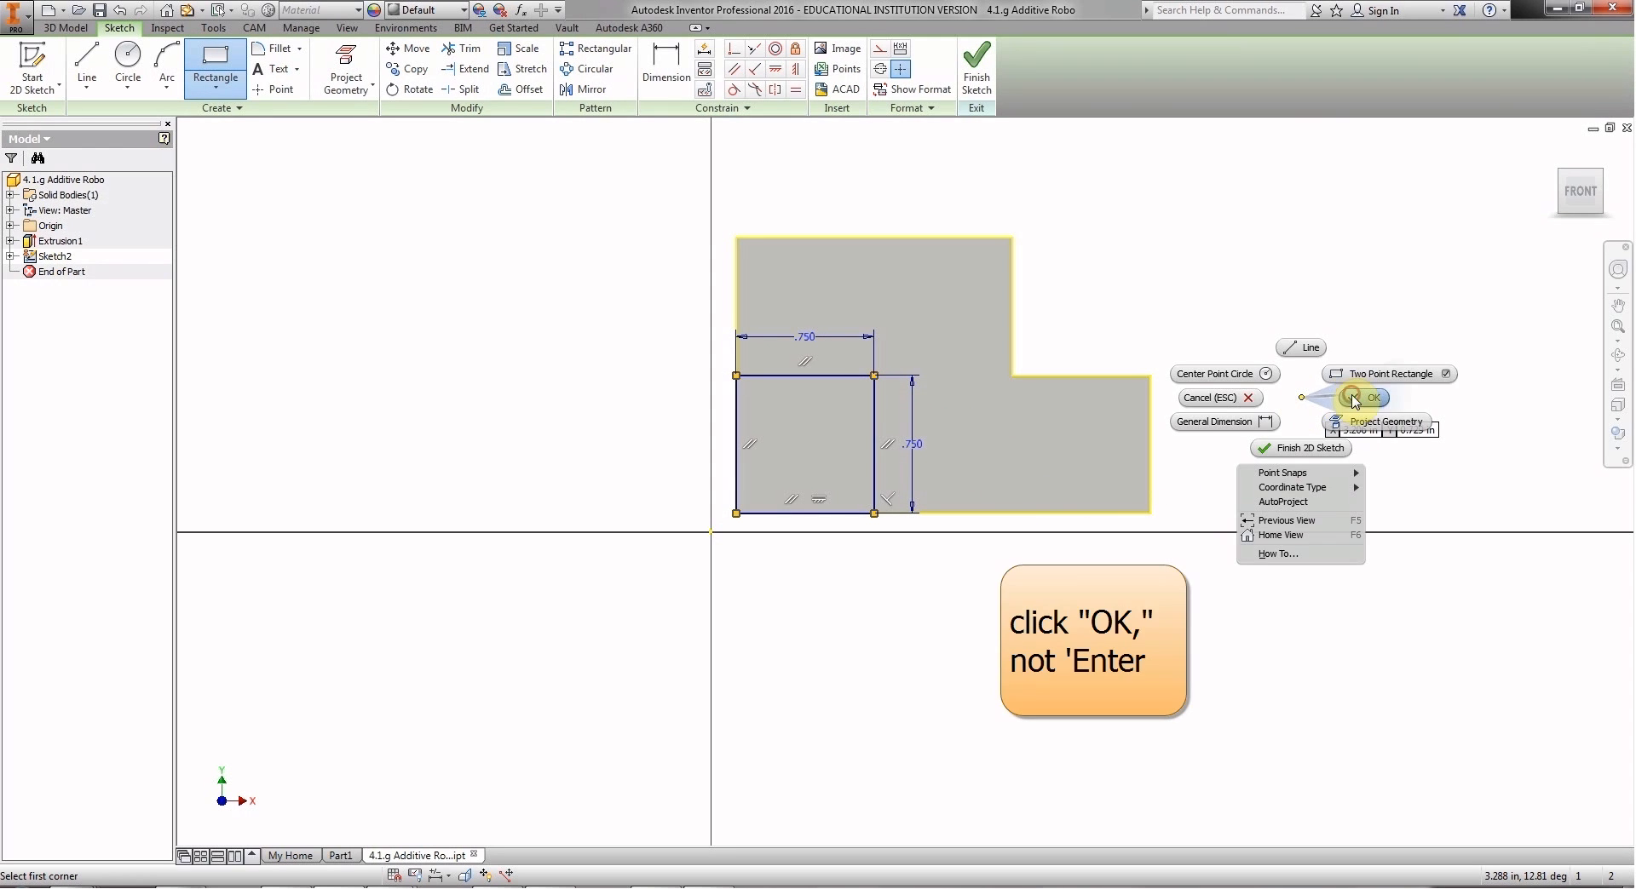
pyautogui.click(1367, 397)
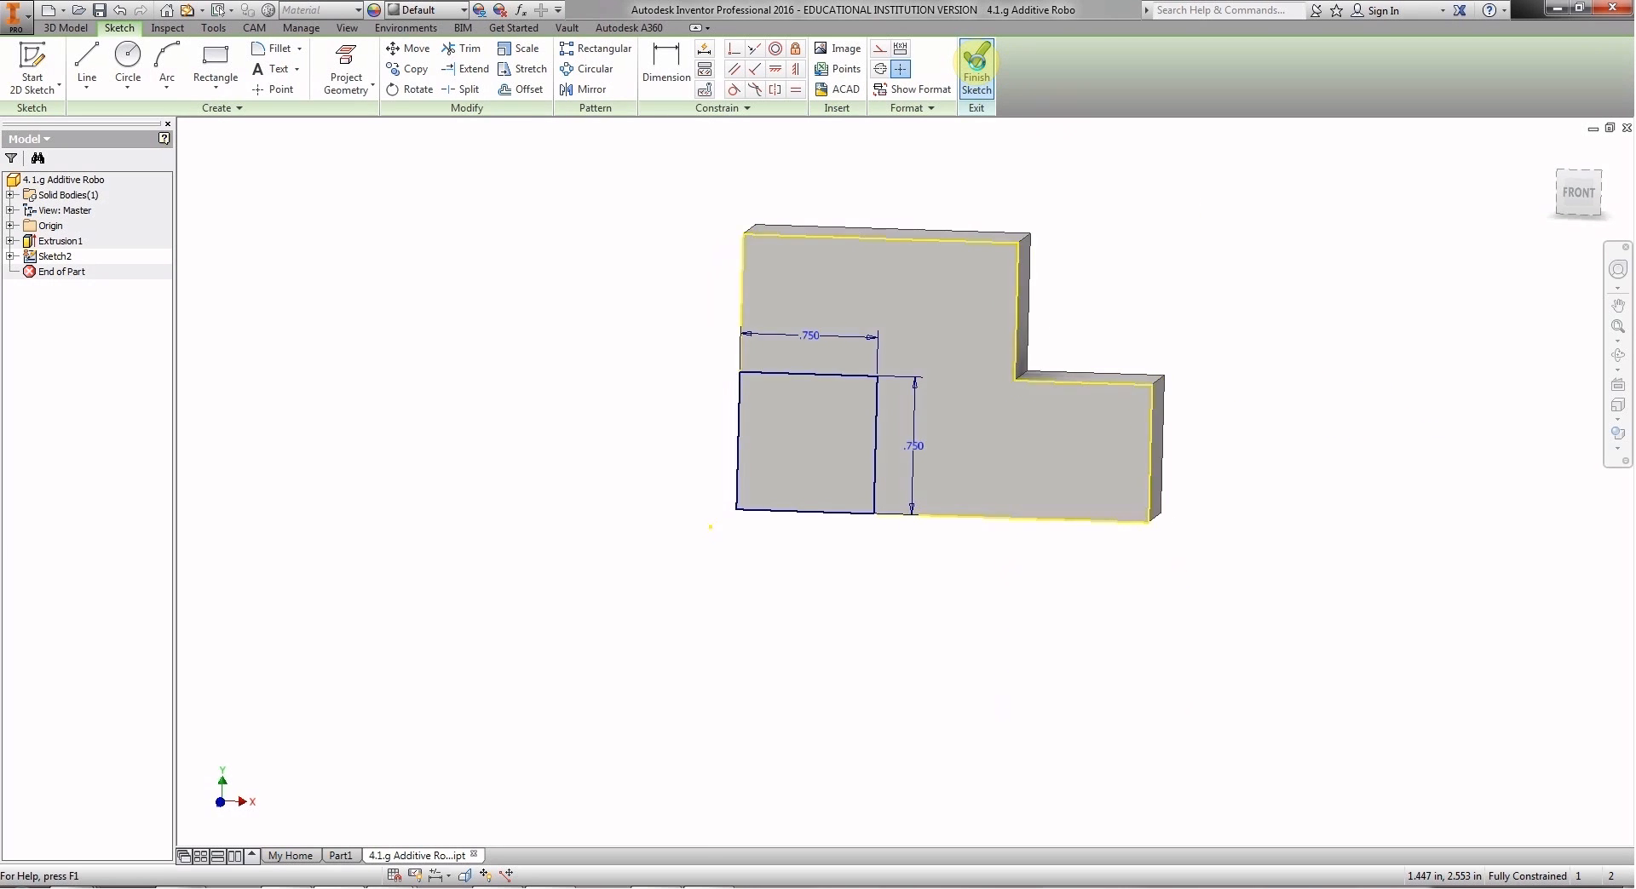
pyautogui.click(976, 68)
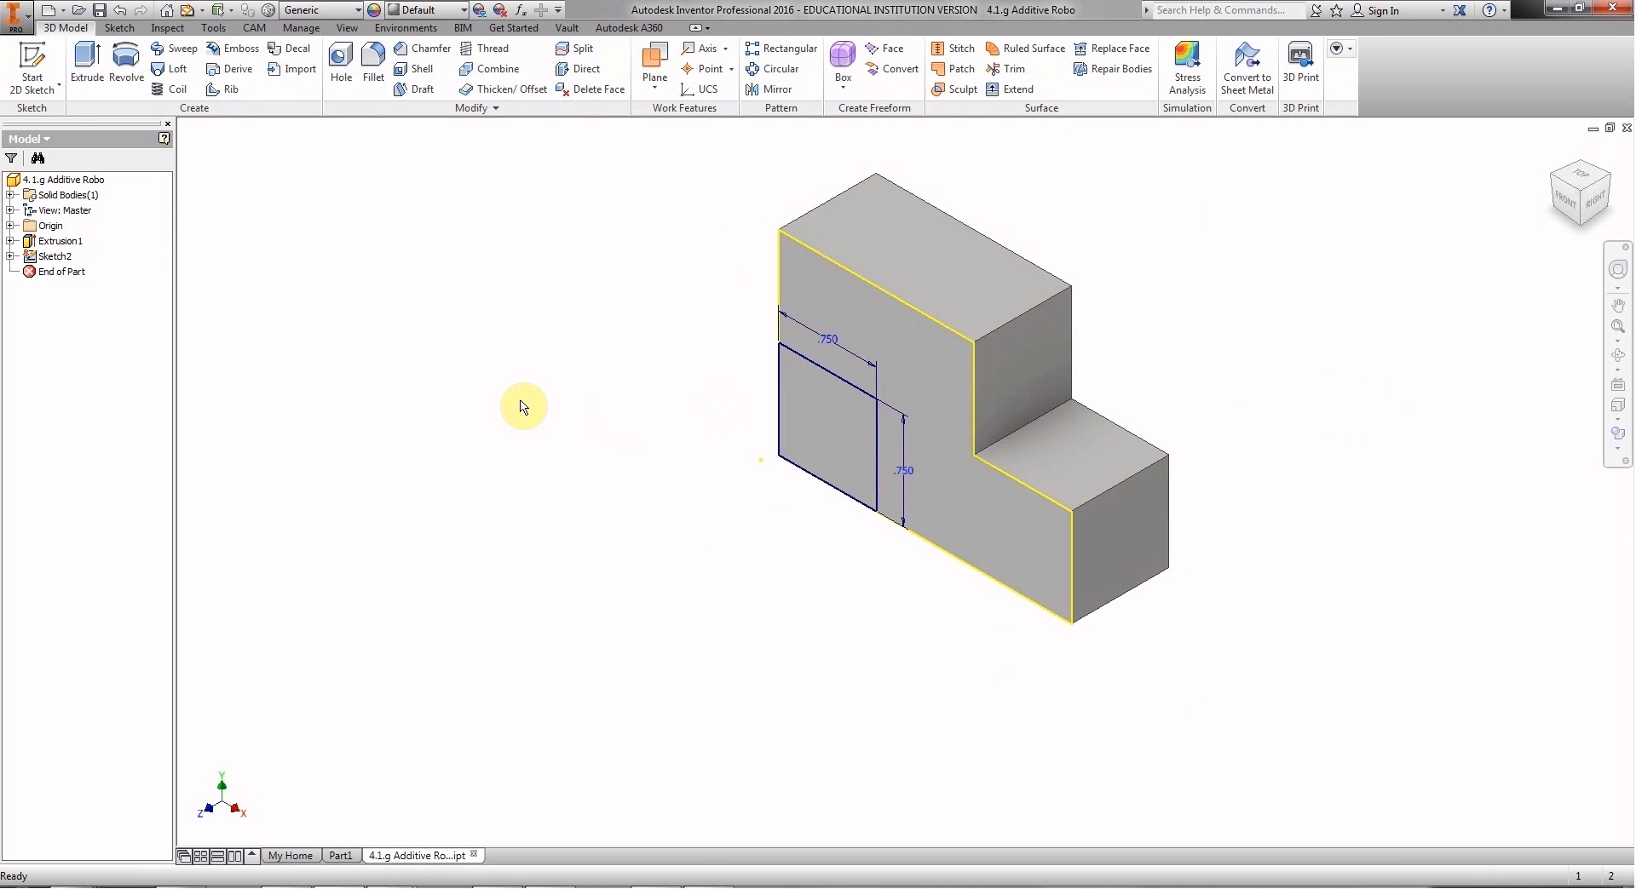
# Select Sketch2 in the feature tree and start extruding its square profile.
pyautogui.click(55, 256)
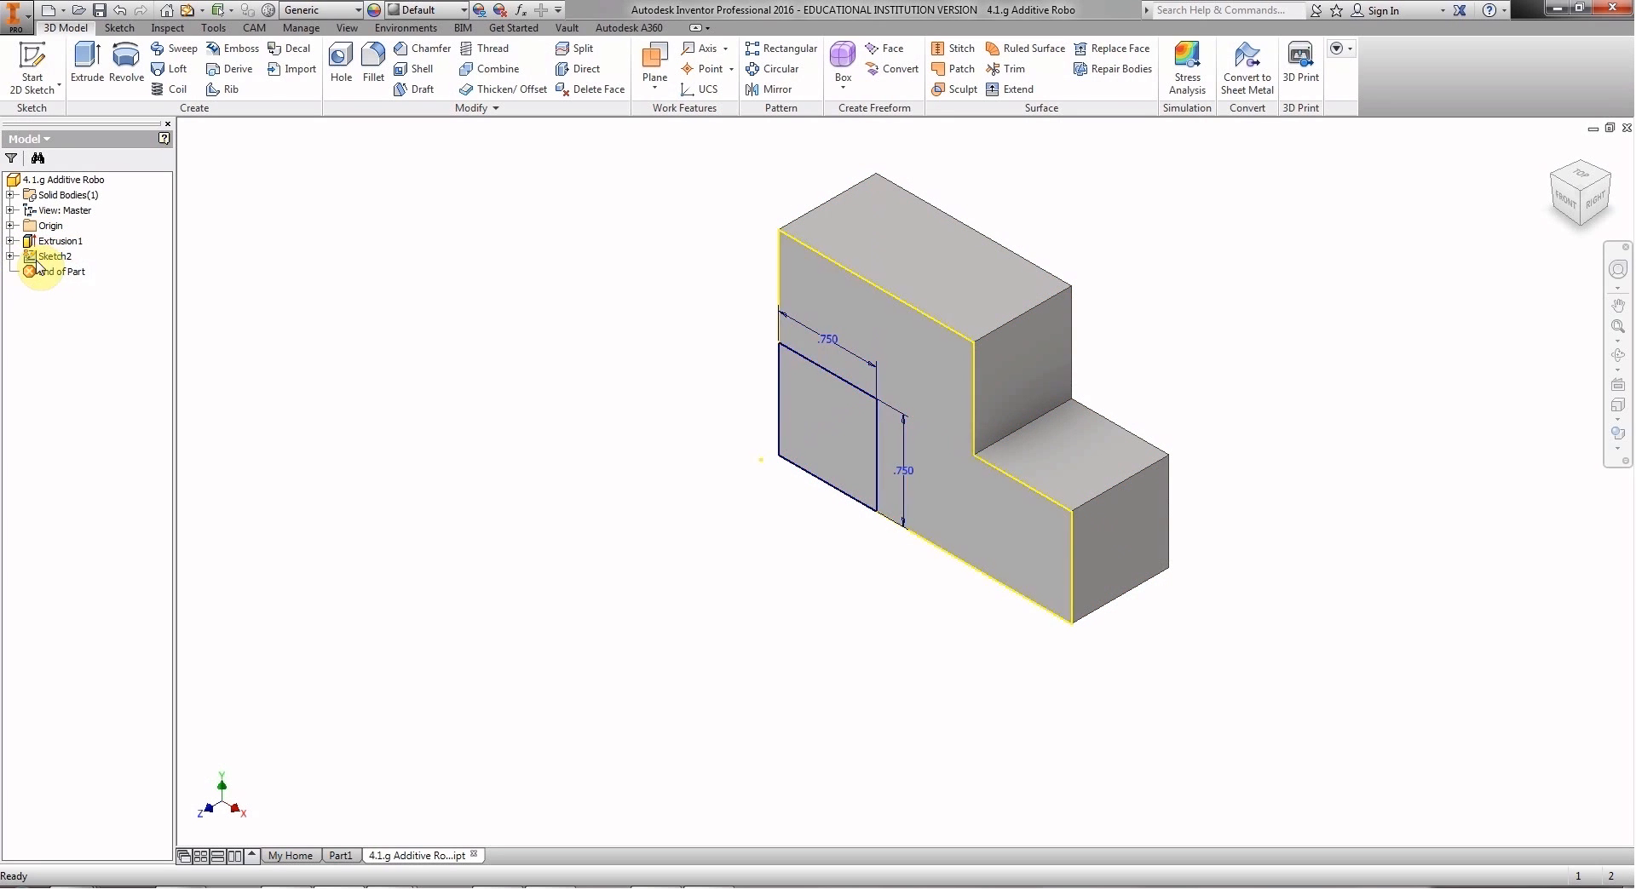
pyautogui.click(48, 255)
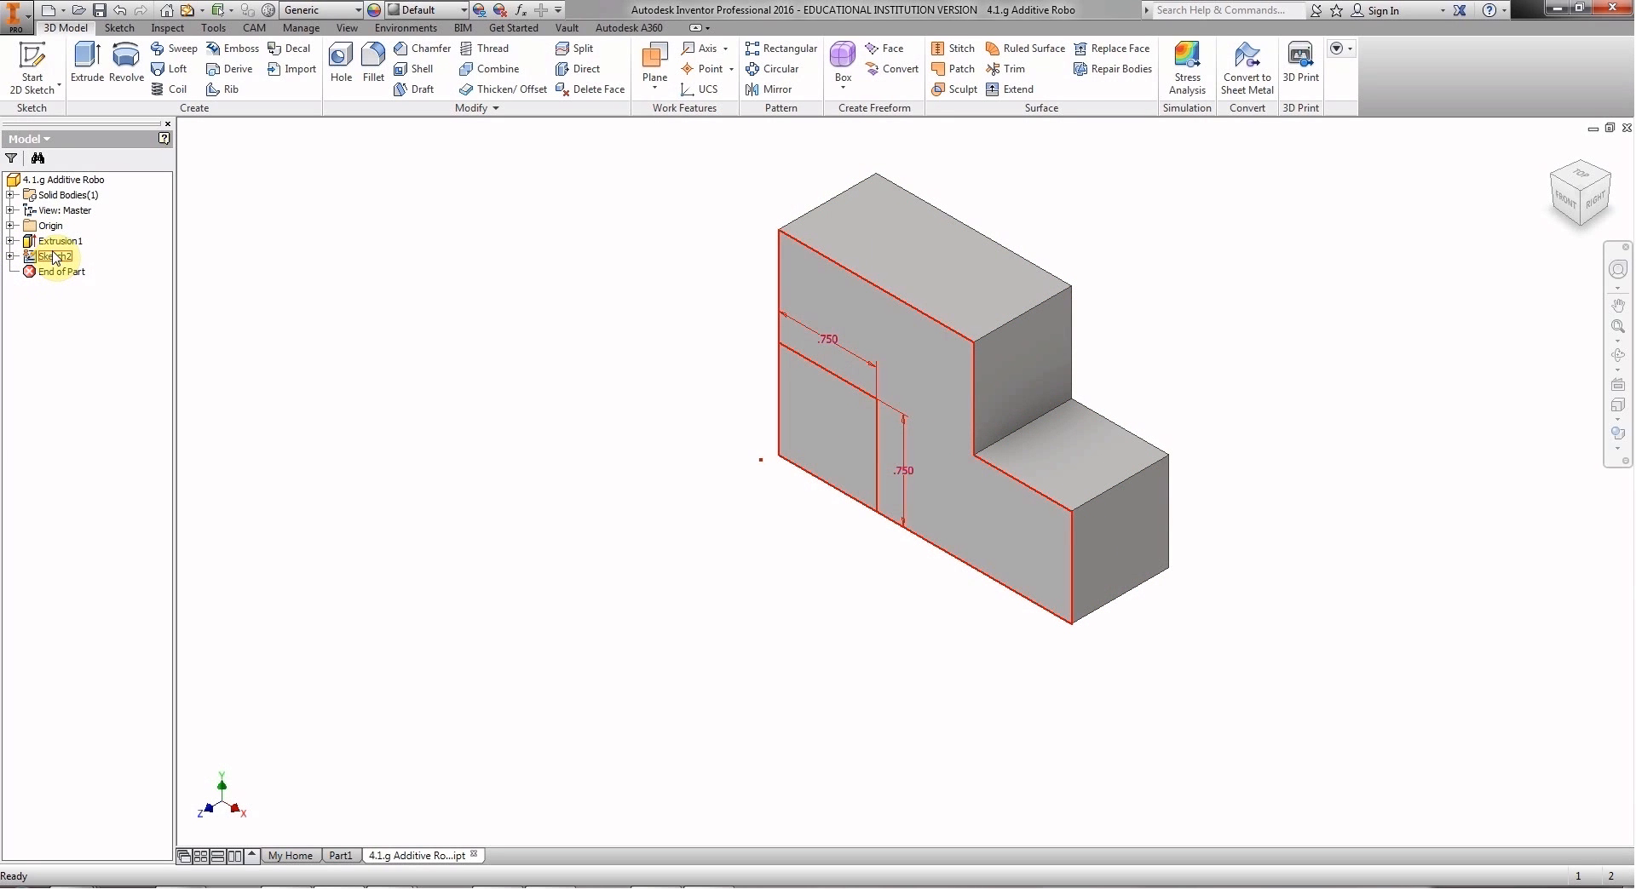
pyautogui.click(61, 240)
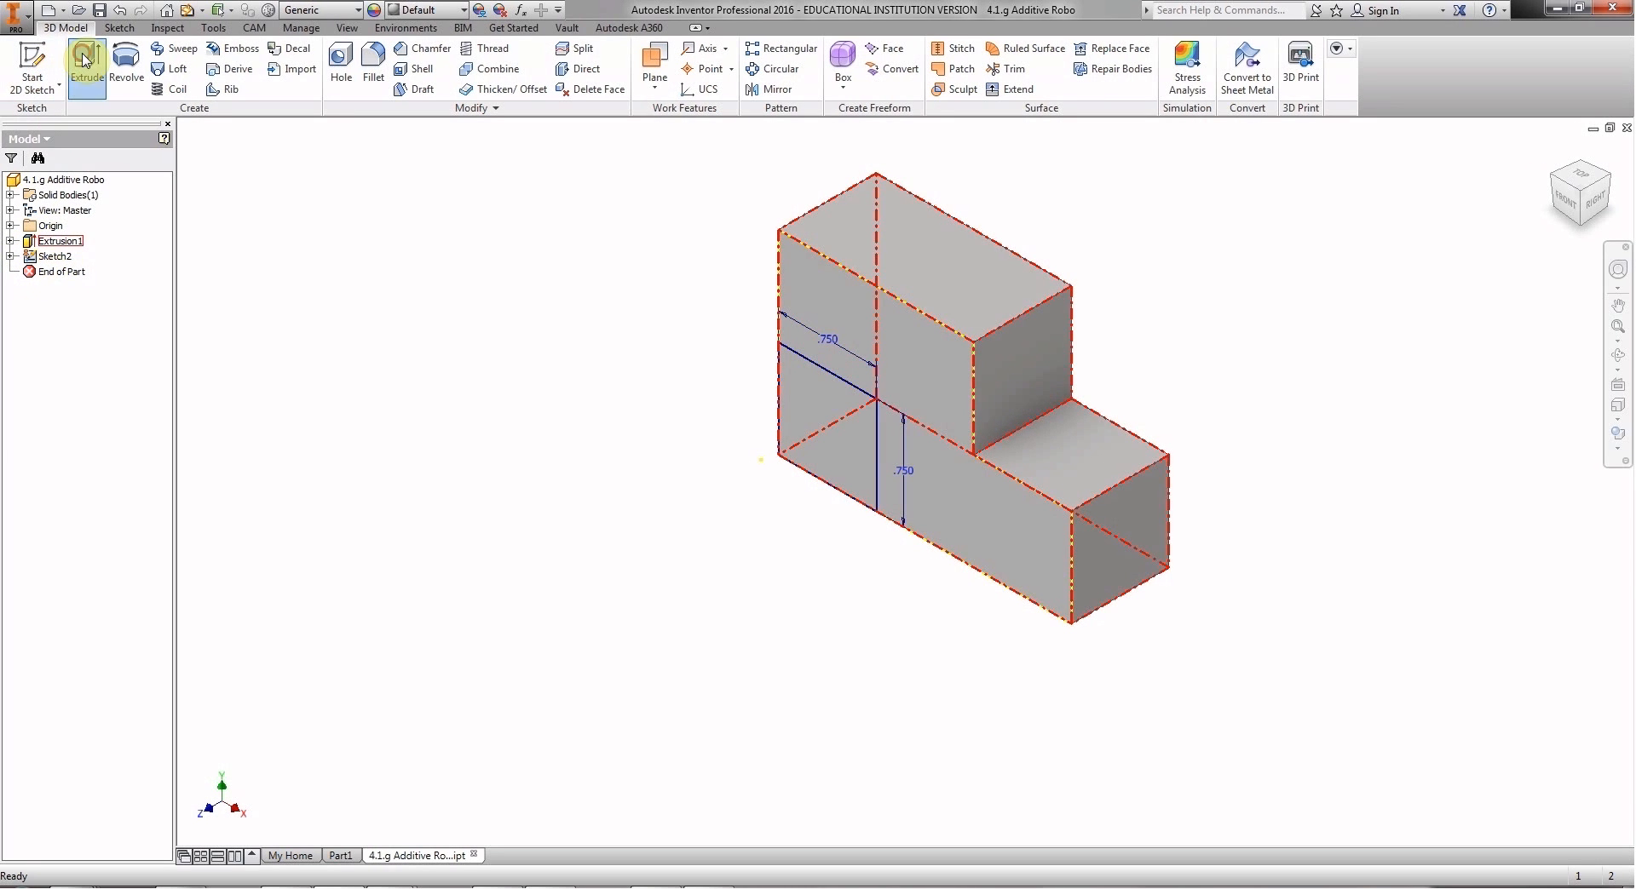
pyautogui.click(80, 61)
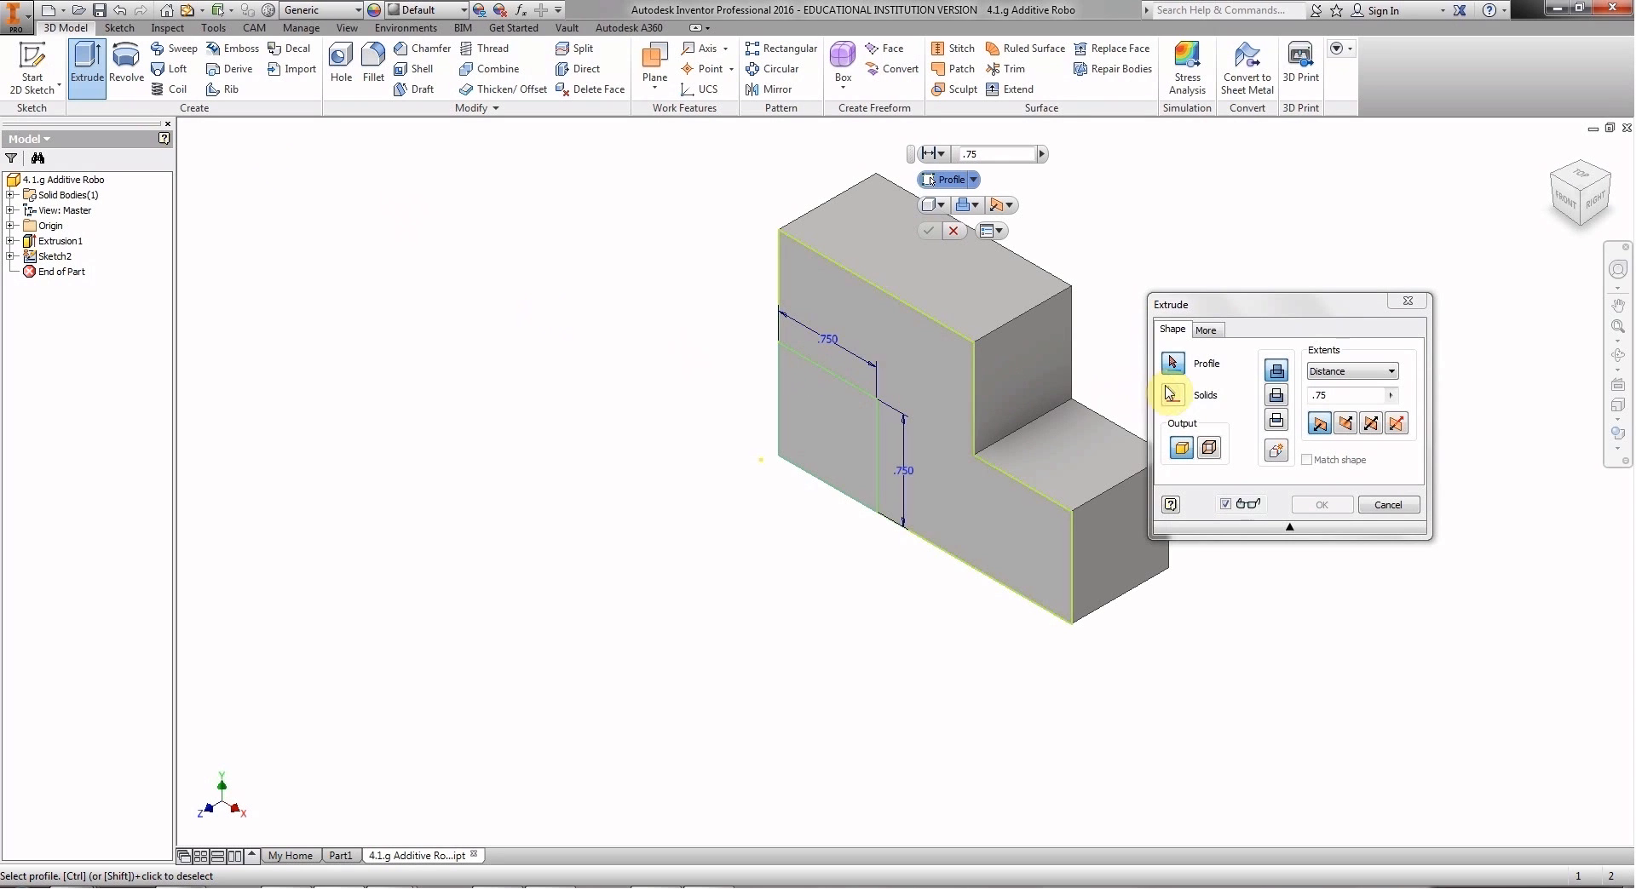
pyautogui.click(855, 444)
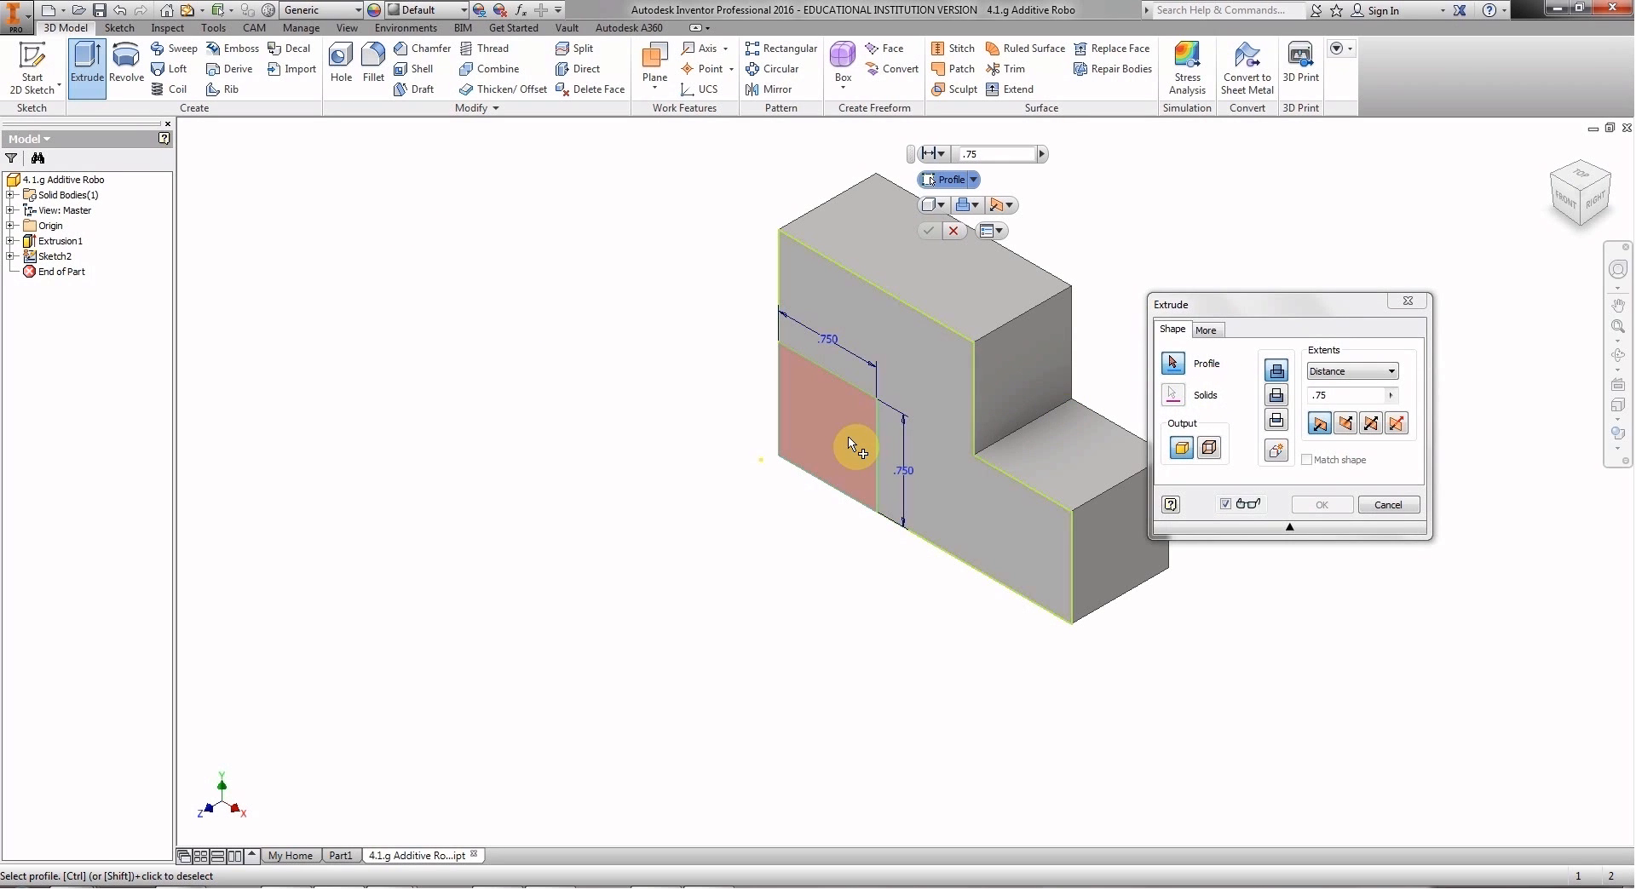
pyautogui.moveTo(887, 402)
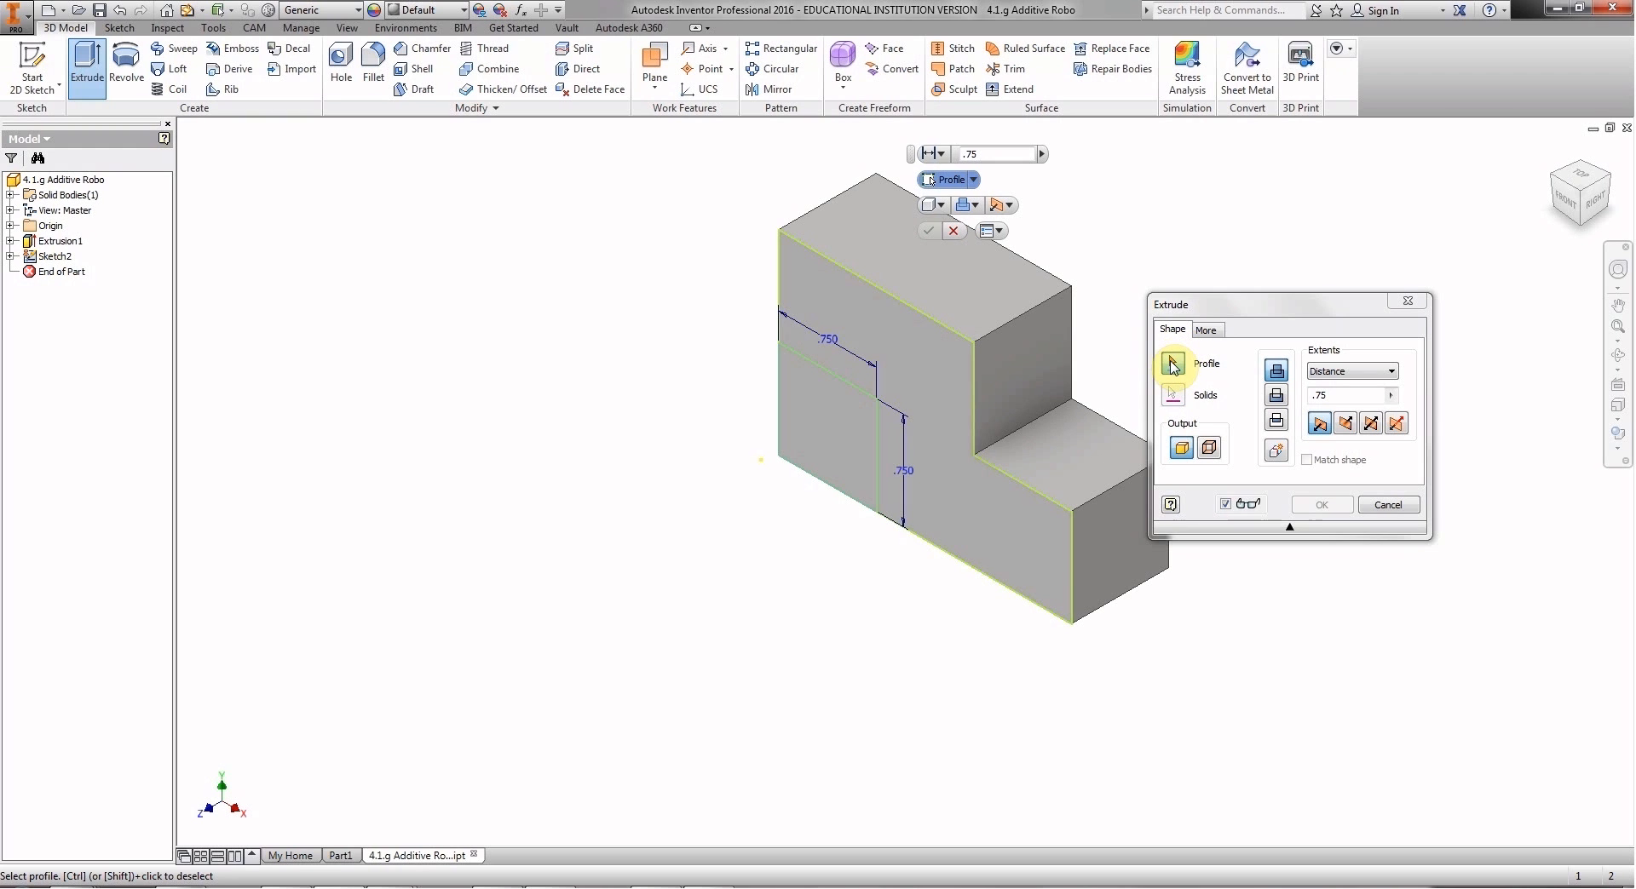
# Set the extrusion distance to 0.75 in outward and confirm, creating the Extrusion2 cube.
pyautogui.click(848, 435)
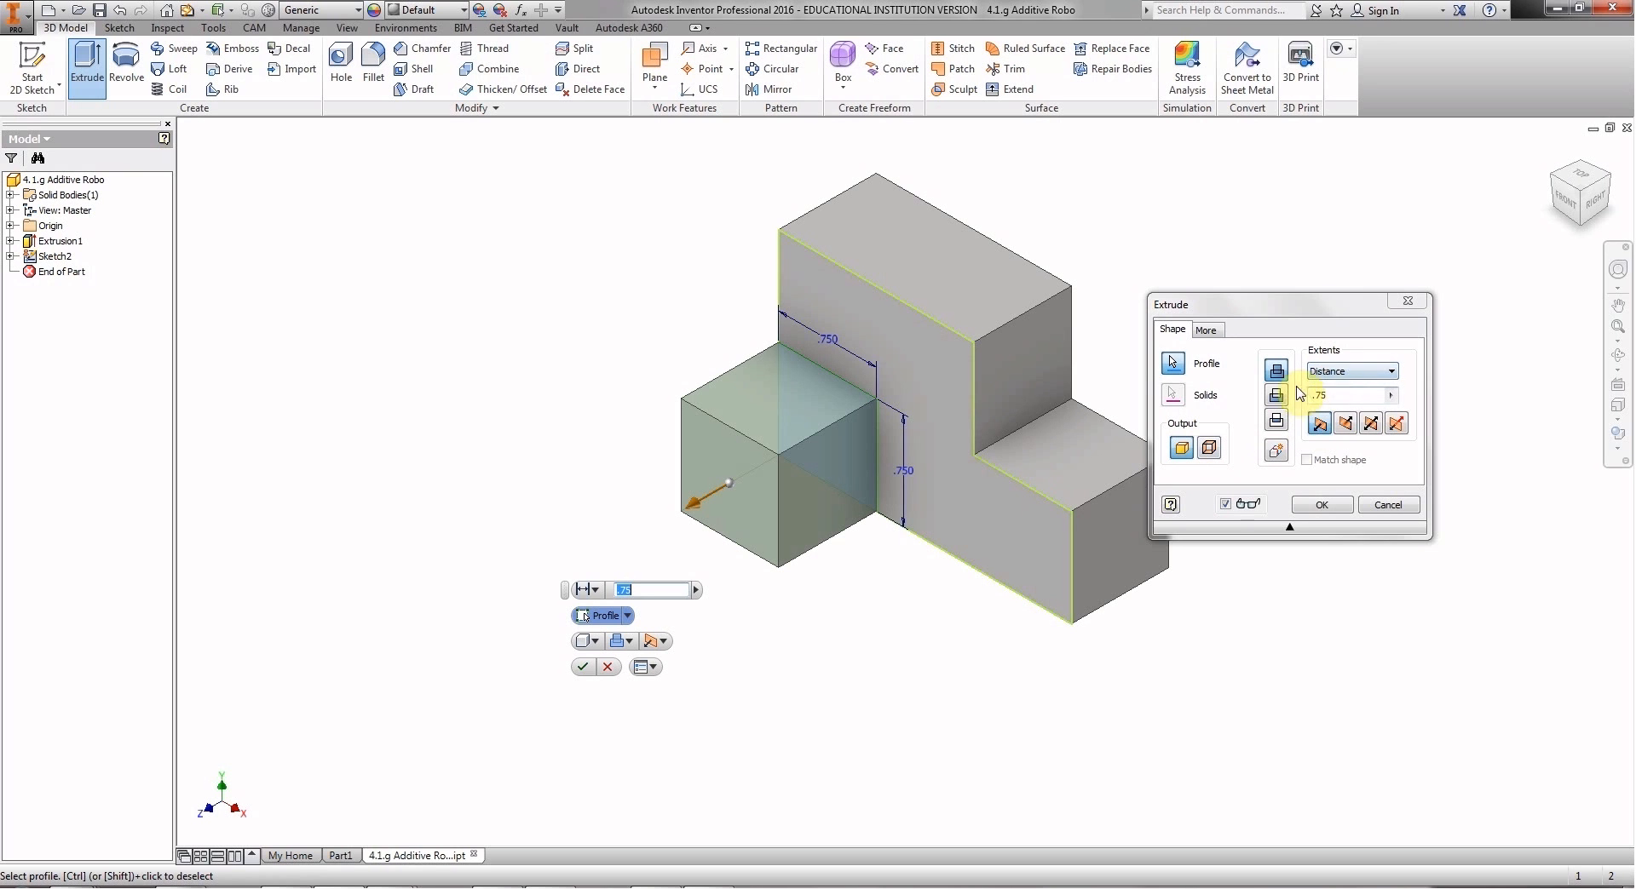
pyautogui.click(1342, 396)
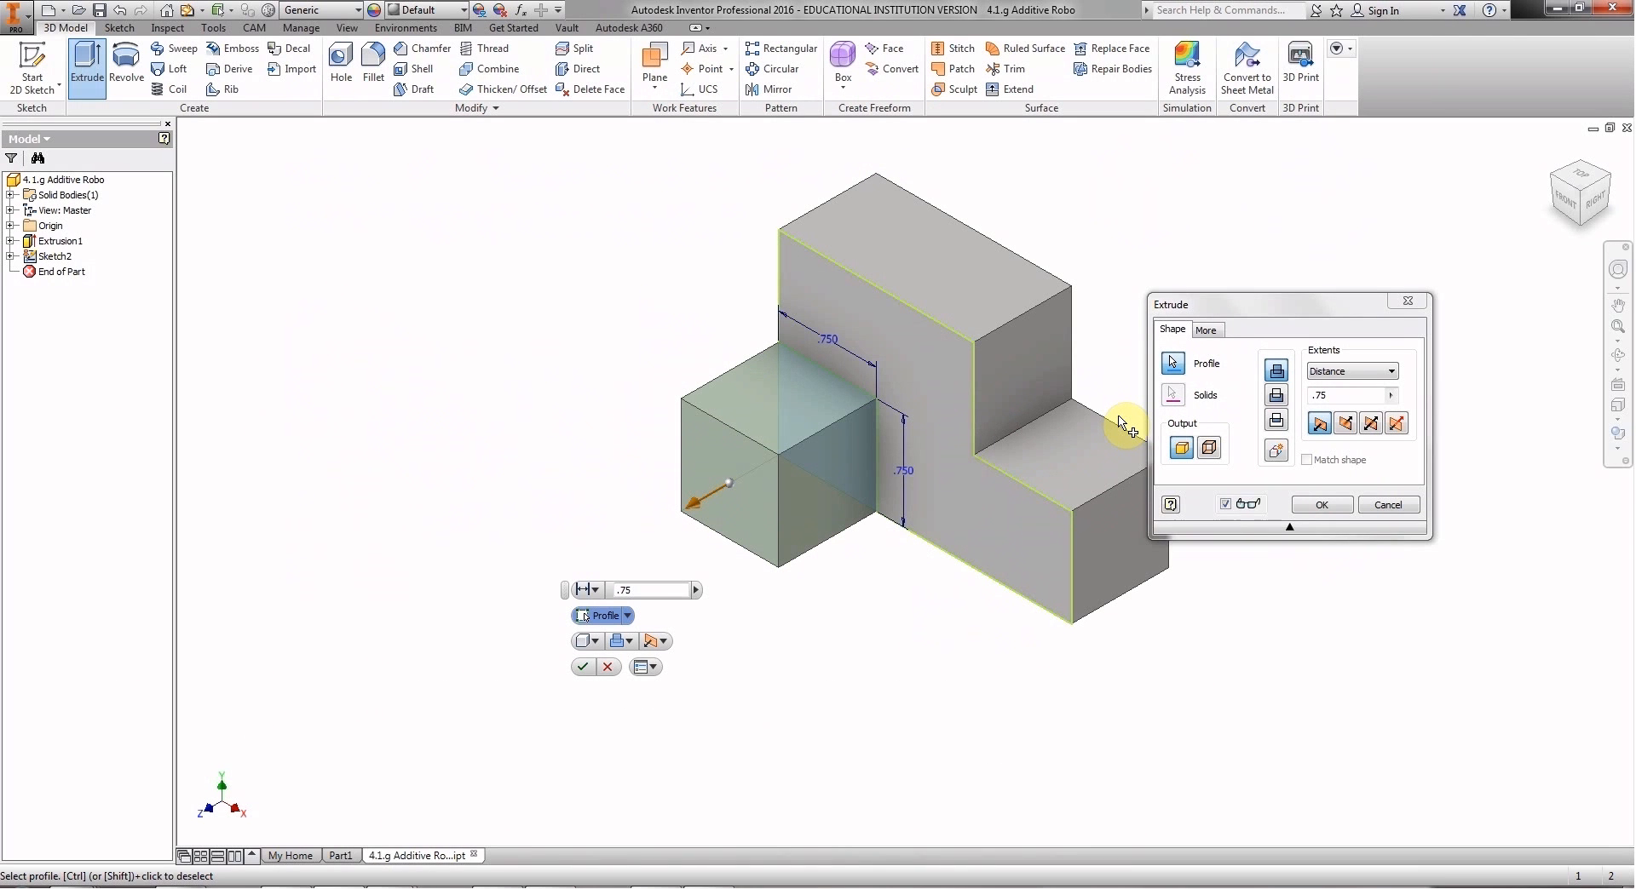
pyautogui.click(1321, 504)
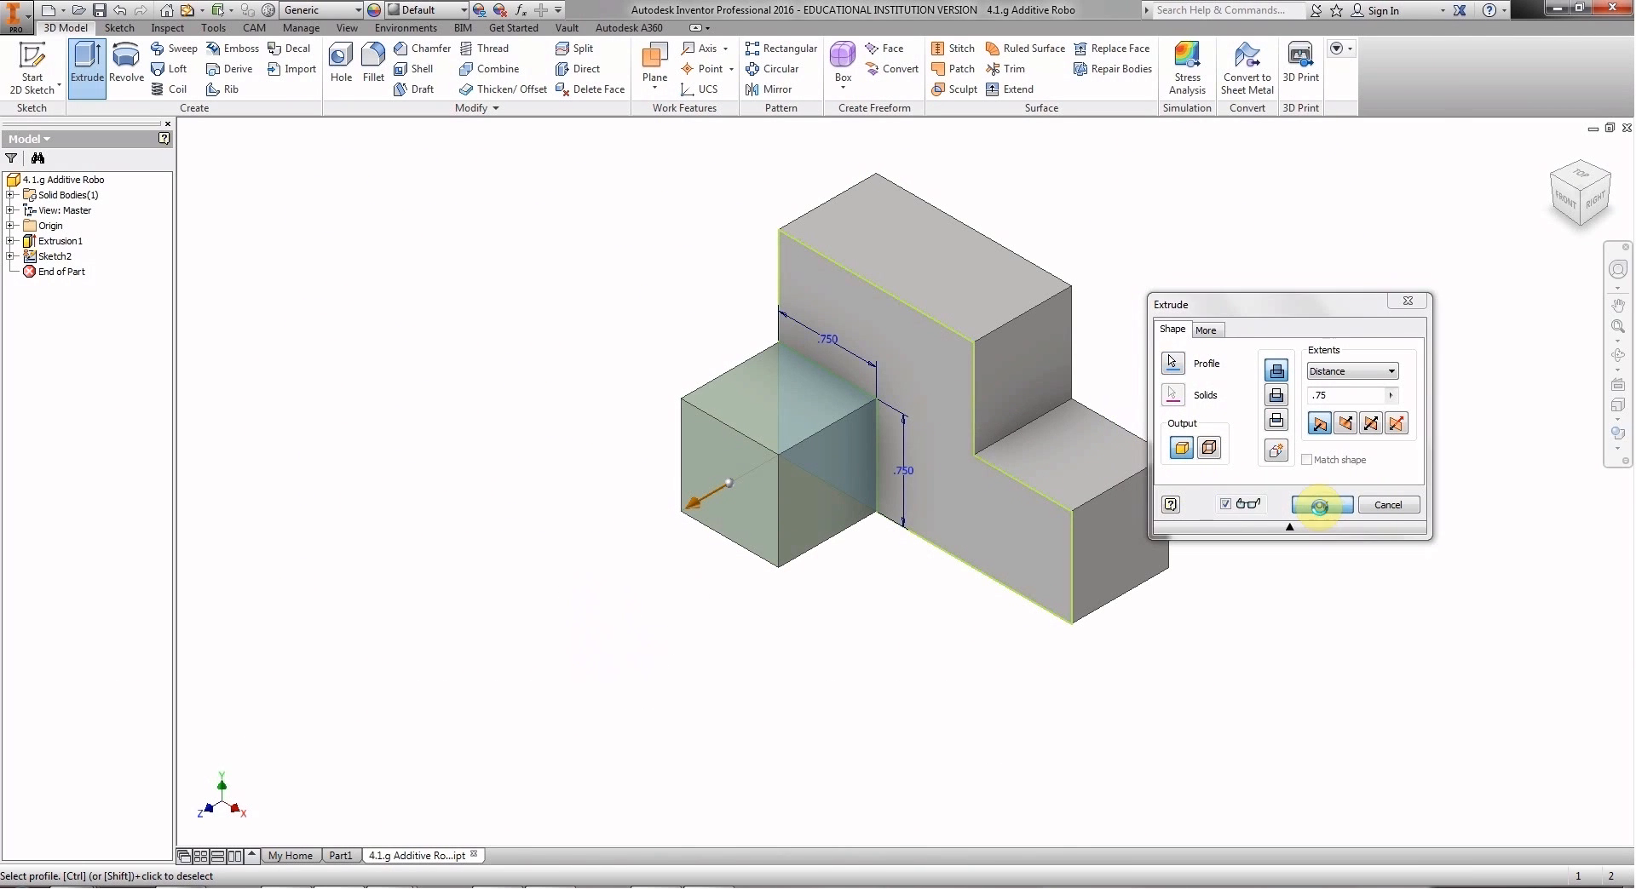
pyautogui.click(1321, 504)
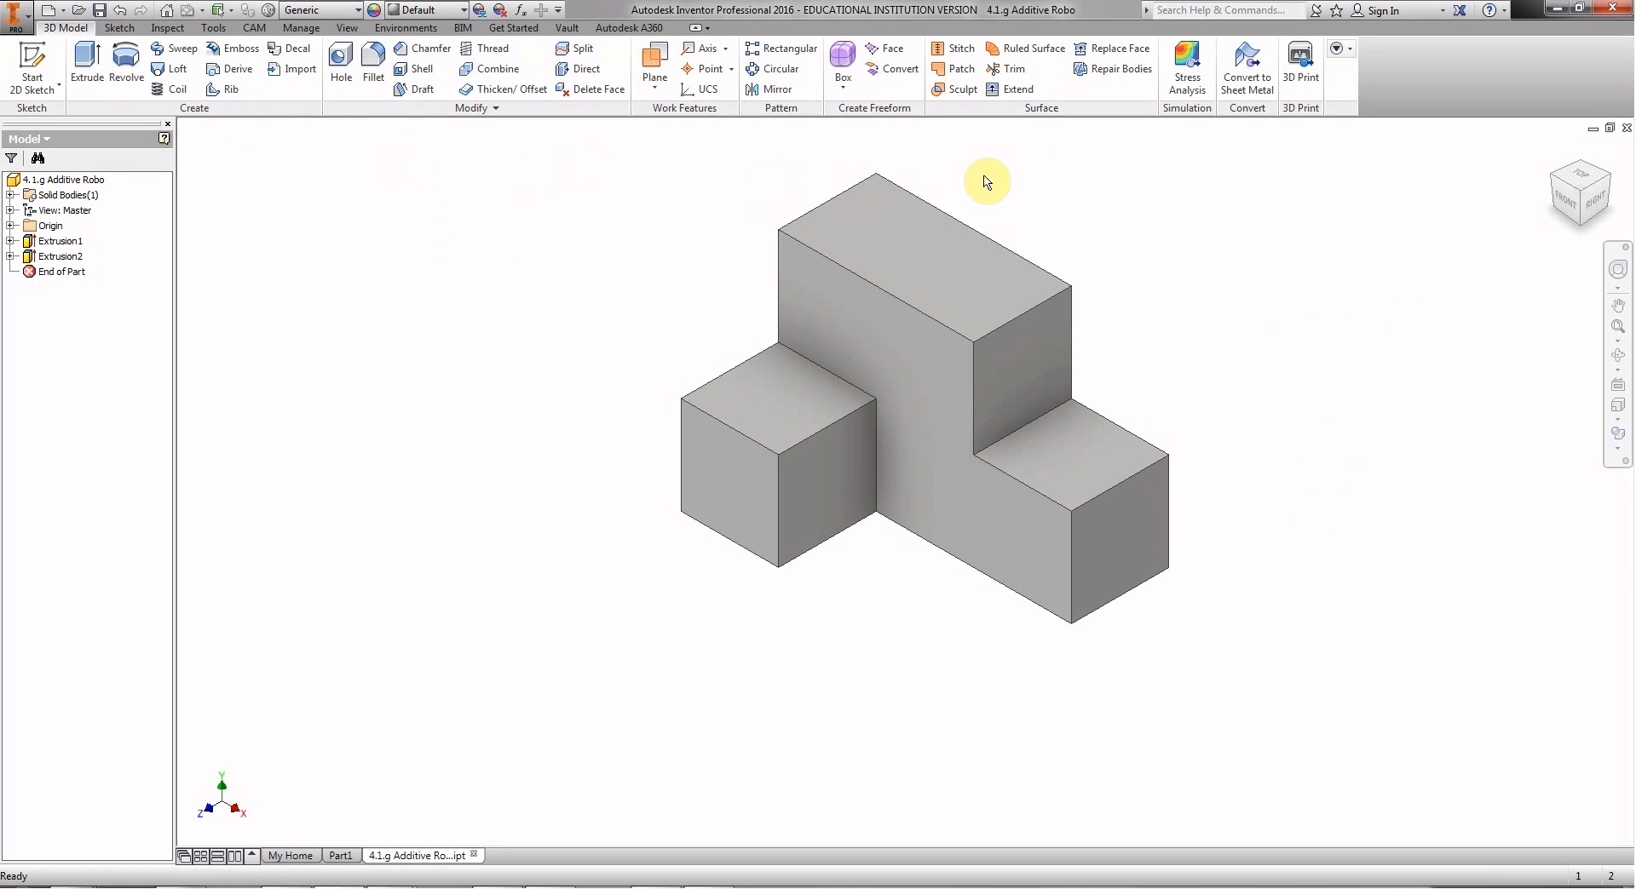
pyautogui.moveTo(719, 296)
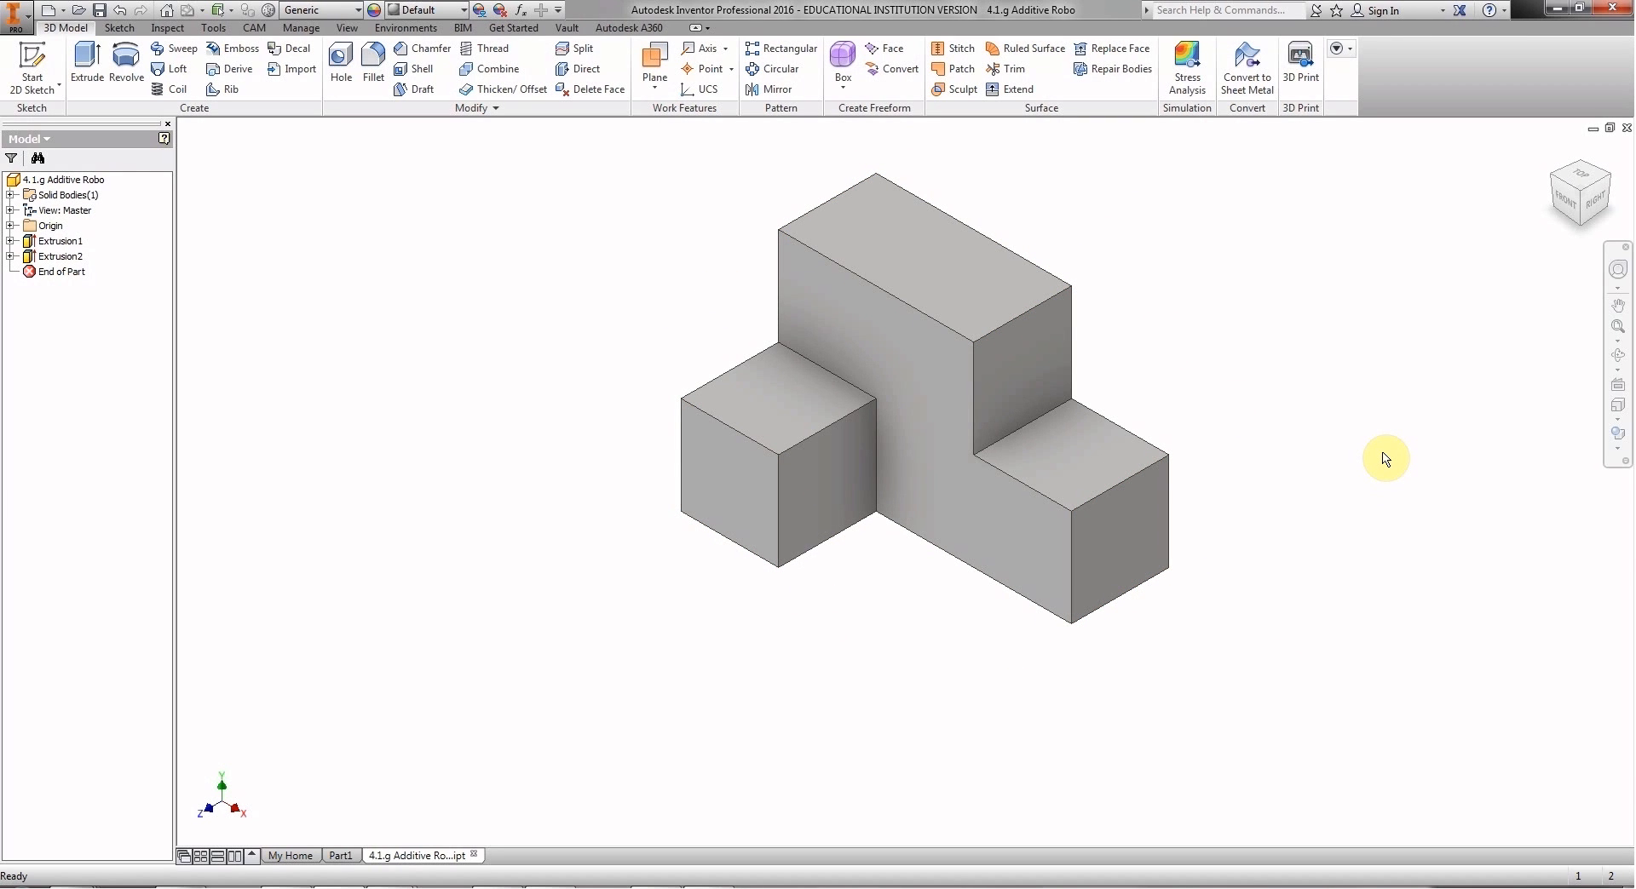
pyautogui.moveTo(1220, 666)
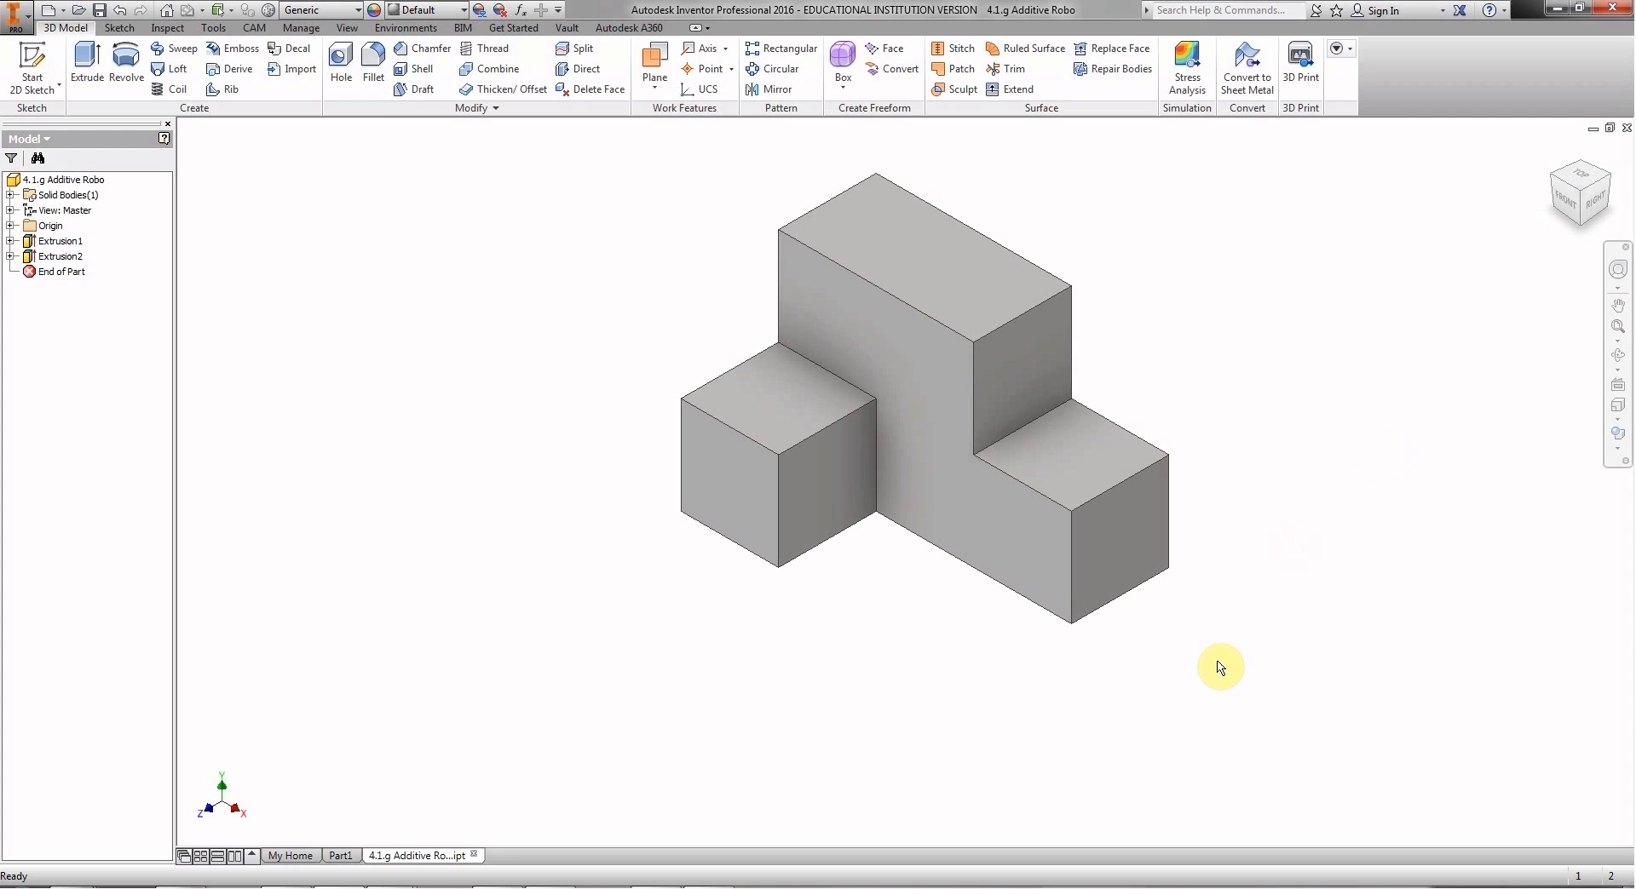